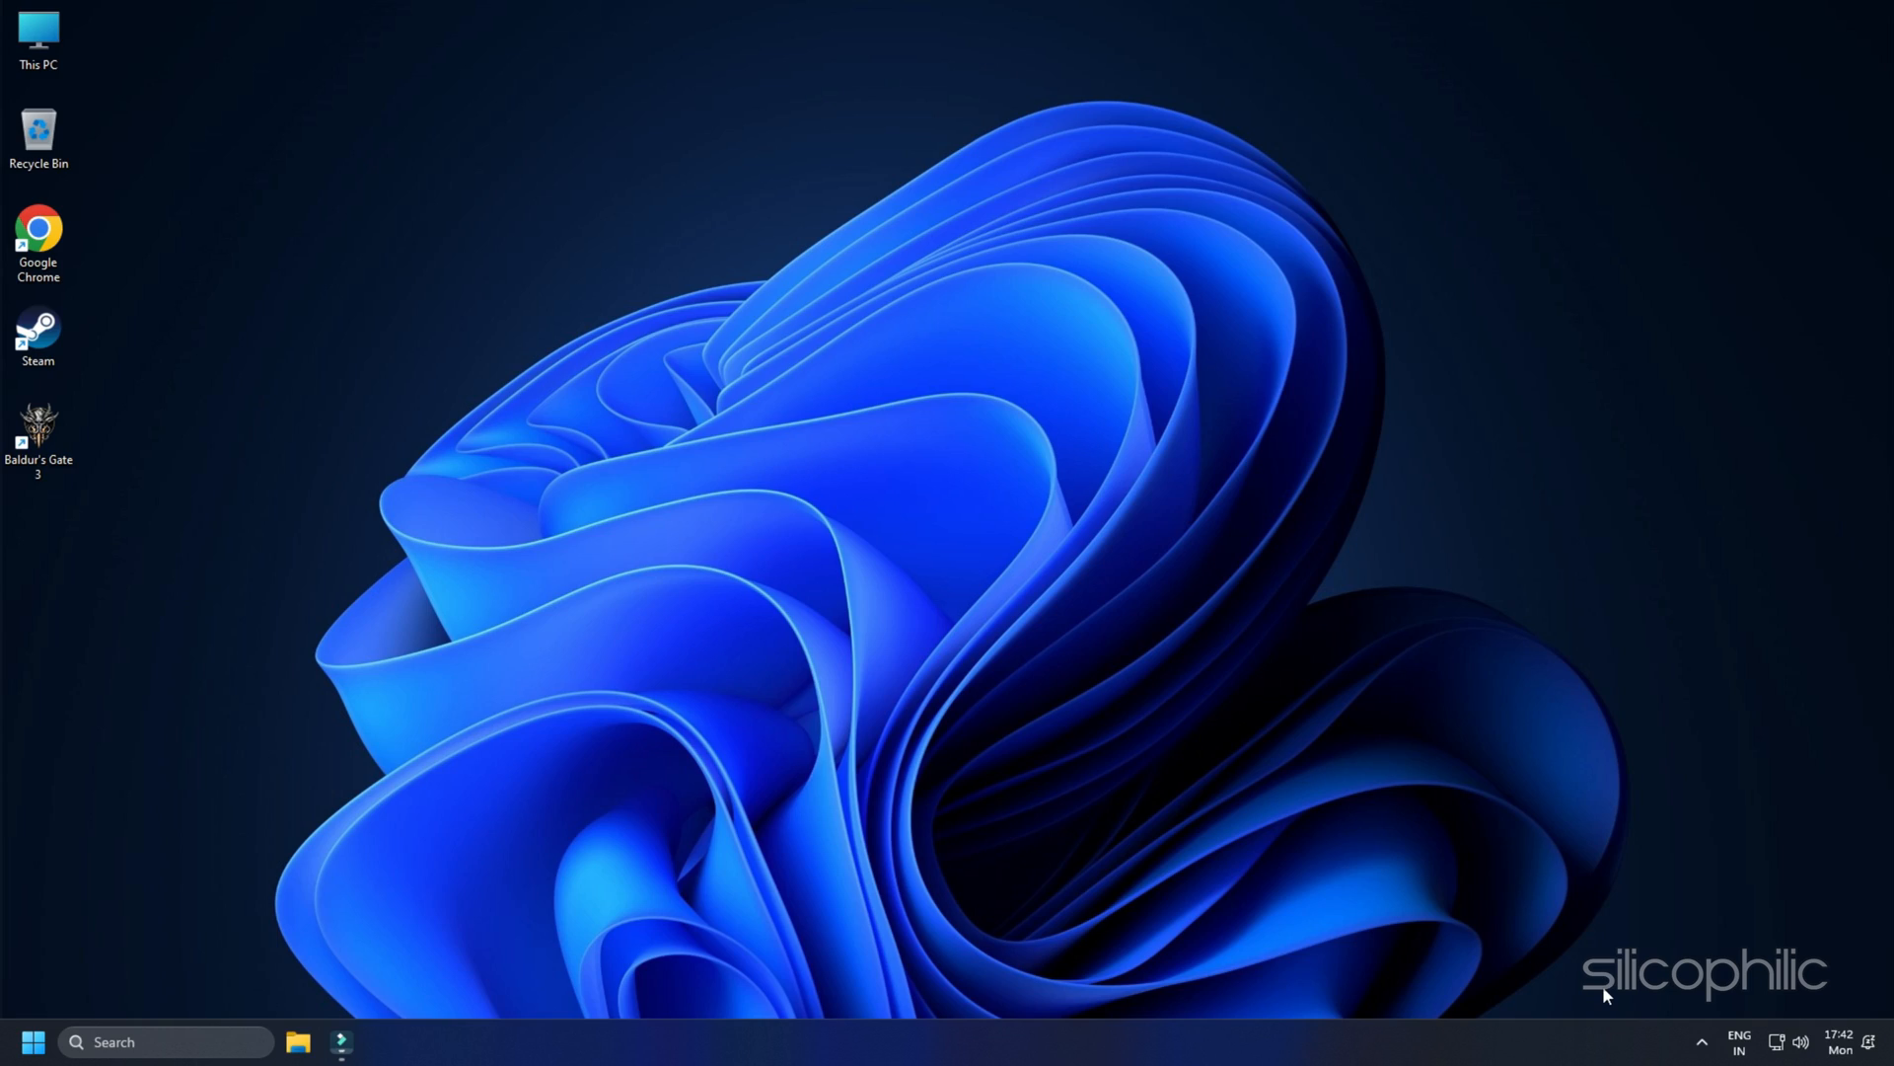
# Pick Vulkan as the renderer in the Baldur's Gate 3 launcher and start the game
pyautogui.doubleClick(38, 431)
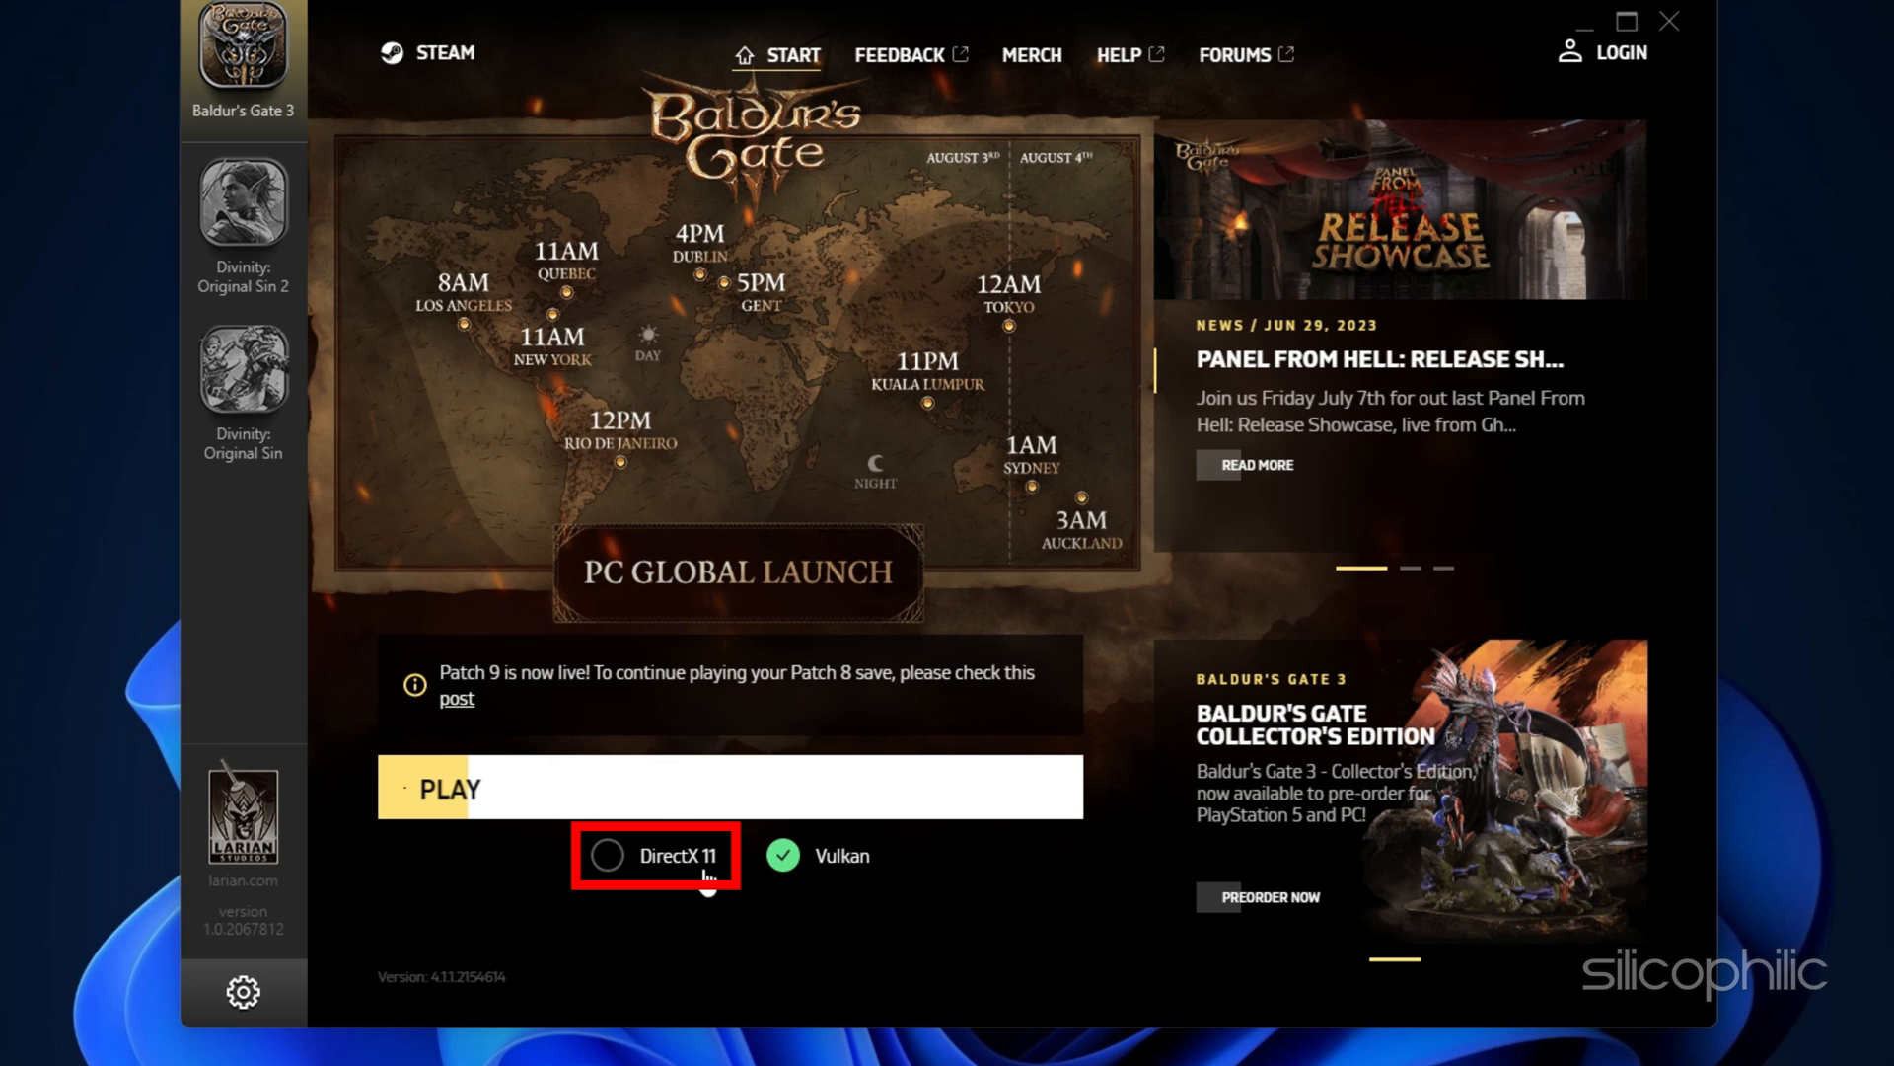
pyautogui.click(608, 855)
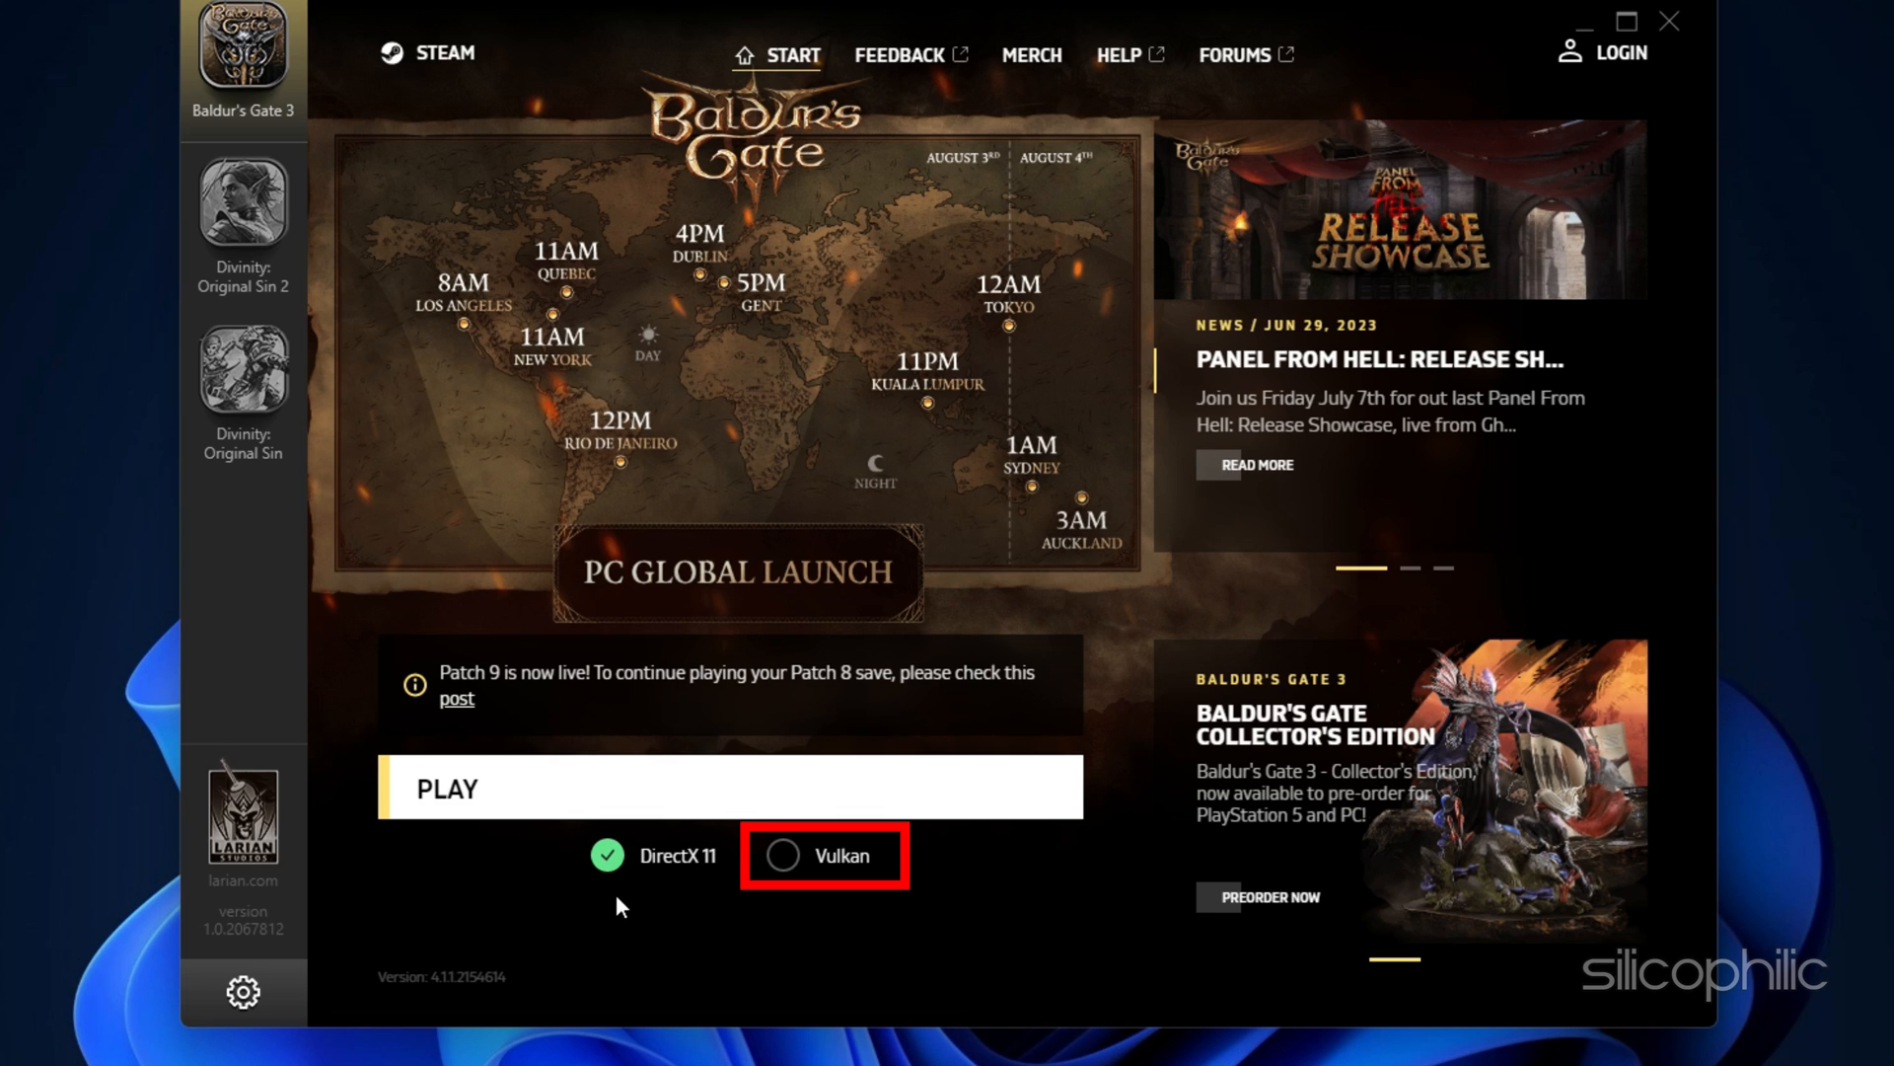
pyautogui.click(781, 856)
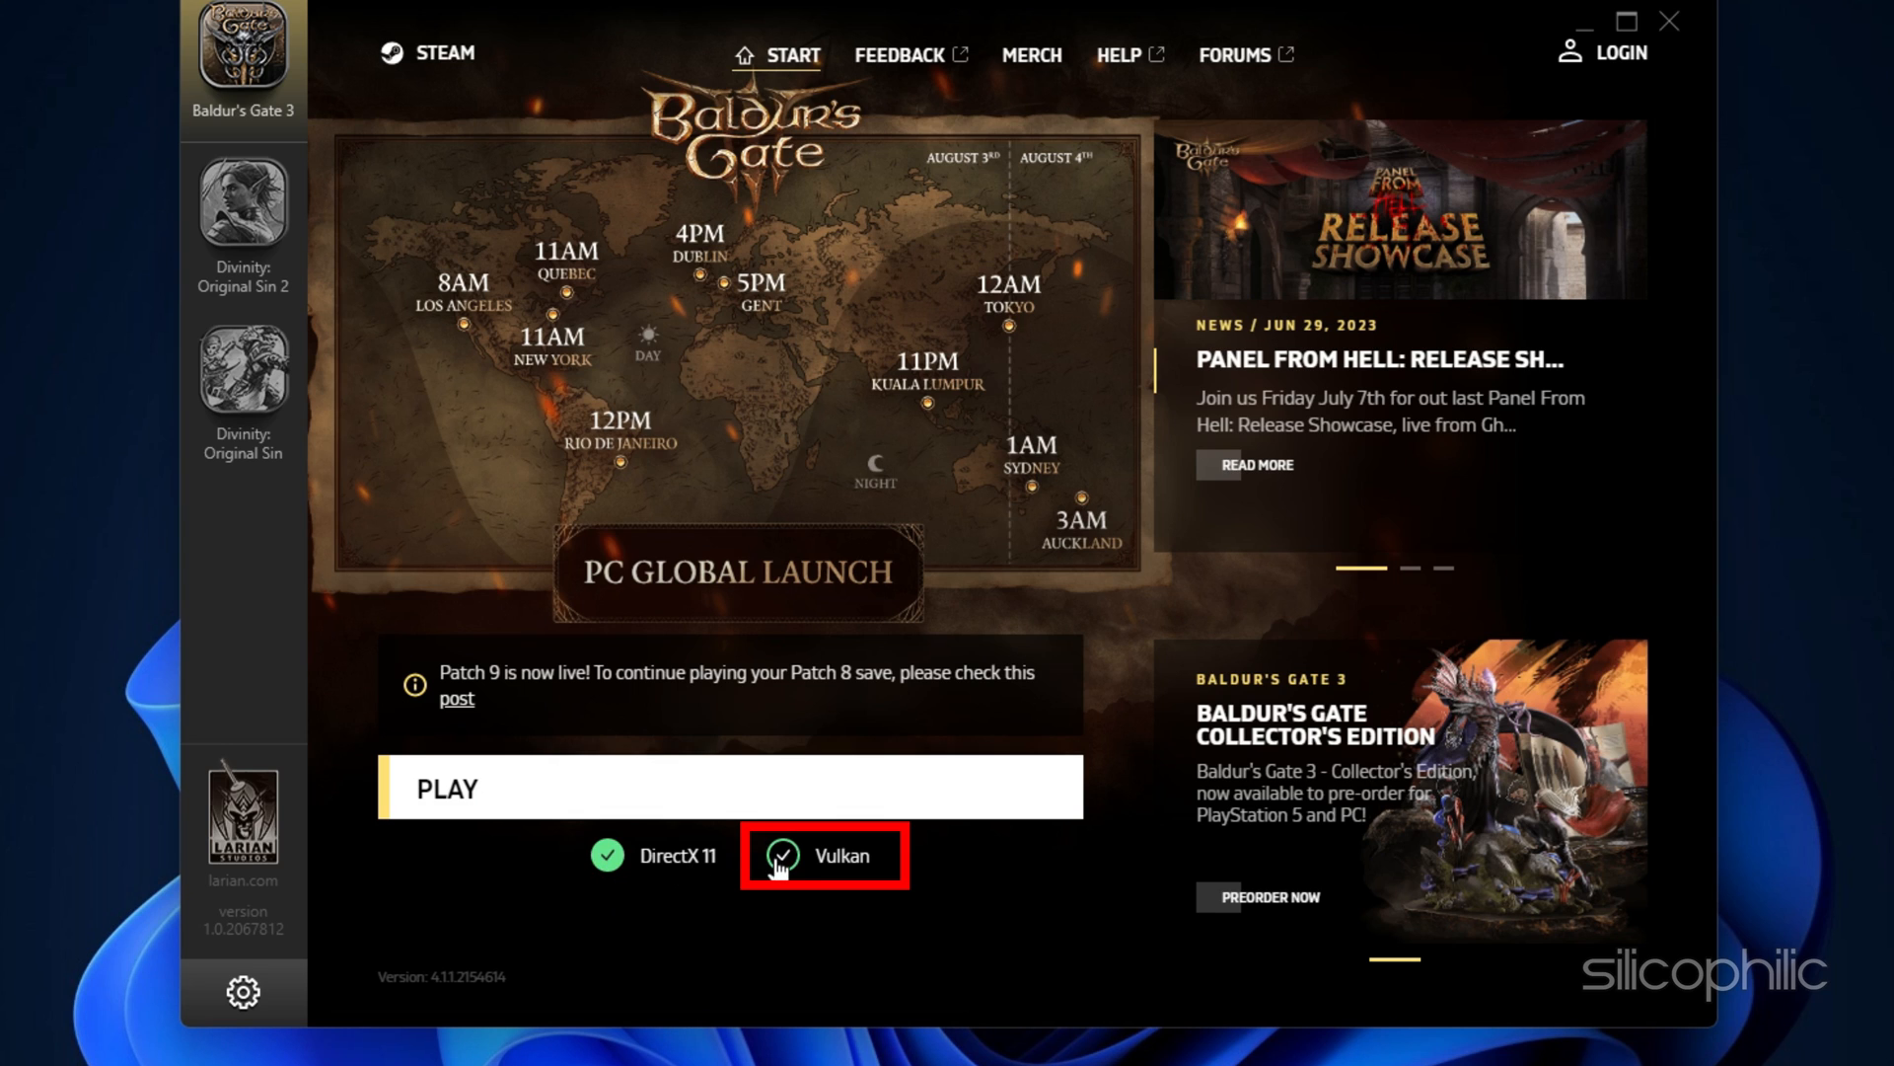
pyautogui.click(828, 855)
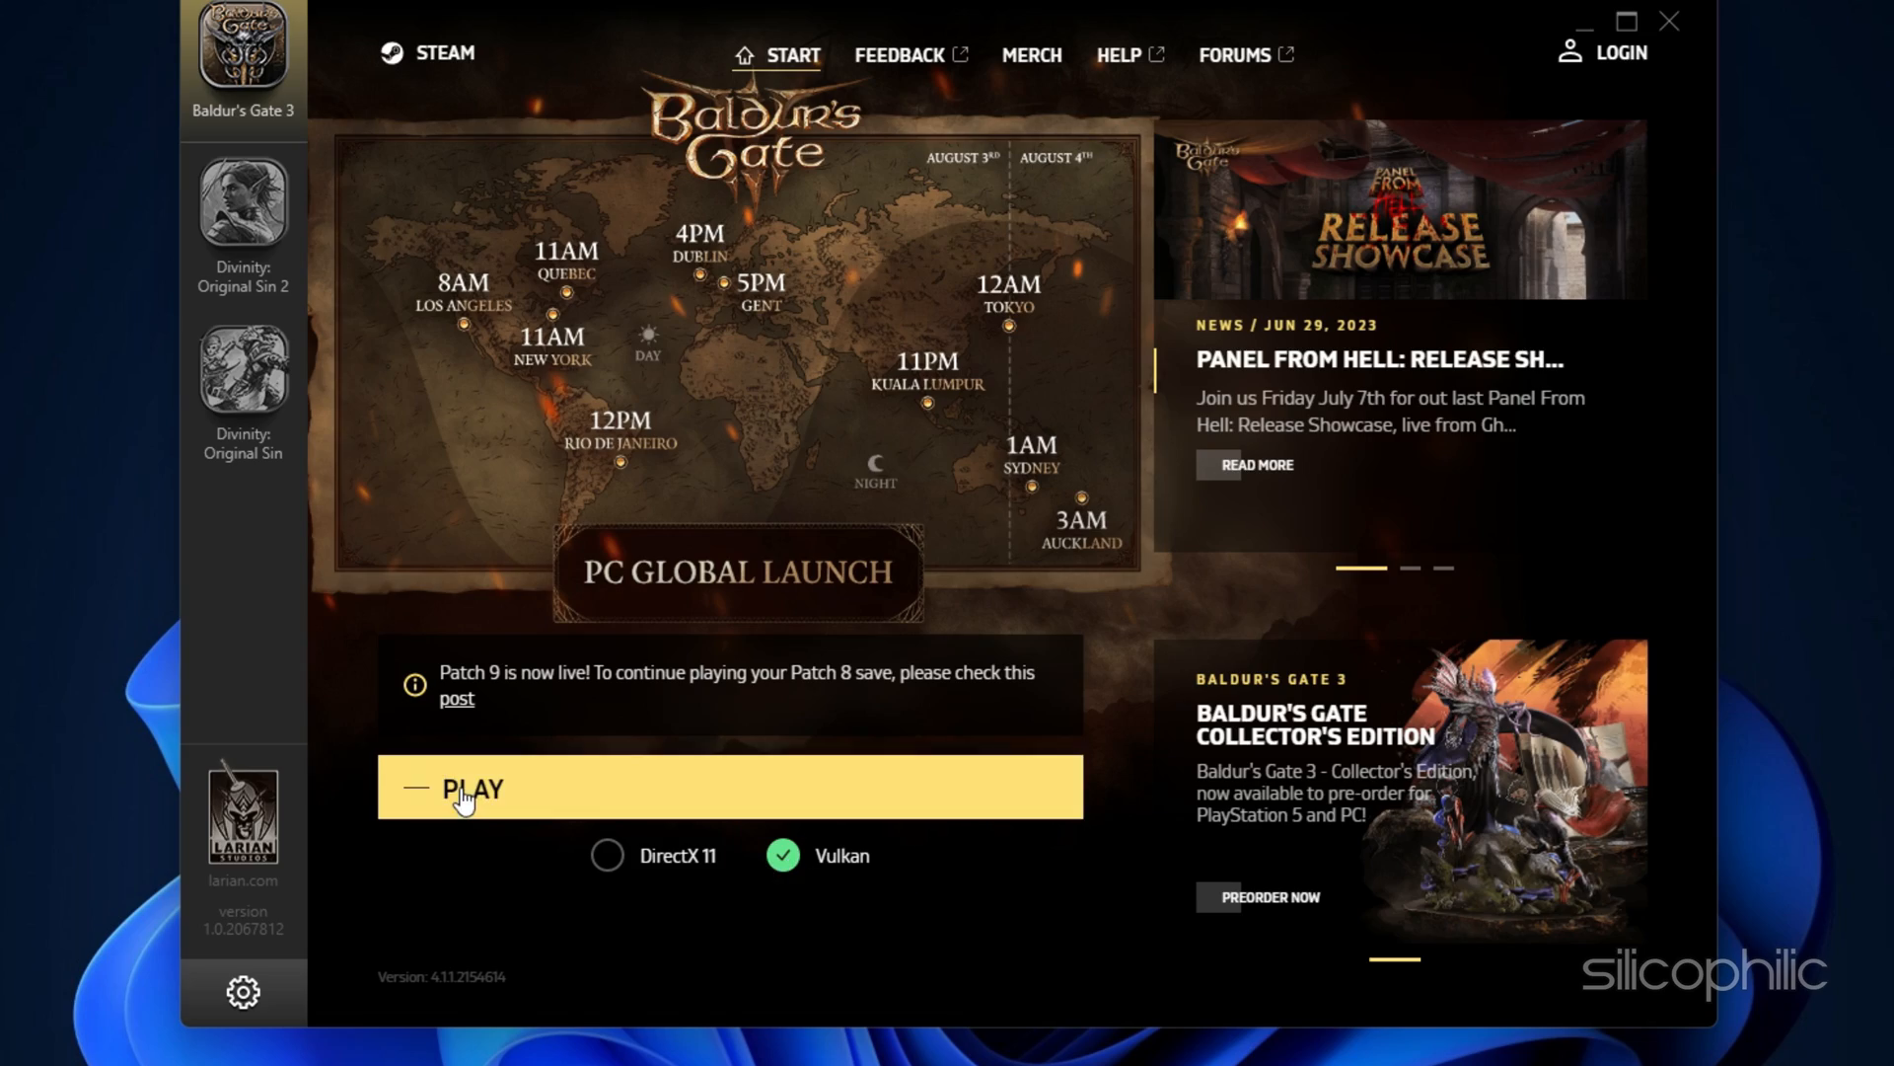
pyautogui.click(471, 786)
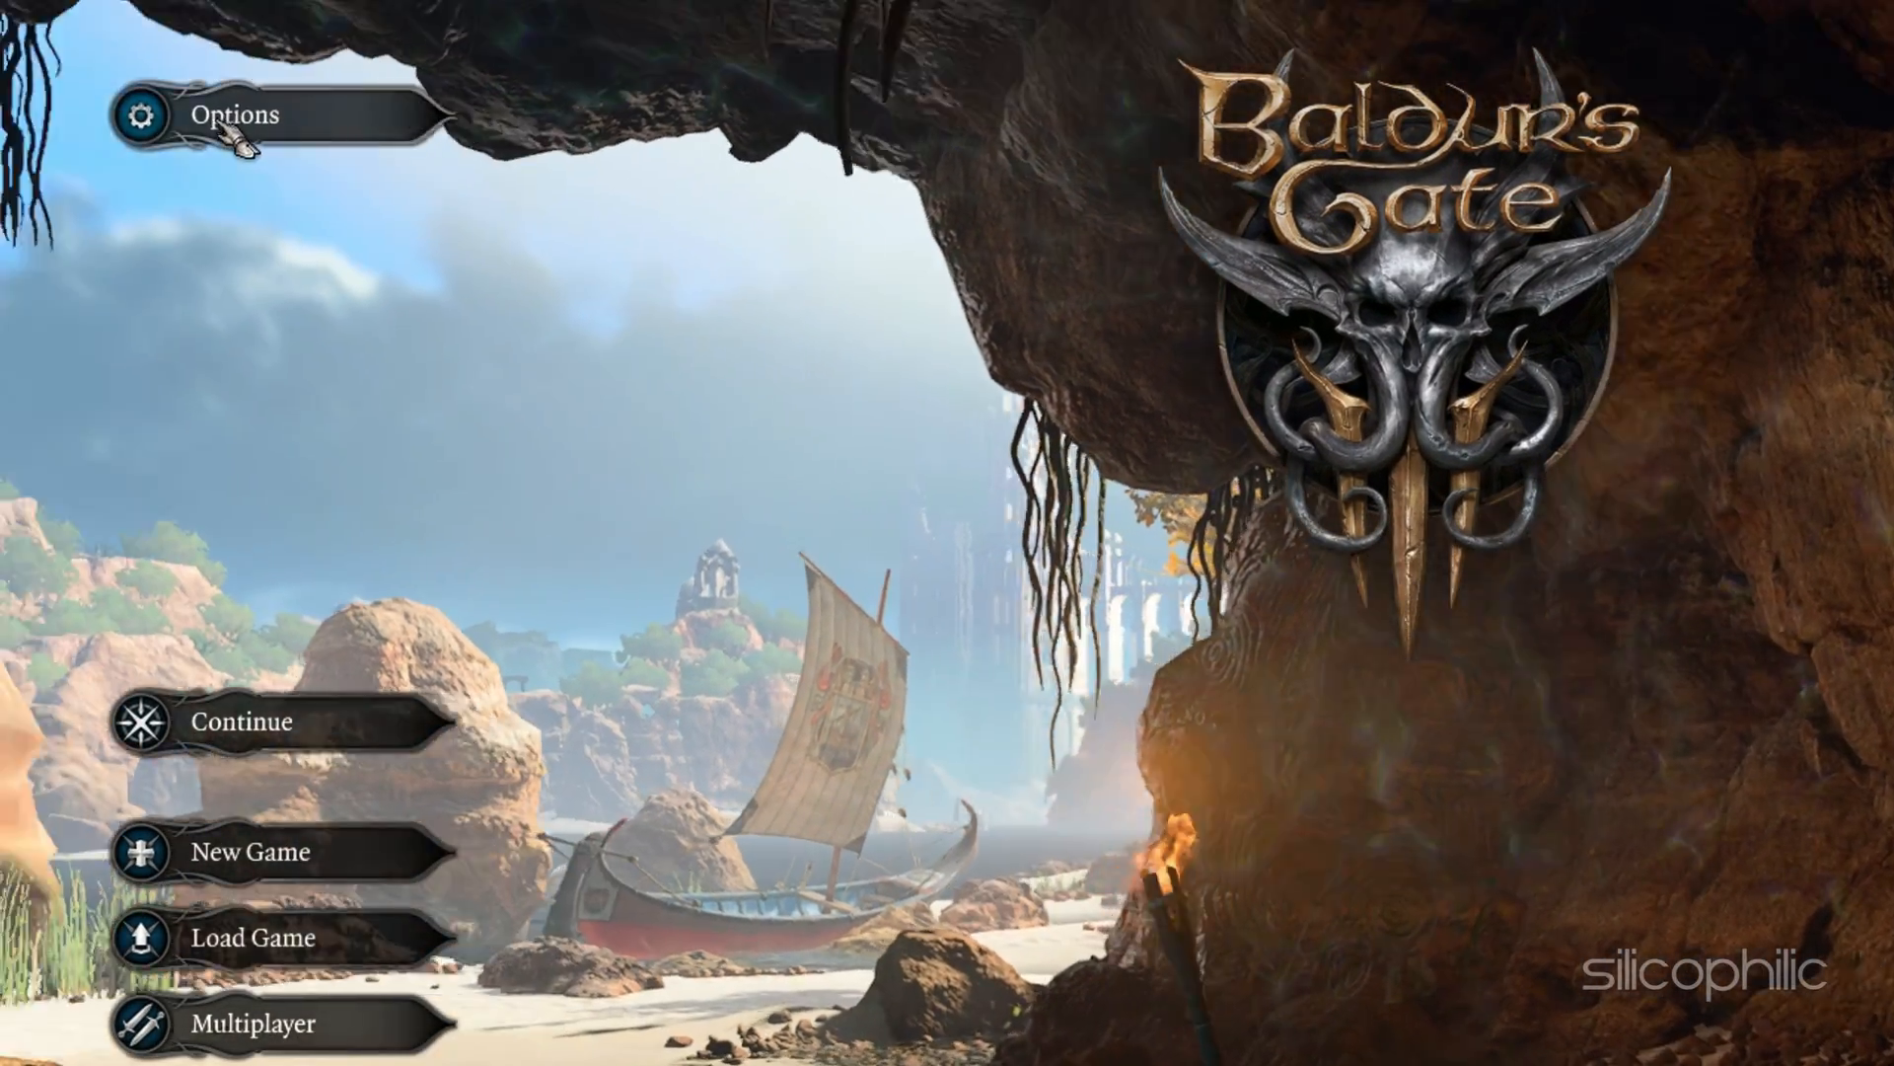
# Set the fullscreen display to the NVIDIA monitor at 1920 x 1080, 75 Hz
pyautogui.click(235, 115)
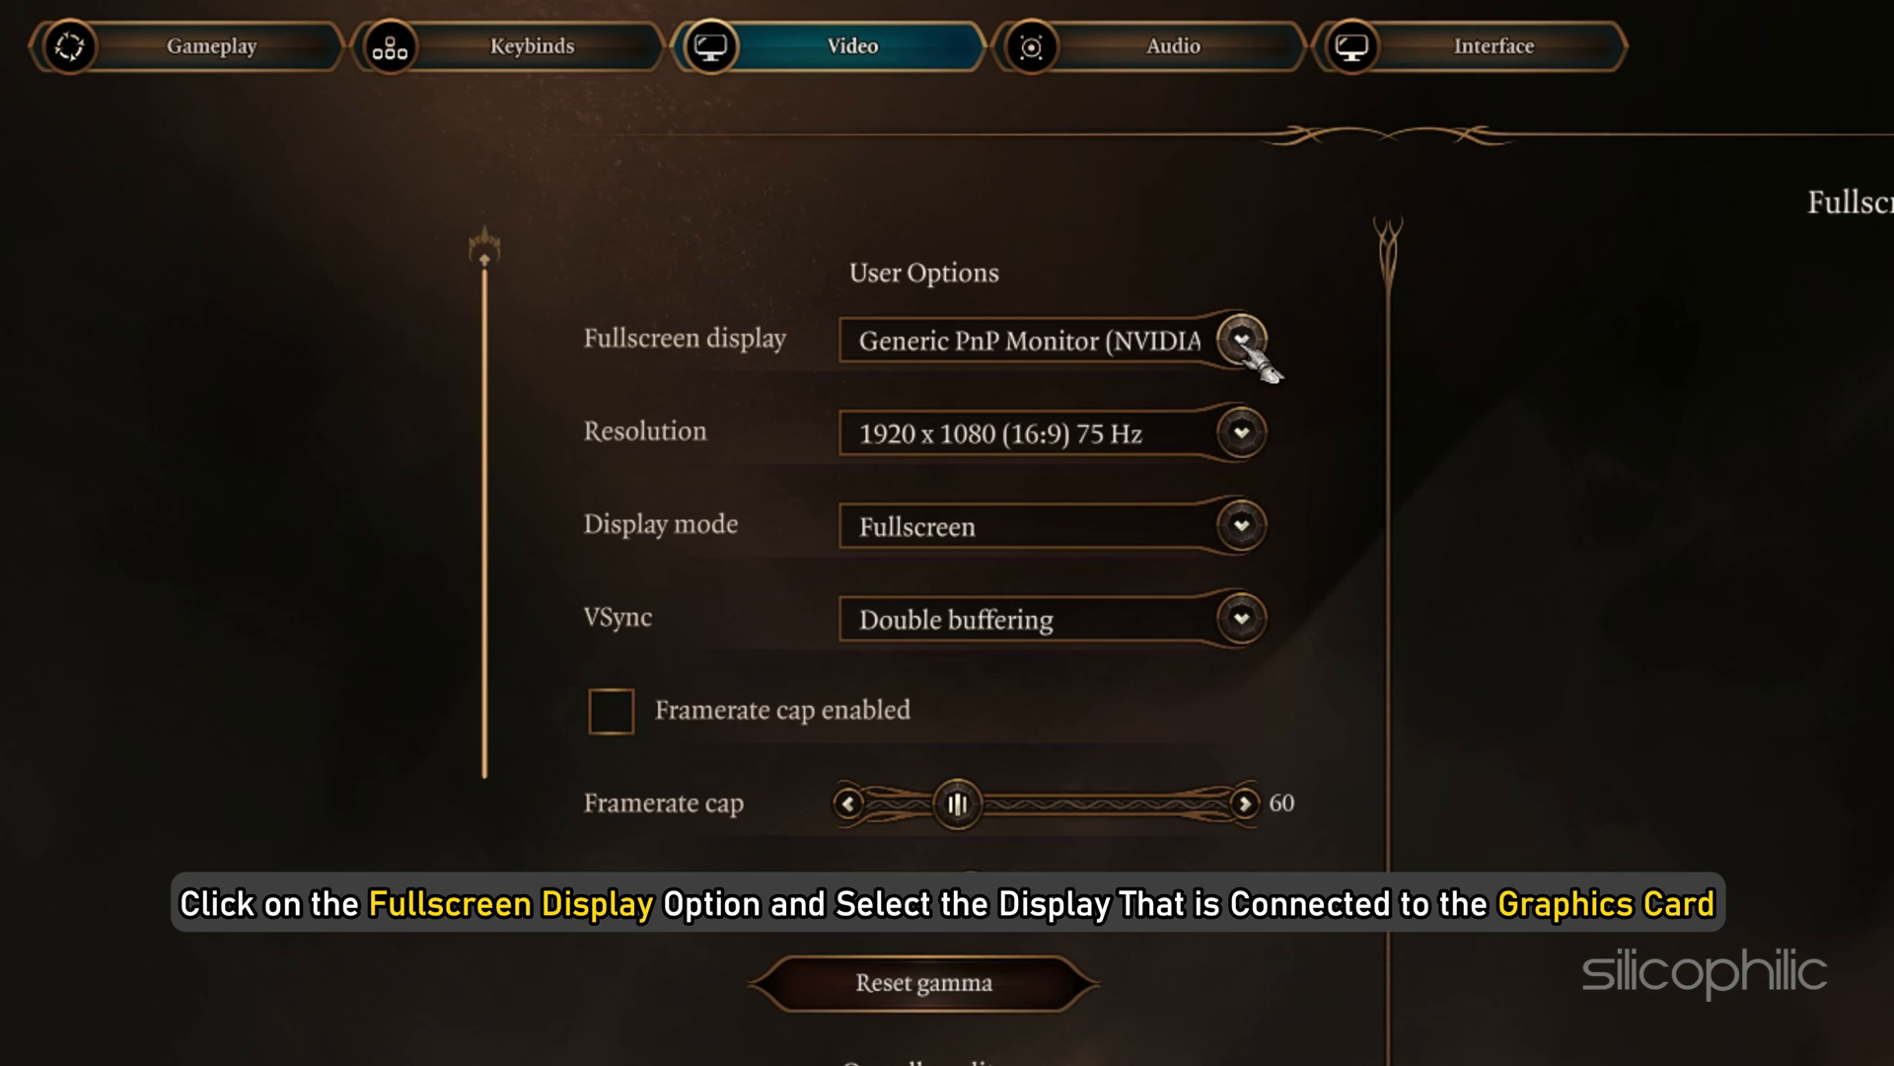
pyautogui.click(1237, 340)
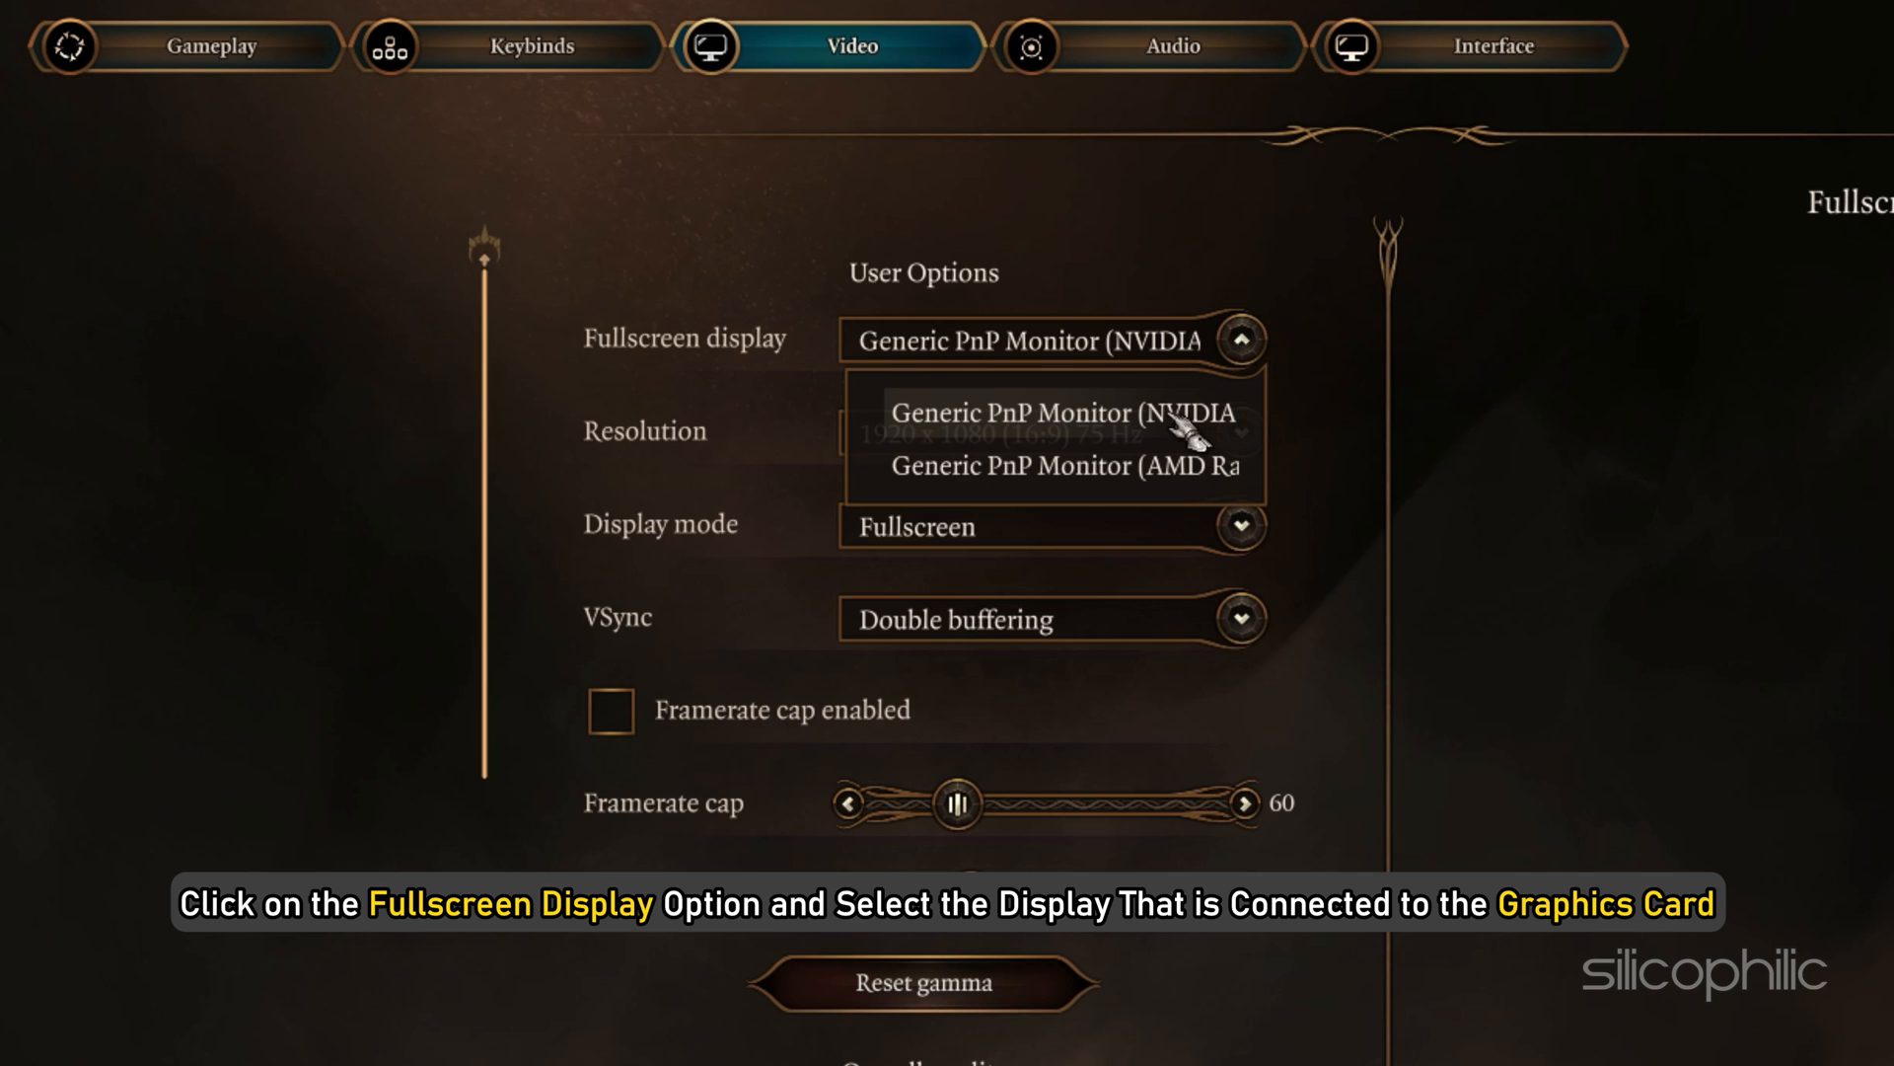
pyautogui.click(1039, 412)
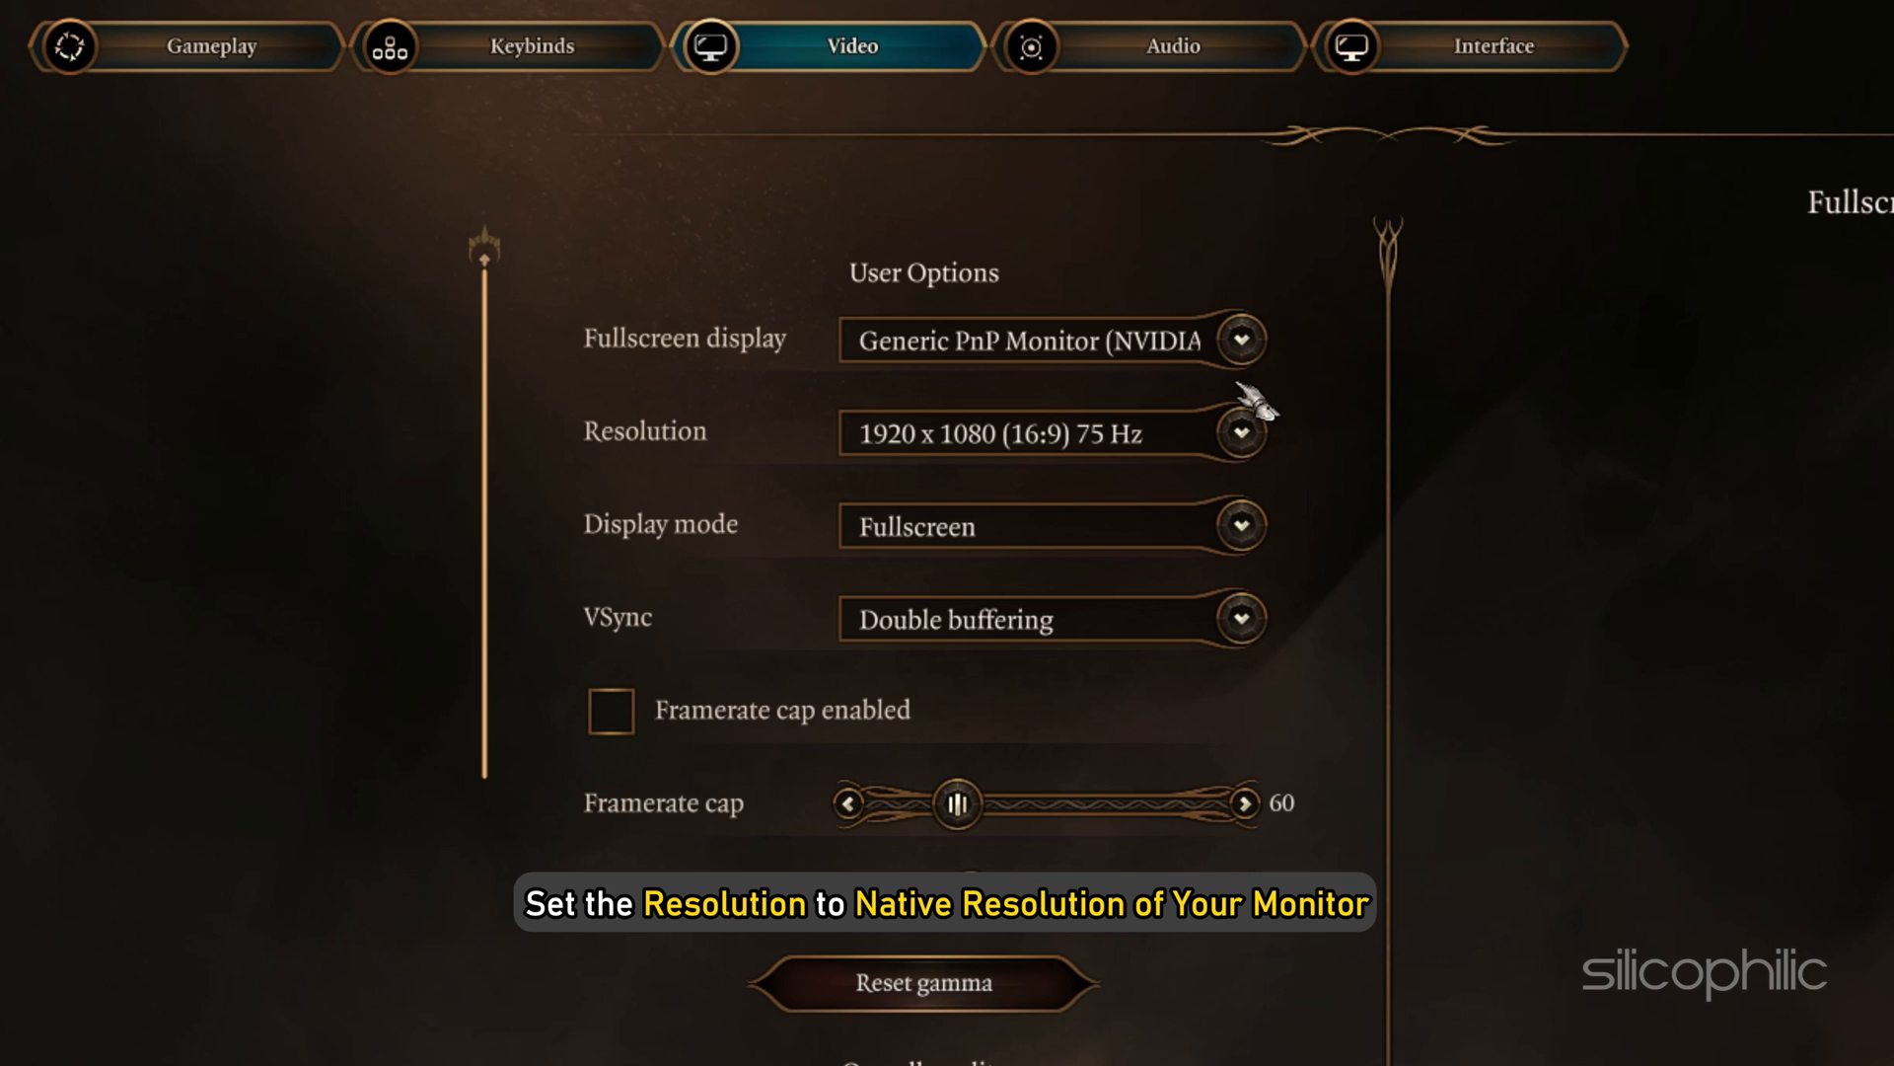
pyautogui.click(1238, 433)
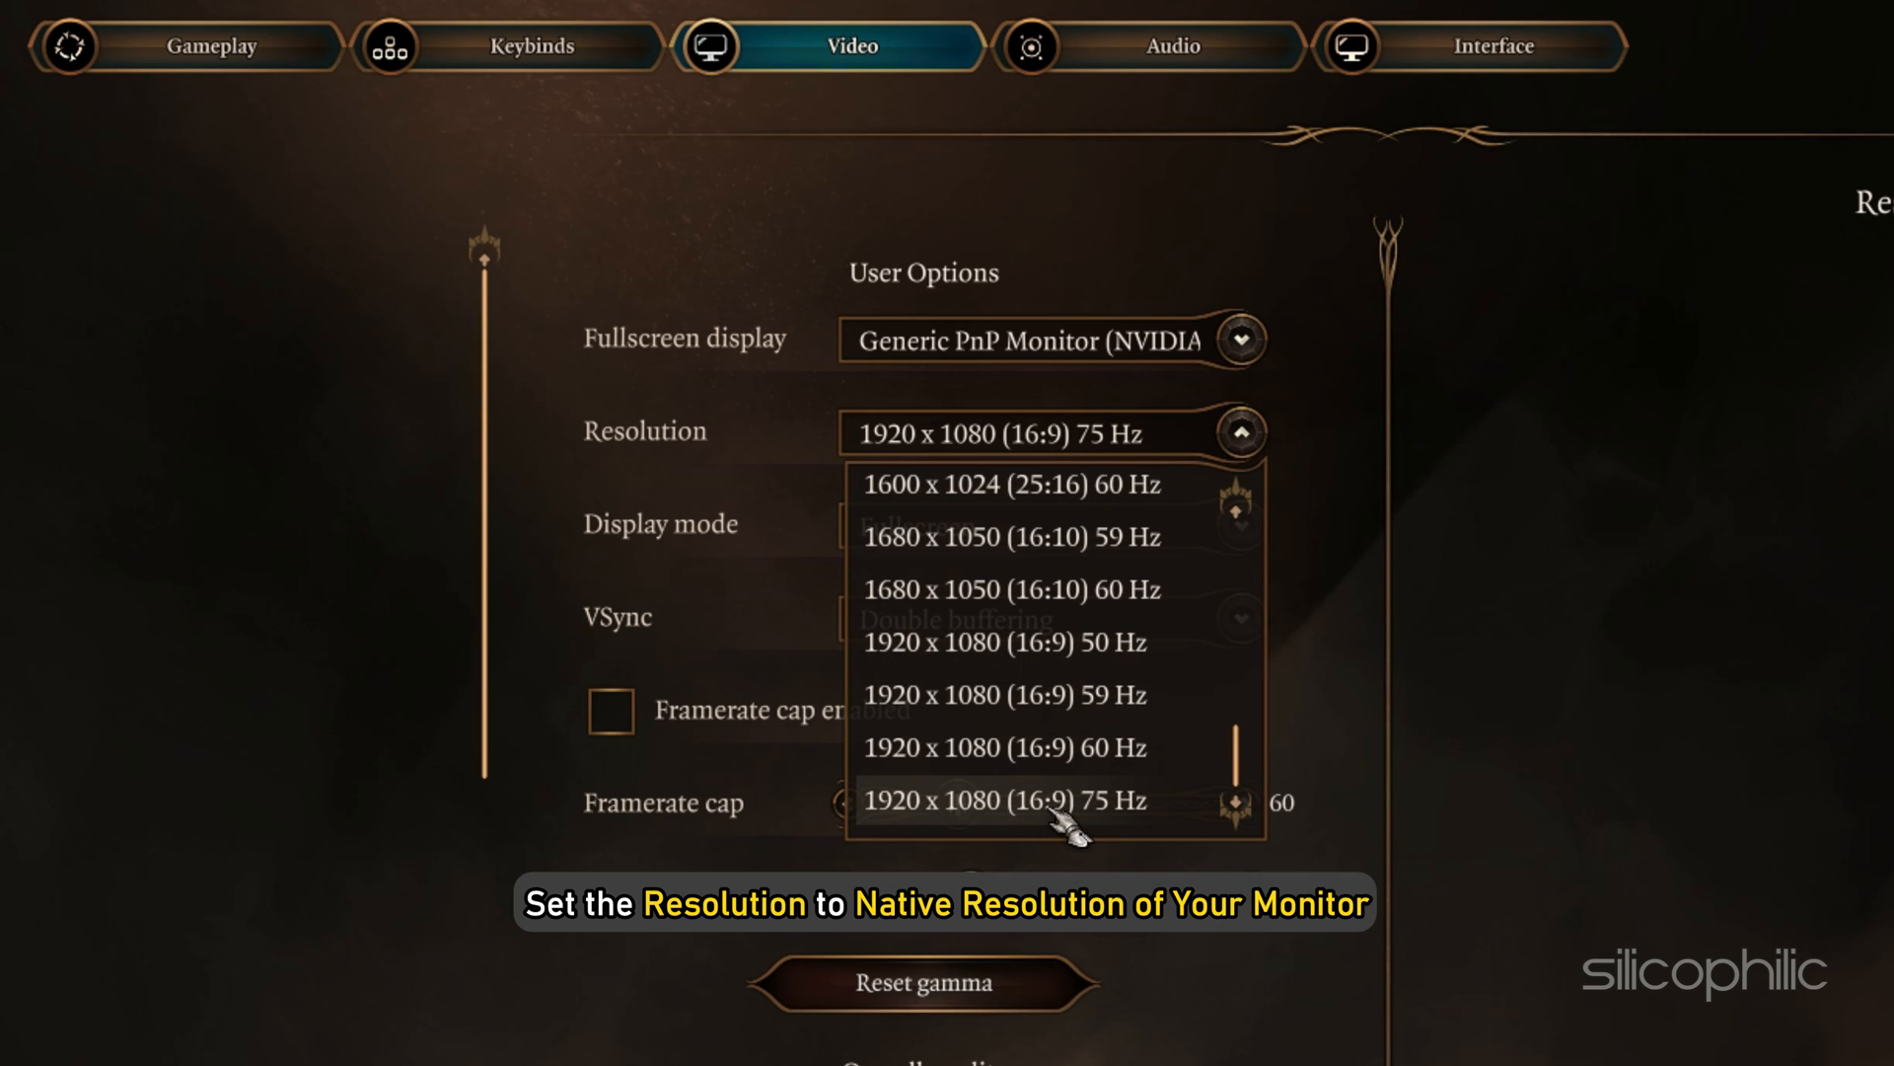
pyautogui.click(1005, 800)
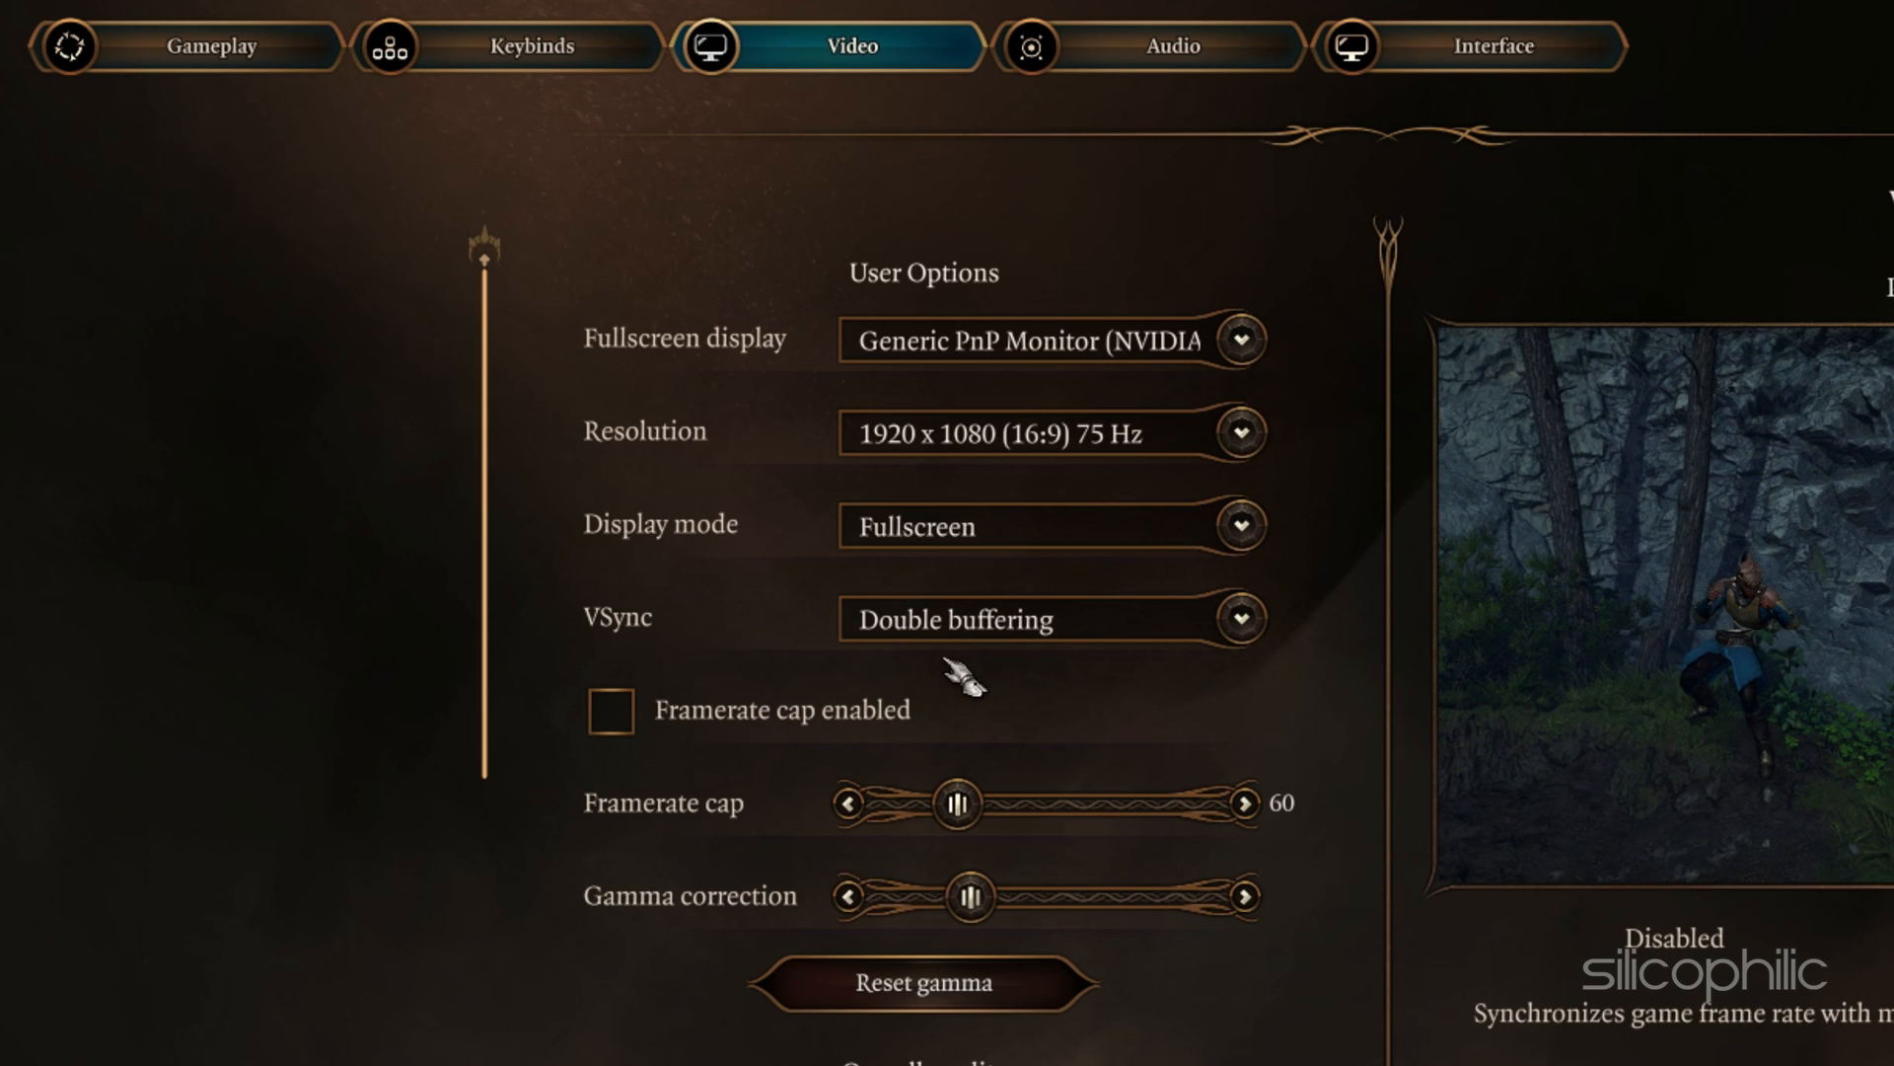
# Disable VSync, enable a 240 framerate cap, and open the Overall Preset choices
pyautogui.click(1238, 619)
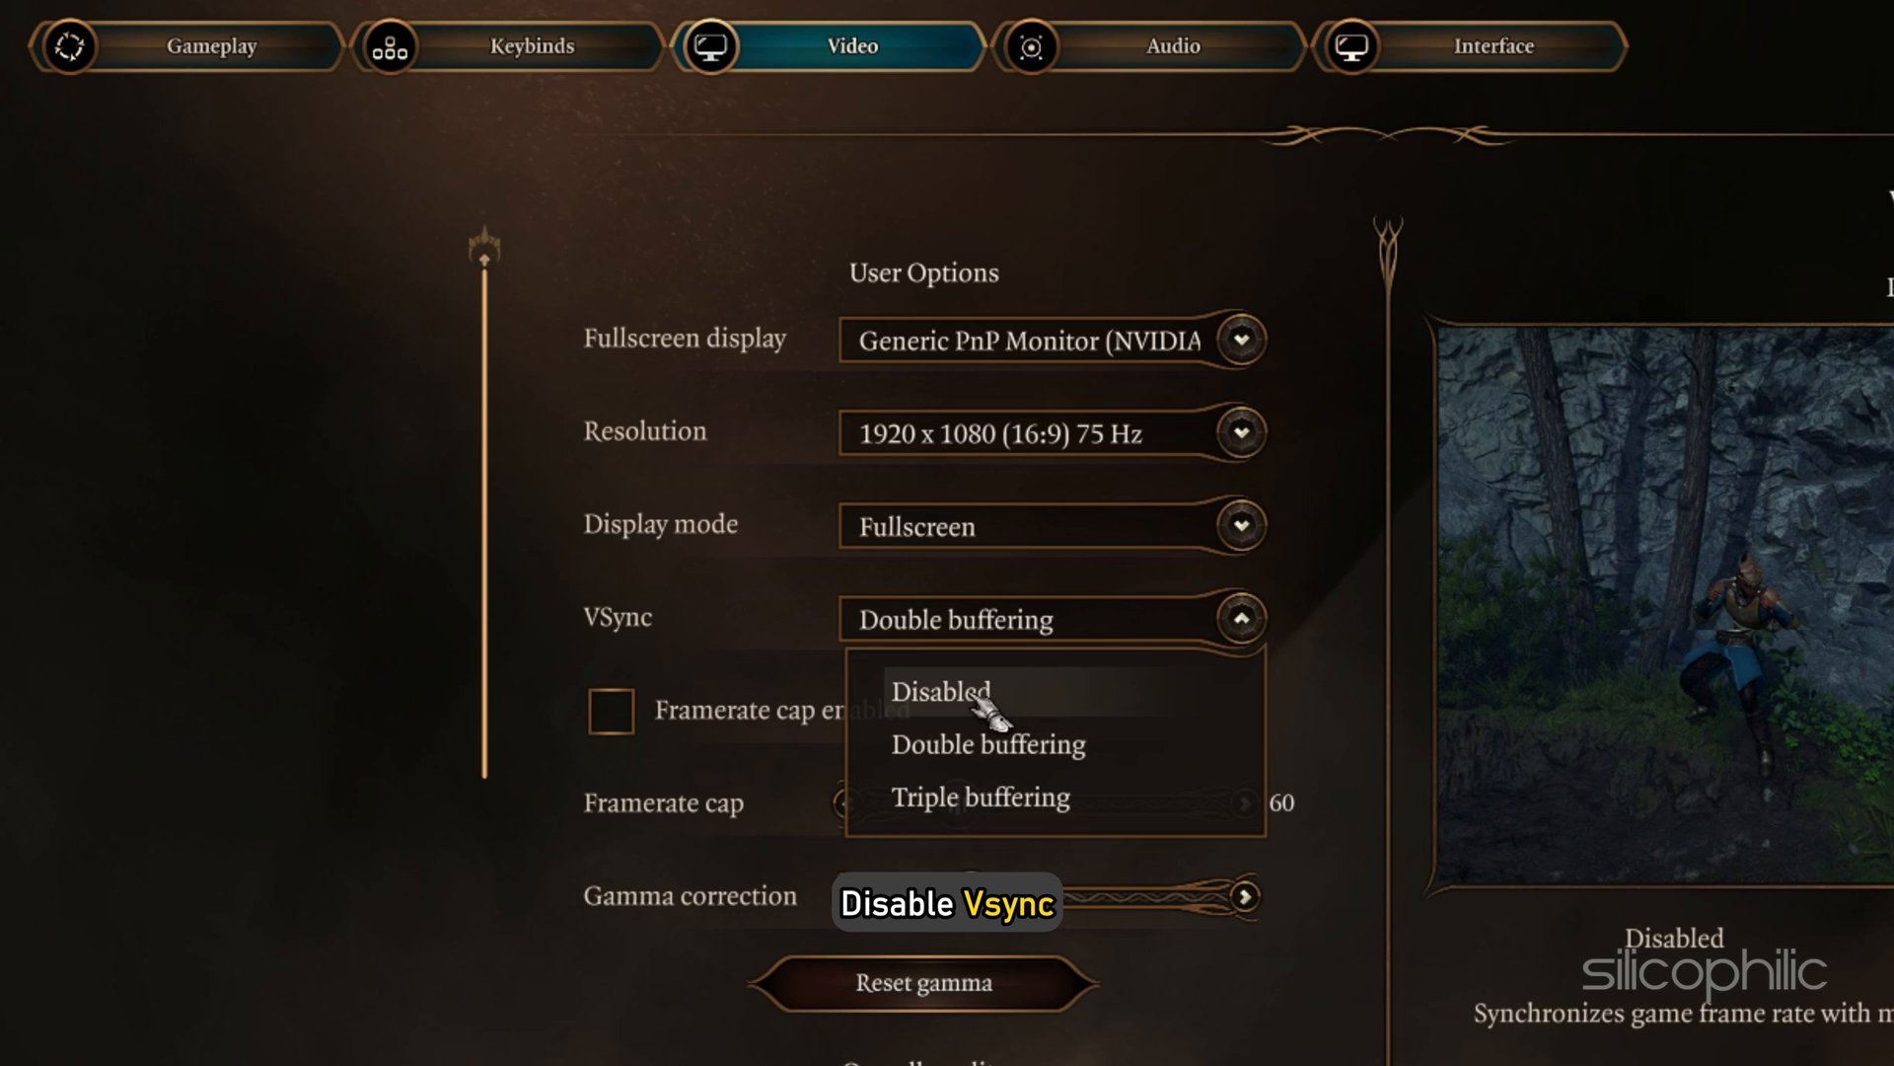
pyautogui.click(940, 691)
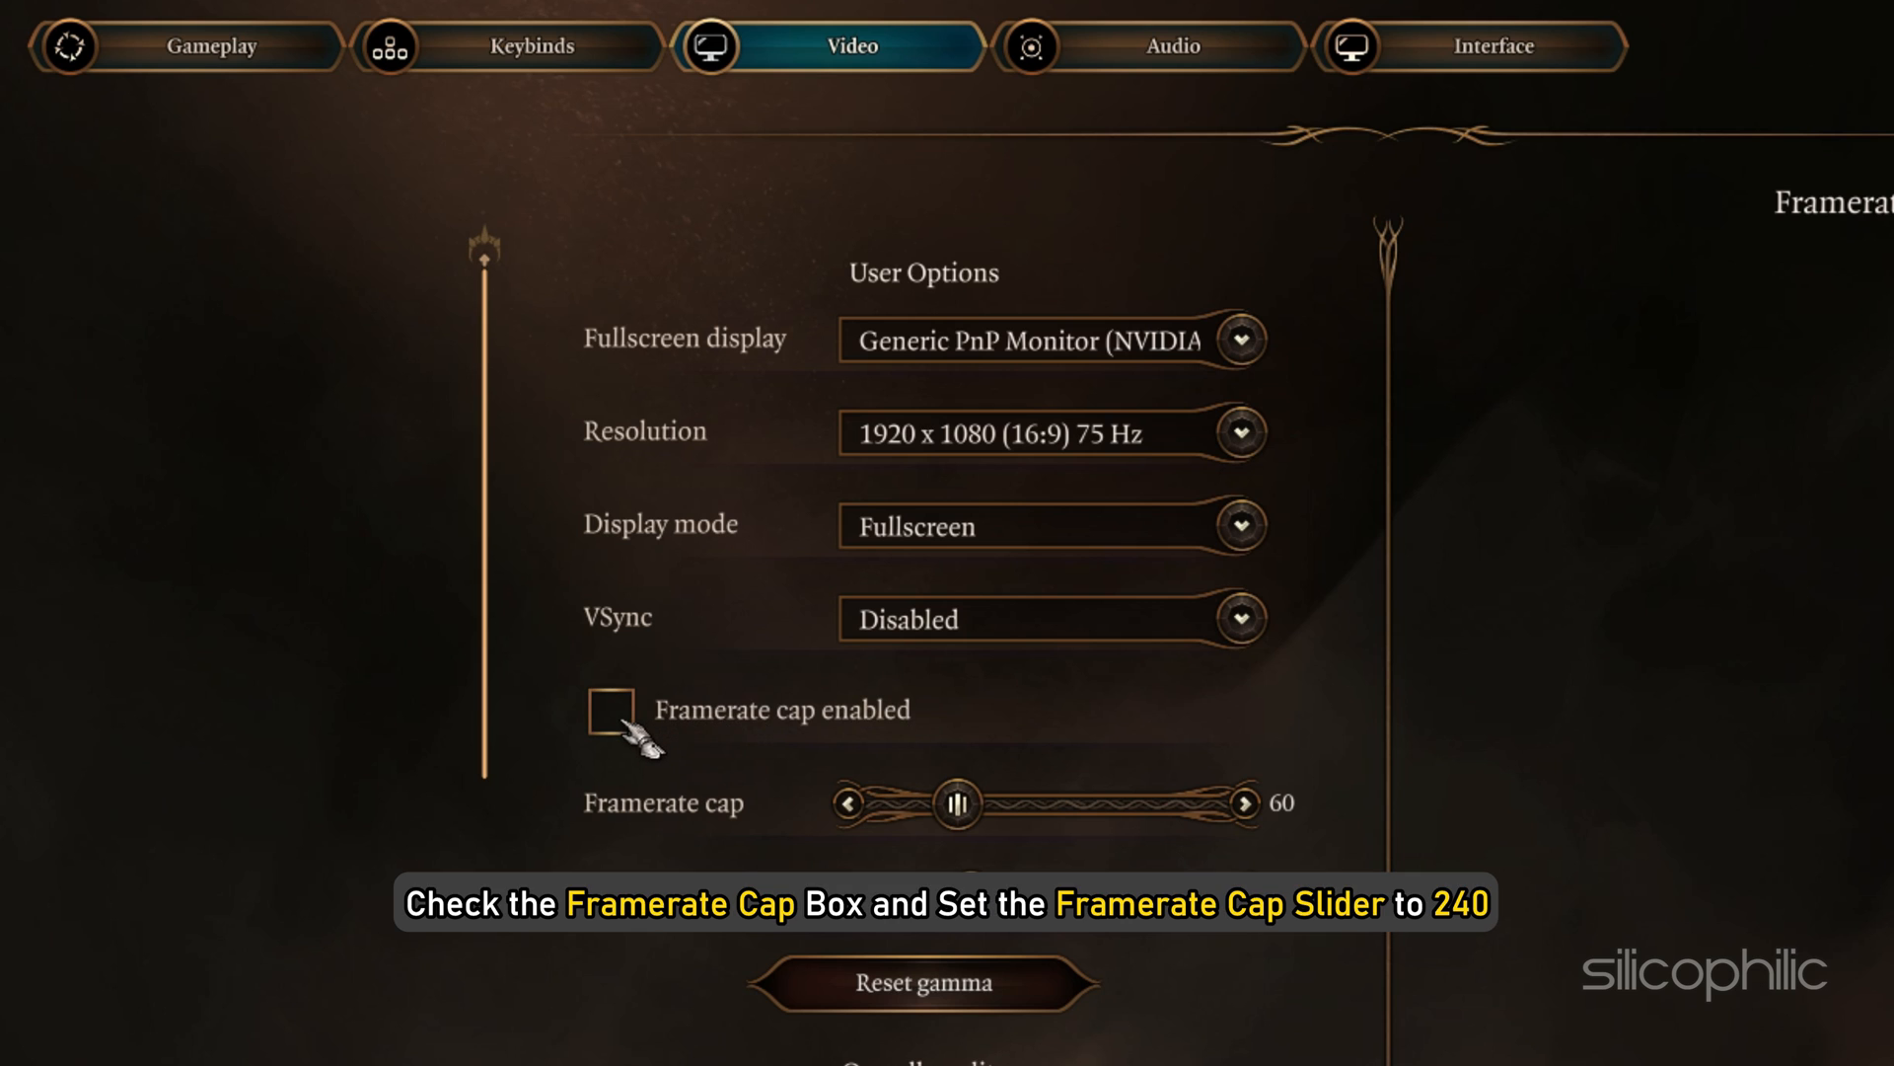
pyautogui.click(610, 709)
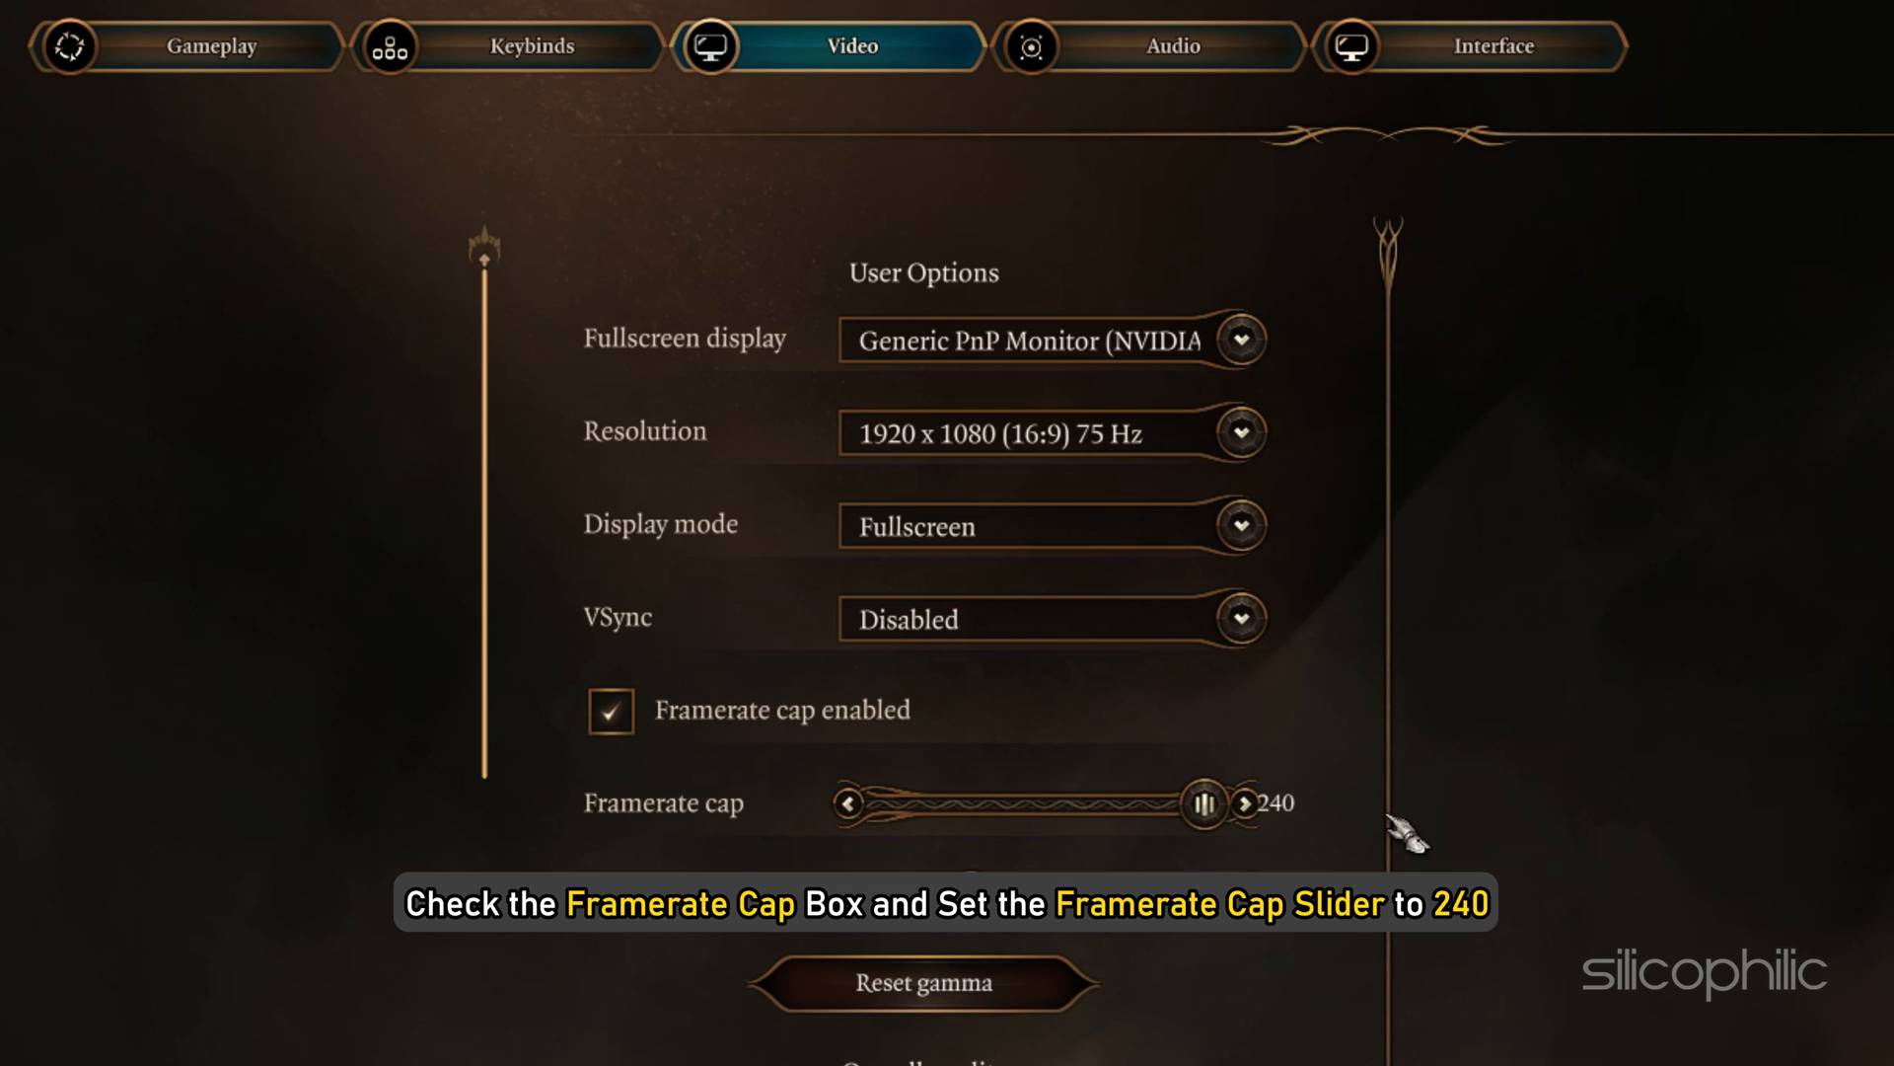
pyautogui.scroll(-3)
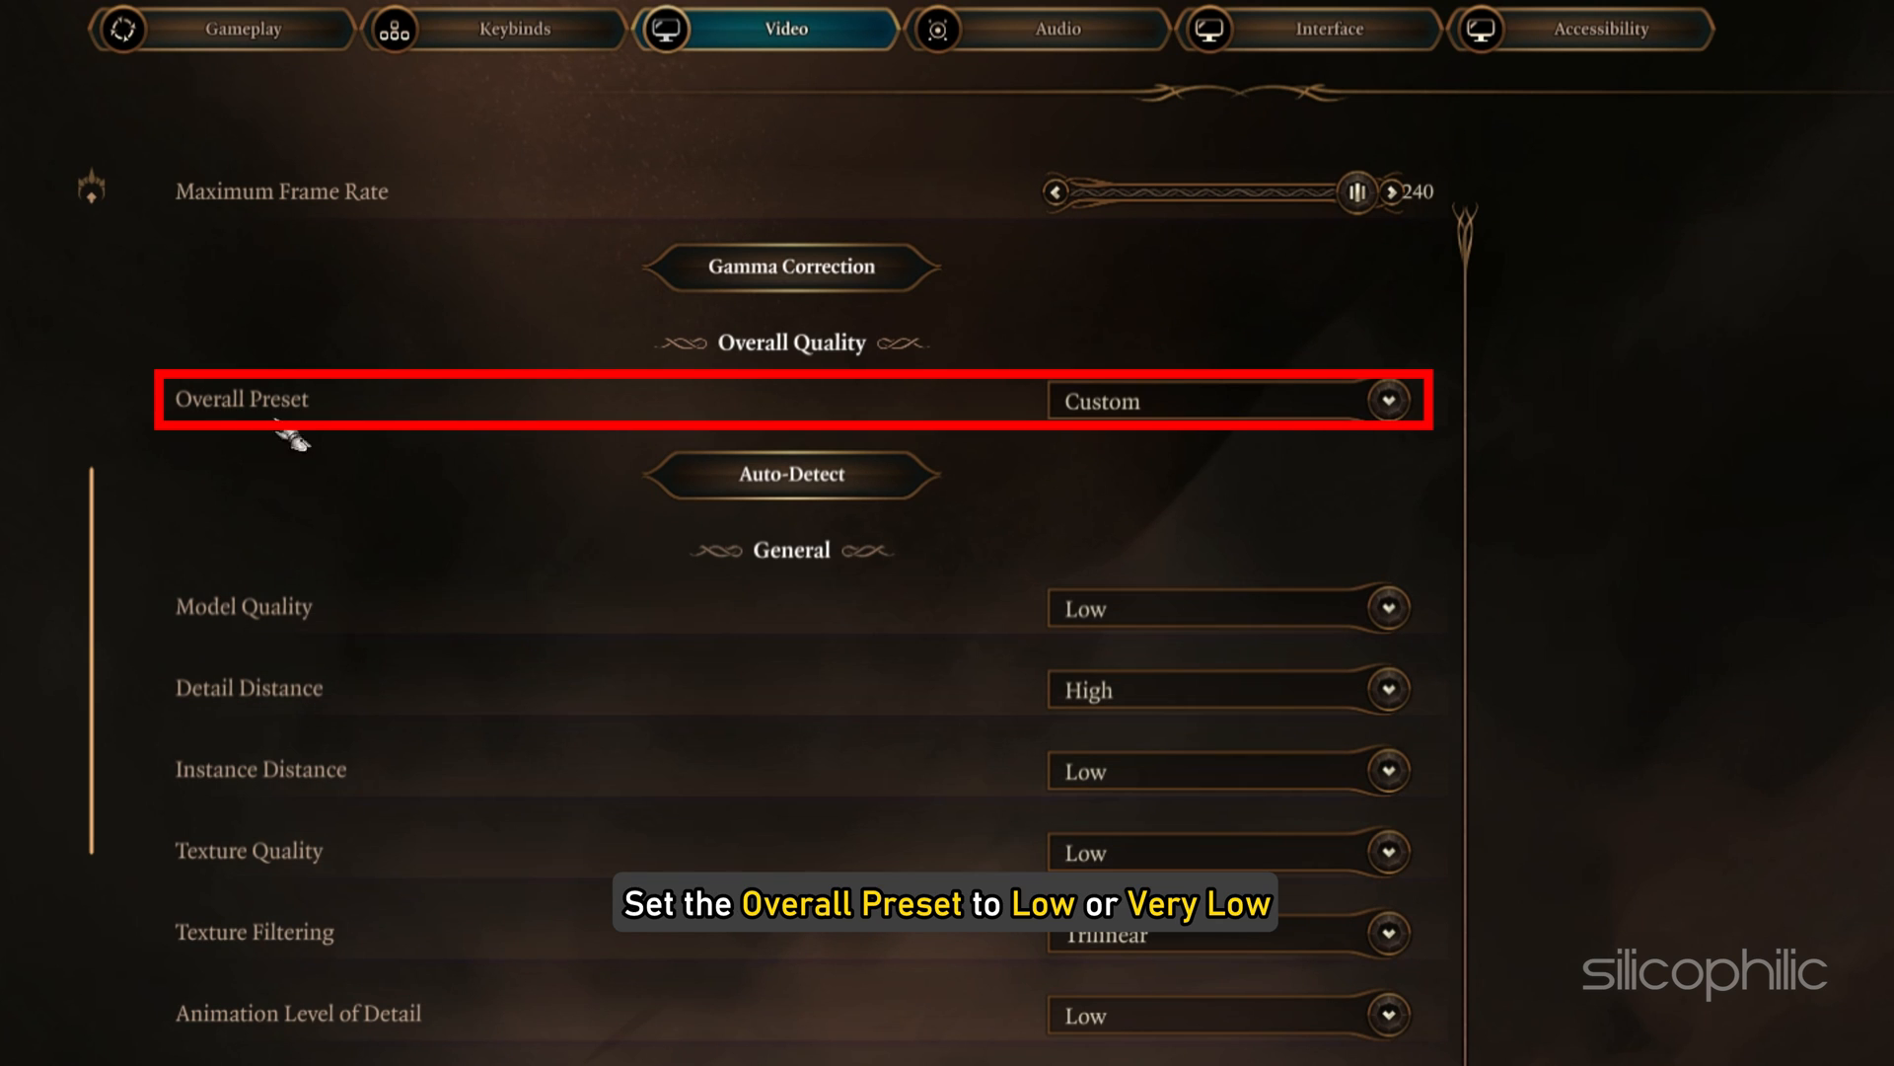
pyautogui.click(1386, 400)
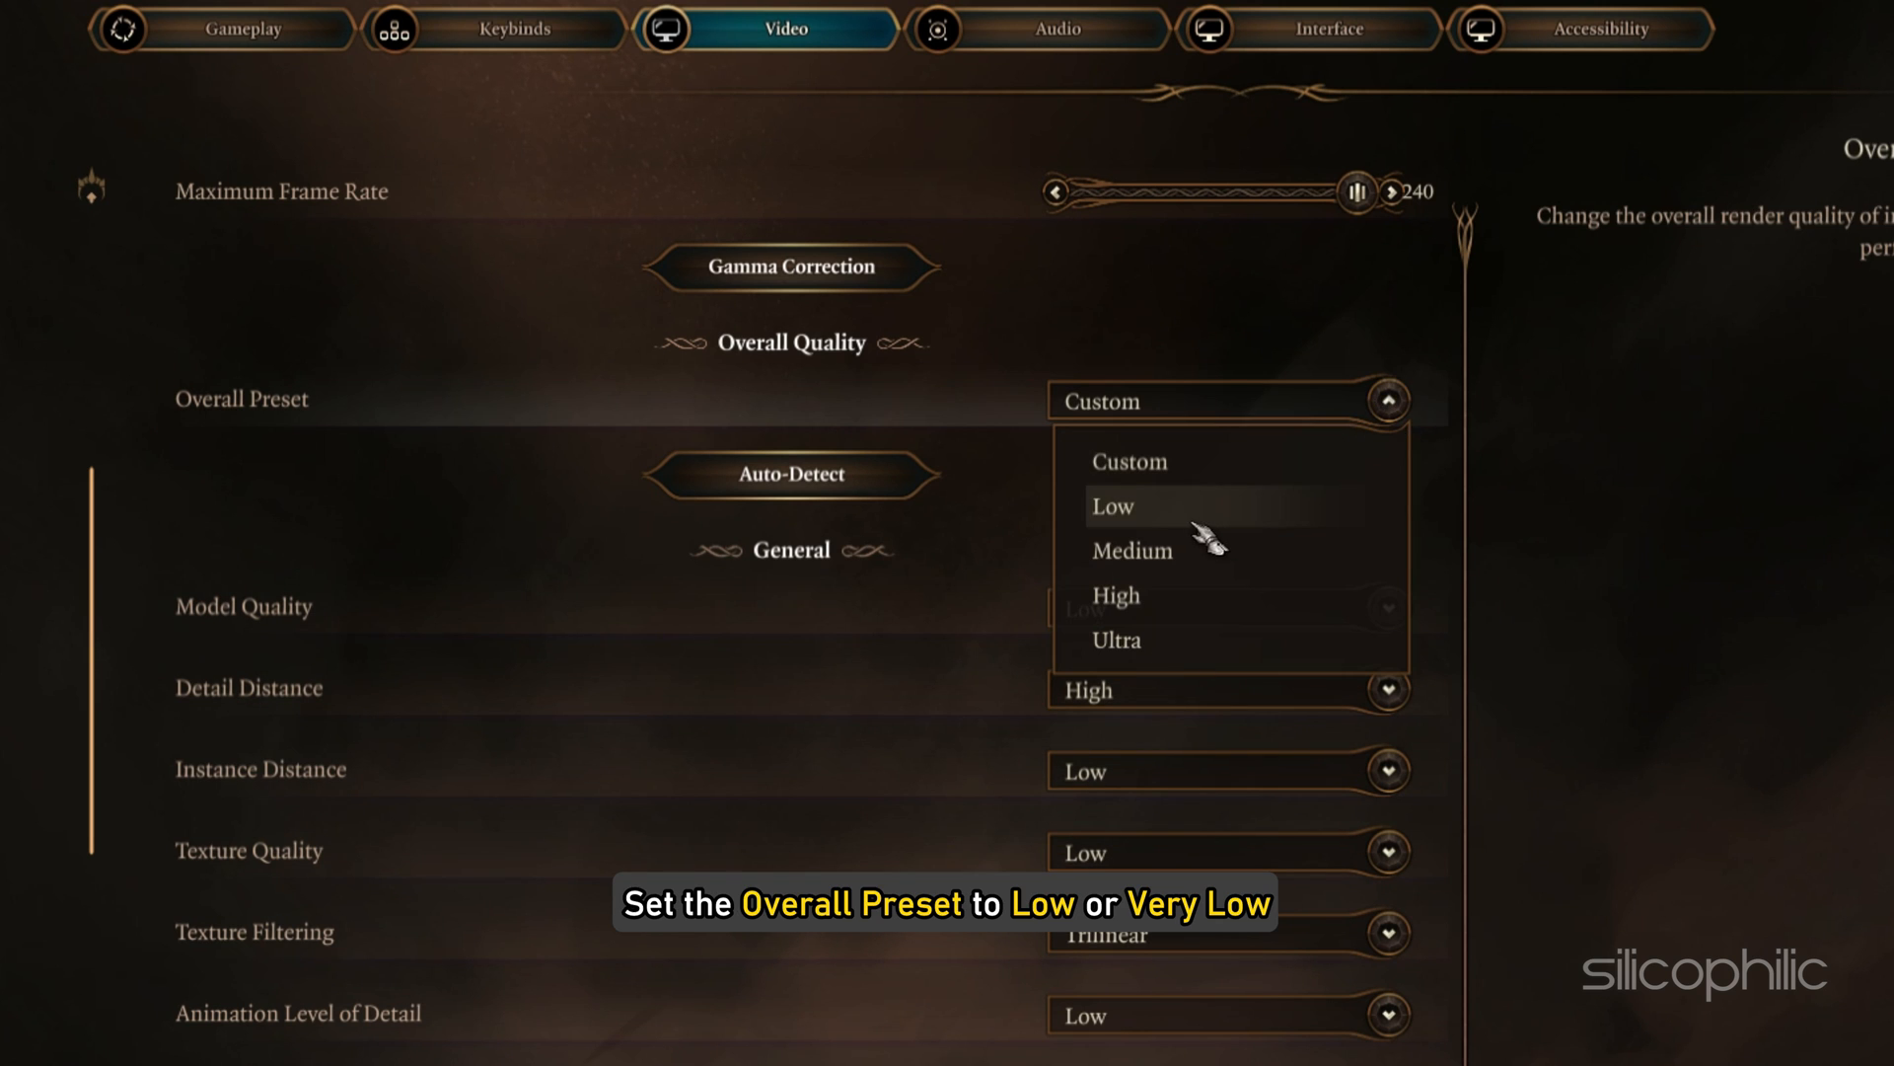
pyautogui.scroll(-3)
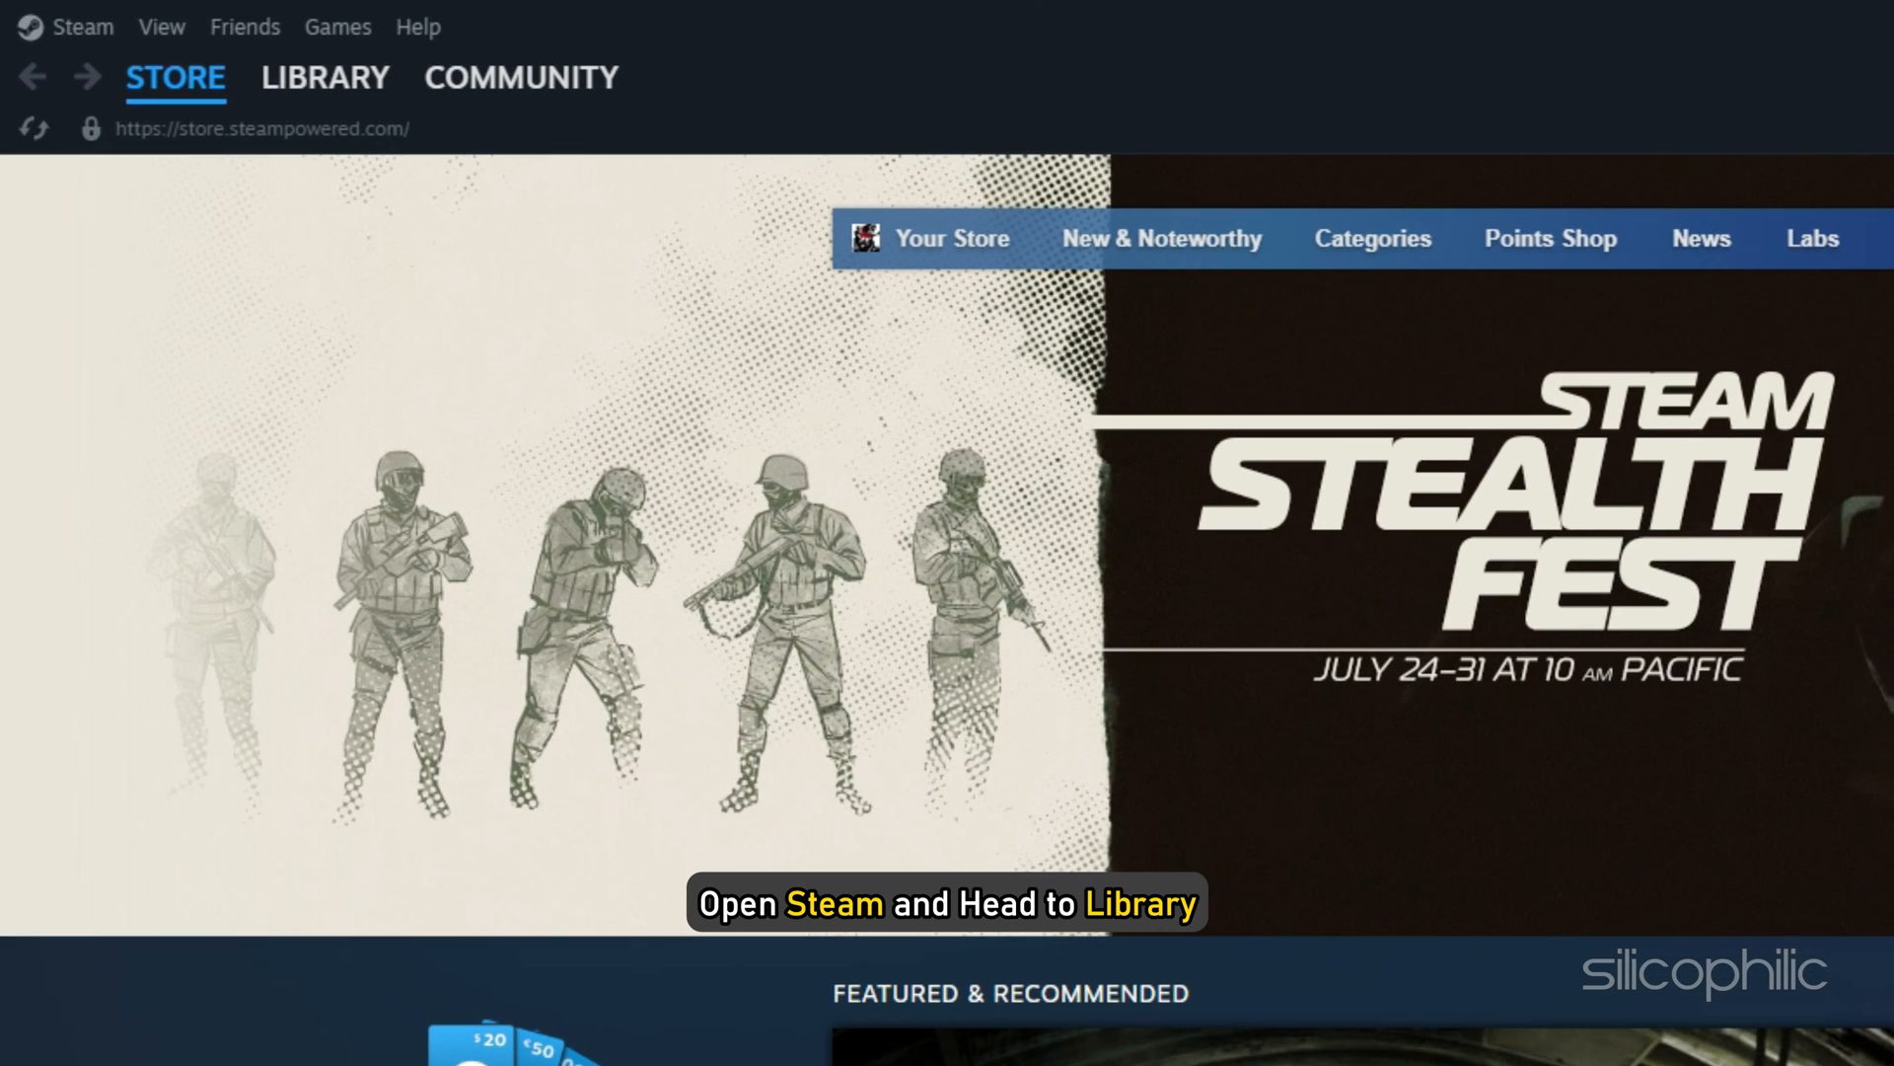
# Open Baldur's Gate 3's Steam properties on the Installed Files page
pyautogui.click(324, 77)
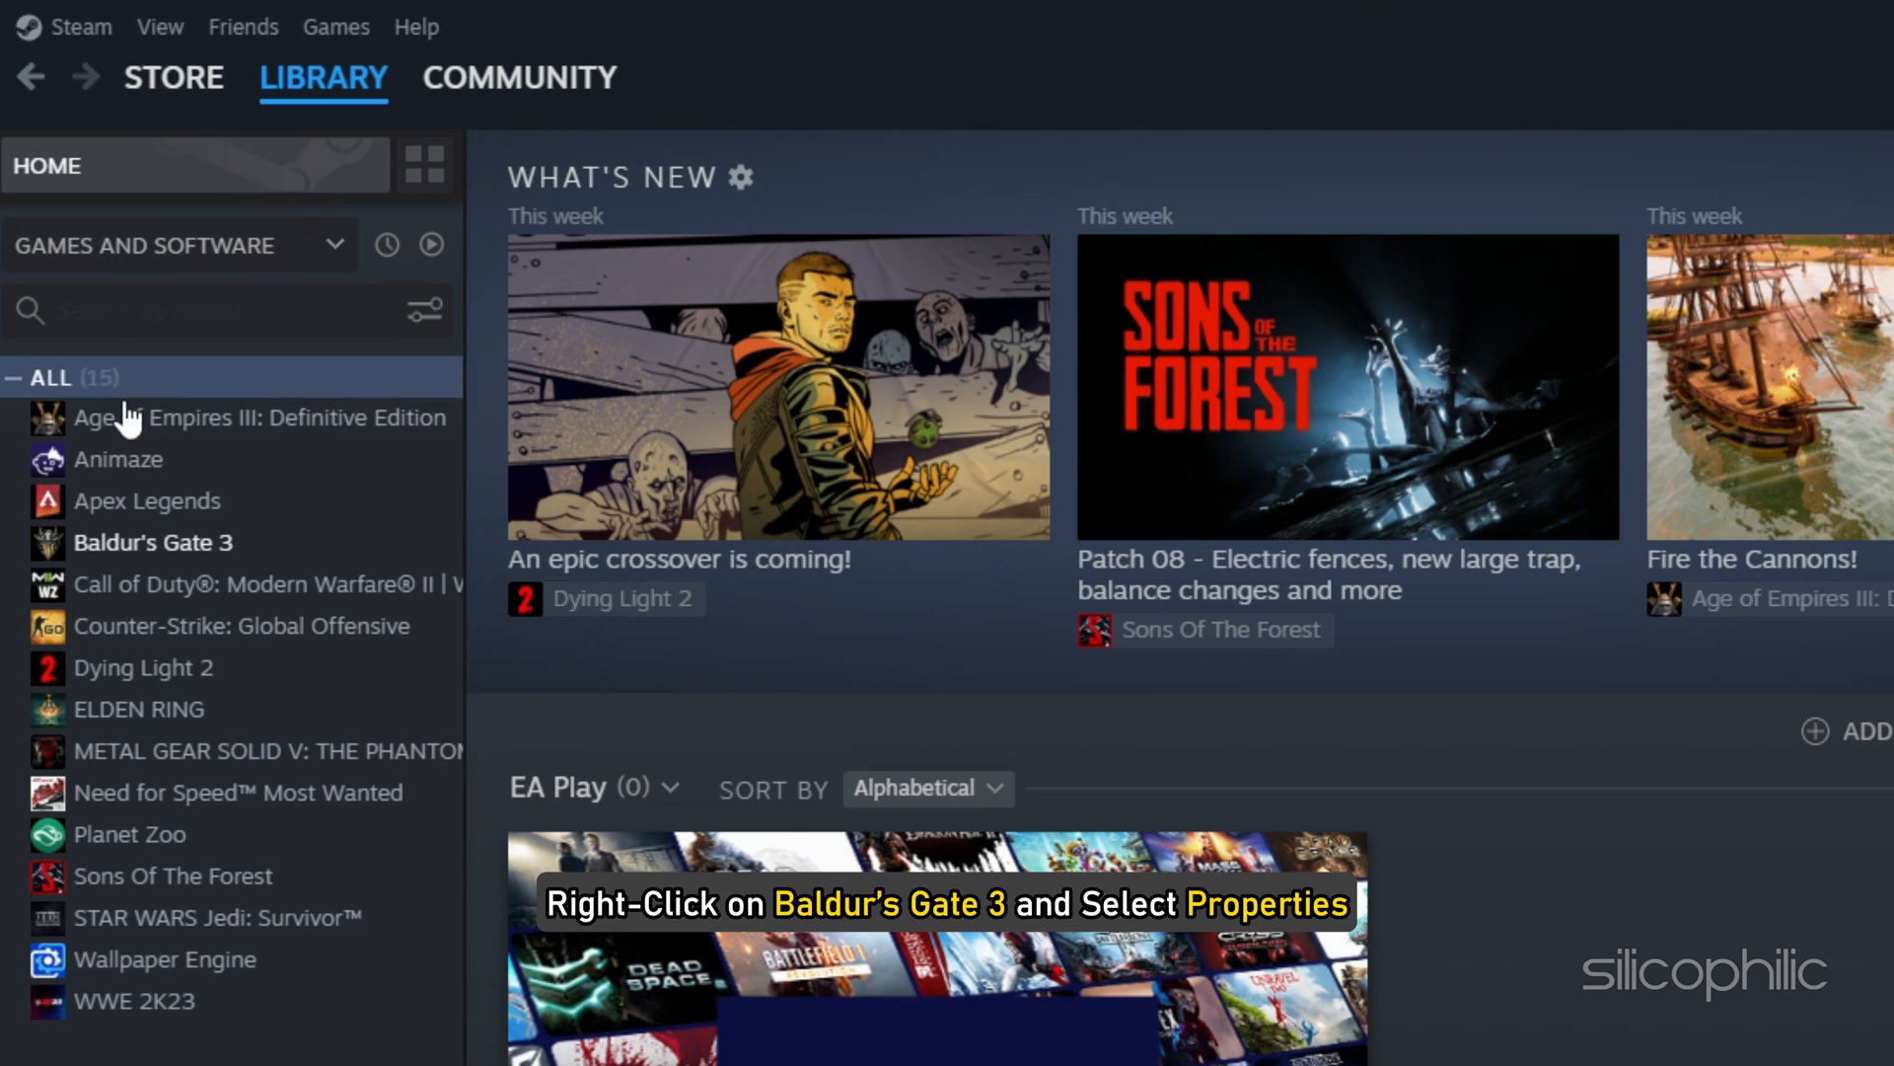
pyautogui.rightClick(151, 541)
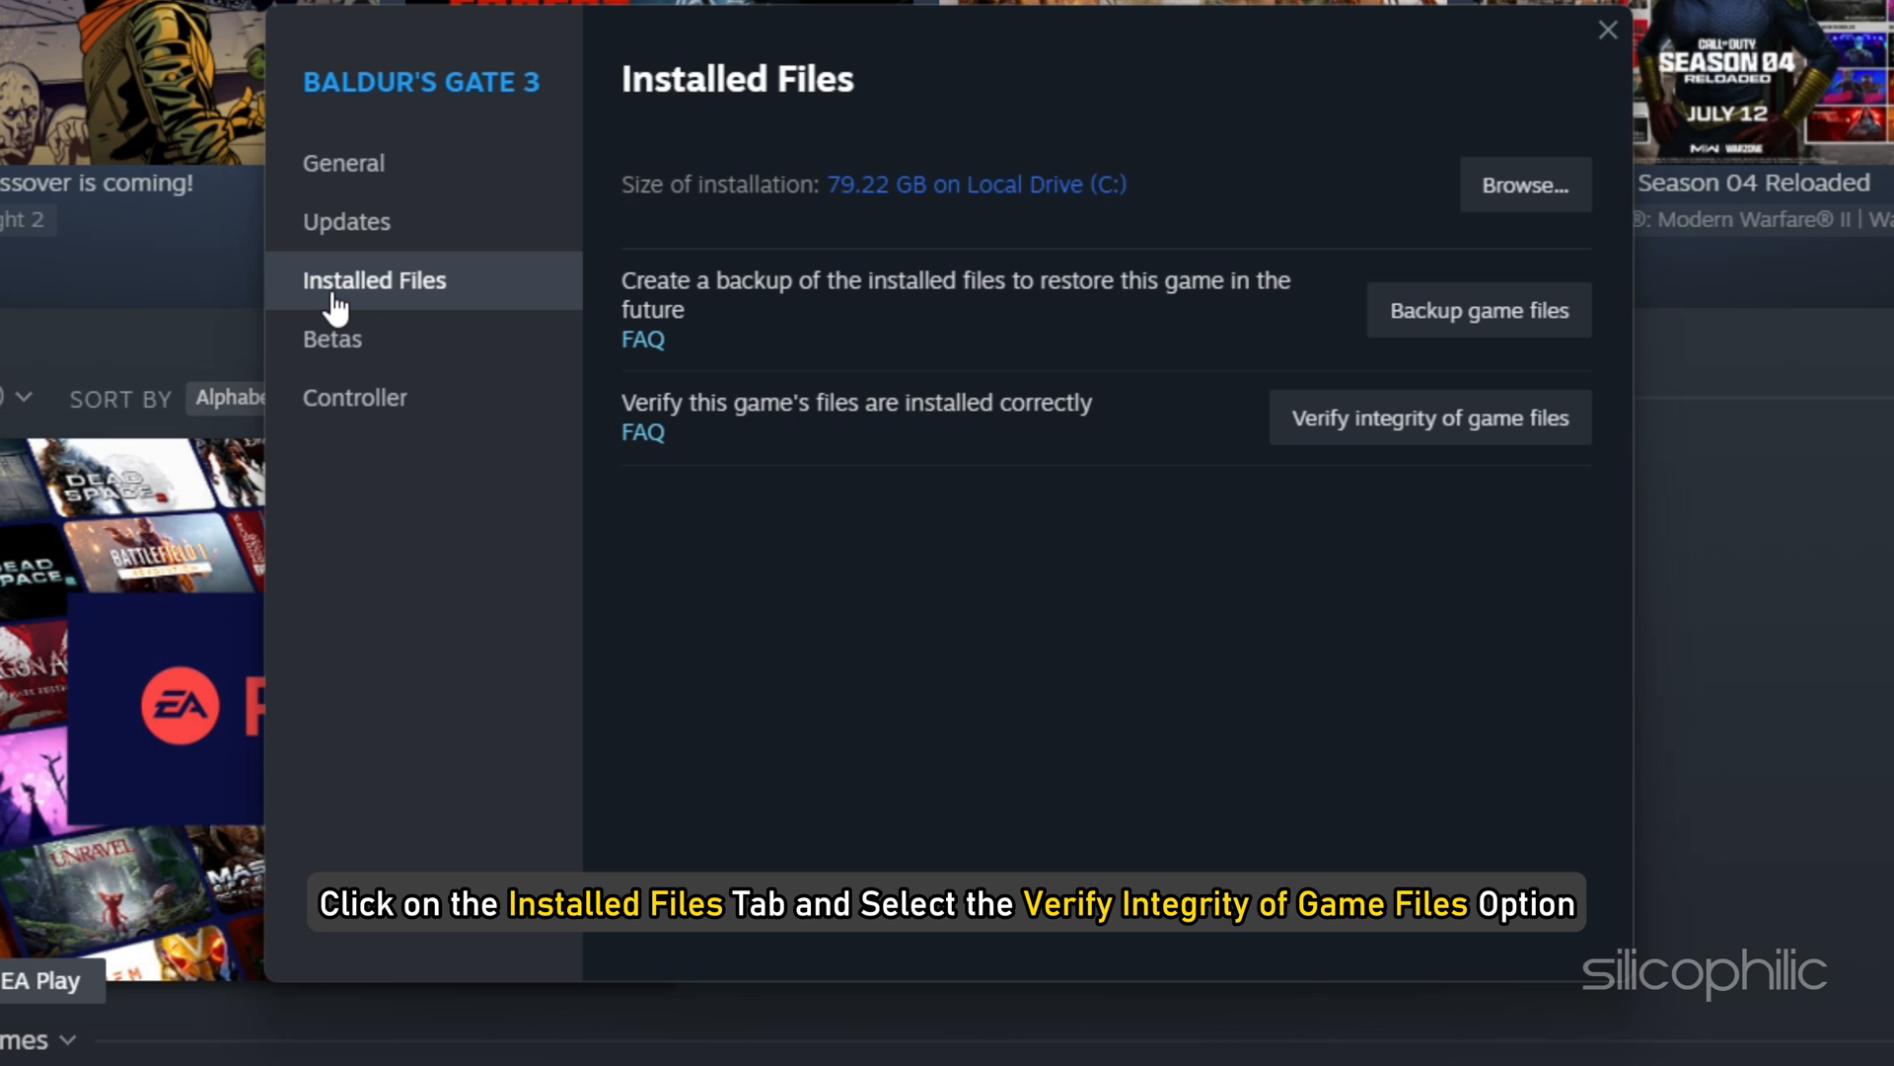
pyautogui.click(1430, 417)
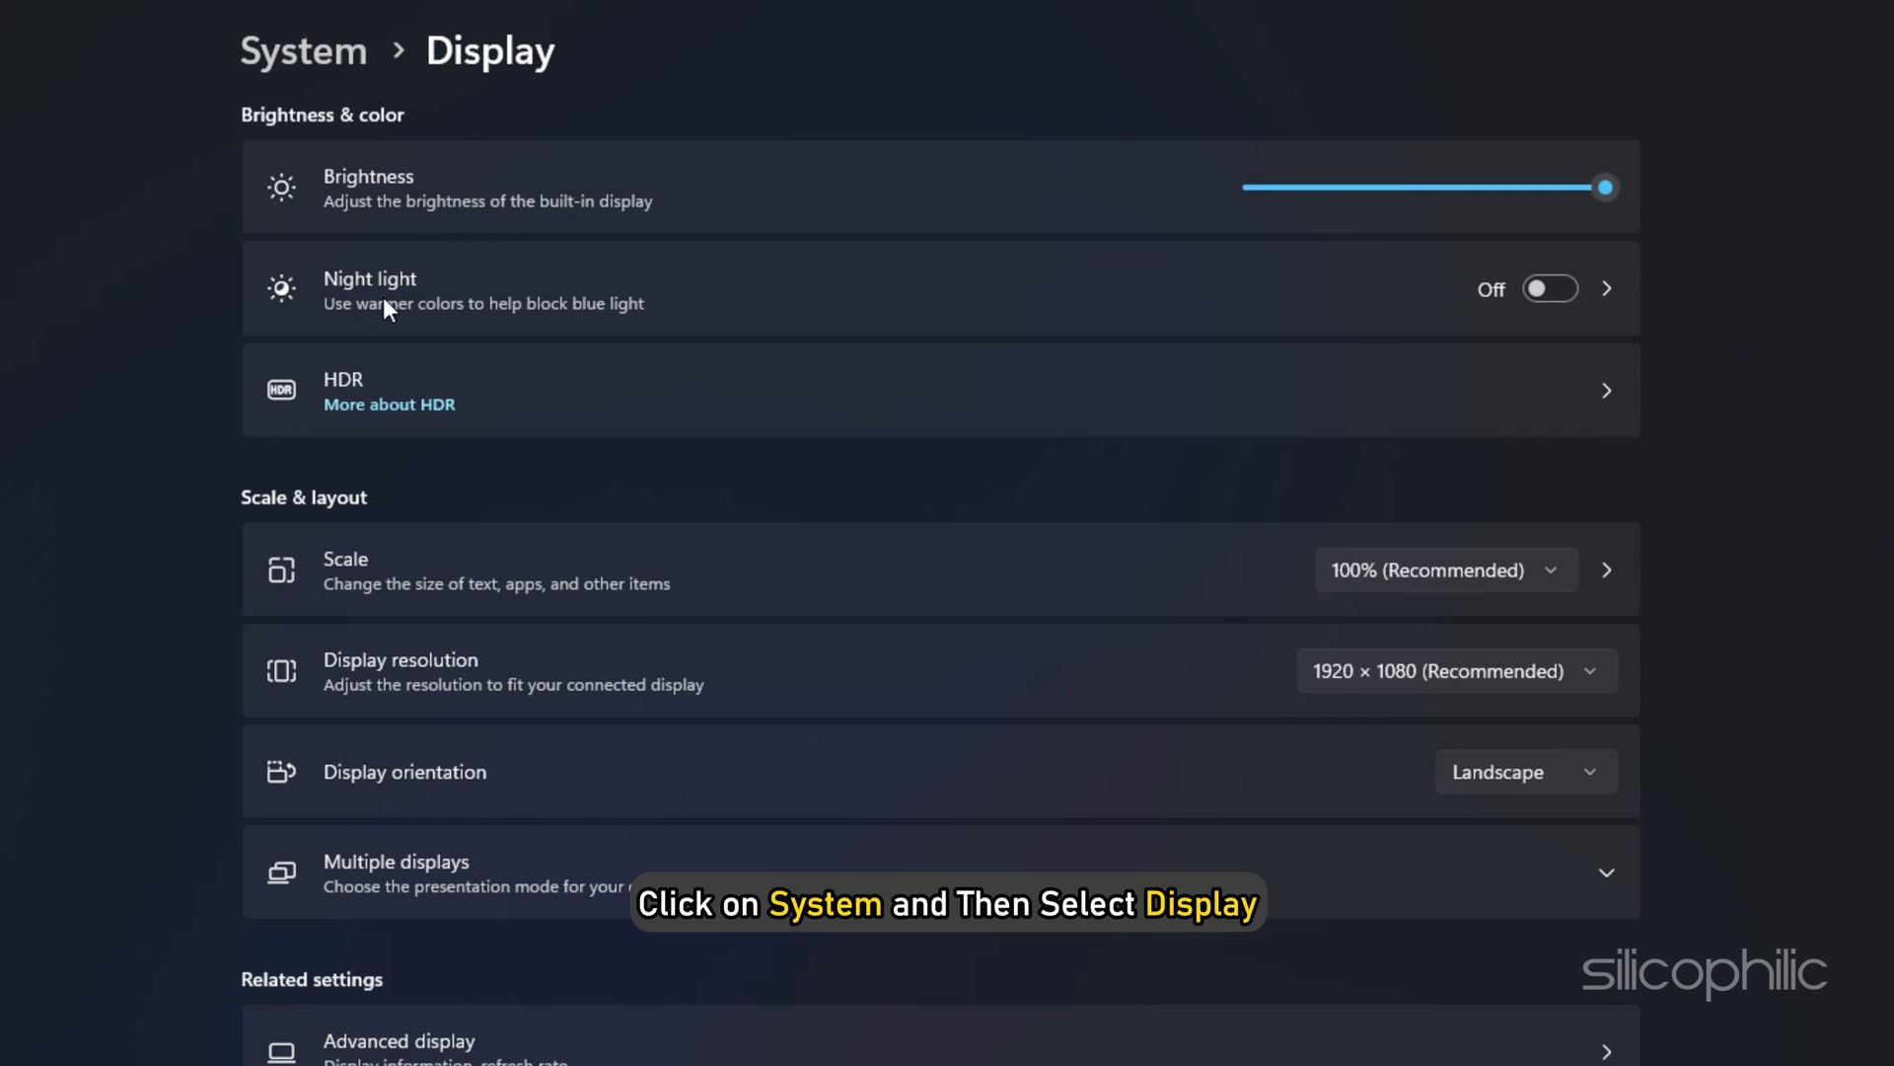
# Add bg3.exe from the Baldurs Gate 3 bin folder to the graphics app list
pyautogui.scroll(-3)
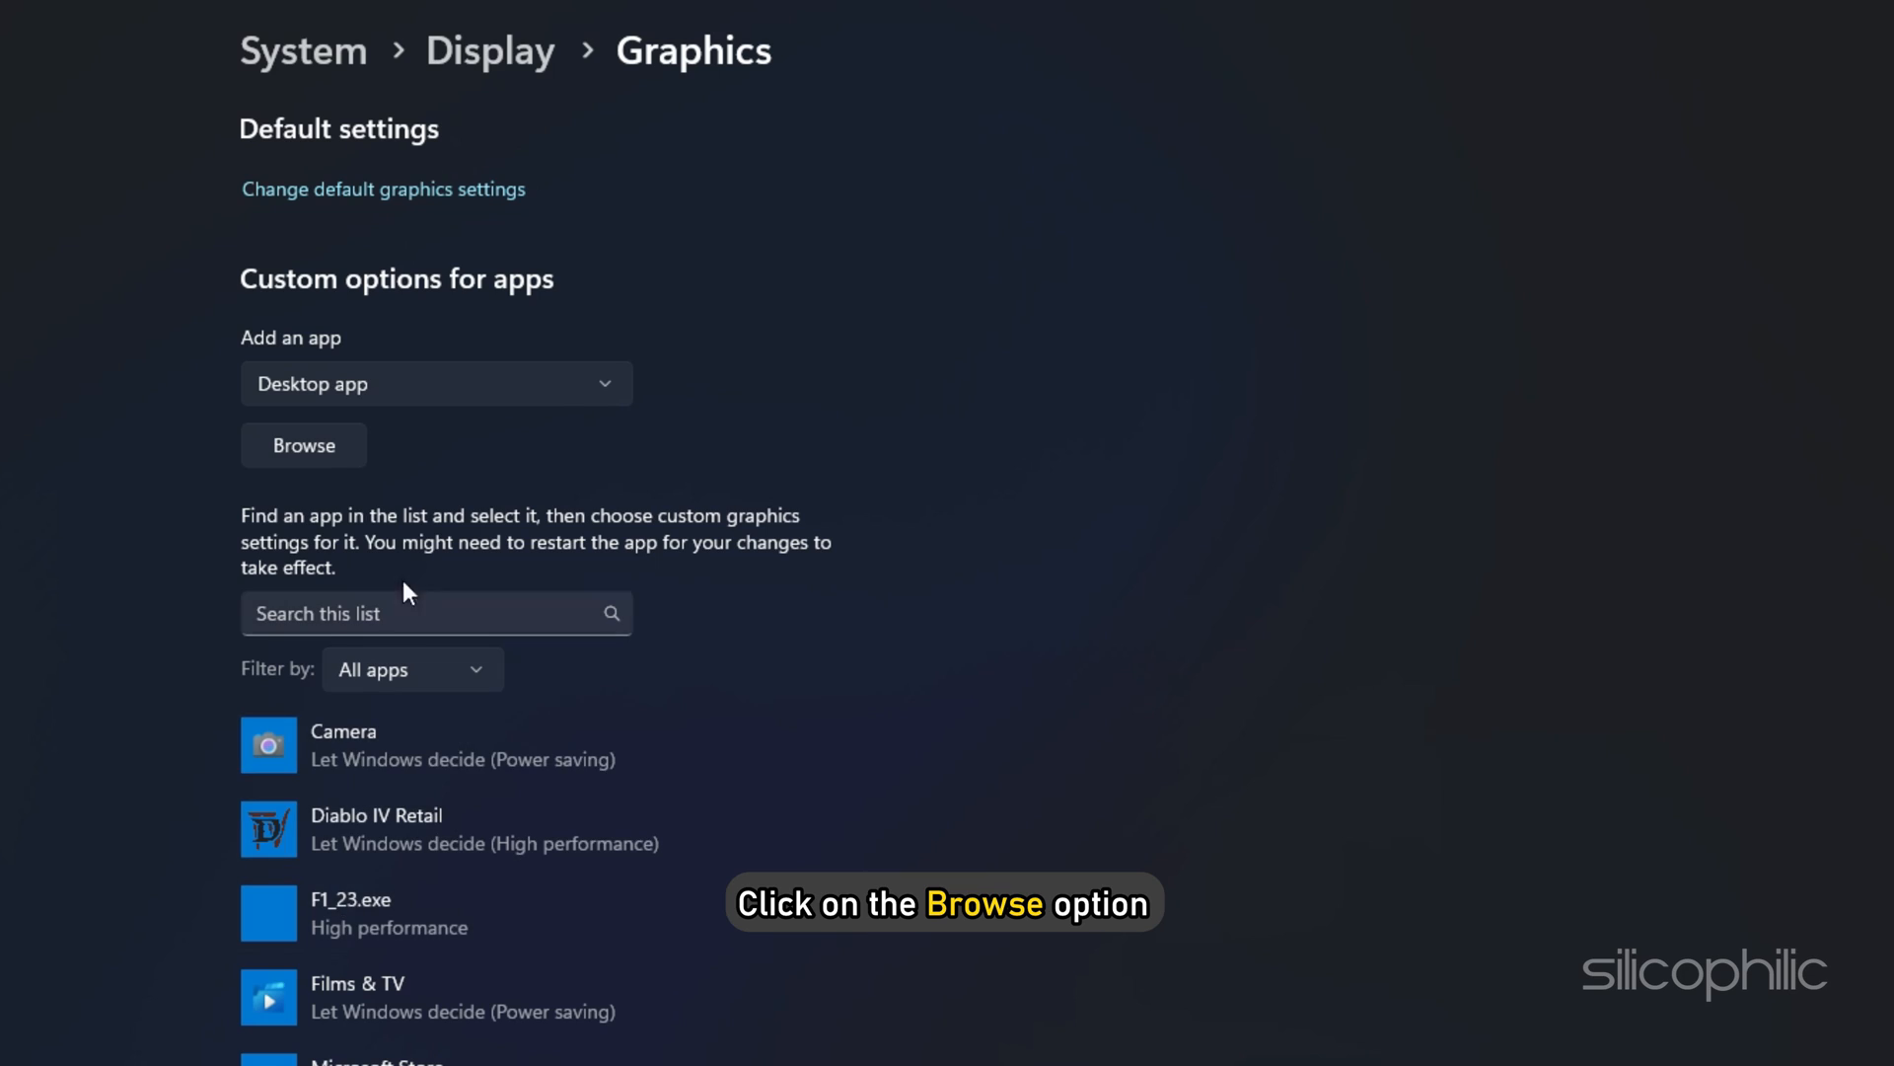
pyautogui.click(303, 445)
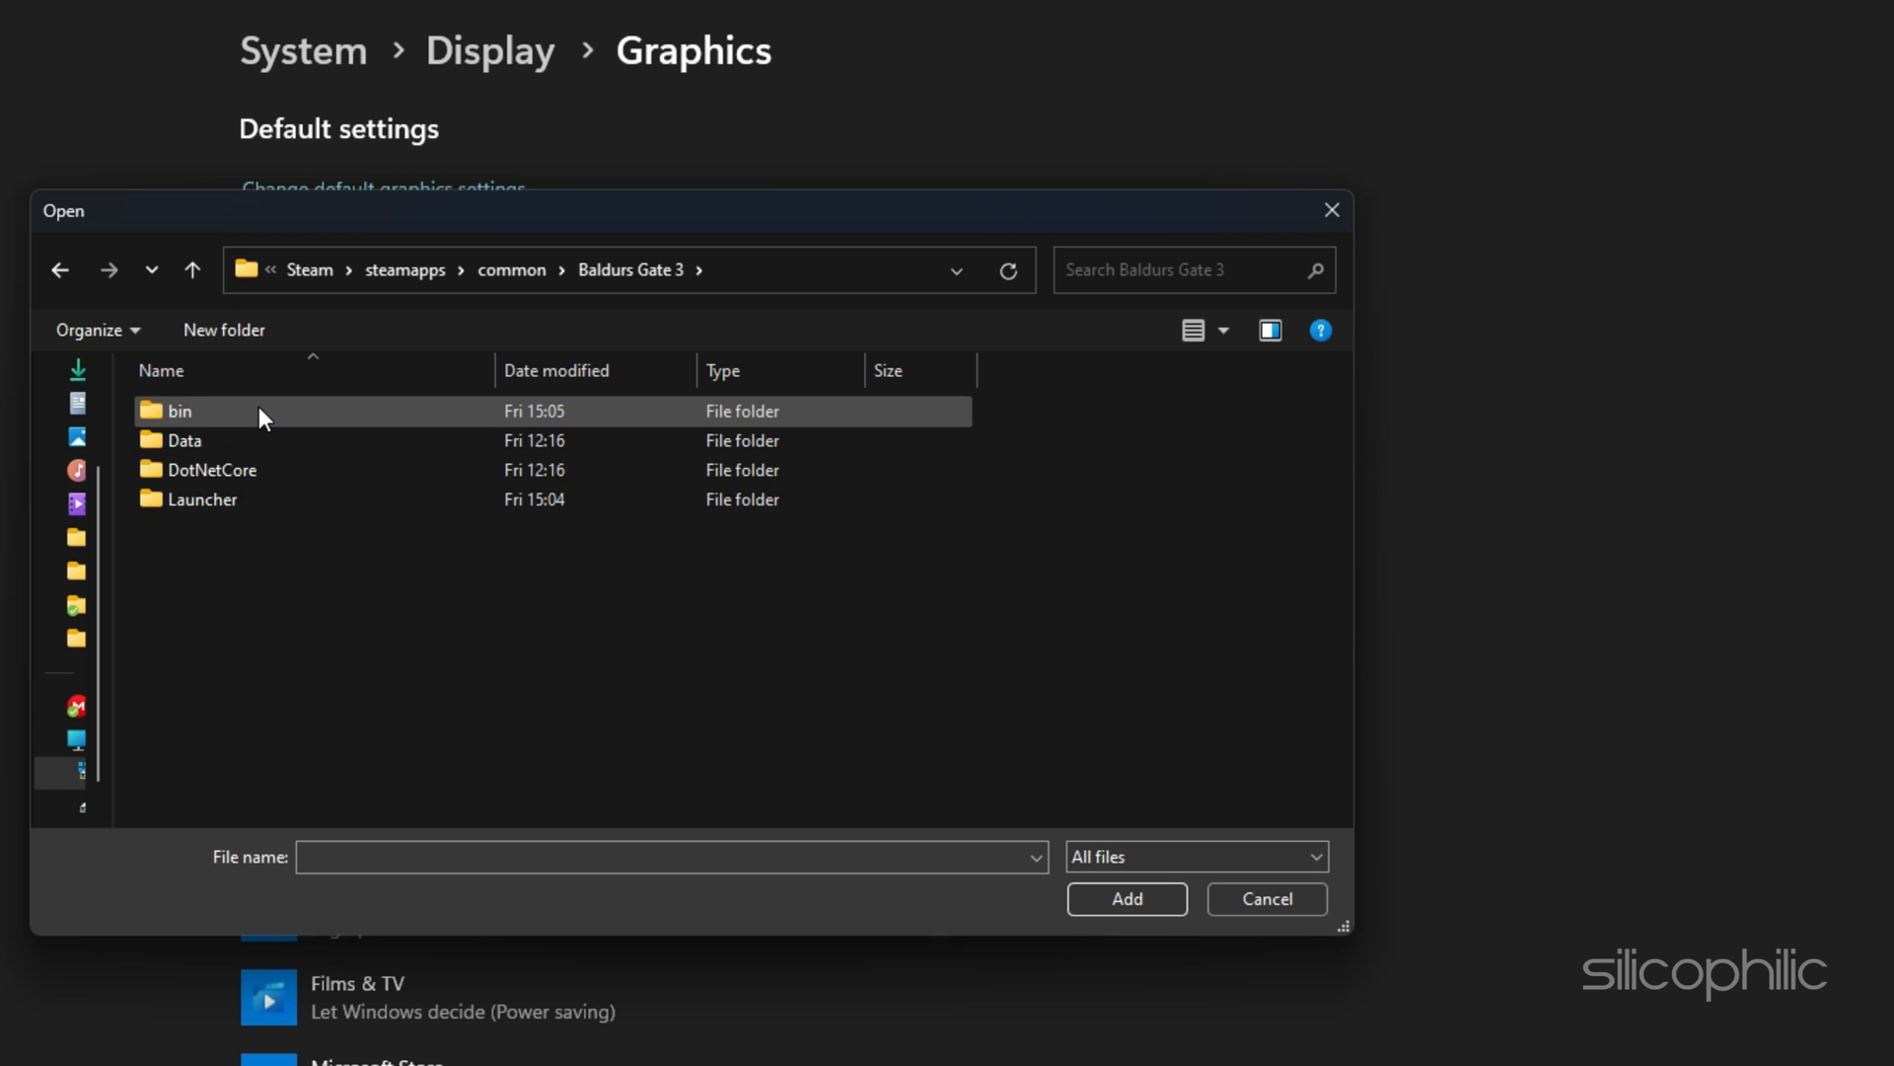
pyautogui.doubleClick(179, 410)
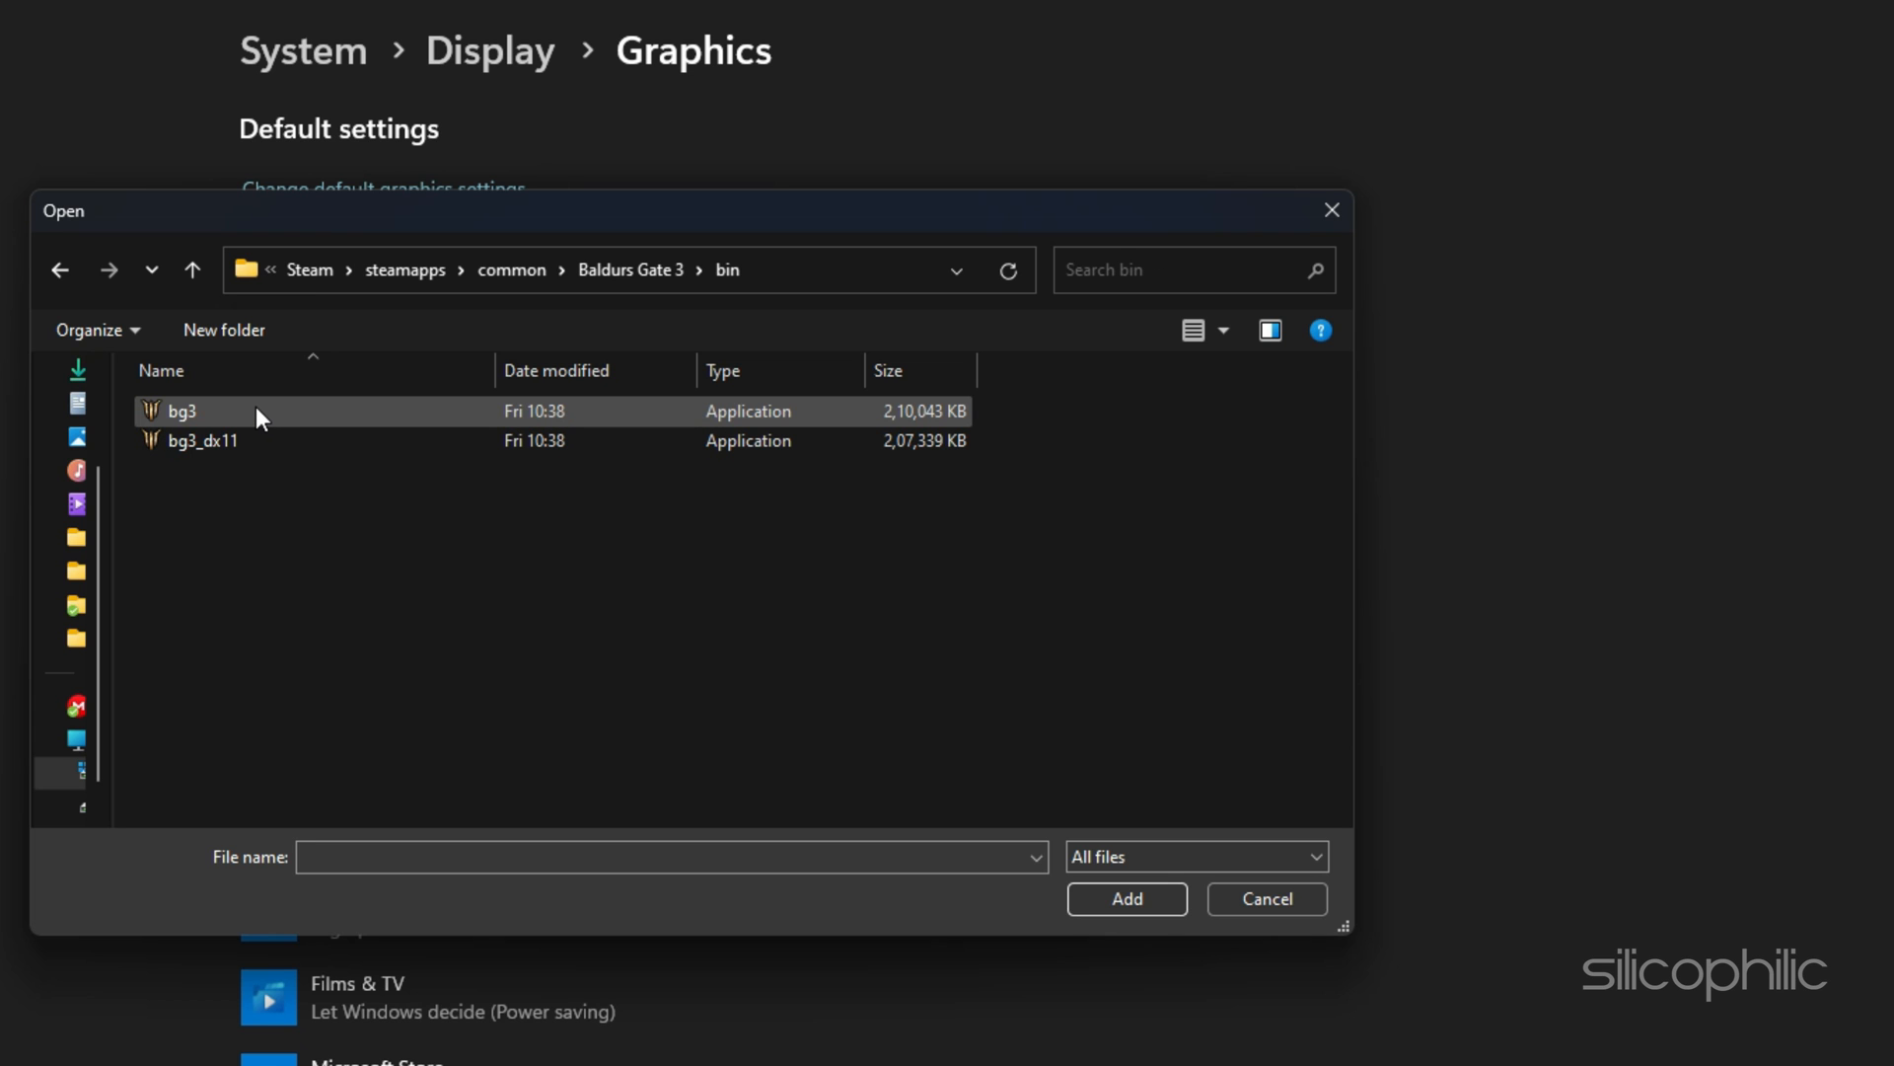
pyautogui.click(183, 411)
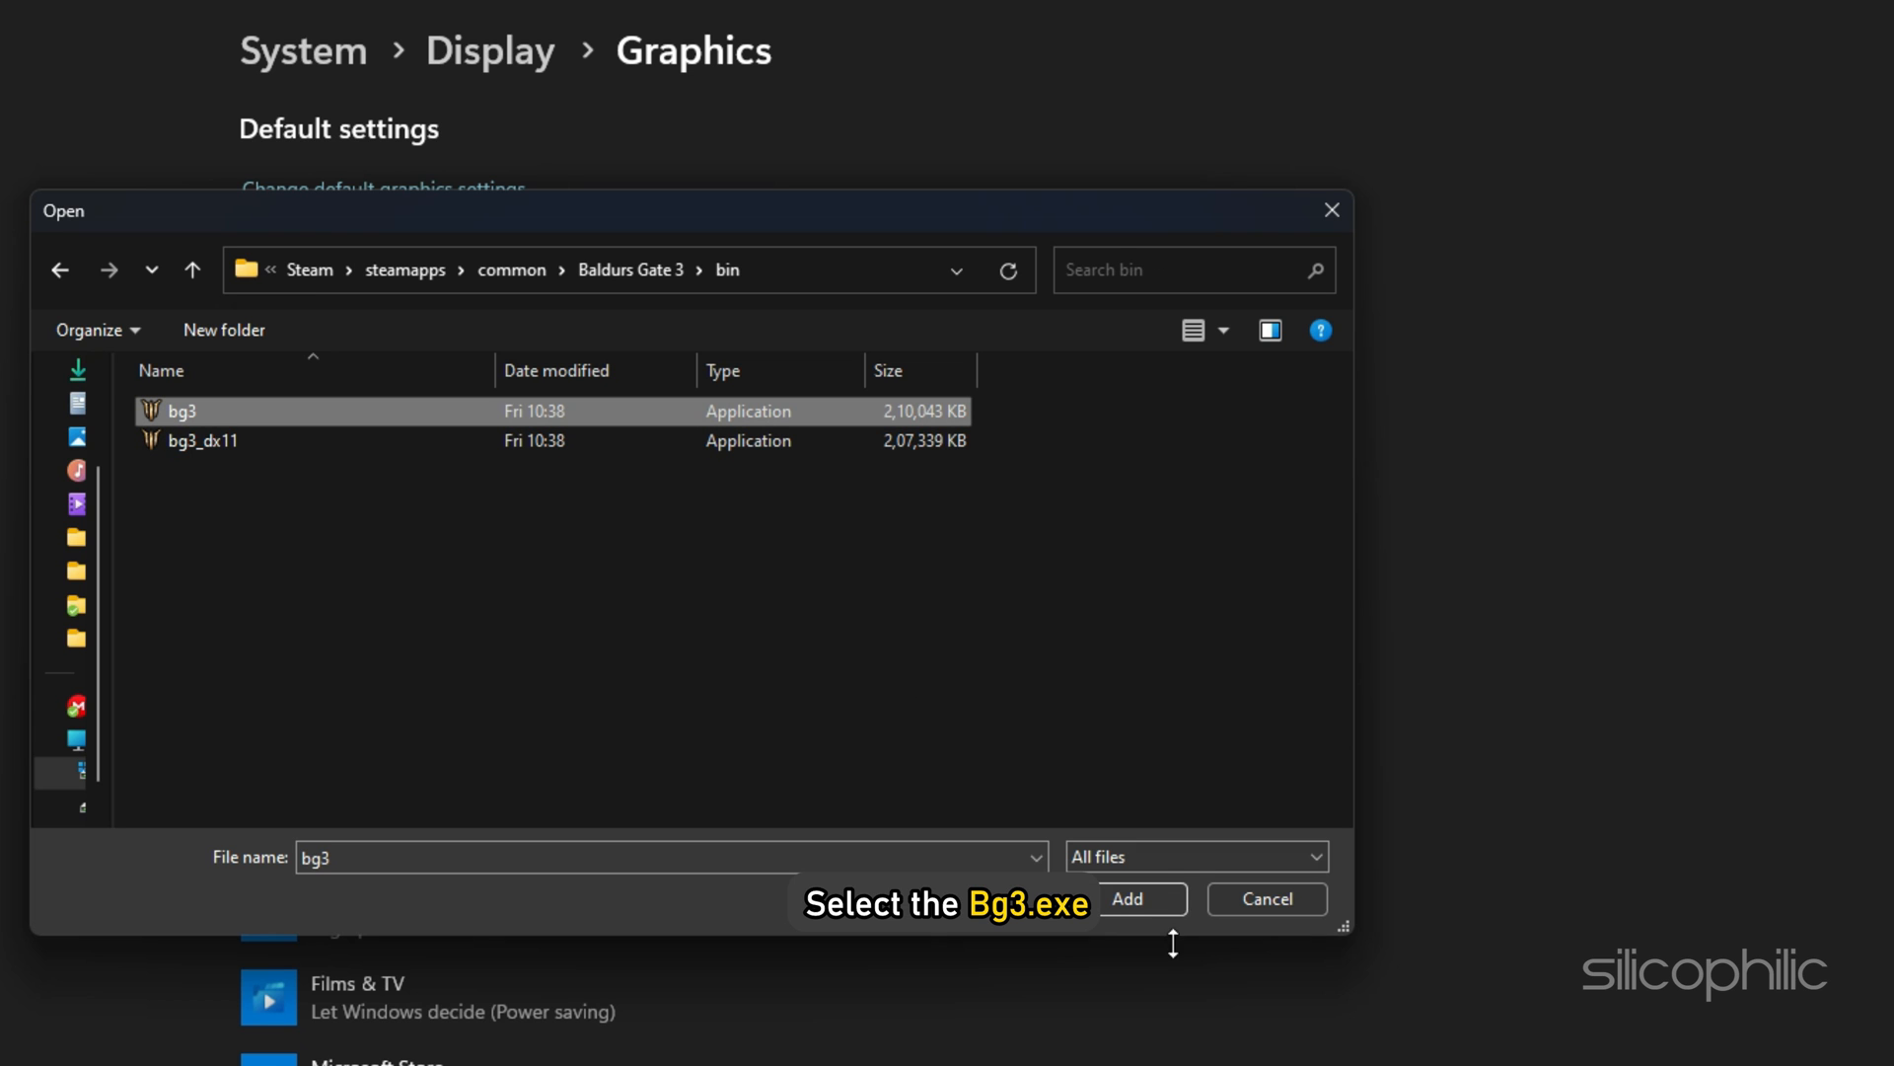
pyautogui.click(1139, 898)
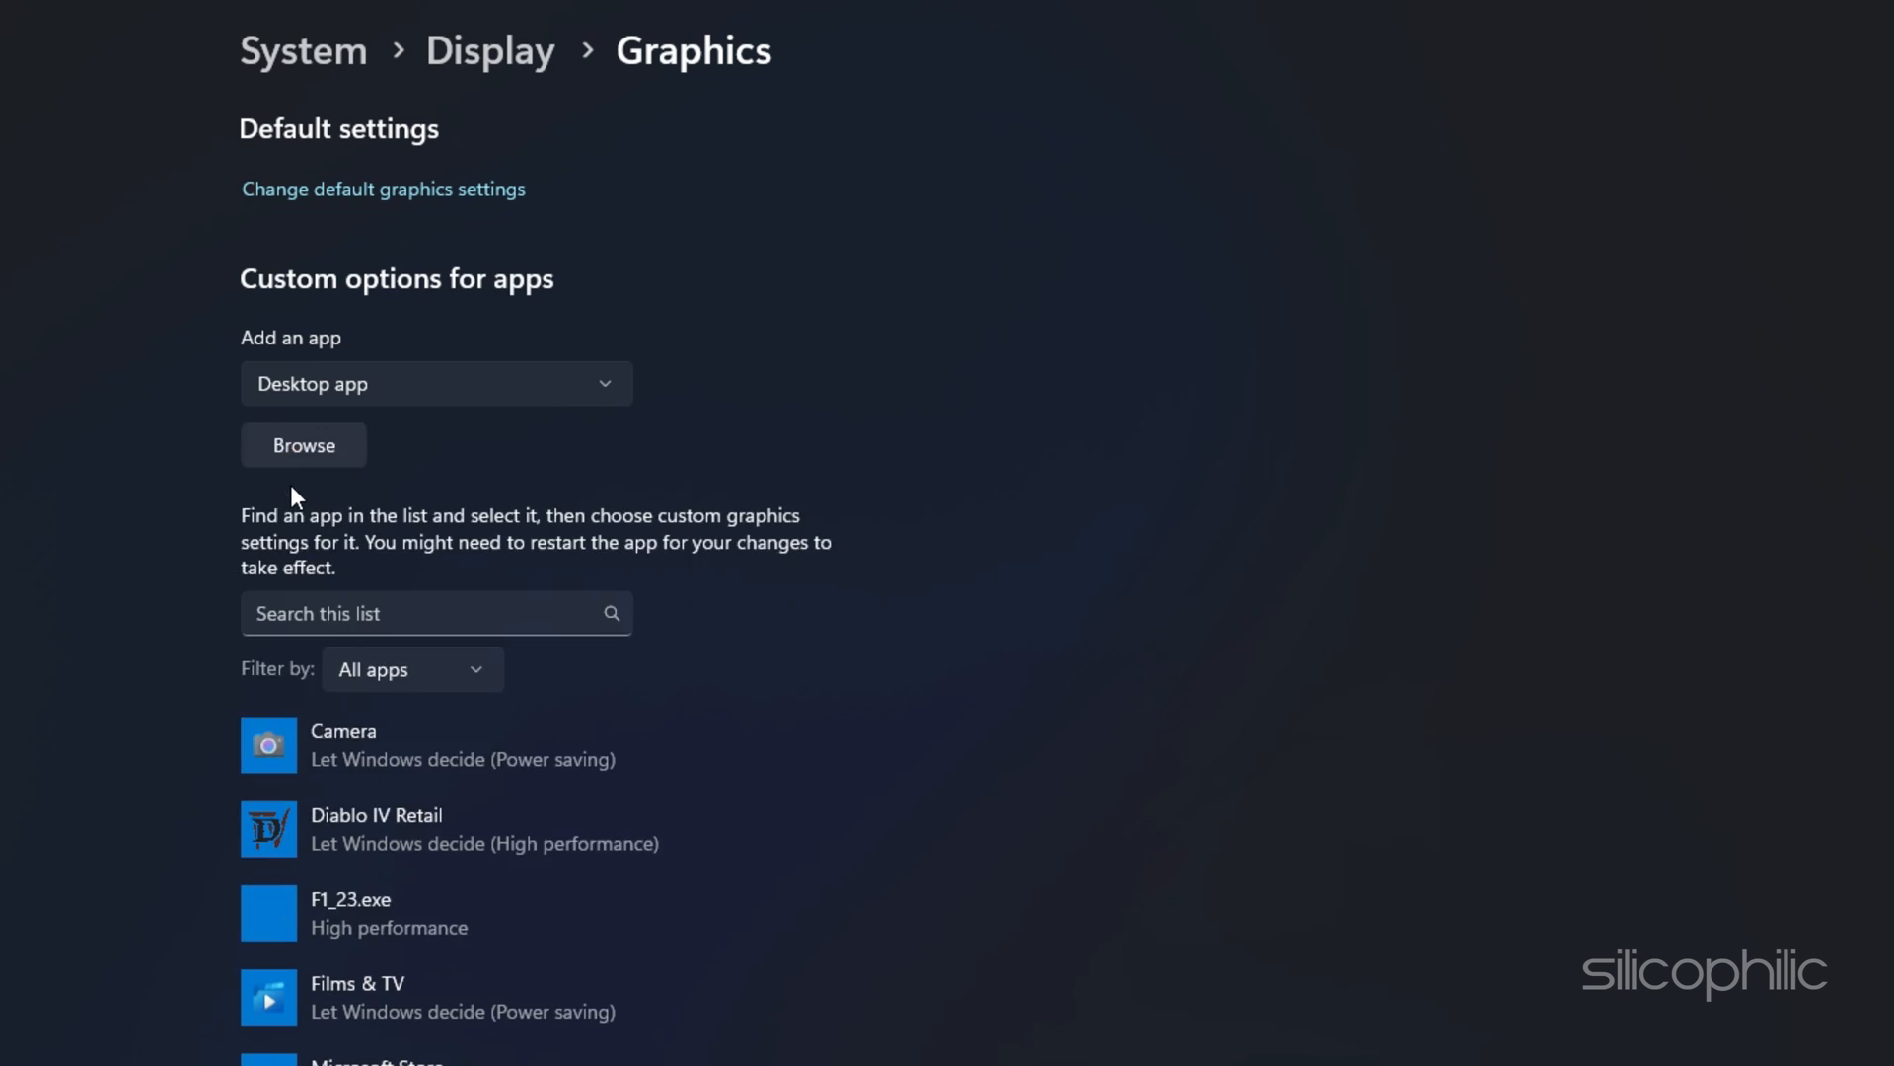
# Set the bg3.exe graphics preference to High performance and save
pyautogui.click(303, 445)
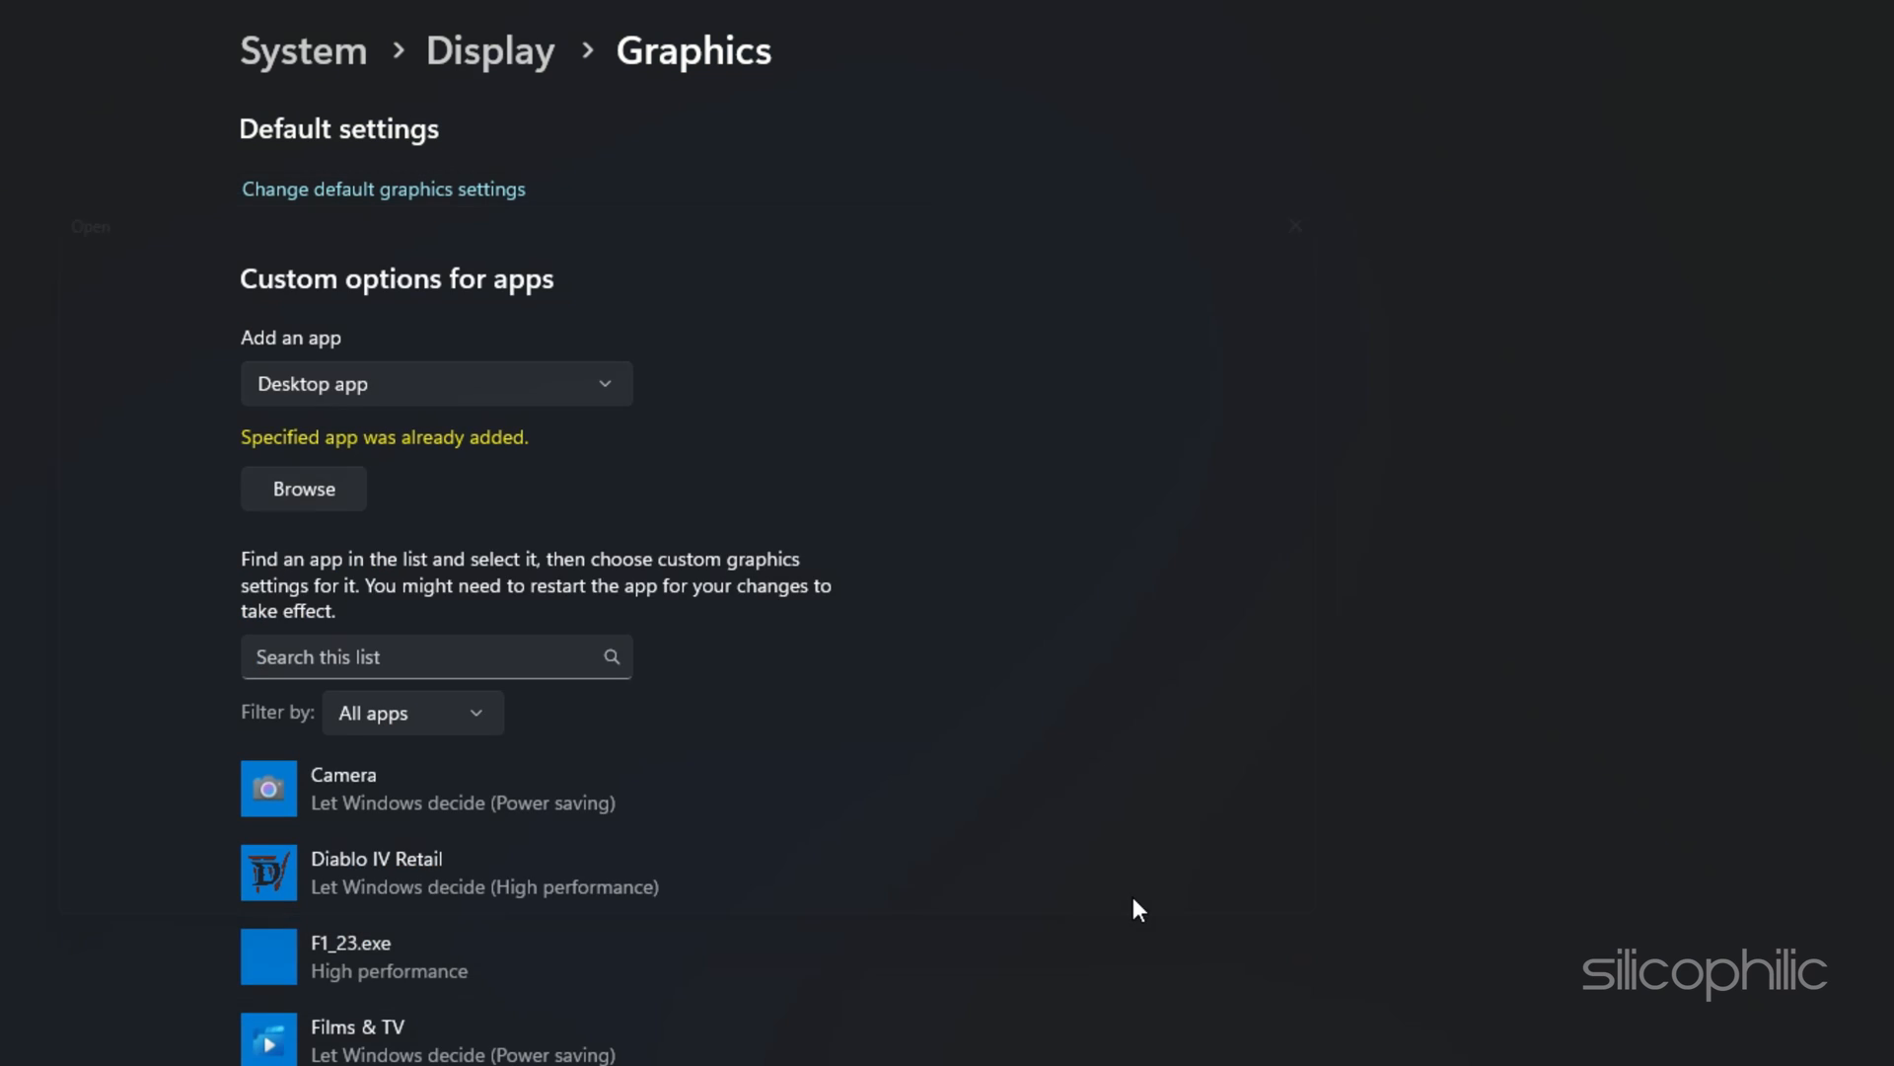
pyautogui.scroll(-3)
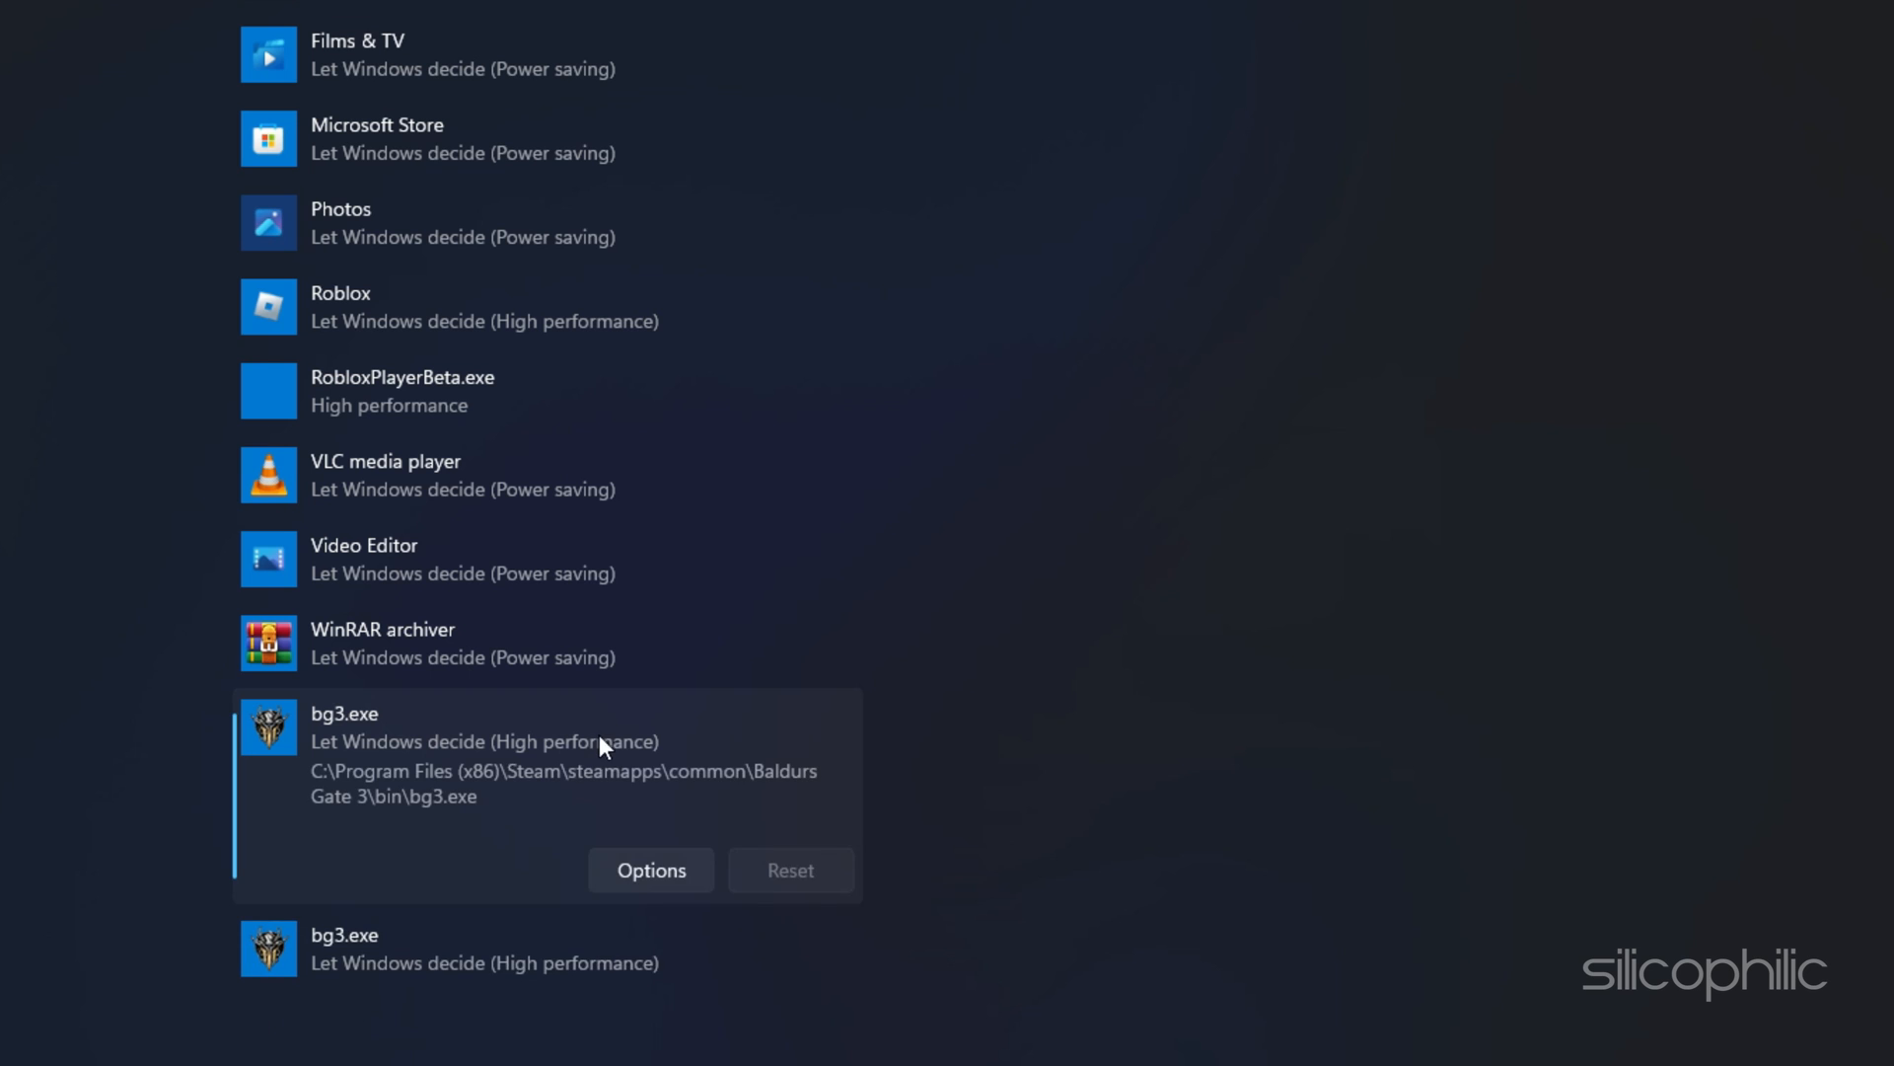
pyautogui.click(650, 868)
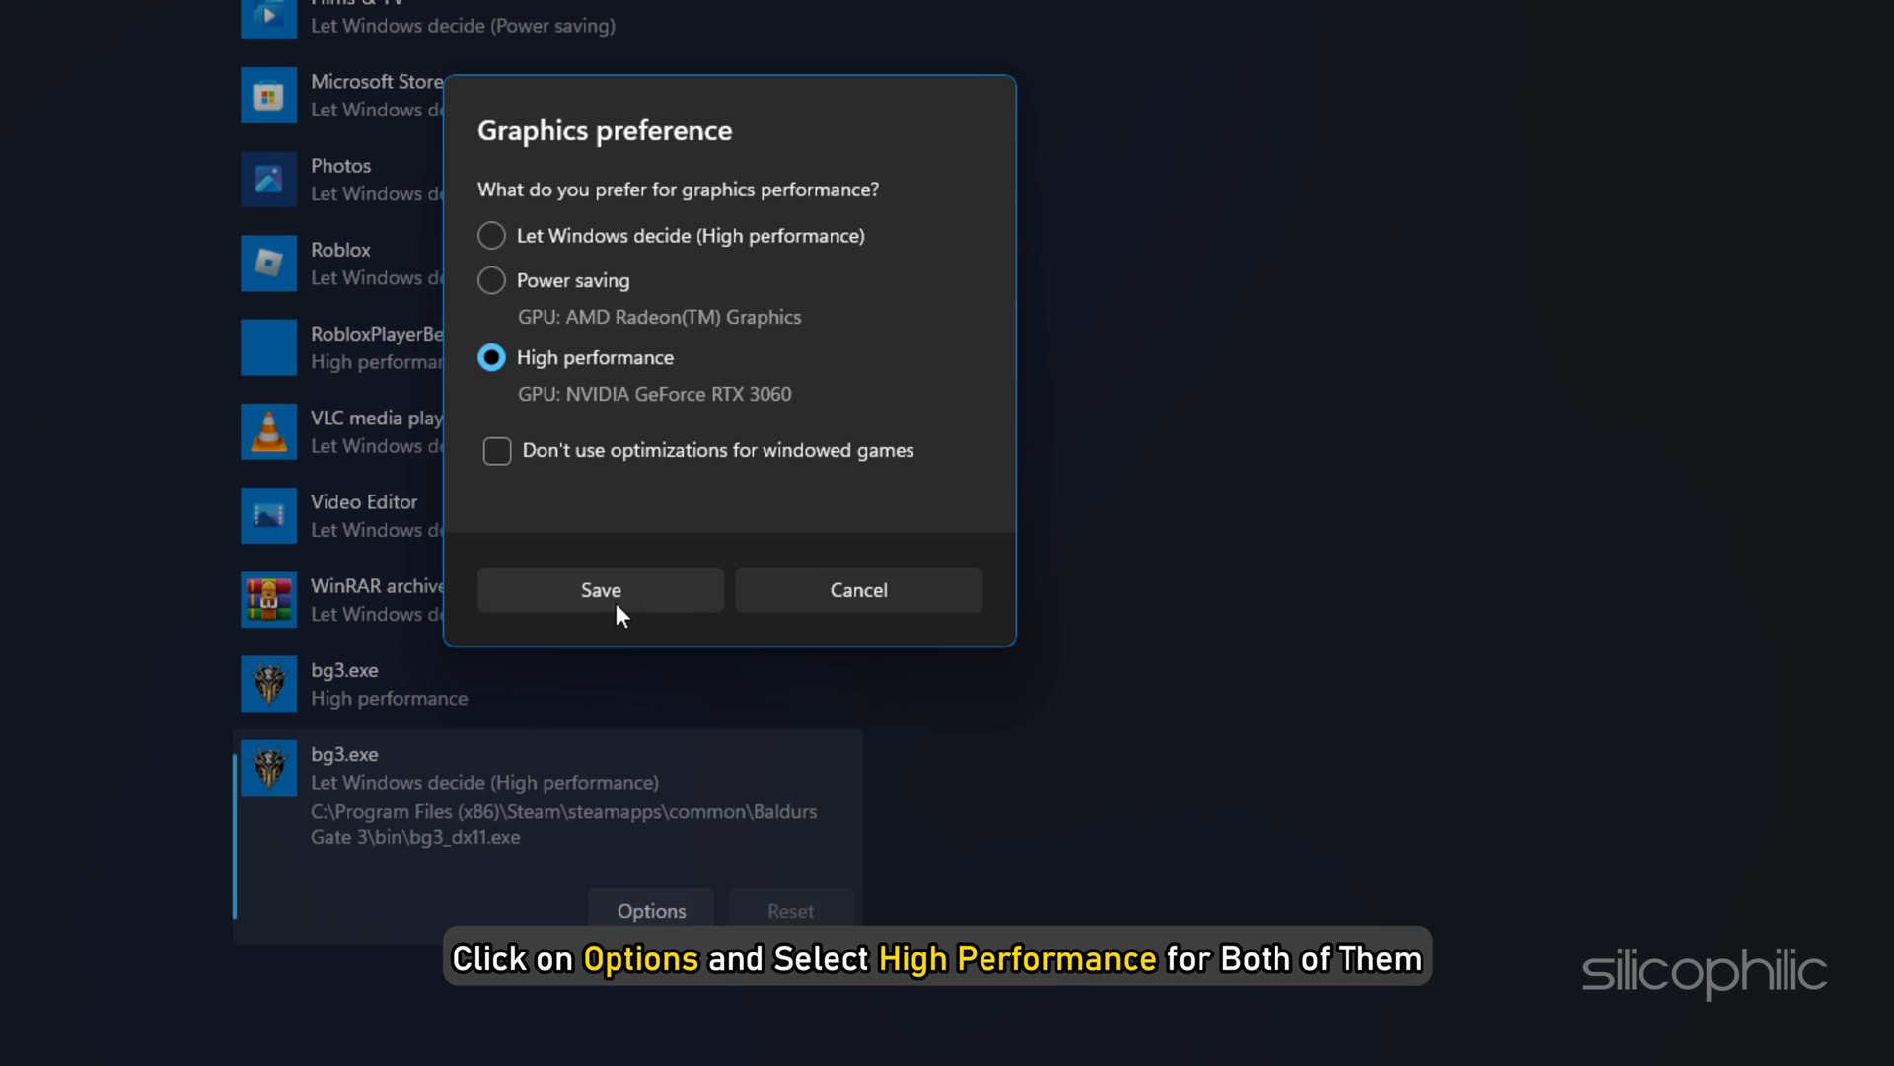
pyautogui.click(601, 590)
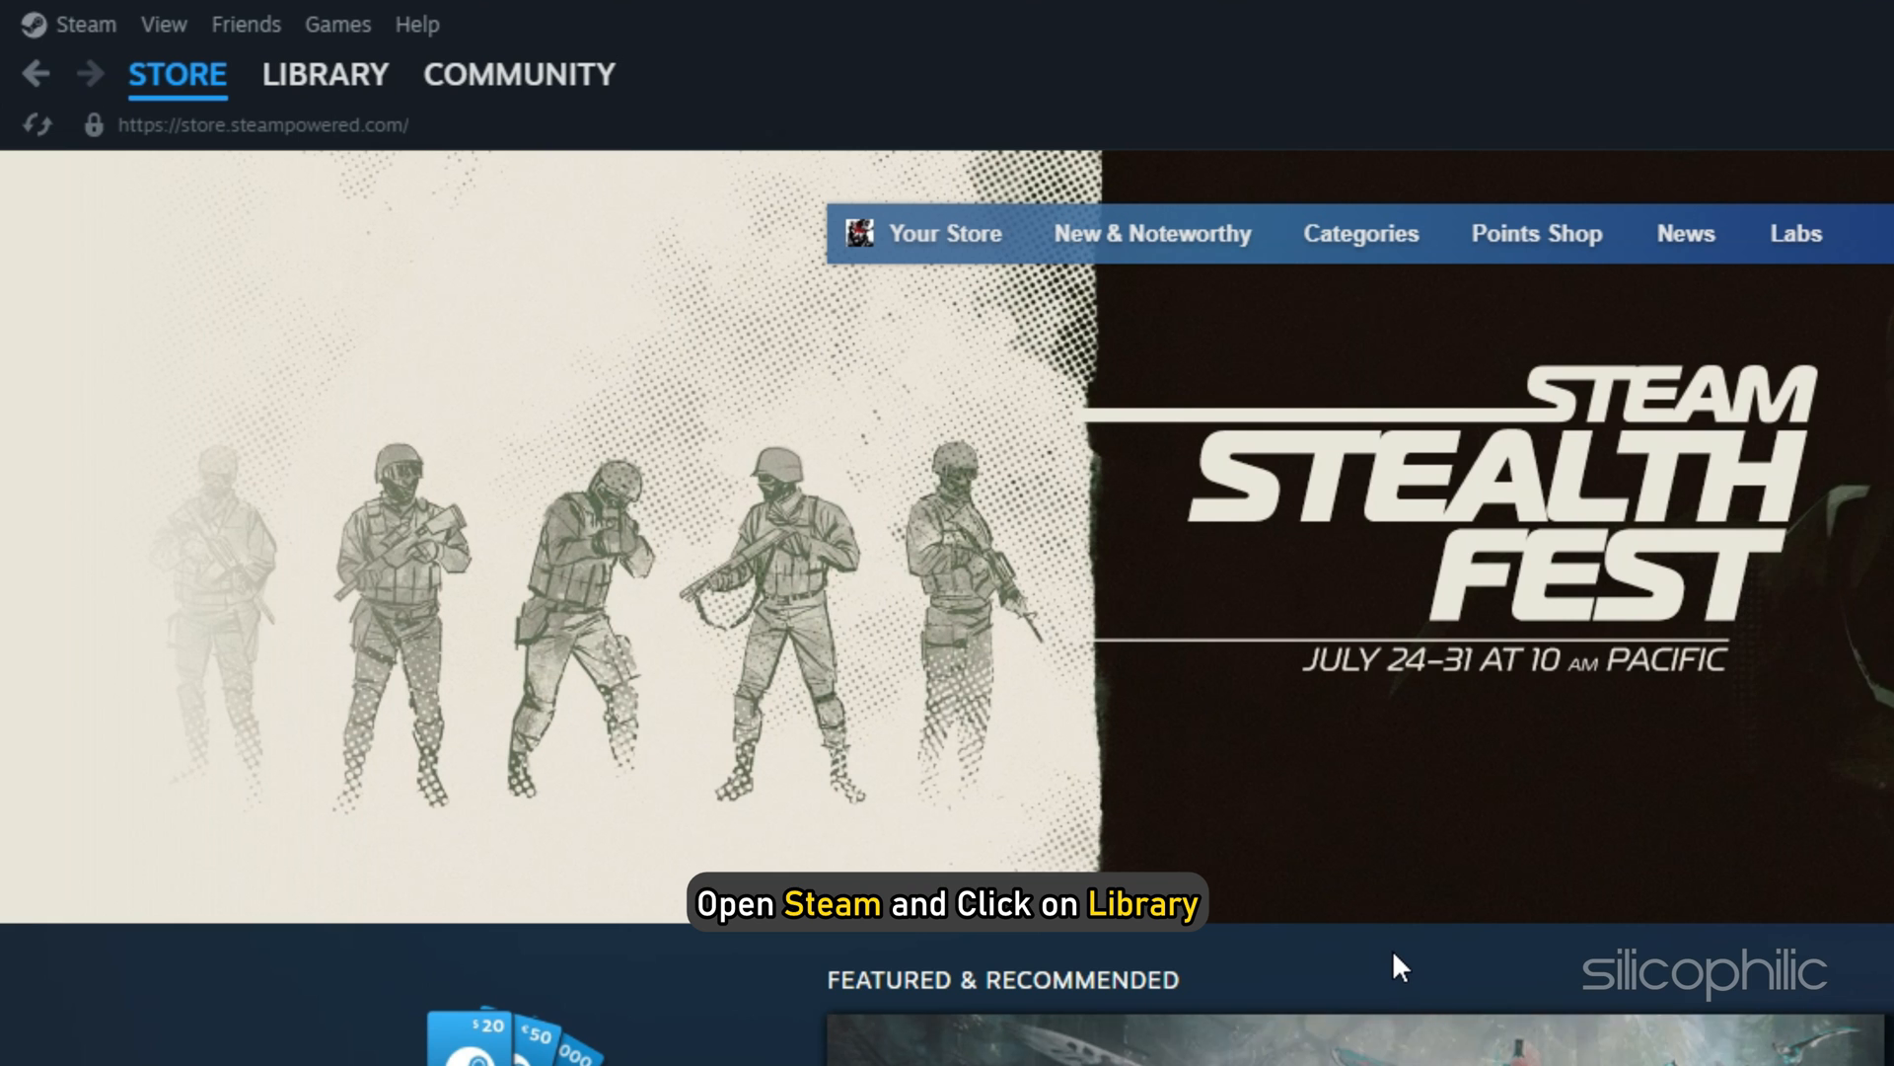
# Right-click Baldur's Gate 3 in the Steam library to show its Manage options
pyautogui.click(324, 74)
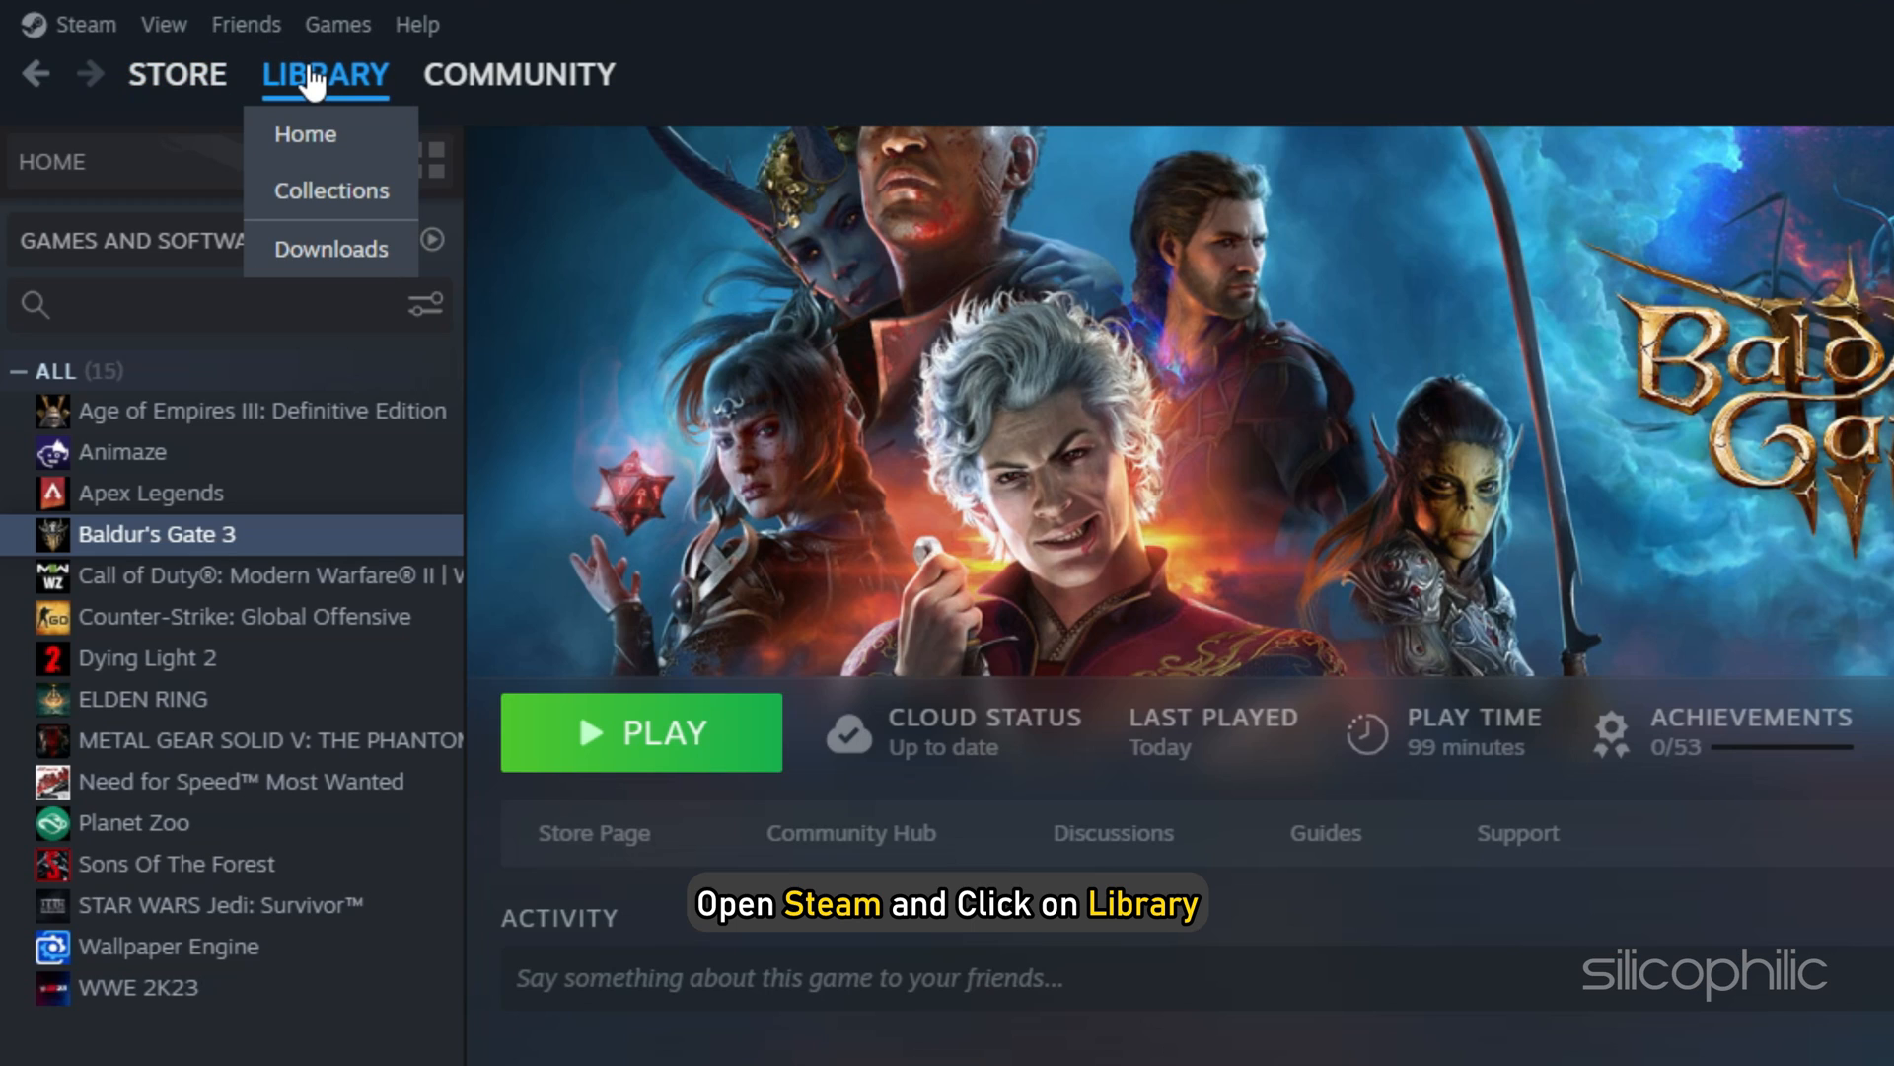
pyautogui.rightClick(157, 533)
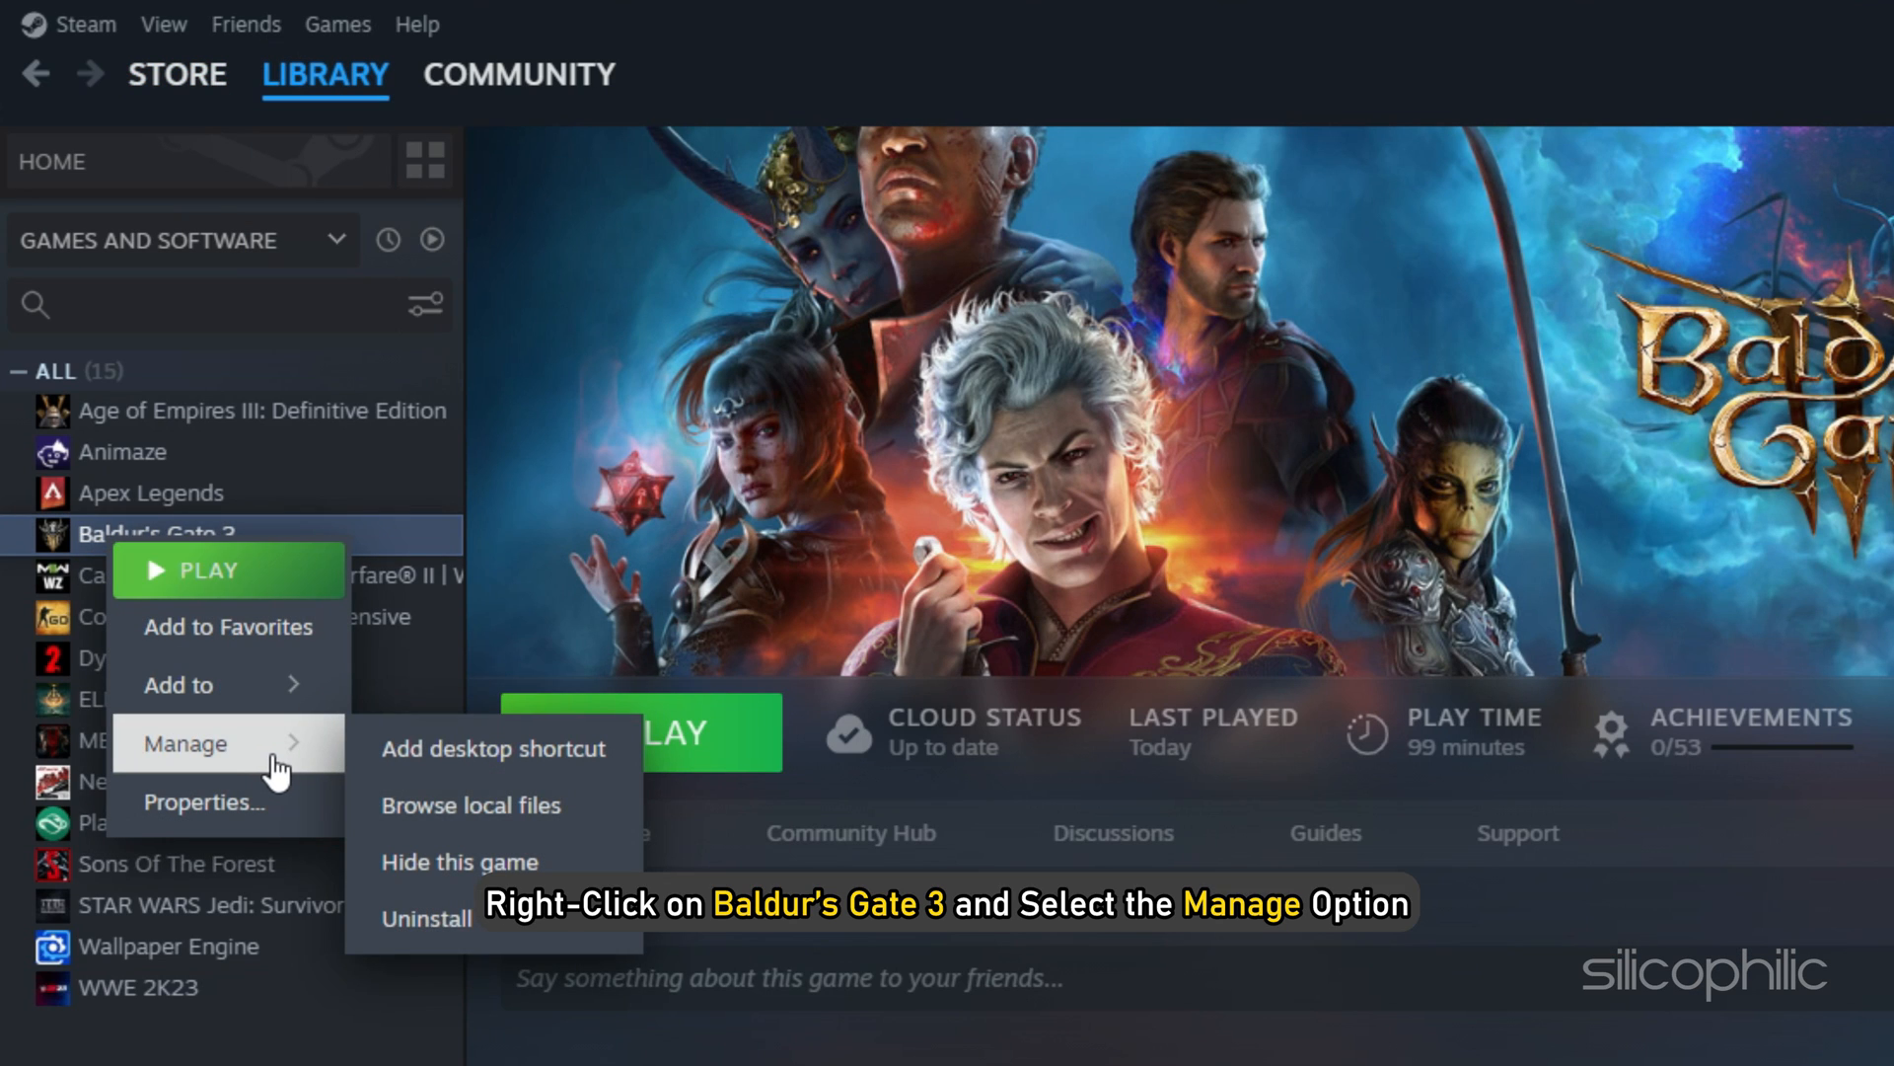
pyautogui.moveTo(469, 806)
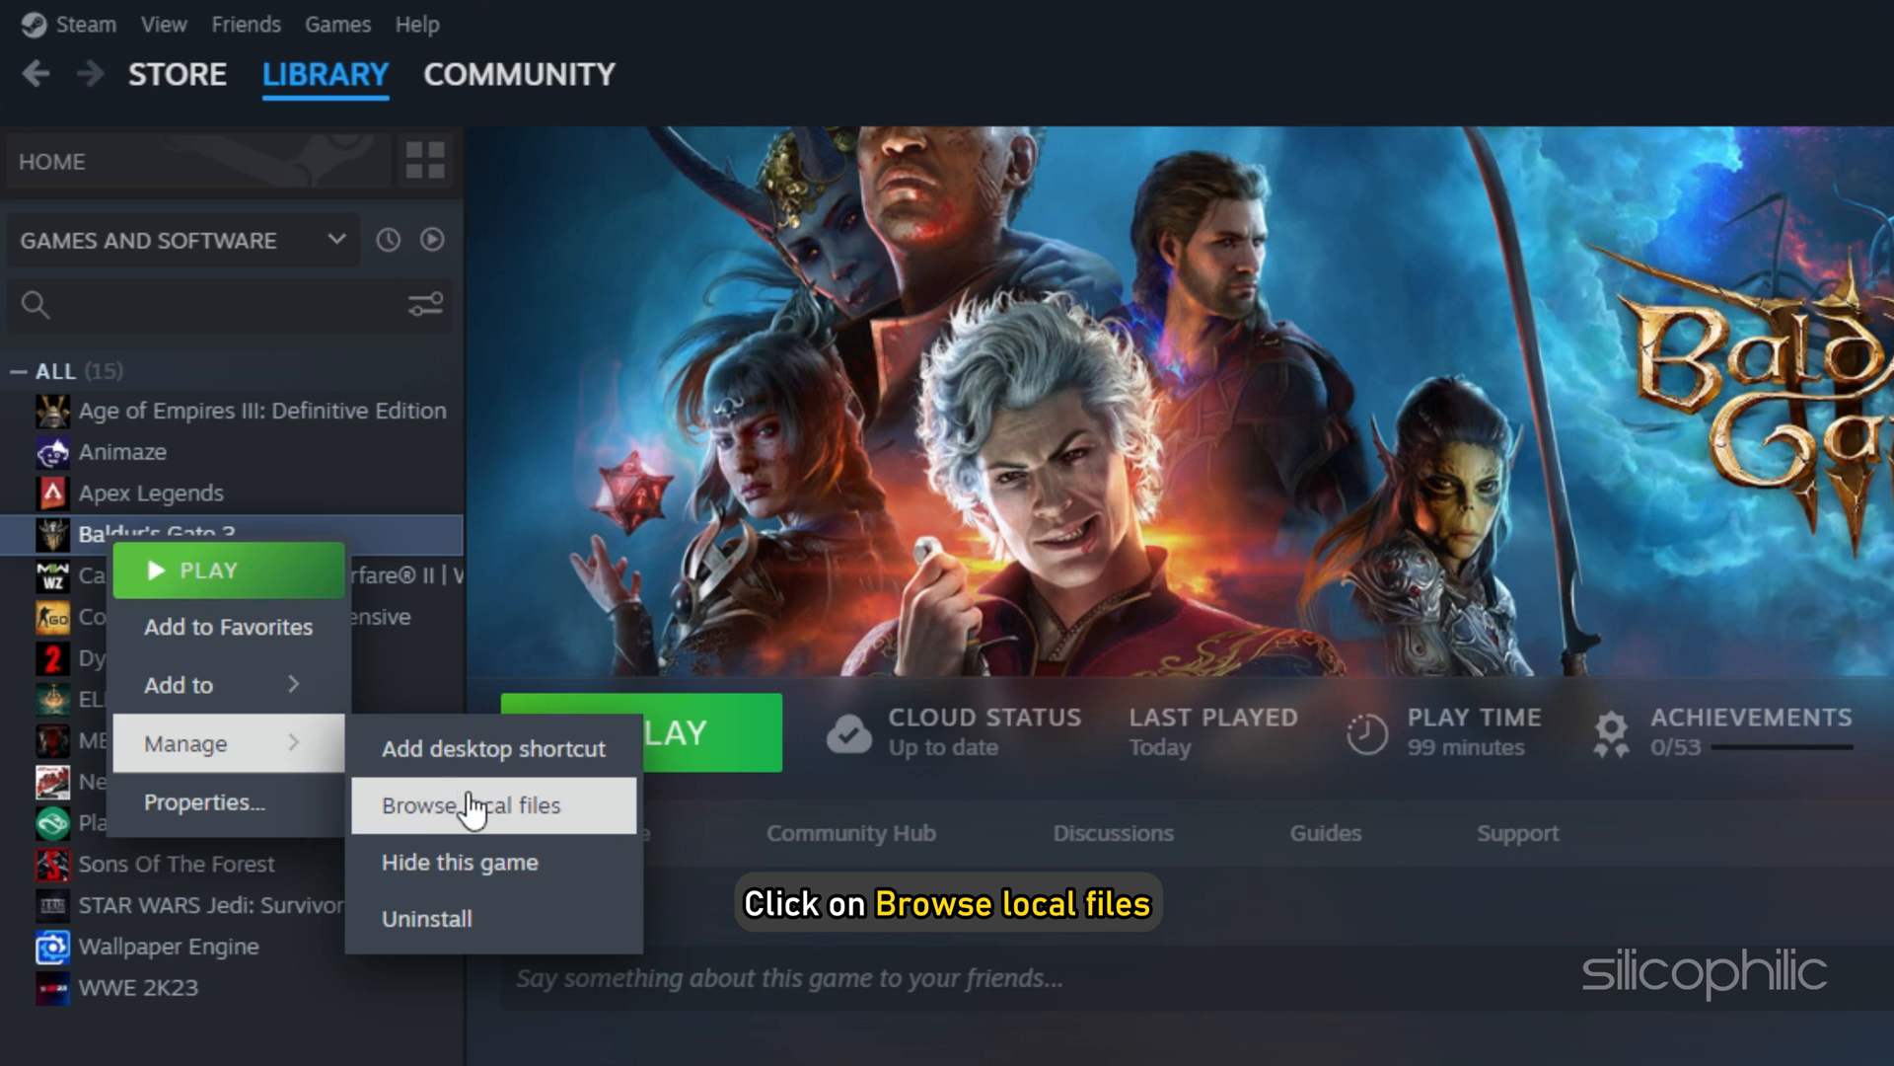
# Browse Baldur's Gate 3's local files, open the bin folder, and return to the desktop
pyautogui.click(472, 805)
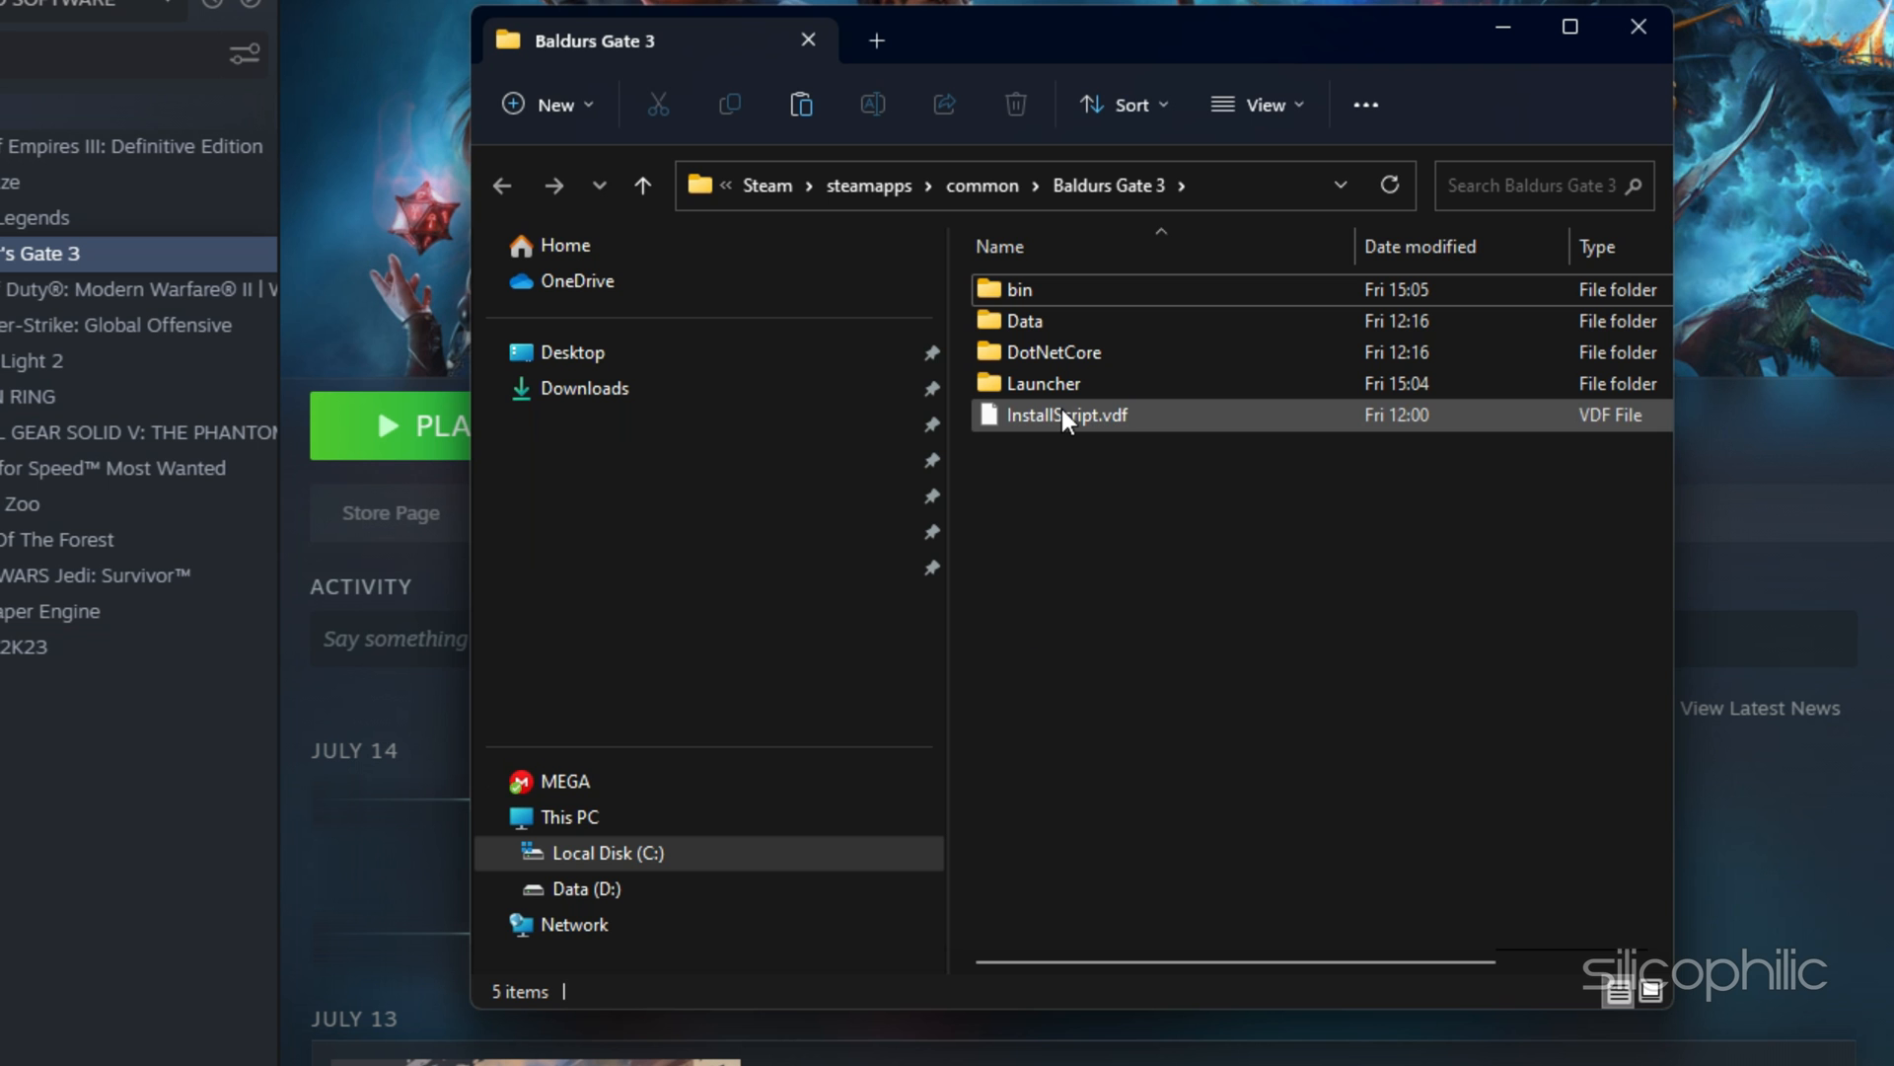
pyautogui.doubleClick(1018, 289)
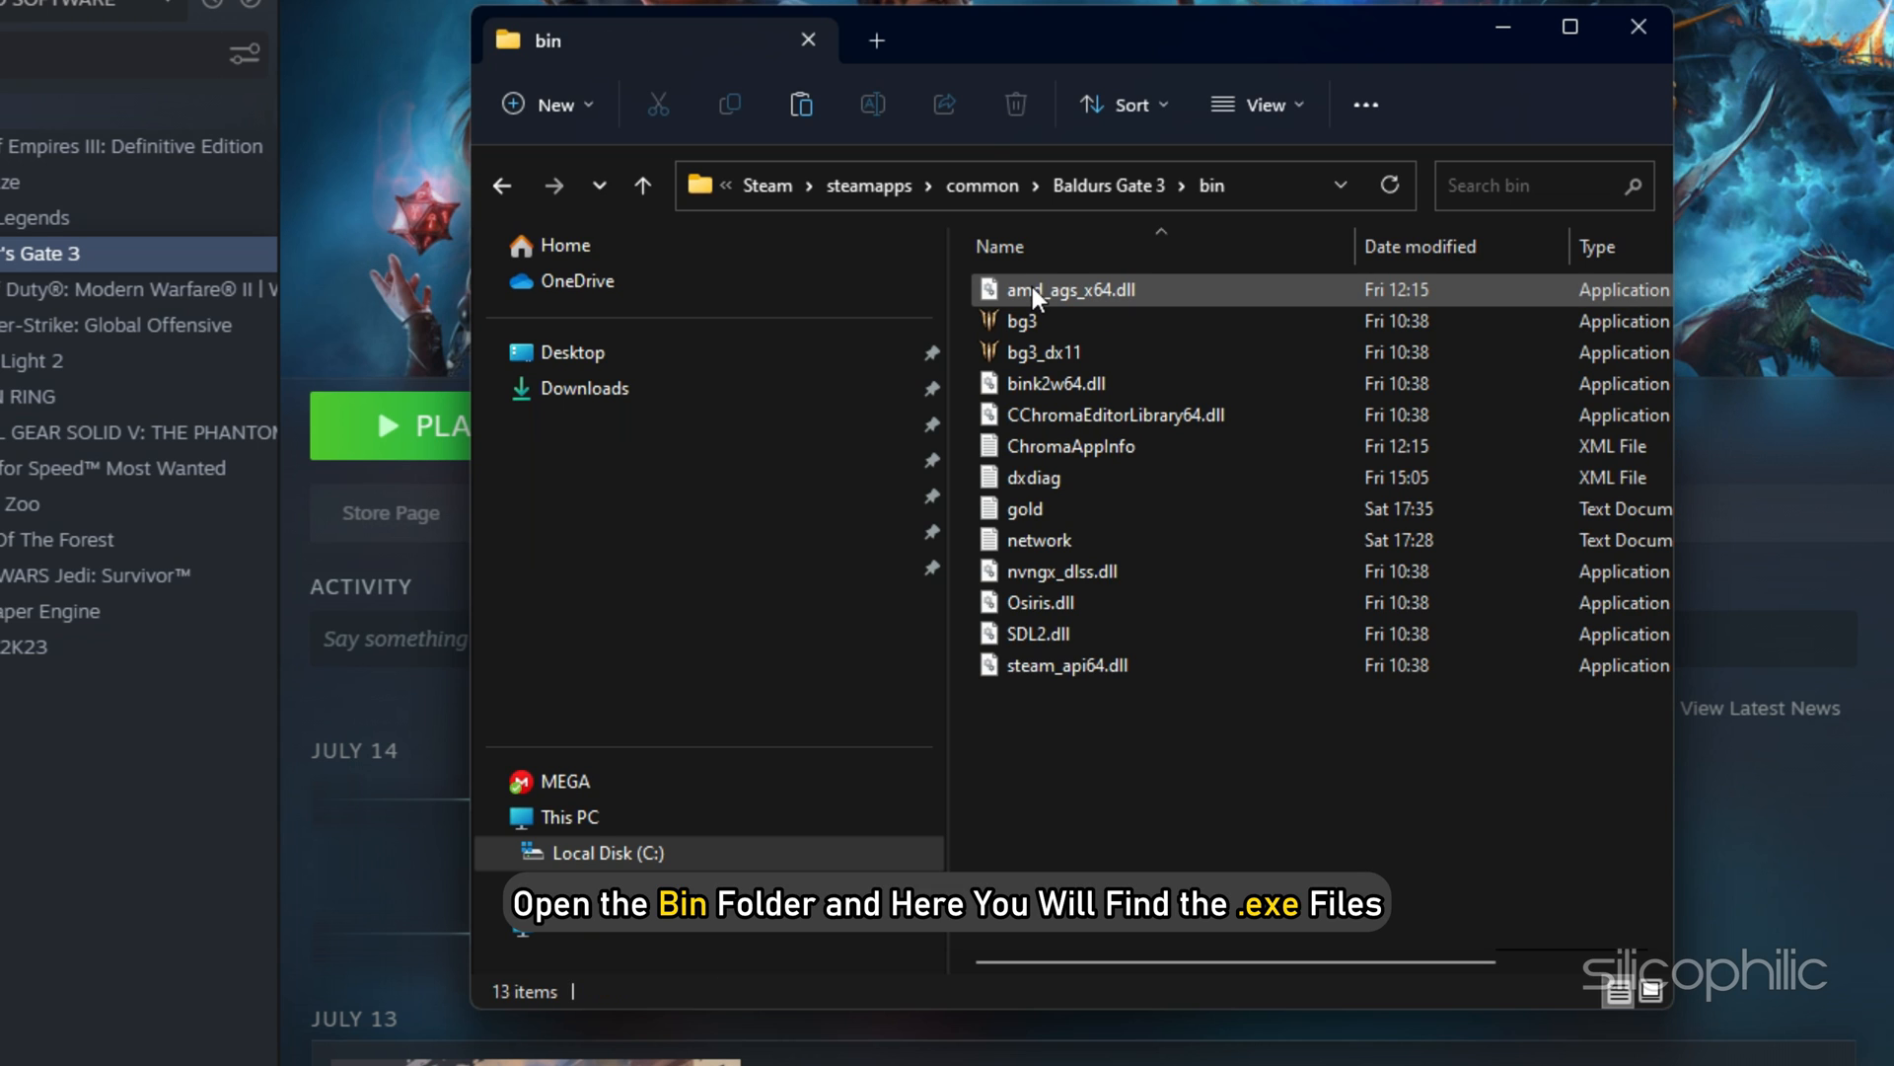
pyautogui.moveTo(1077, 319)
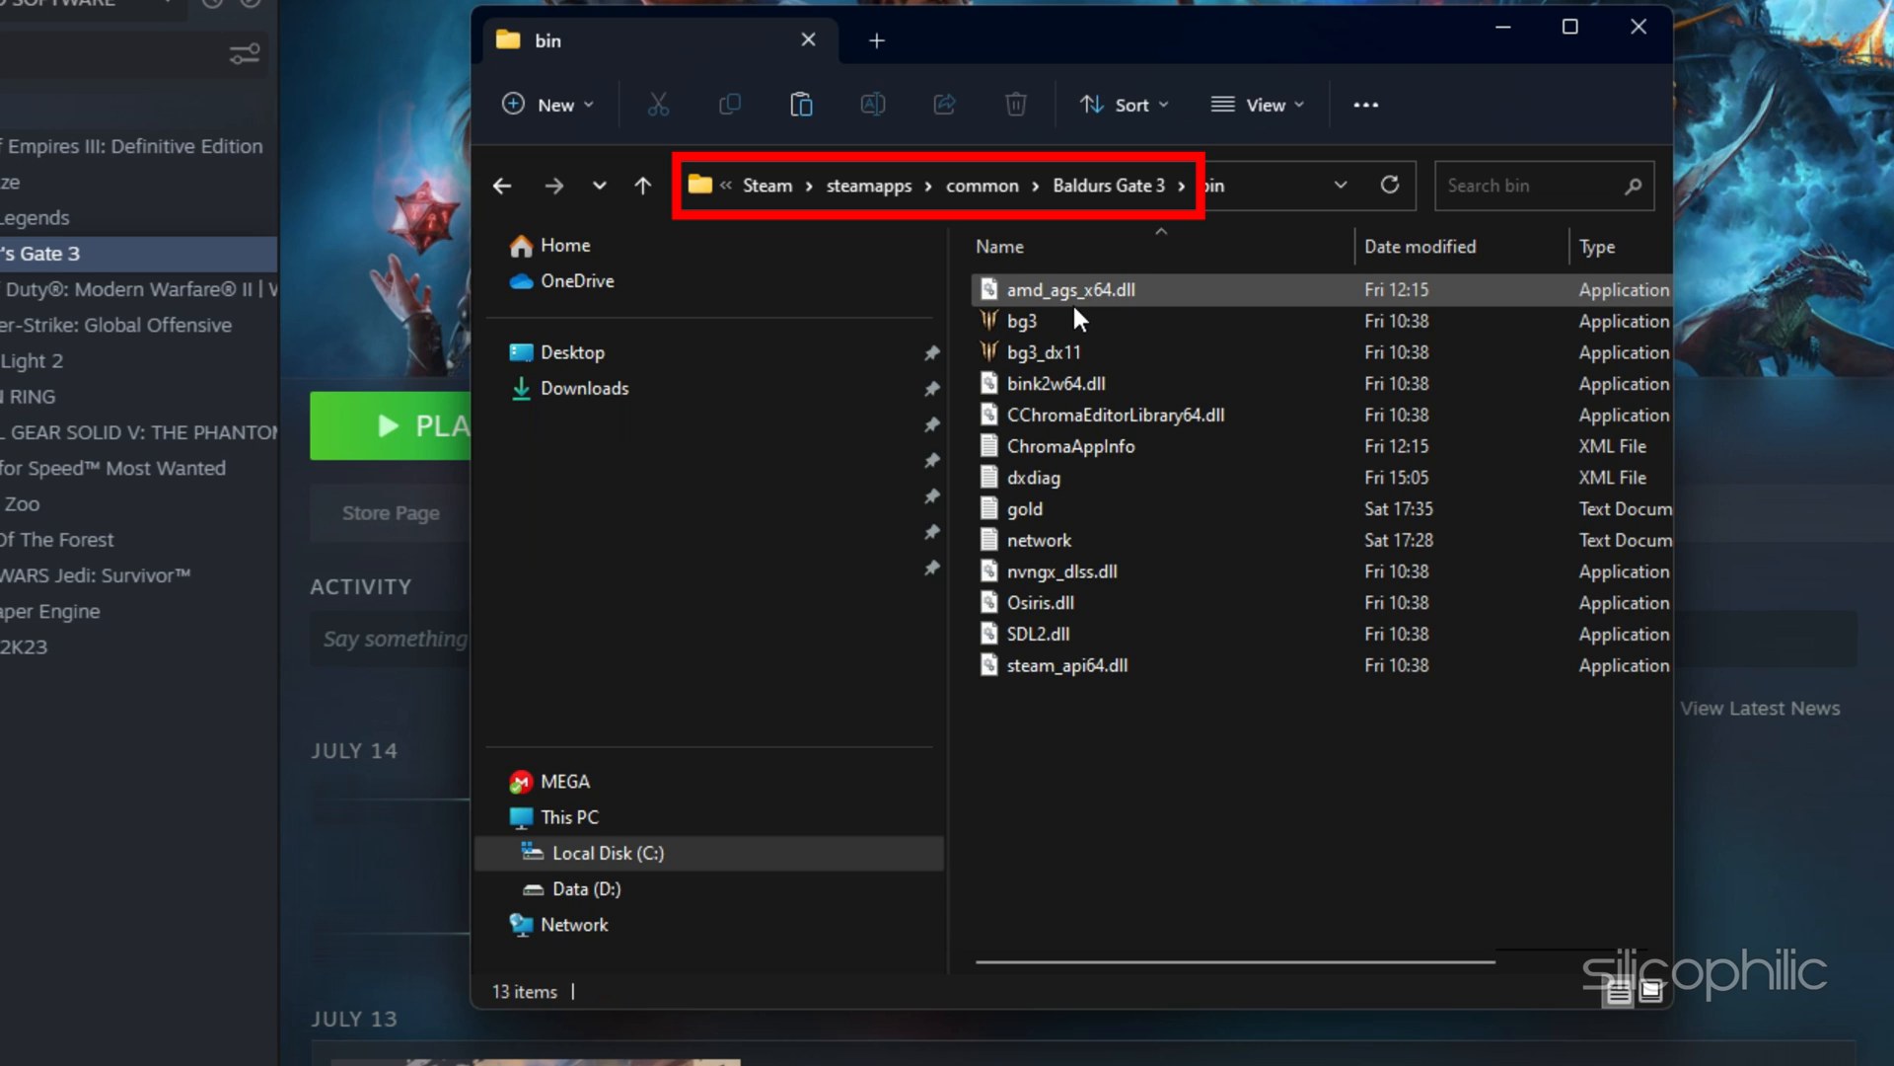
pyautogui.moveTo(1048, 305)
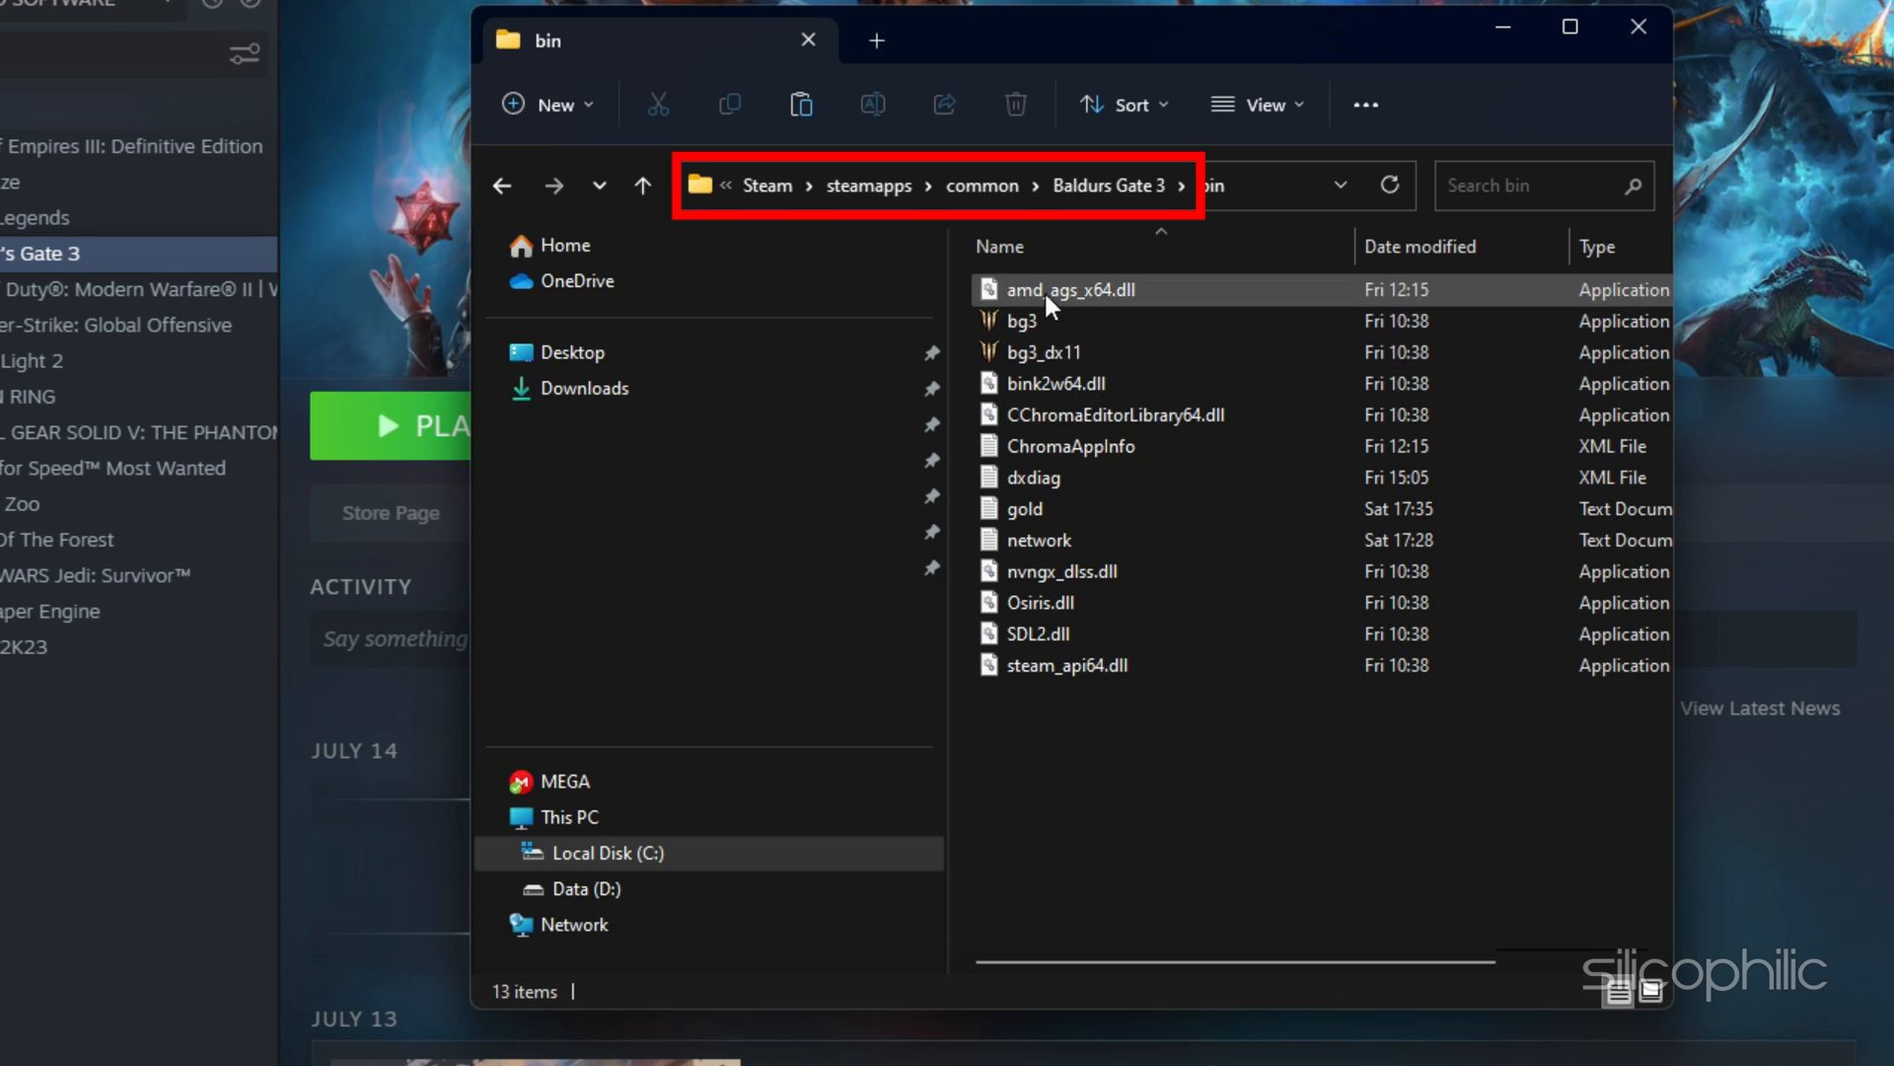
pyautogui.click(1638, 26)
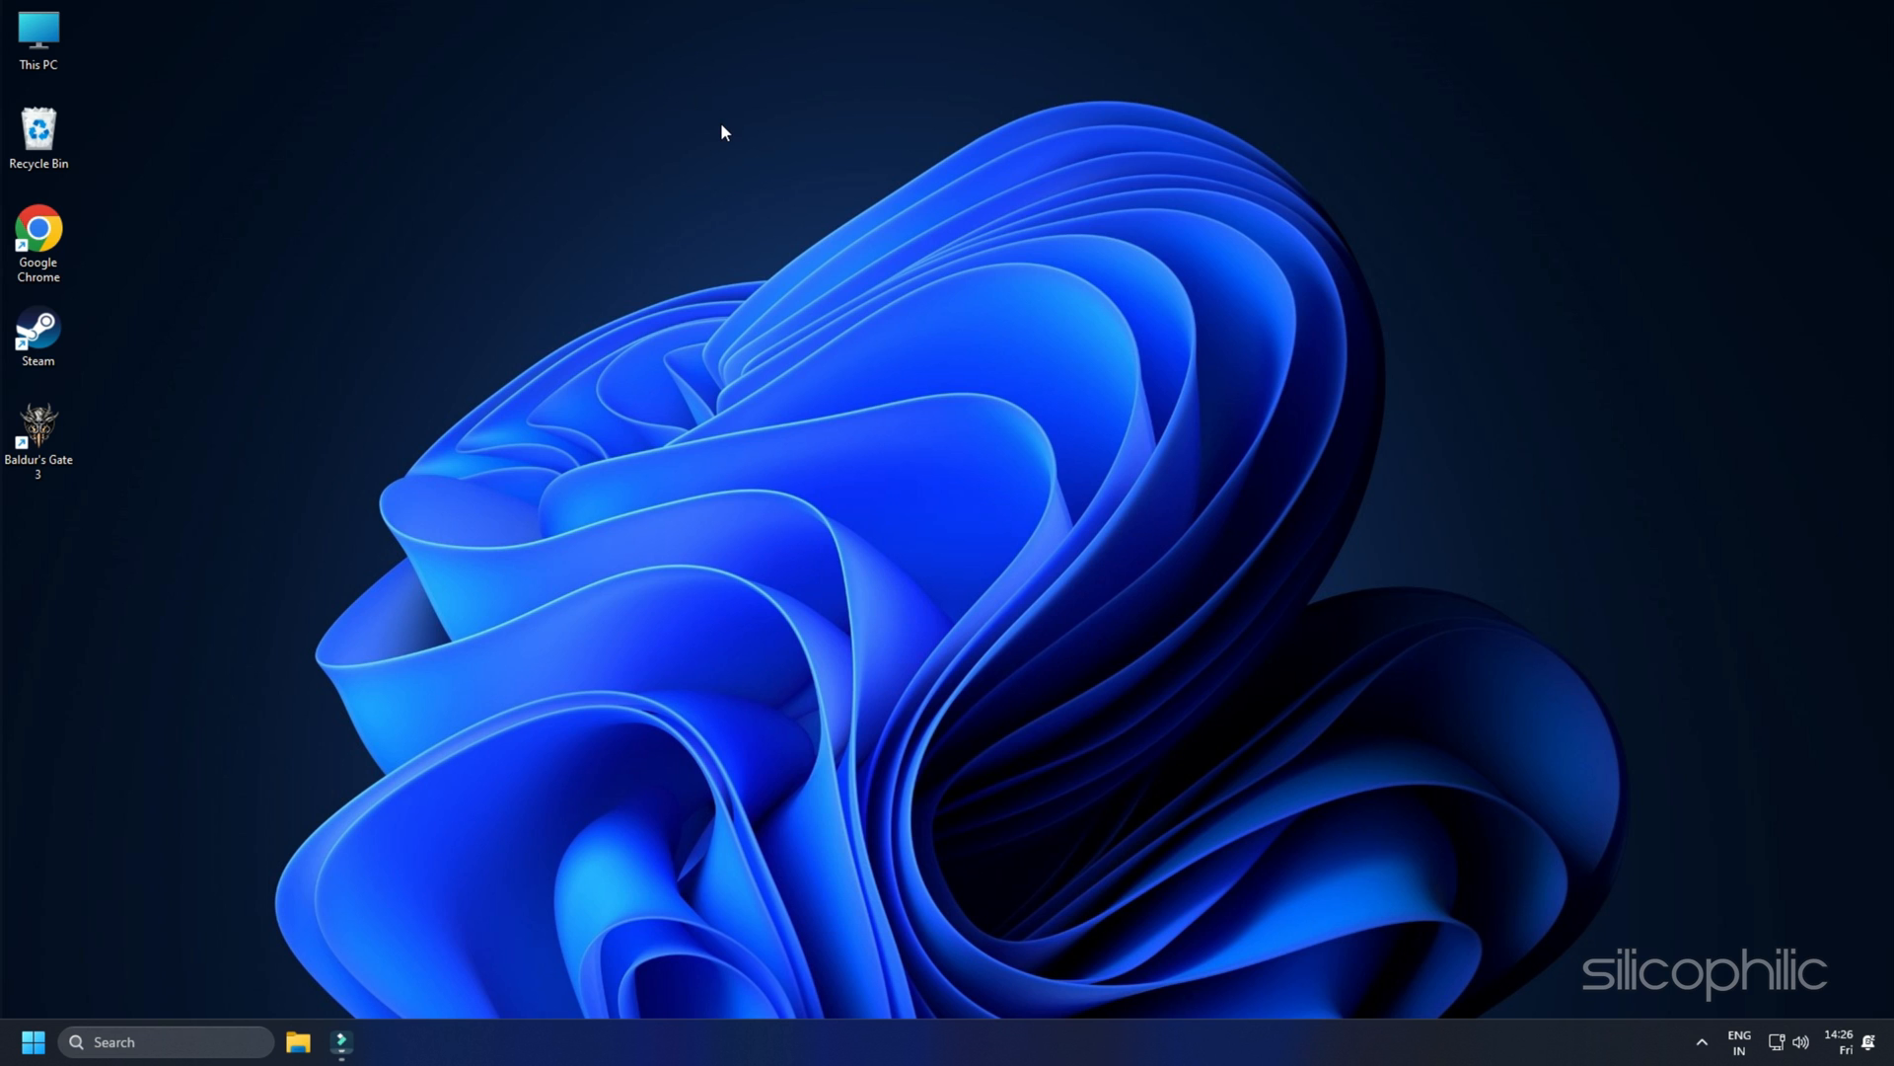
# Launch NVIDIA Control Panel from the desktop's extended right-click menu
pyautogui.rightClick(722, 115)
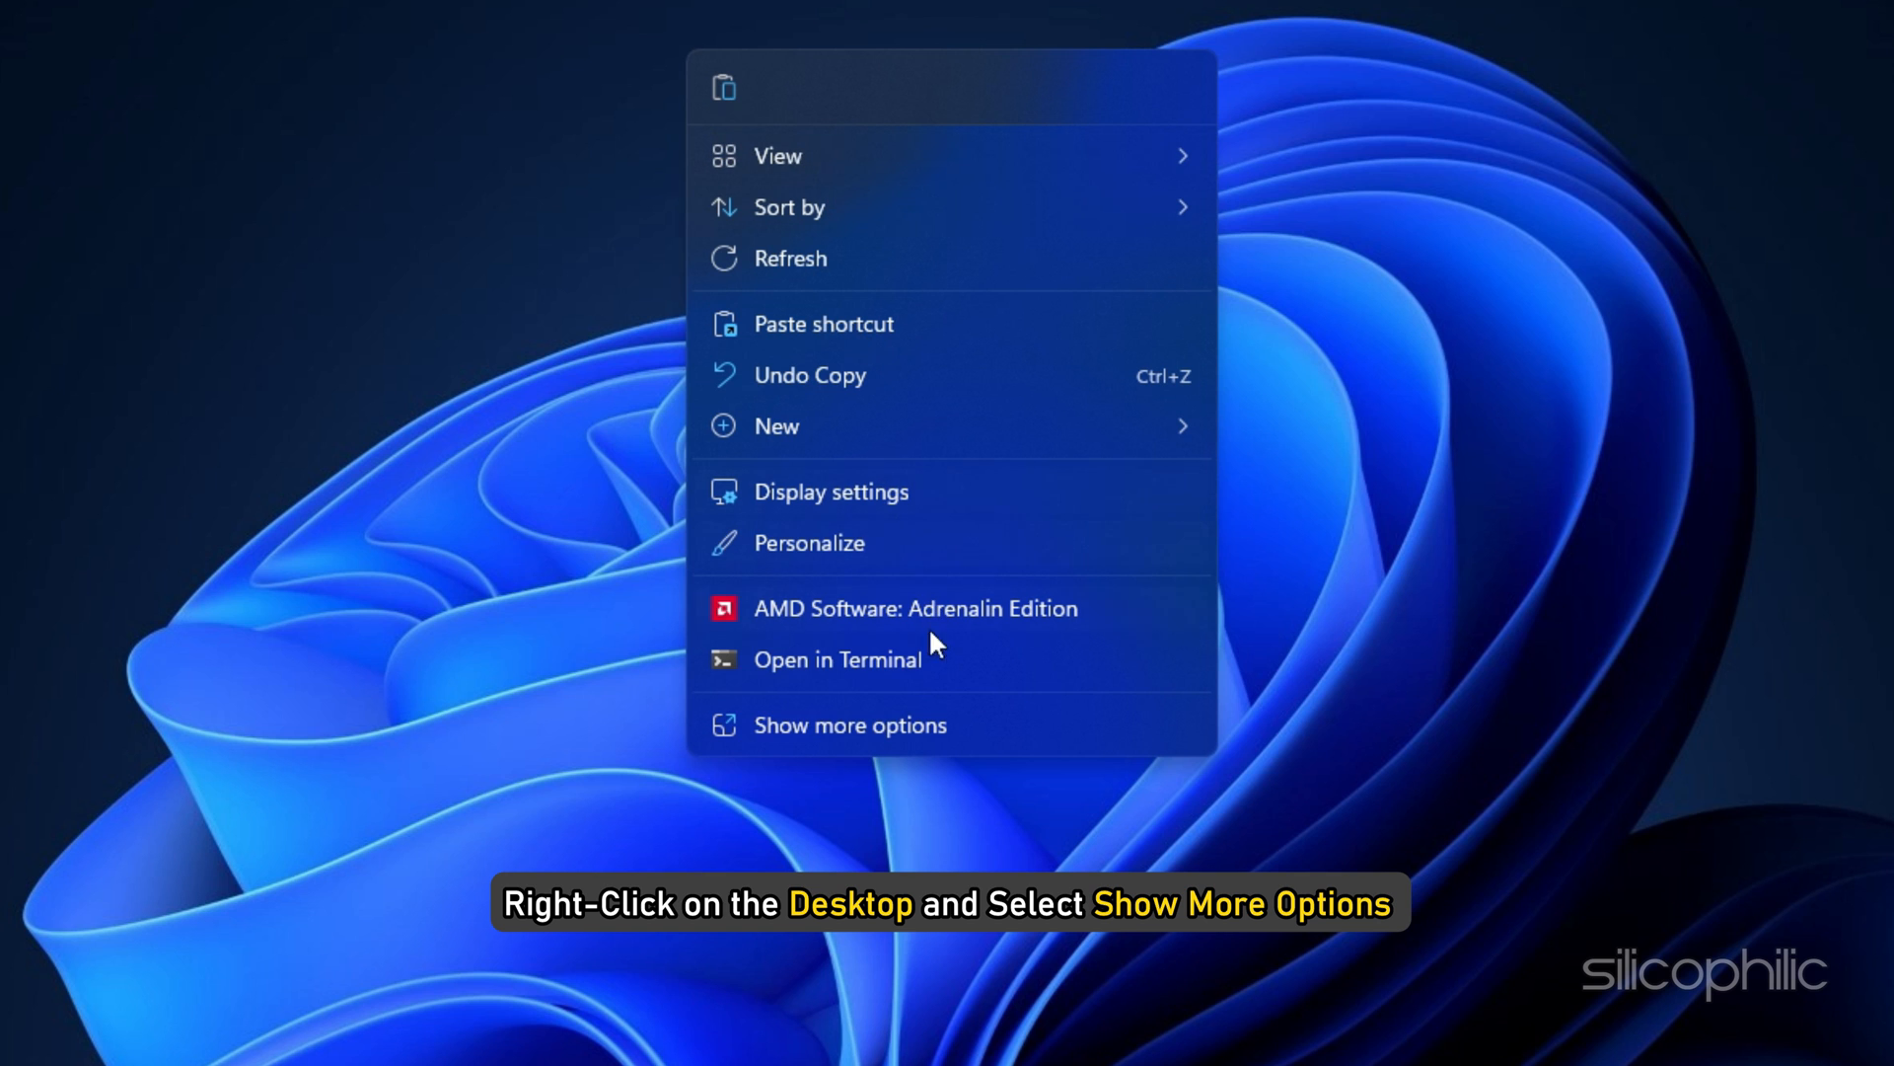
pyautogui.click(851, 725)
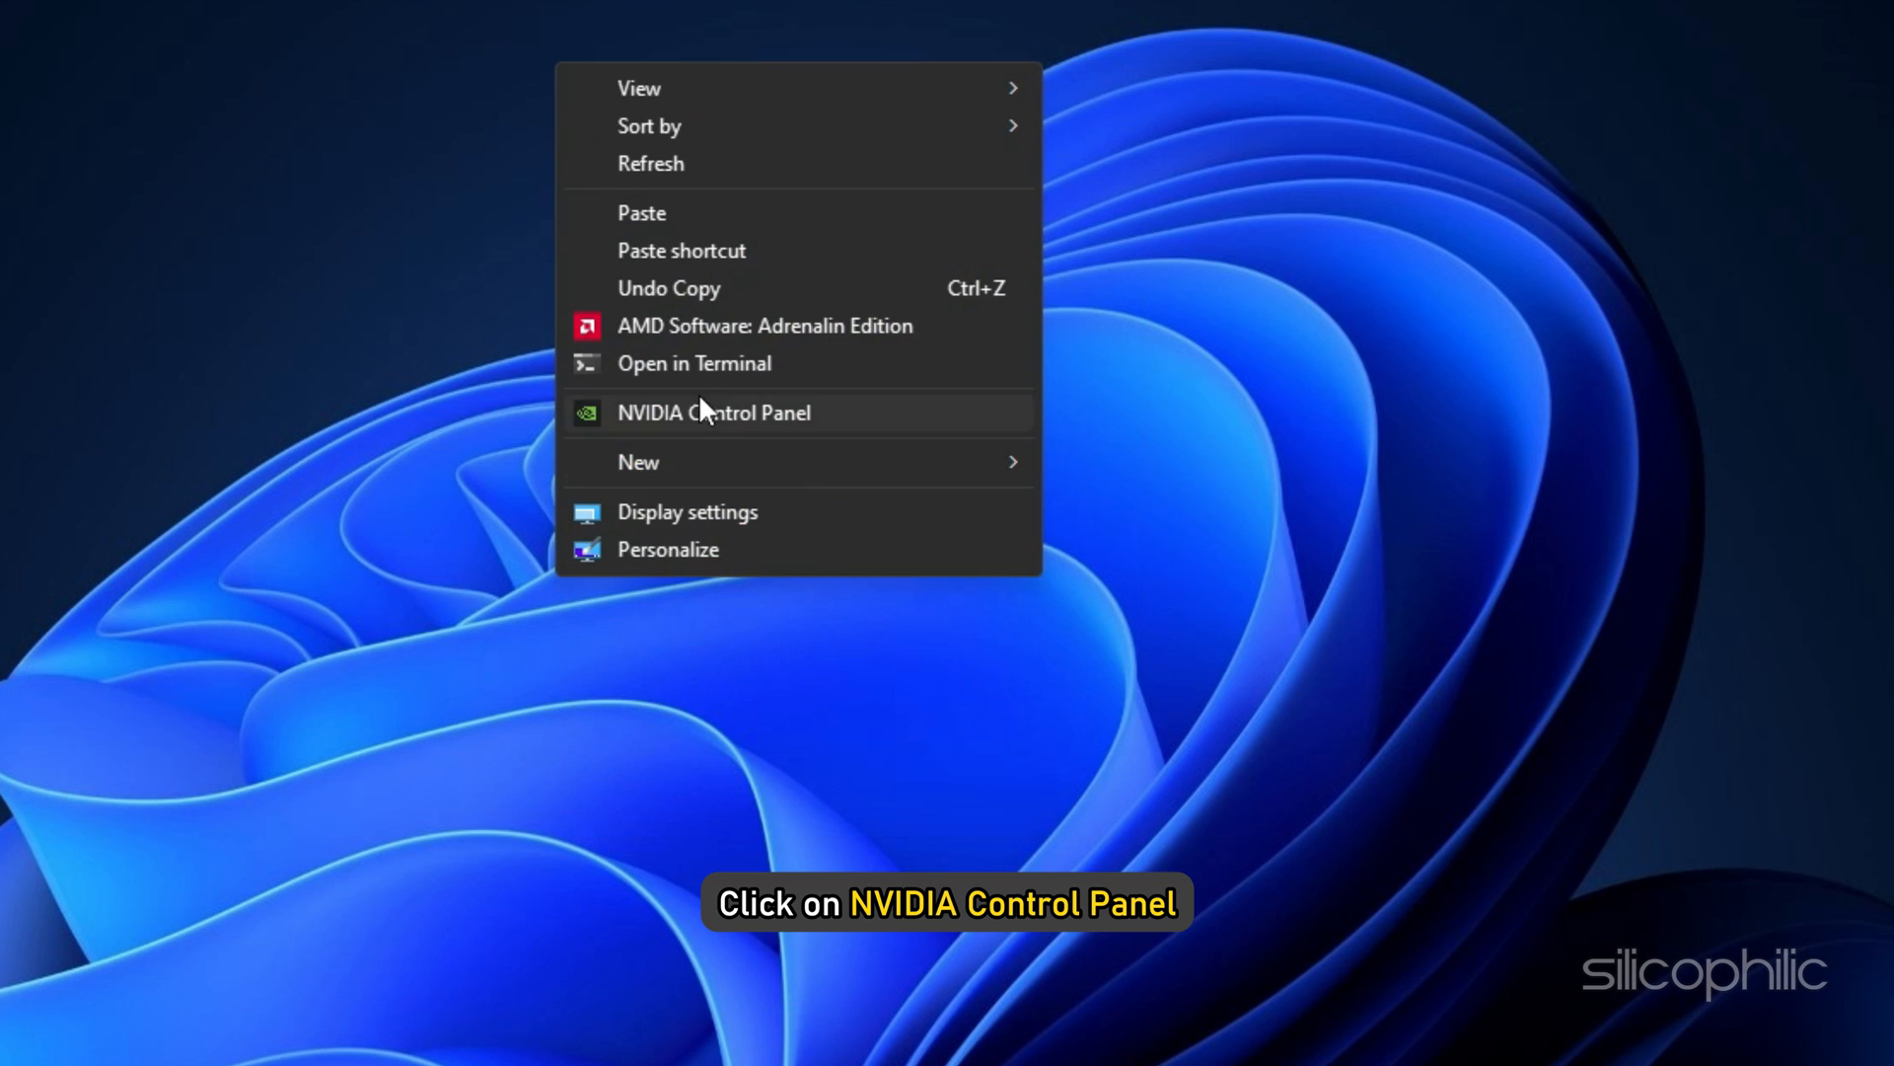
pyautogui.click(712, 412)
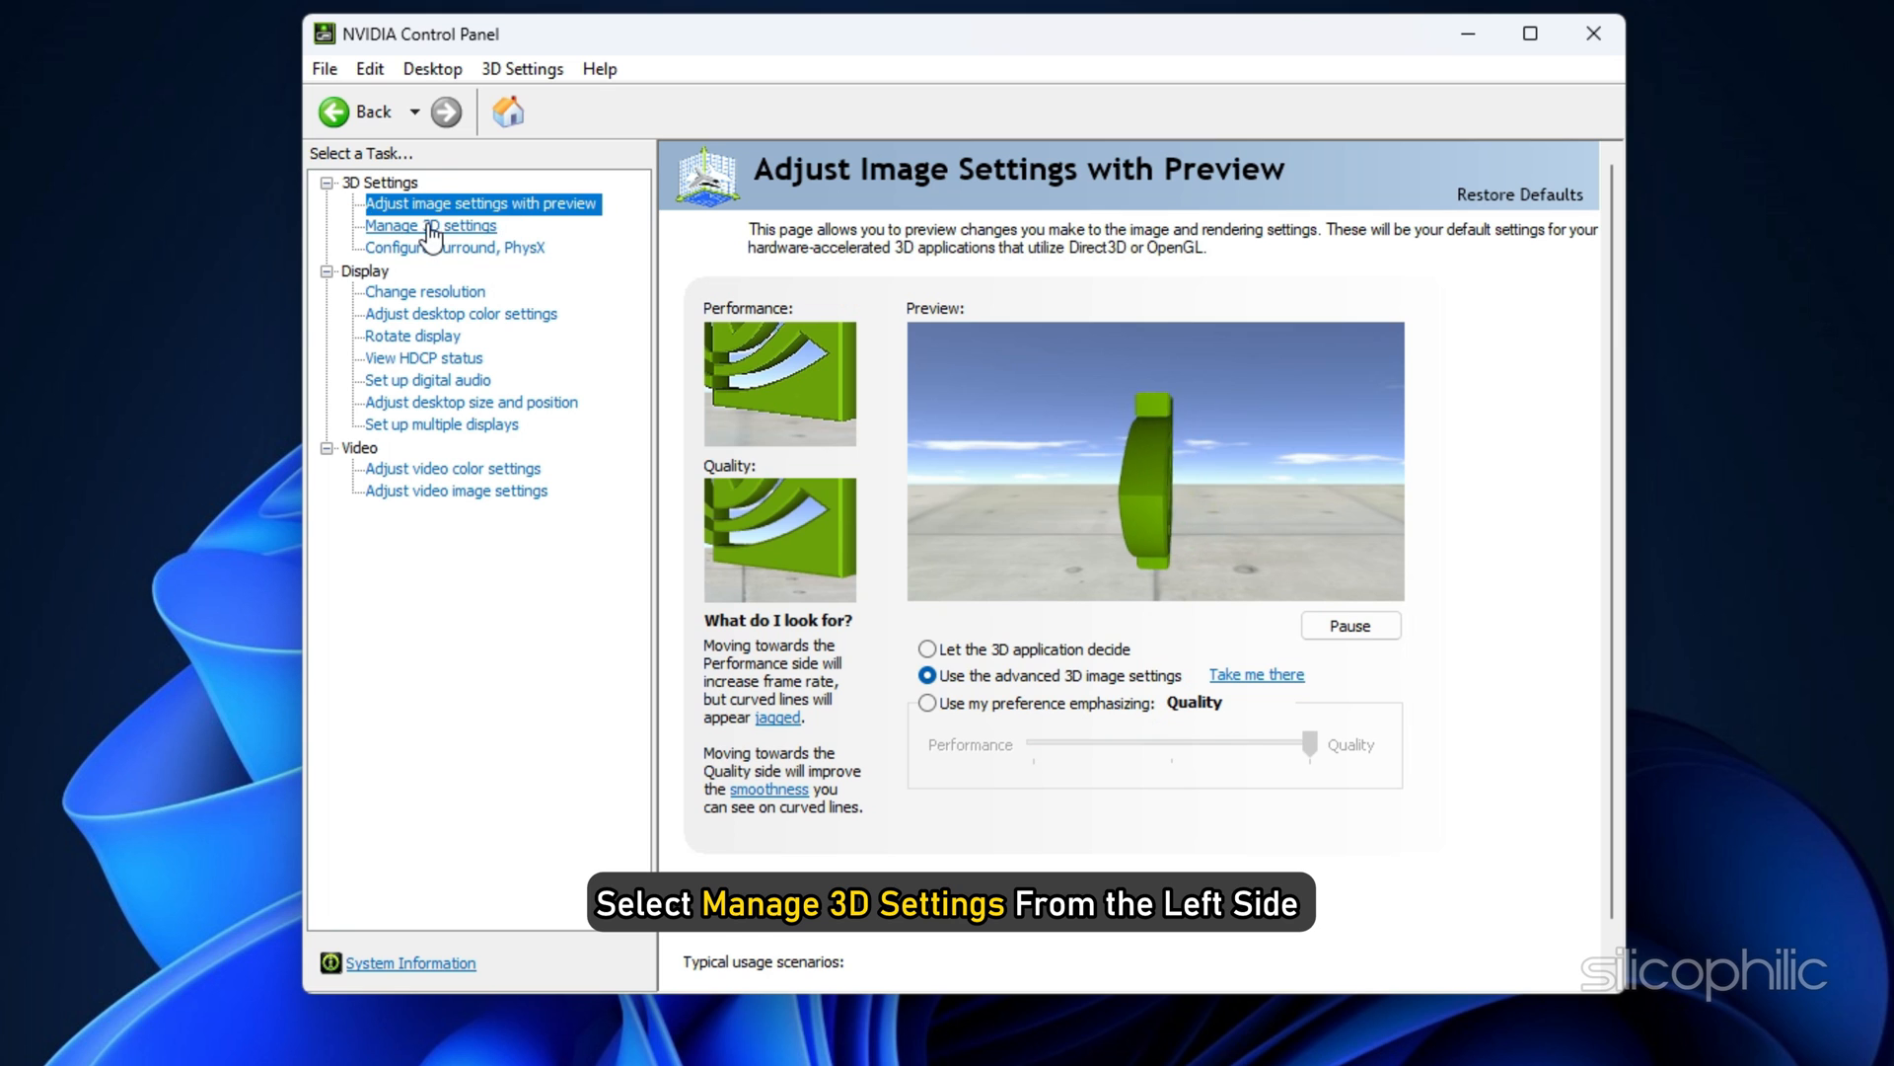
# Set the global Shader Cache Size to Unlimited in Manage 3D settings and apply
pyautogui.click(430, 226)
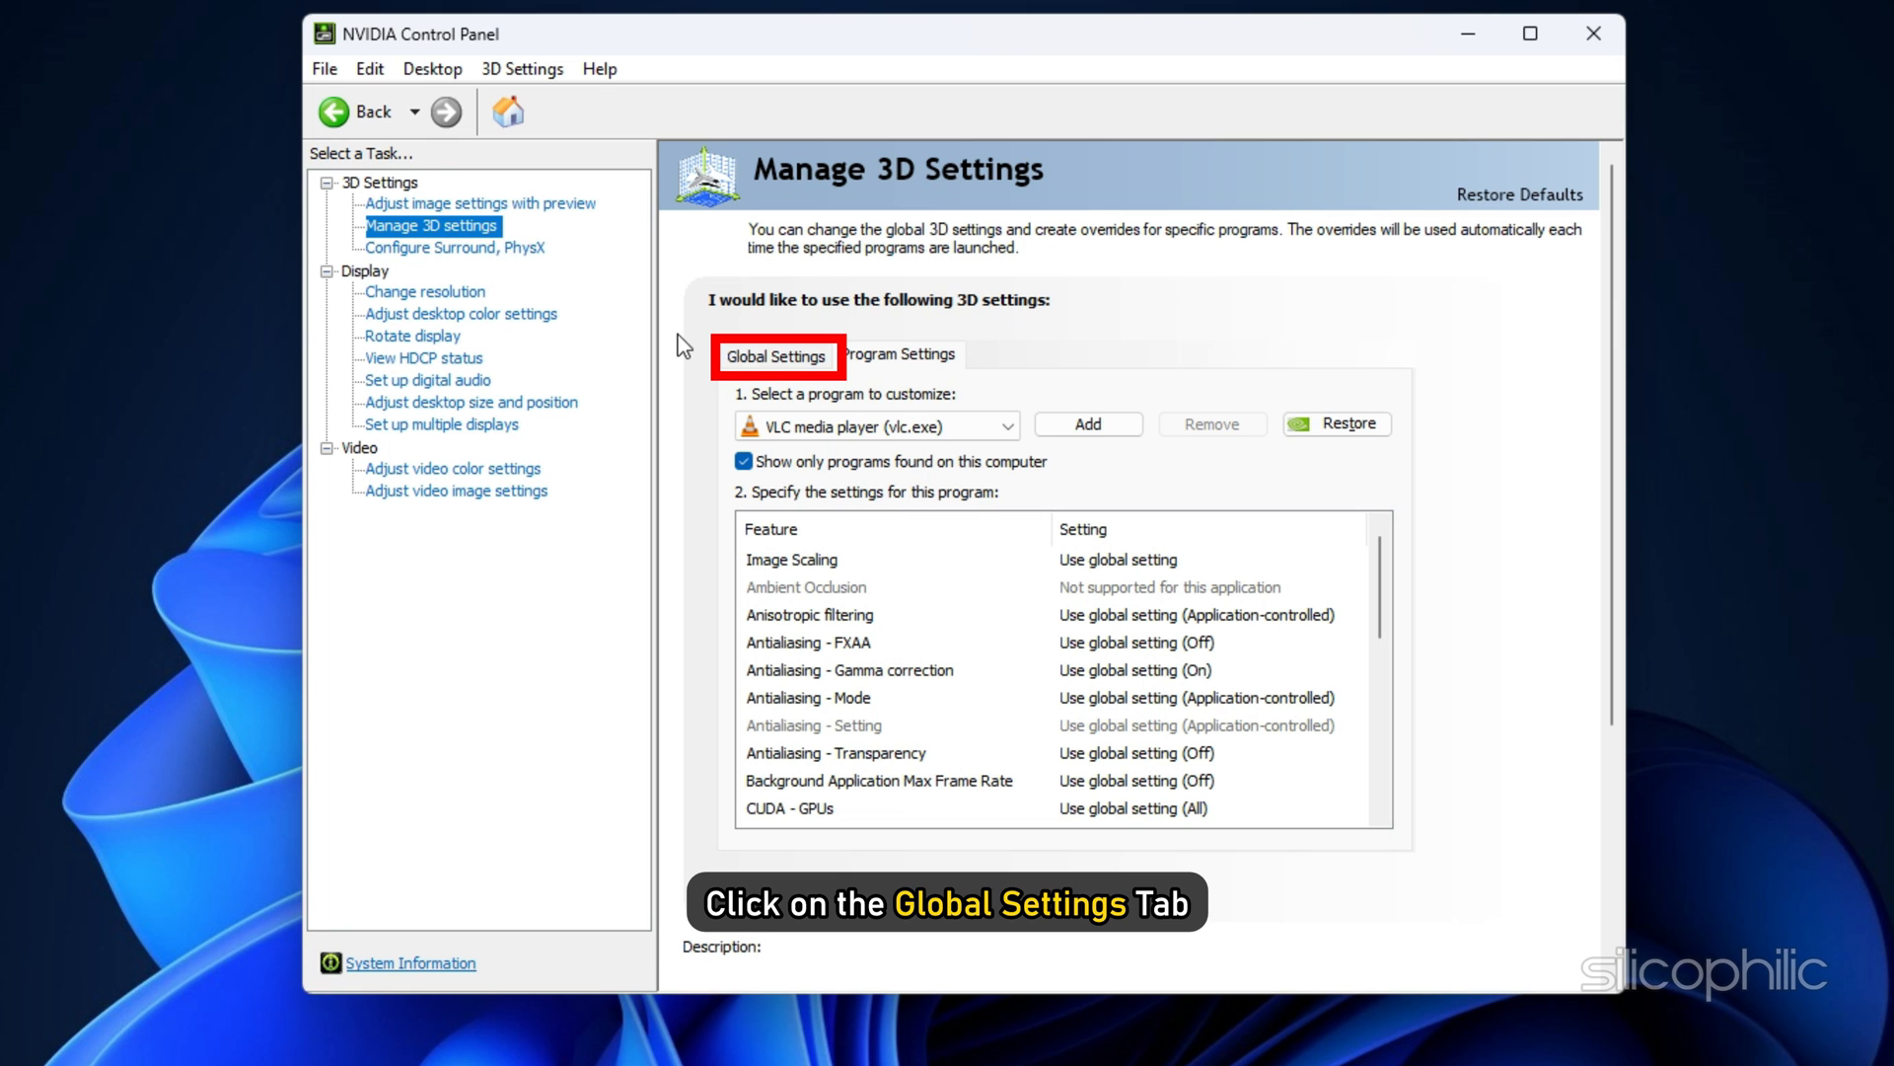
pyautogui.click(775, 354)
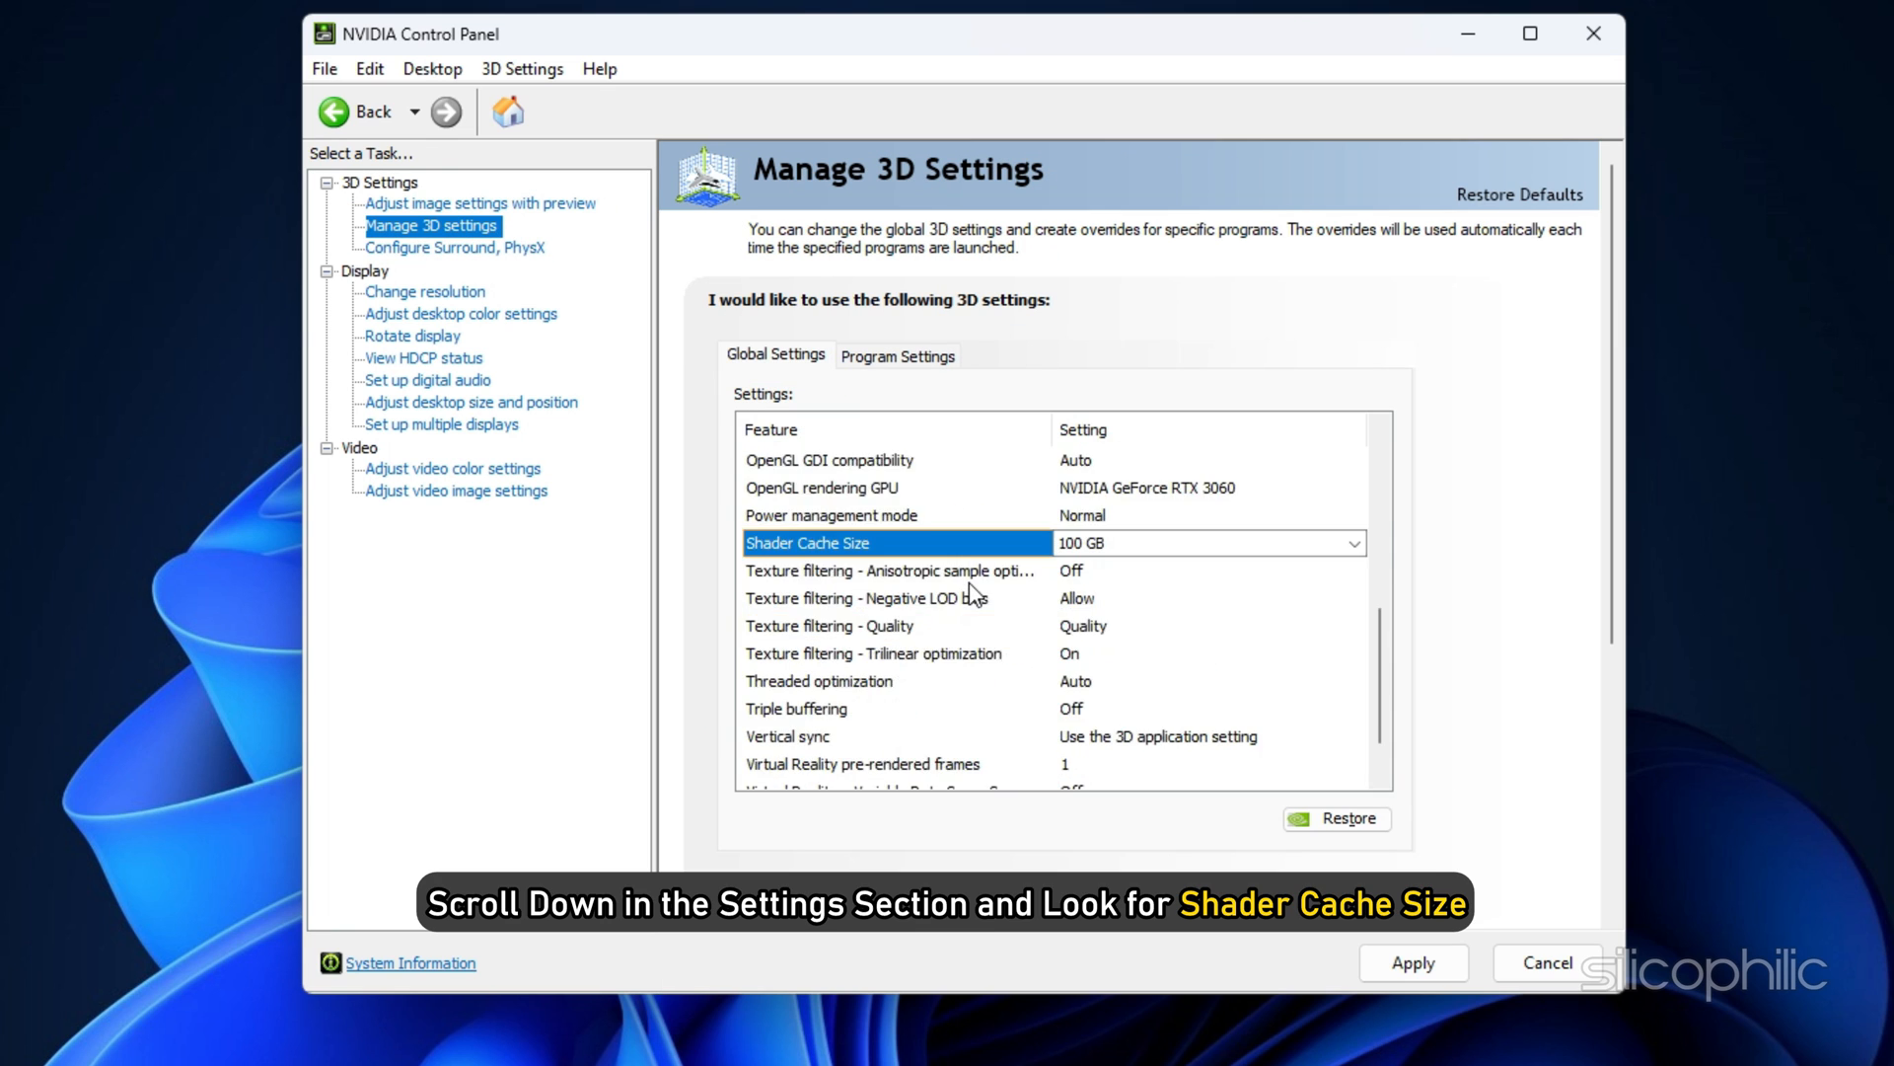
pyautogui.scroll(3)
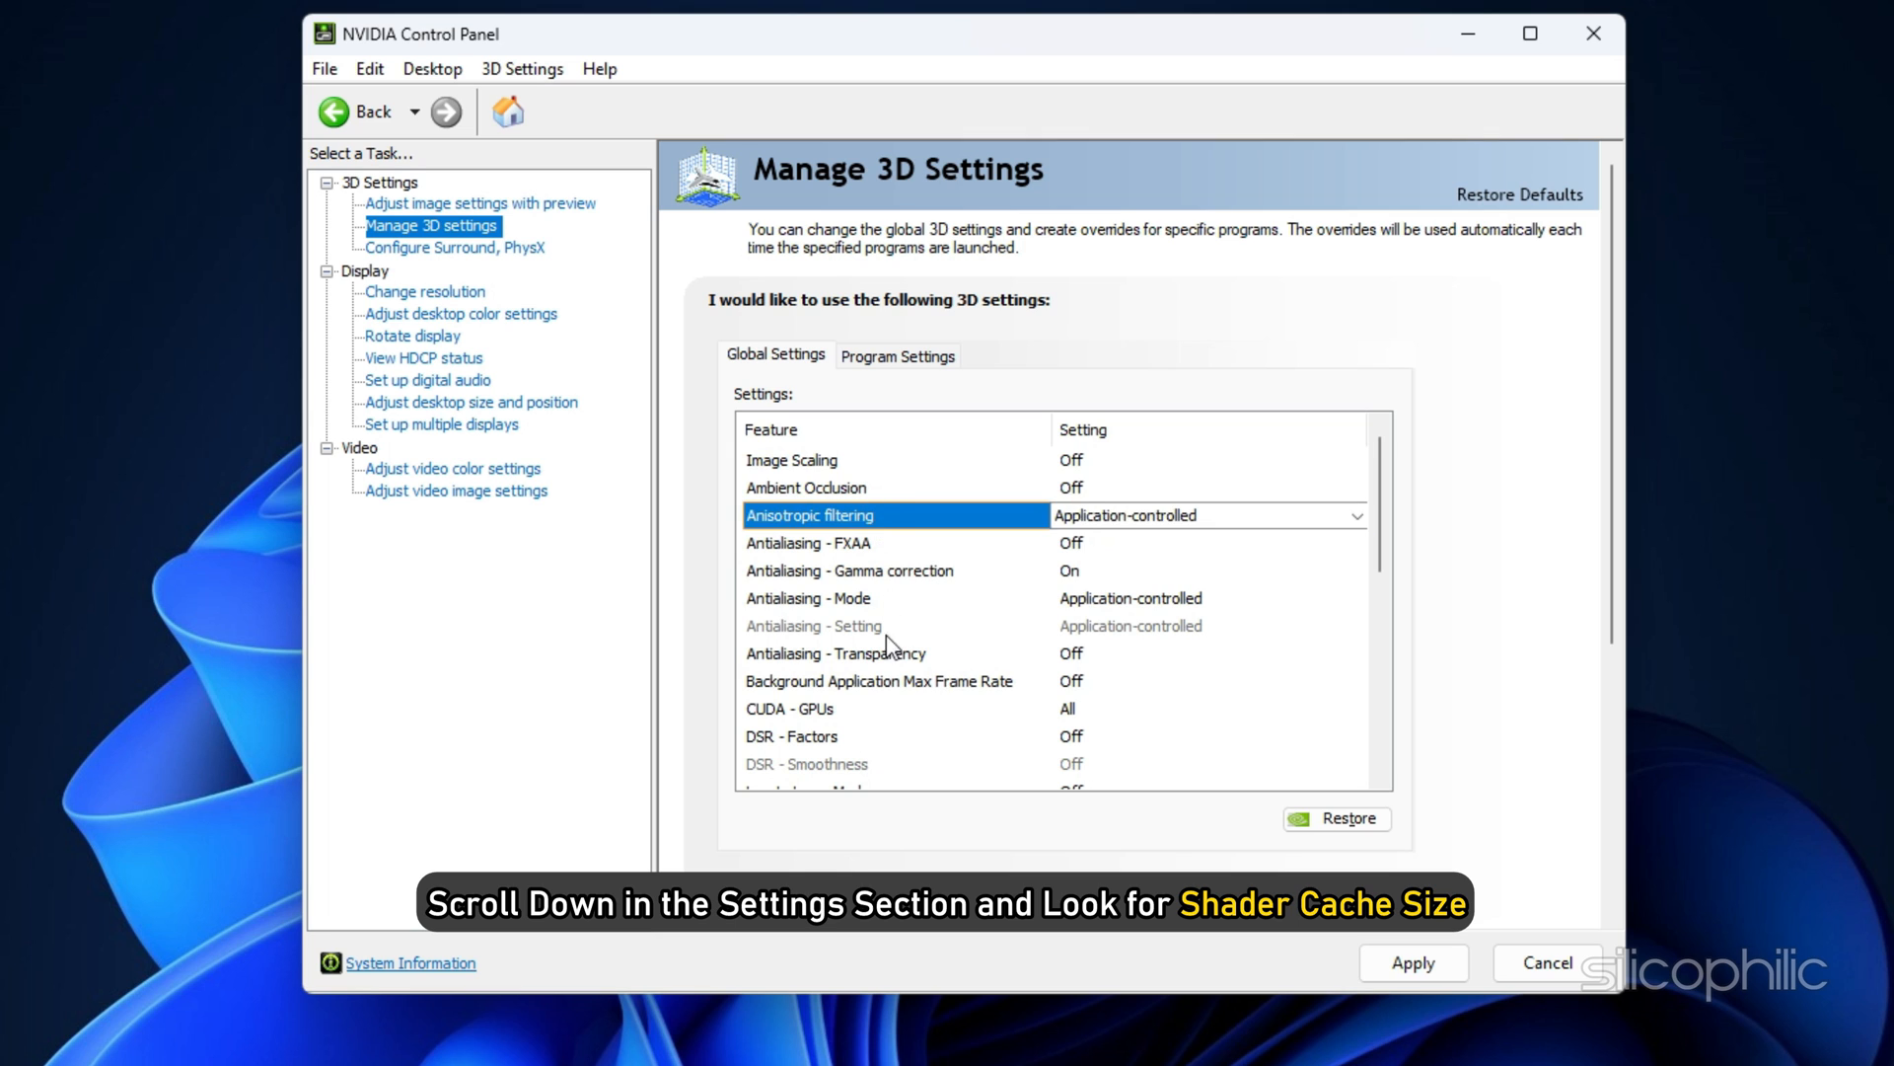
pyautogui.scroll(-3)
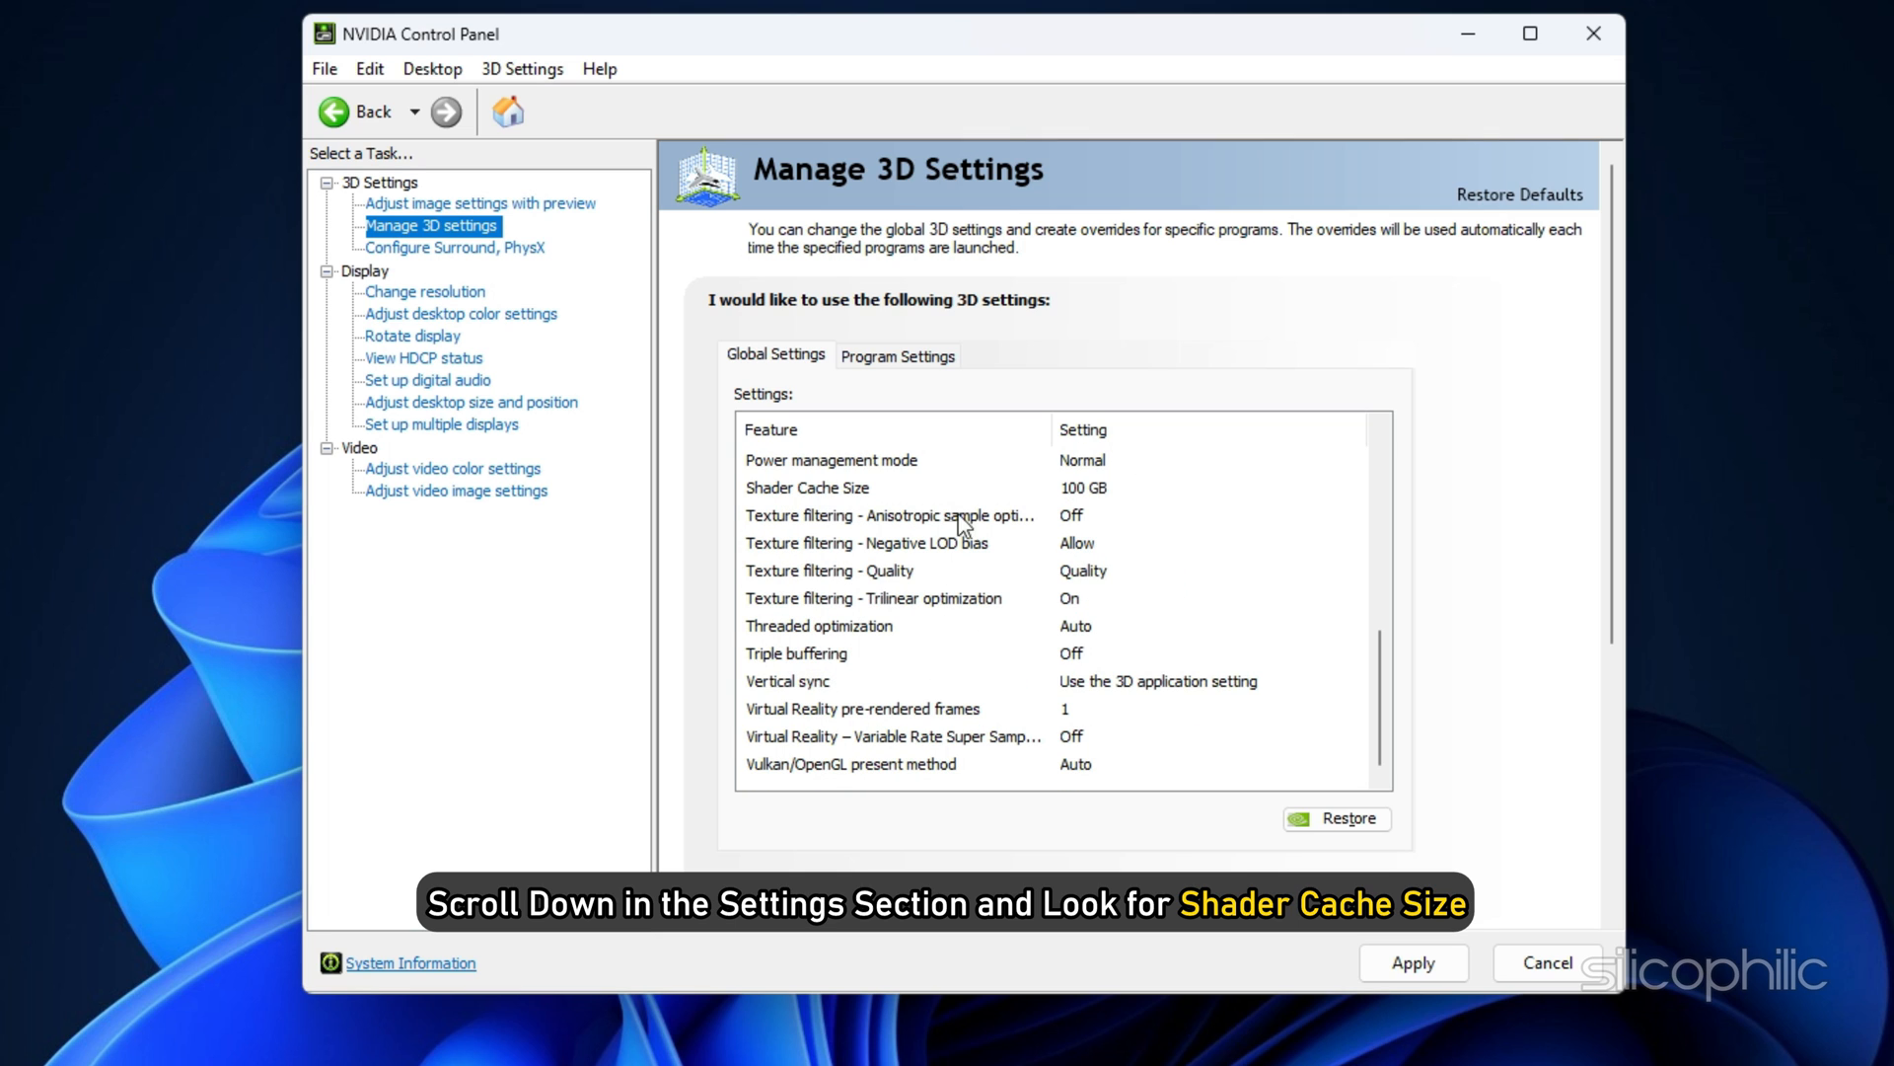
pyautogui.click(1356, 486)
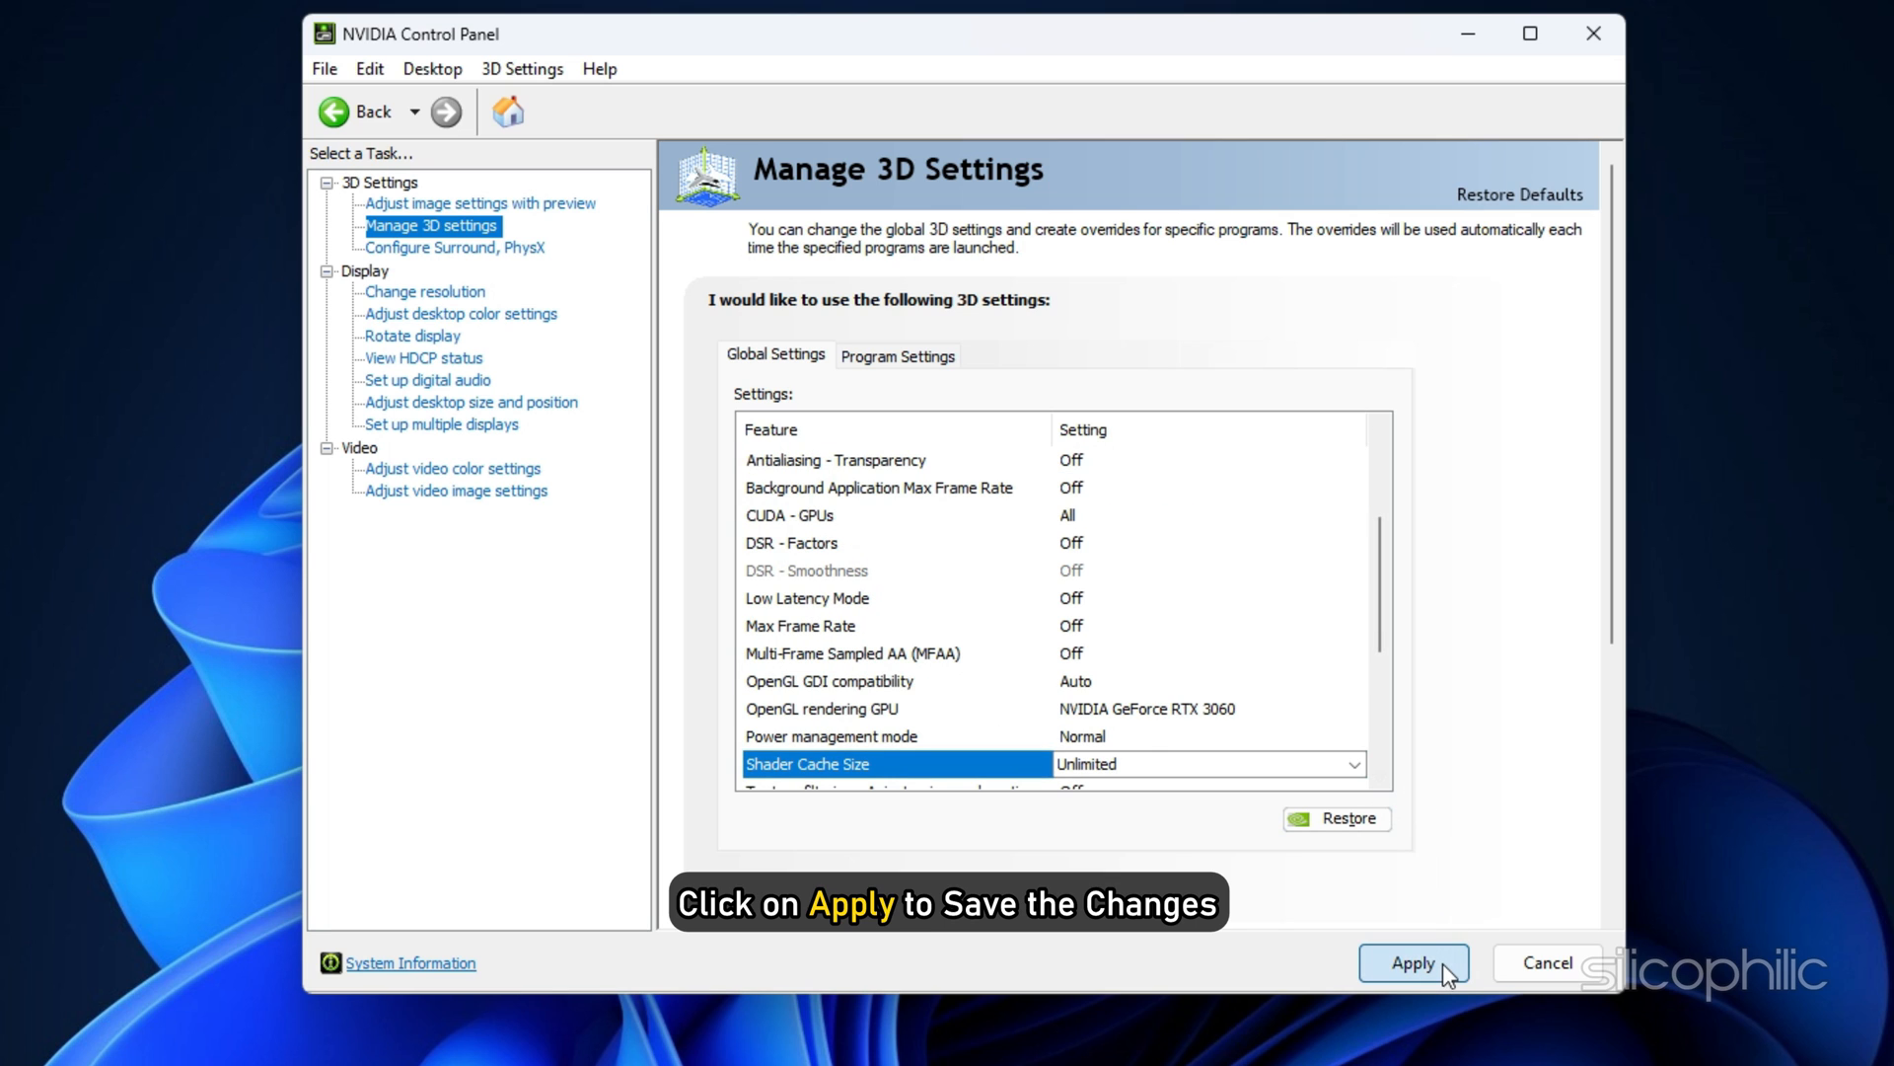
pyautogui.click(1412, 963)
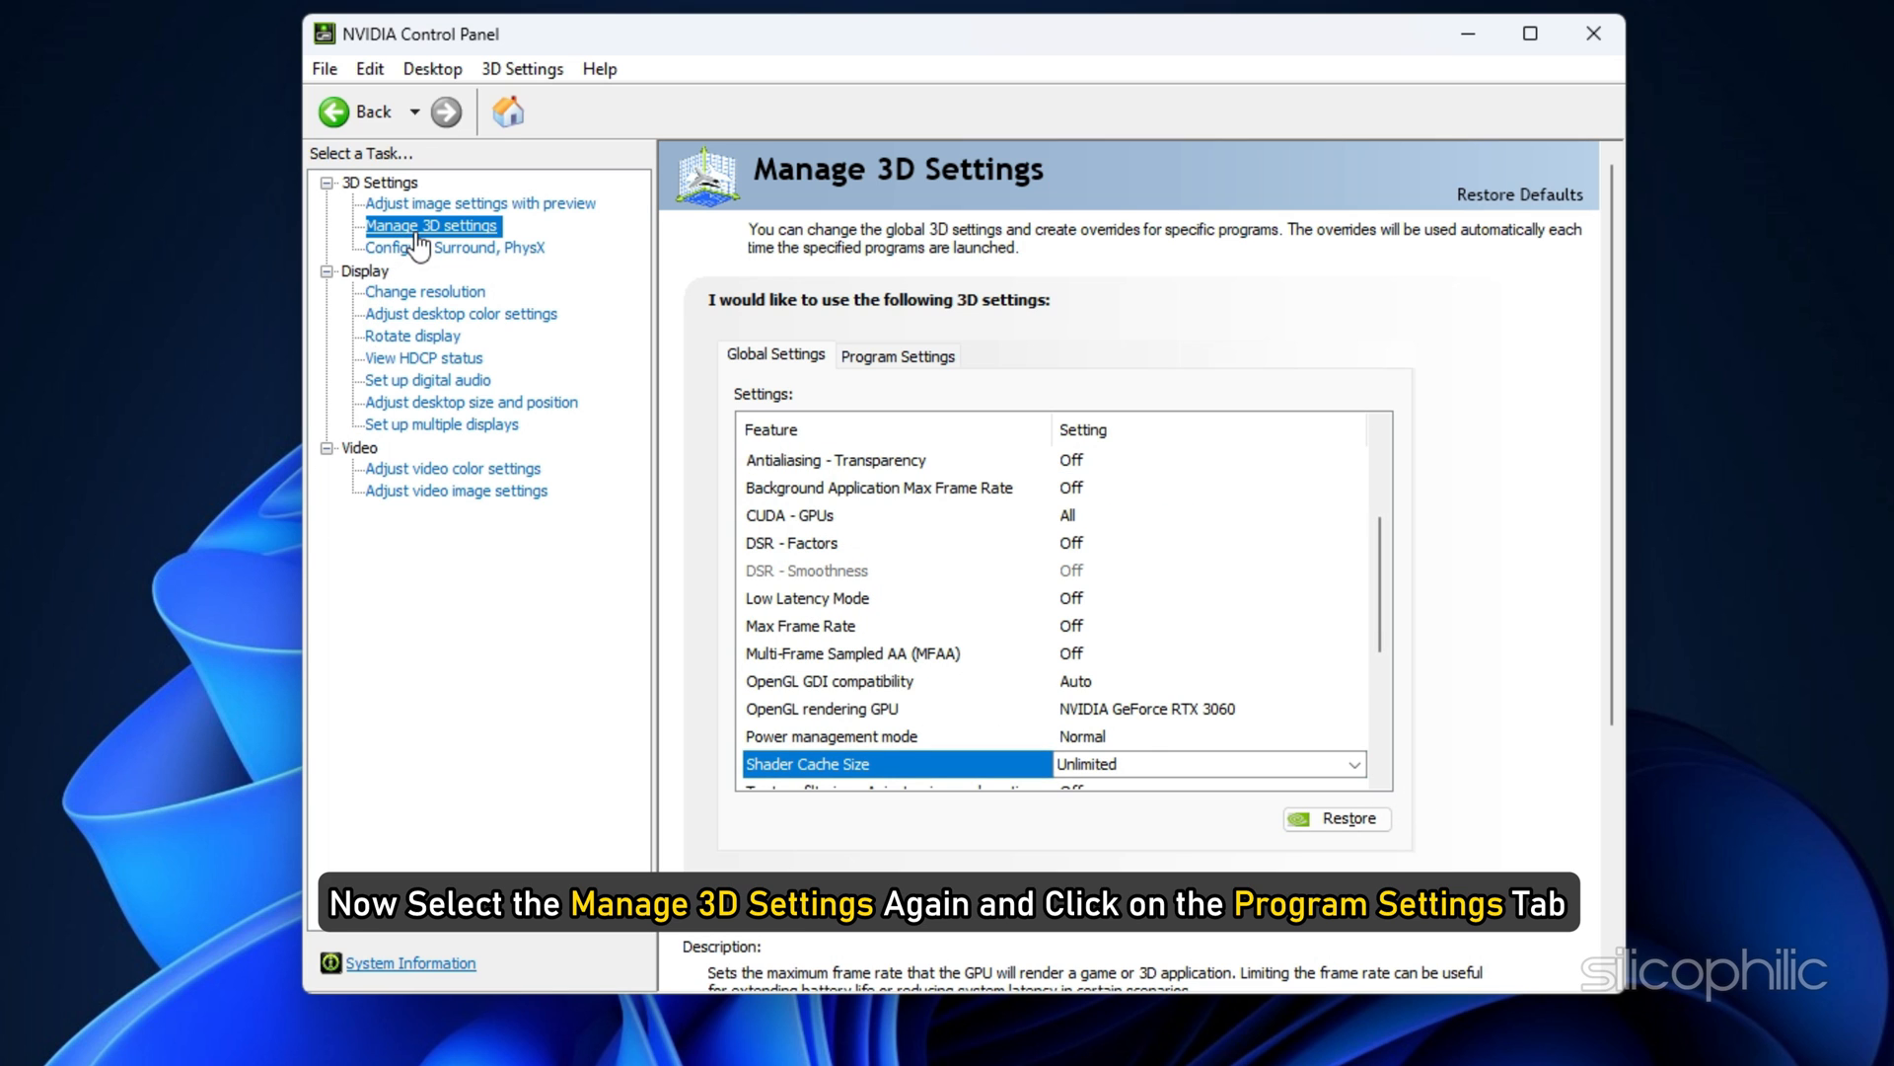
pyautogui.moveTo(898, 355)
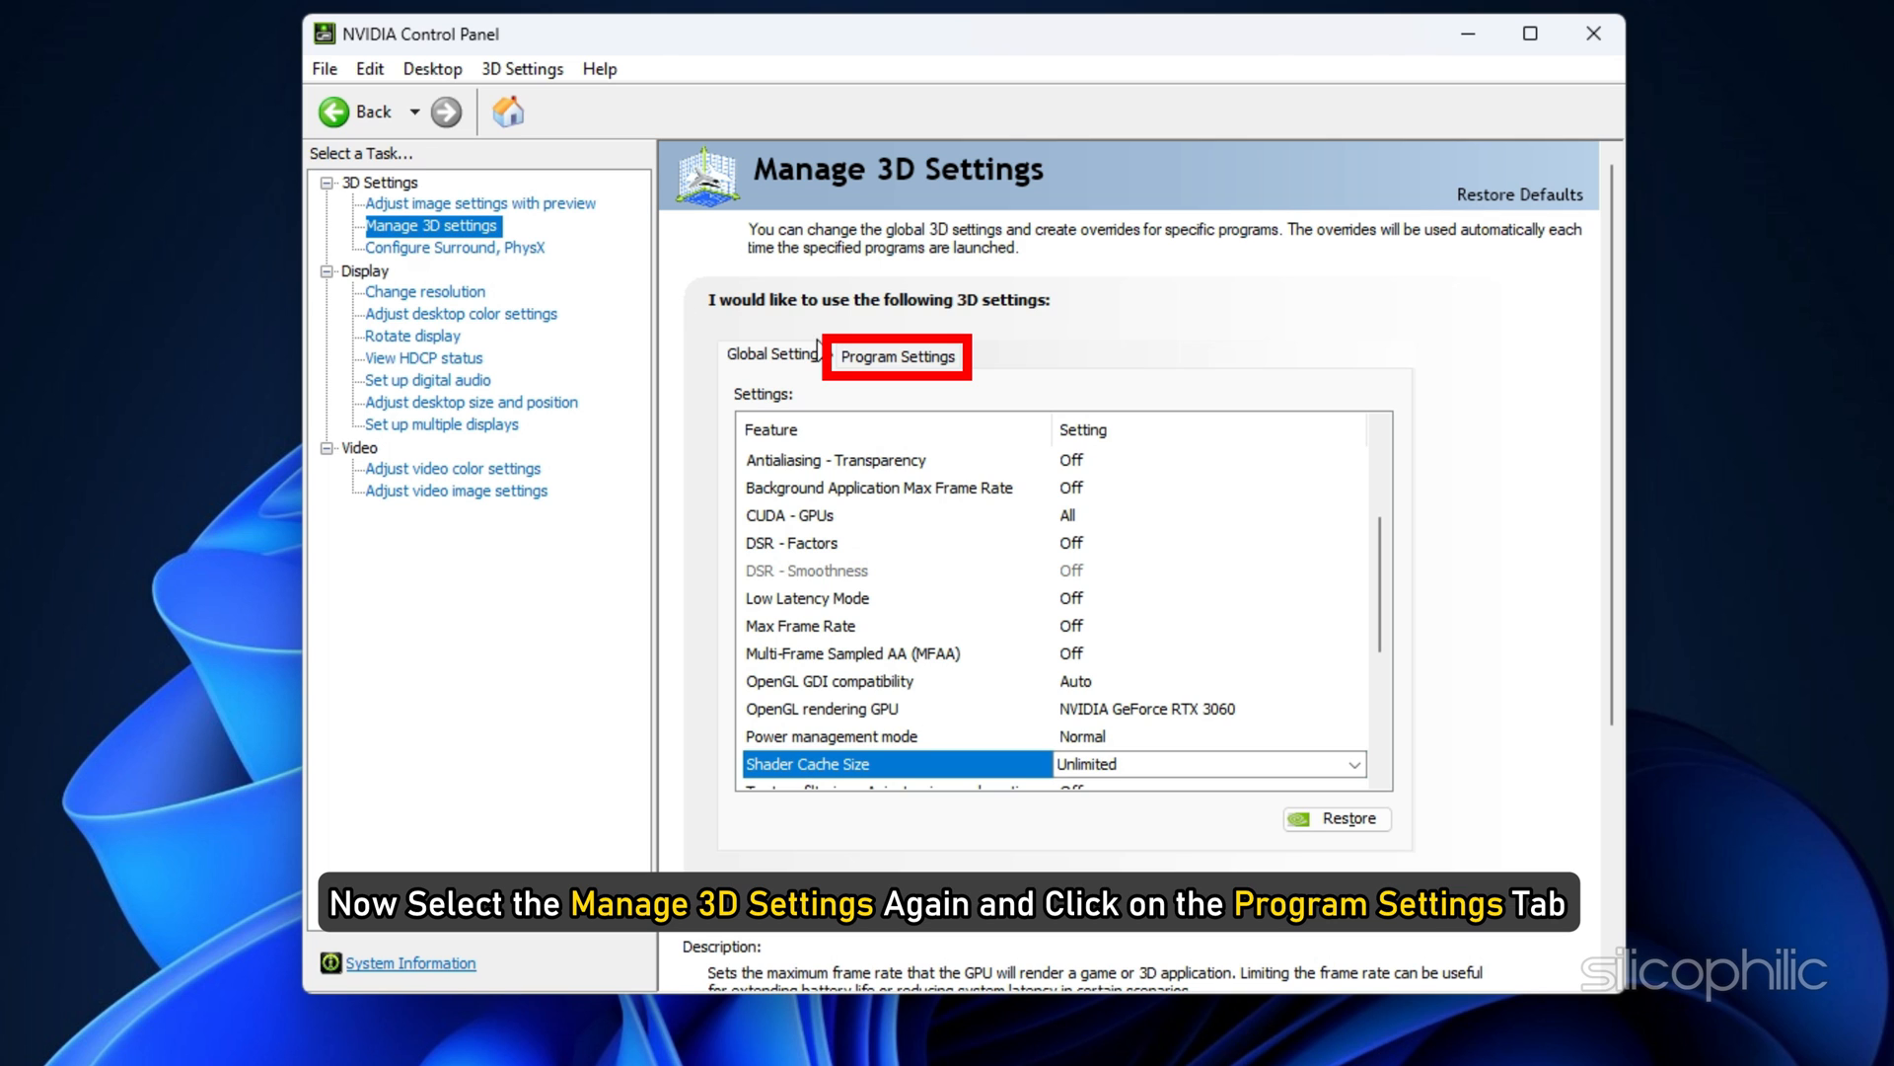
# Add bg3_dx11.exe as a customized program and set its Vertical sync to Adaptive
pyautogui.click(897, 355)
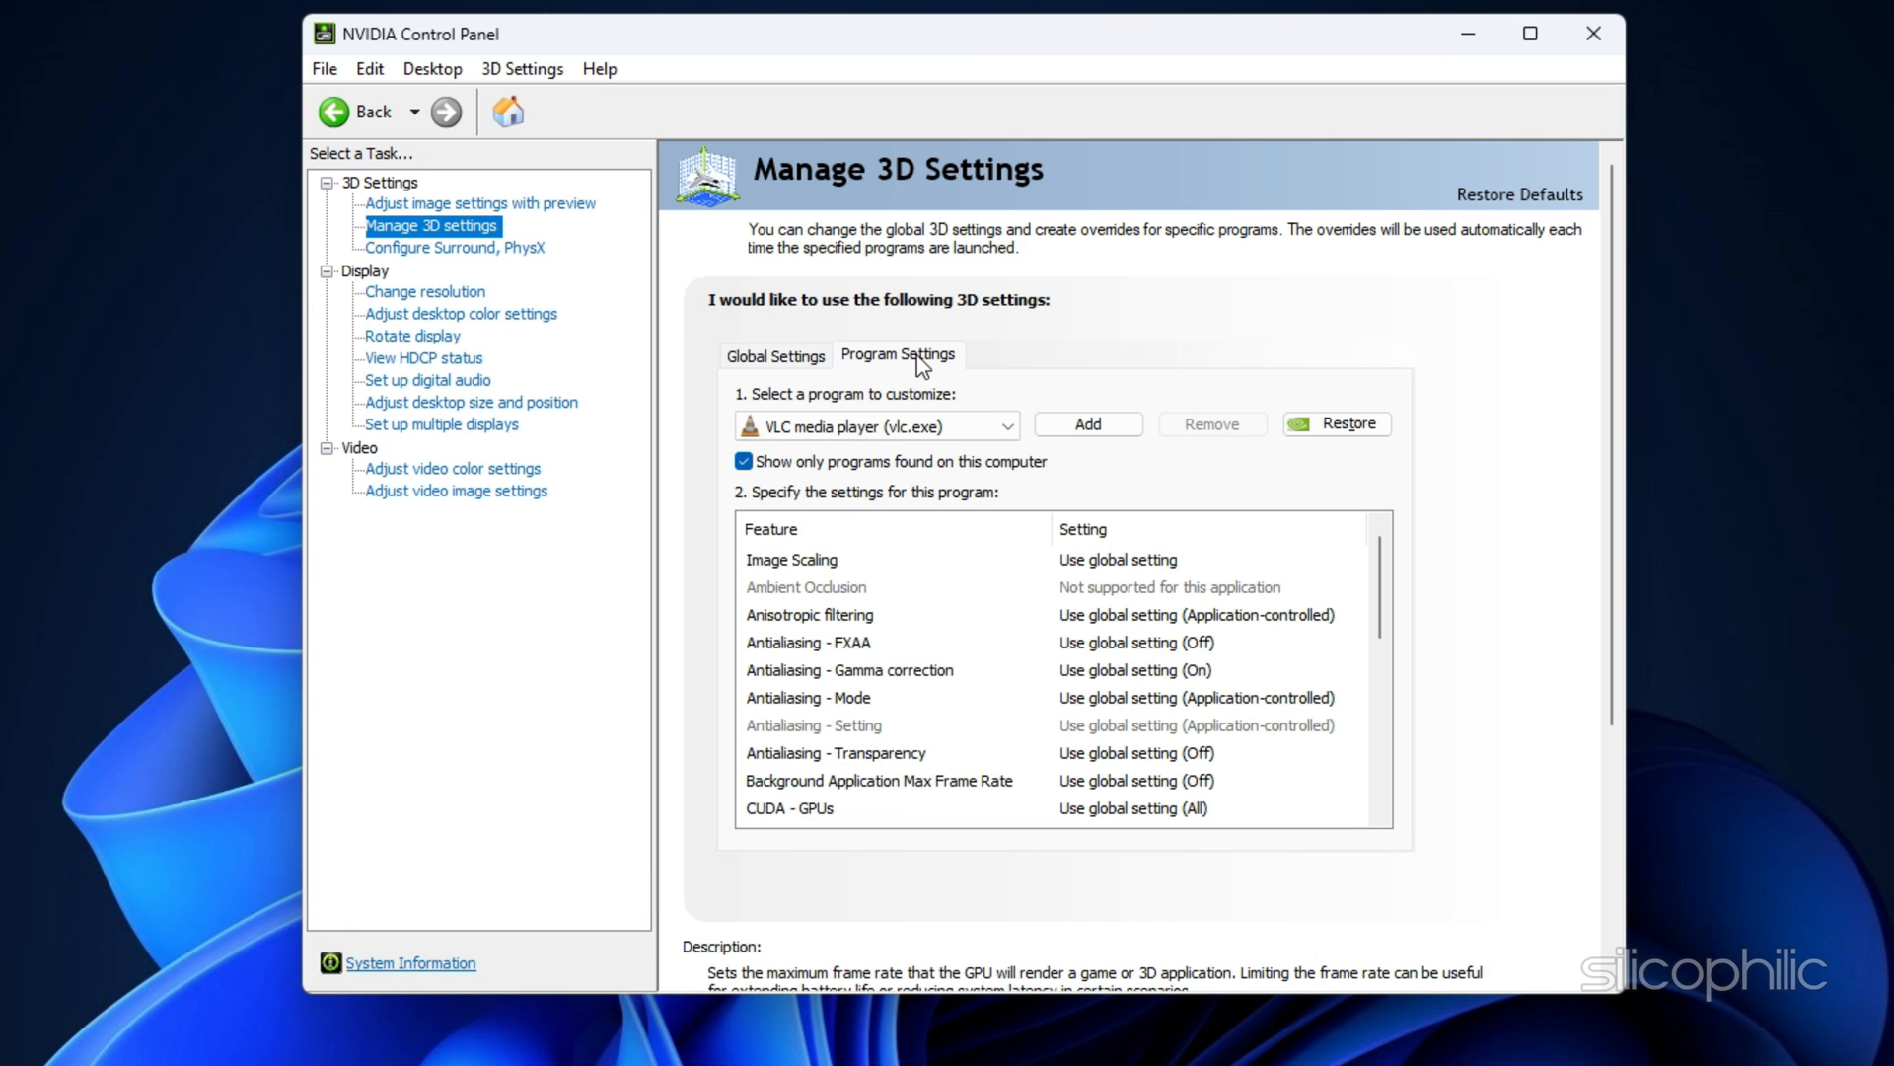
pyautogui.click(1085, 424)
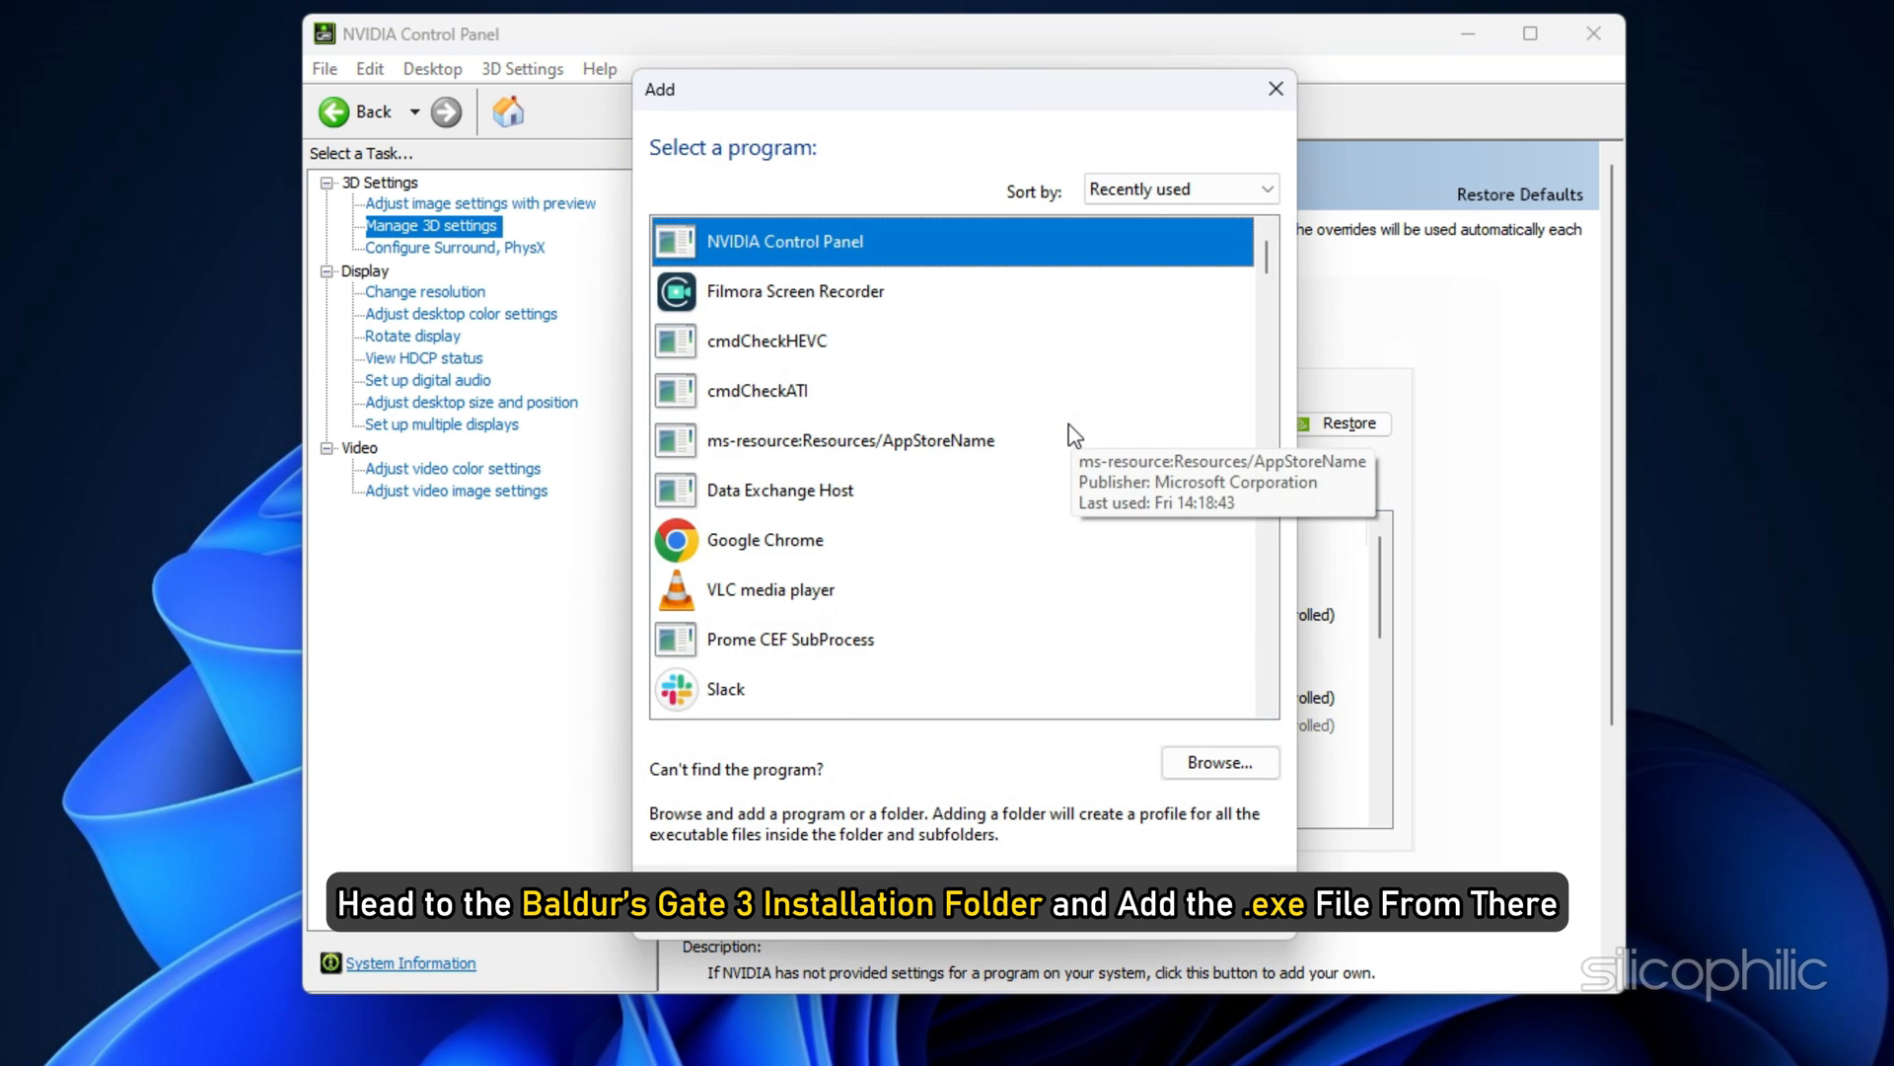
pyautogui.moveTo(1084, 402)
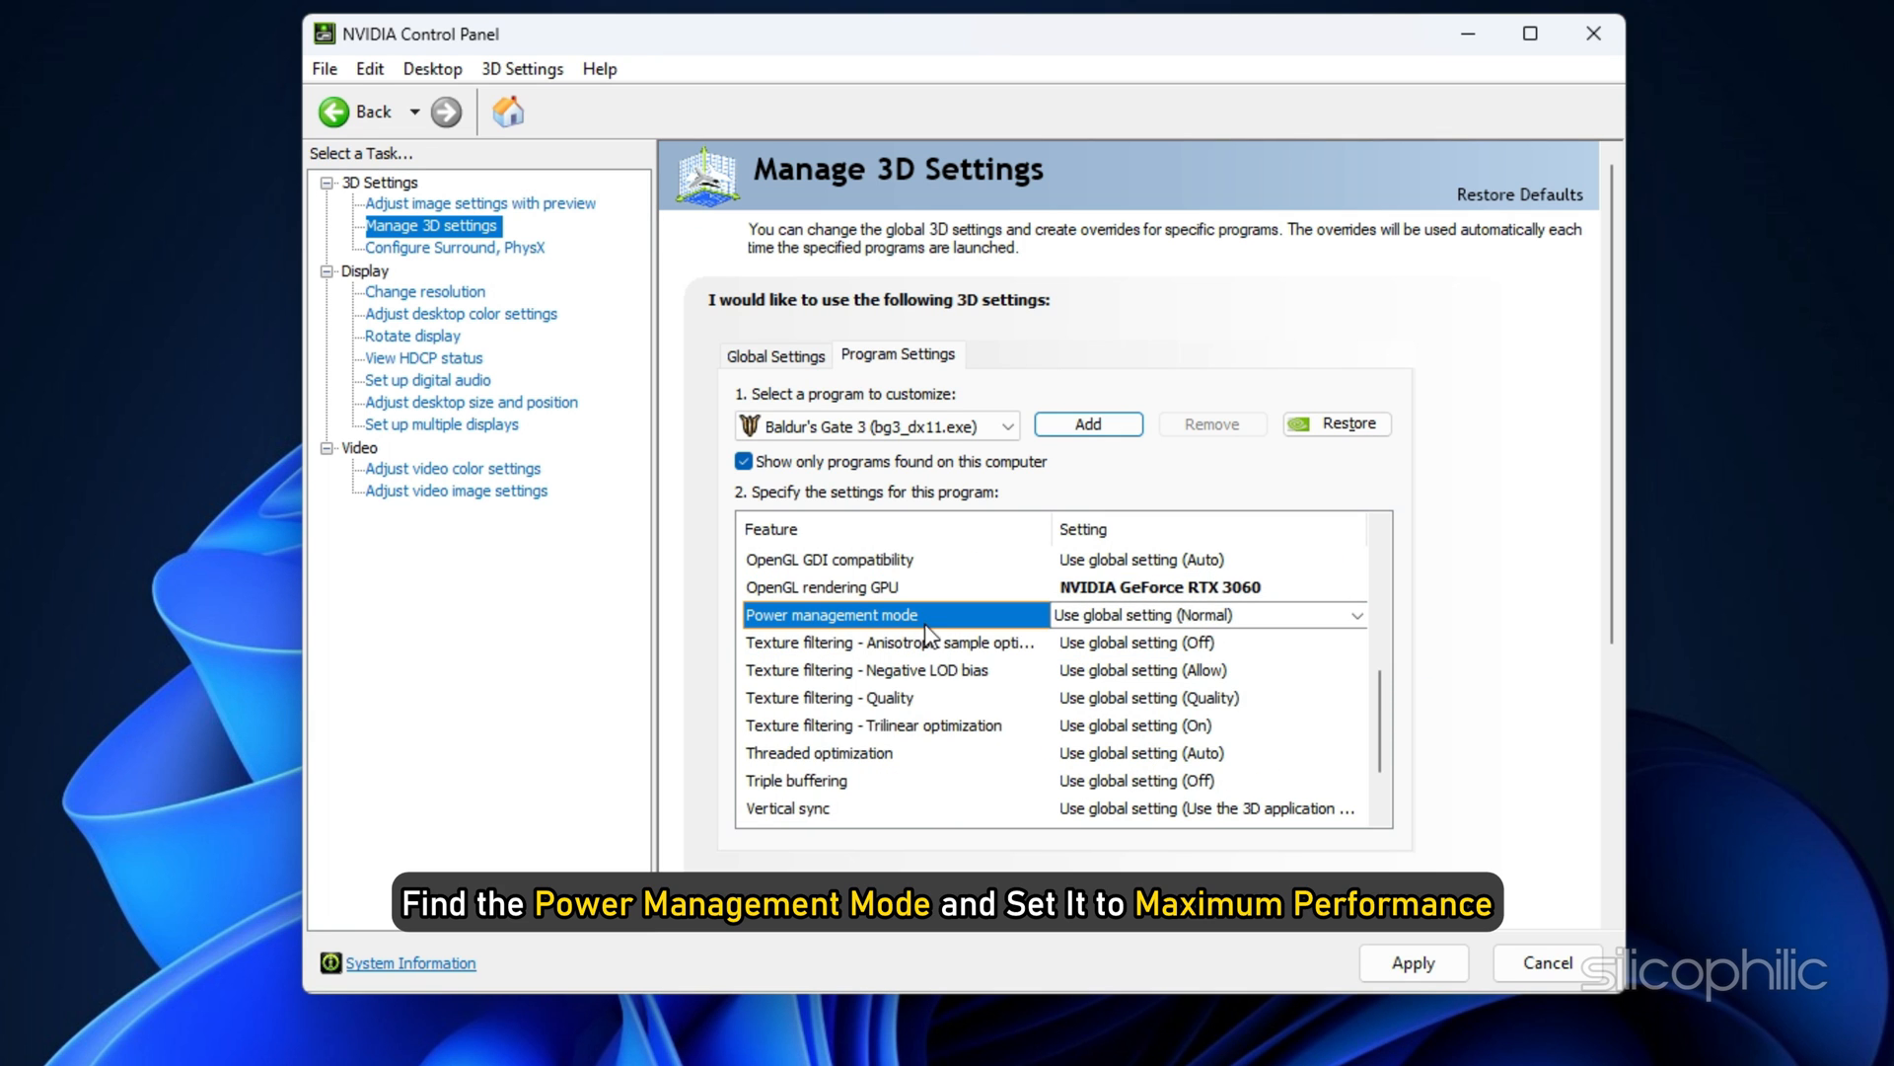
pyautogui.moveTo(1142, 616)
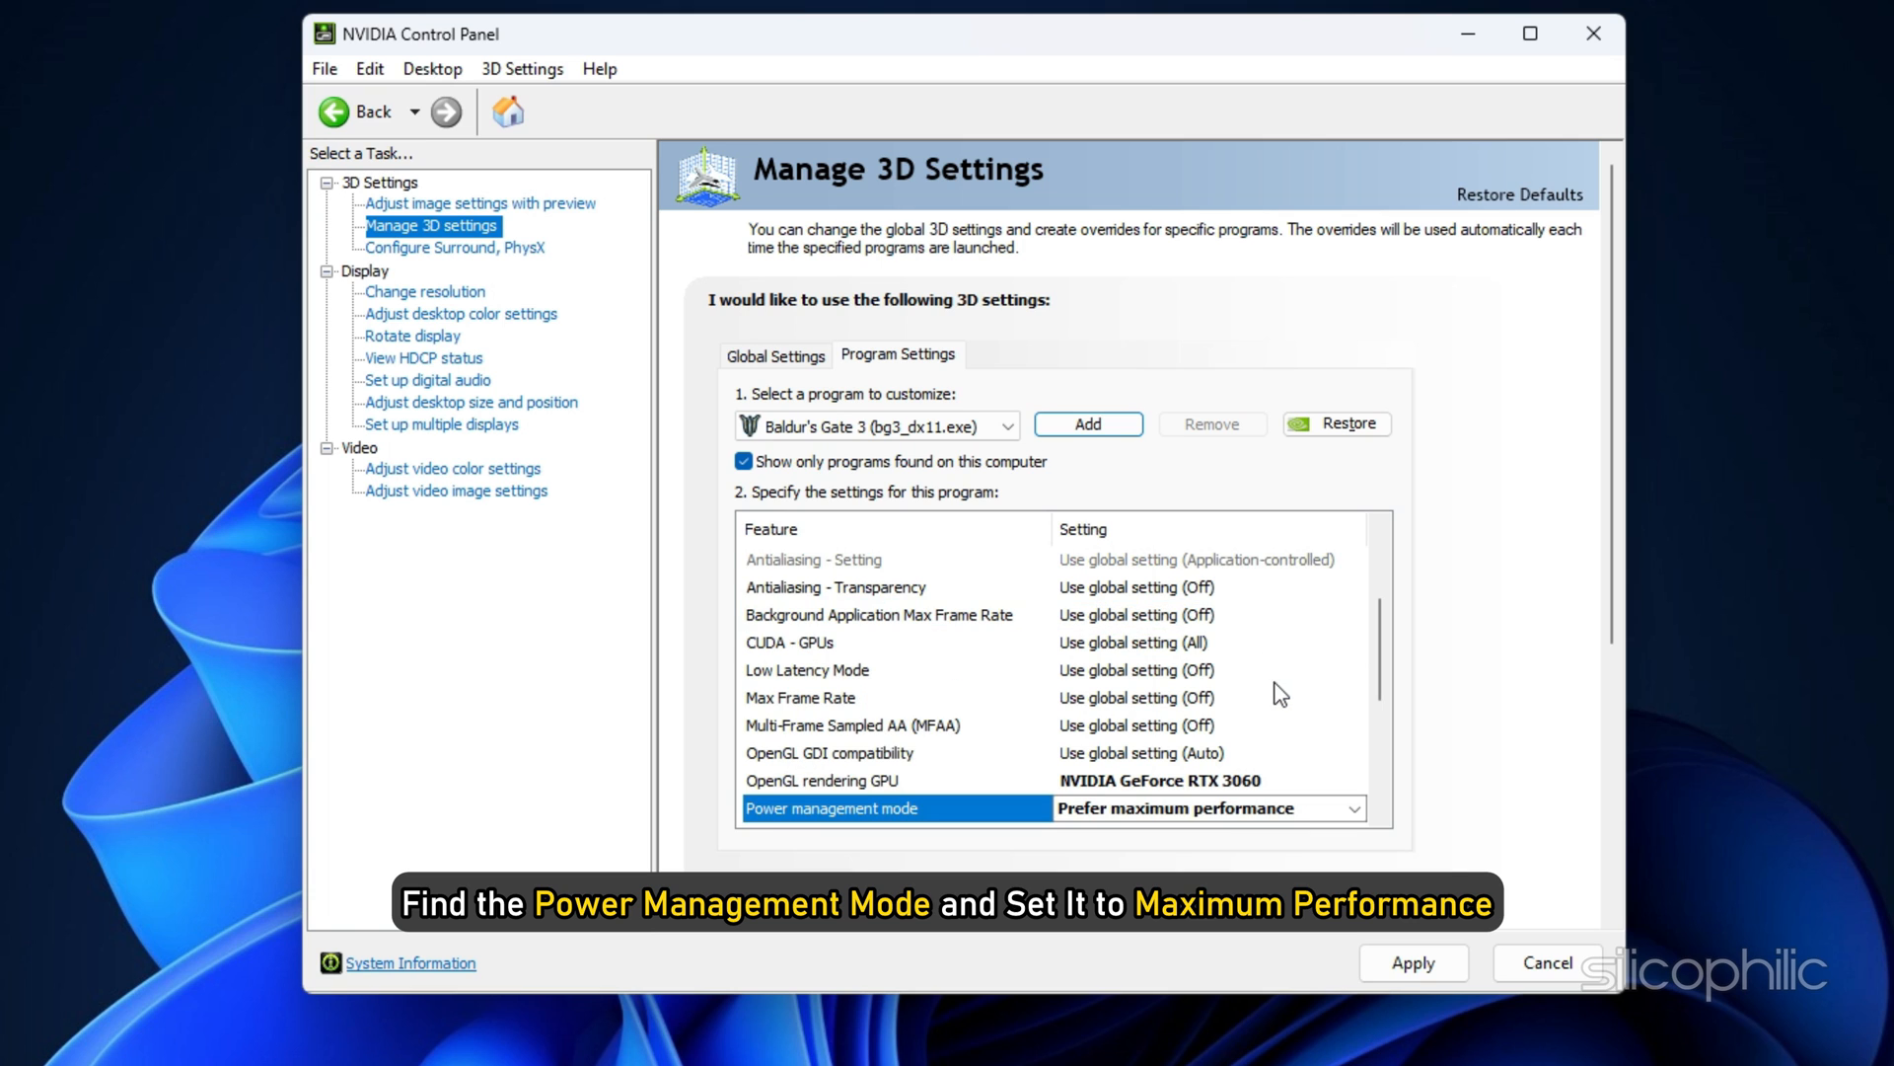
pyautogui.click(1352, 725)
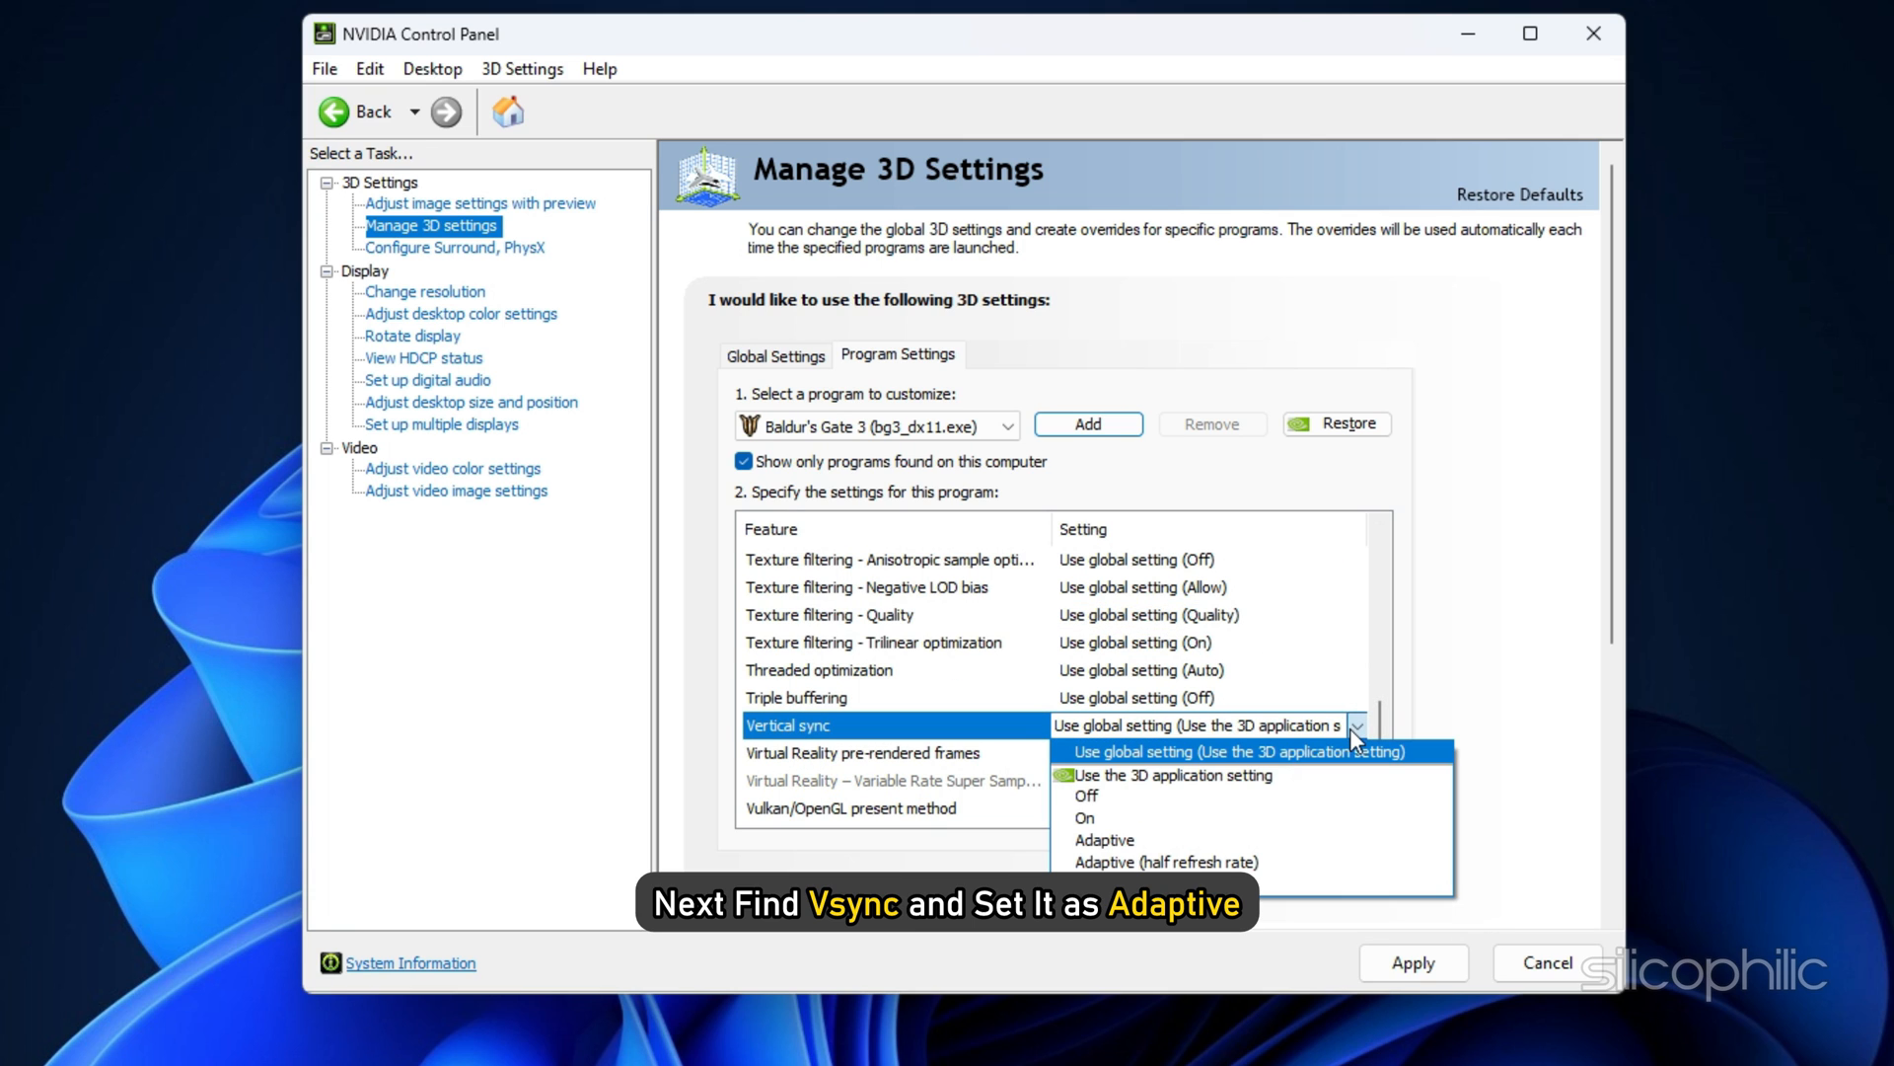
pyautogui.click(1102, 839)
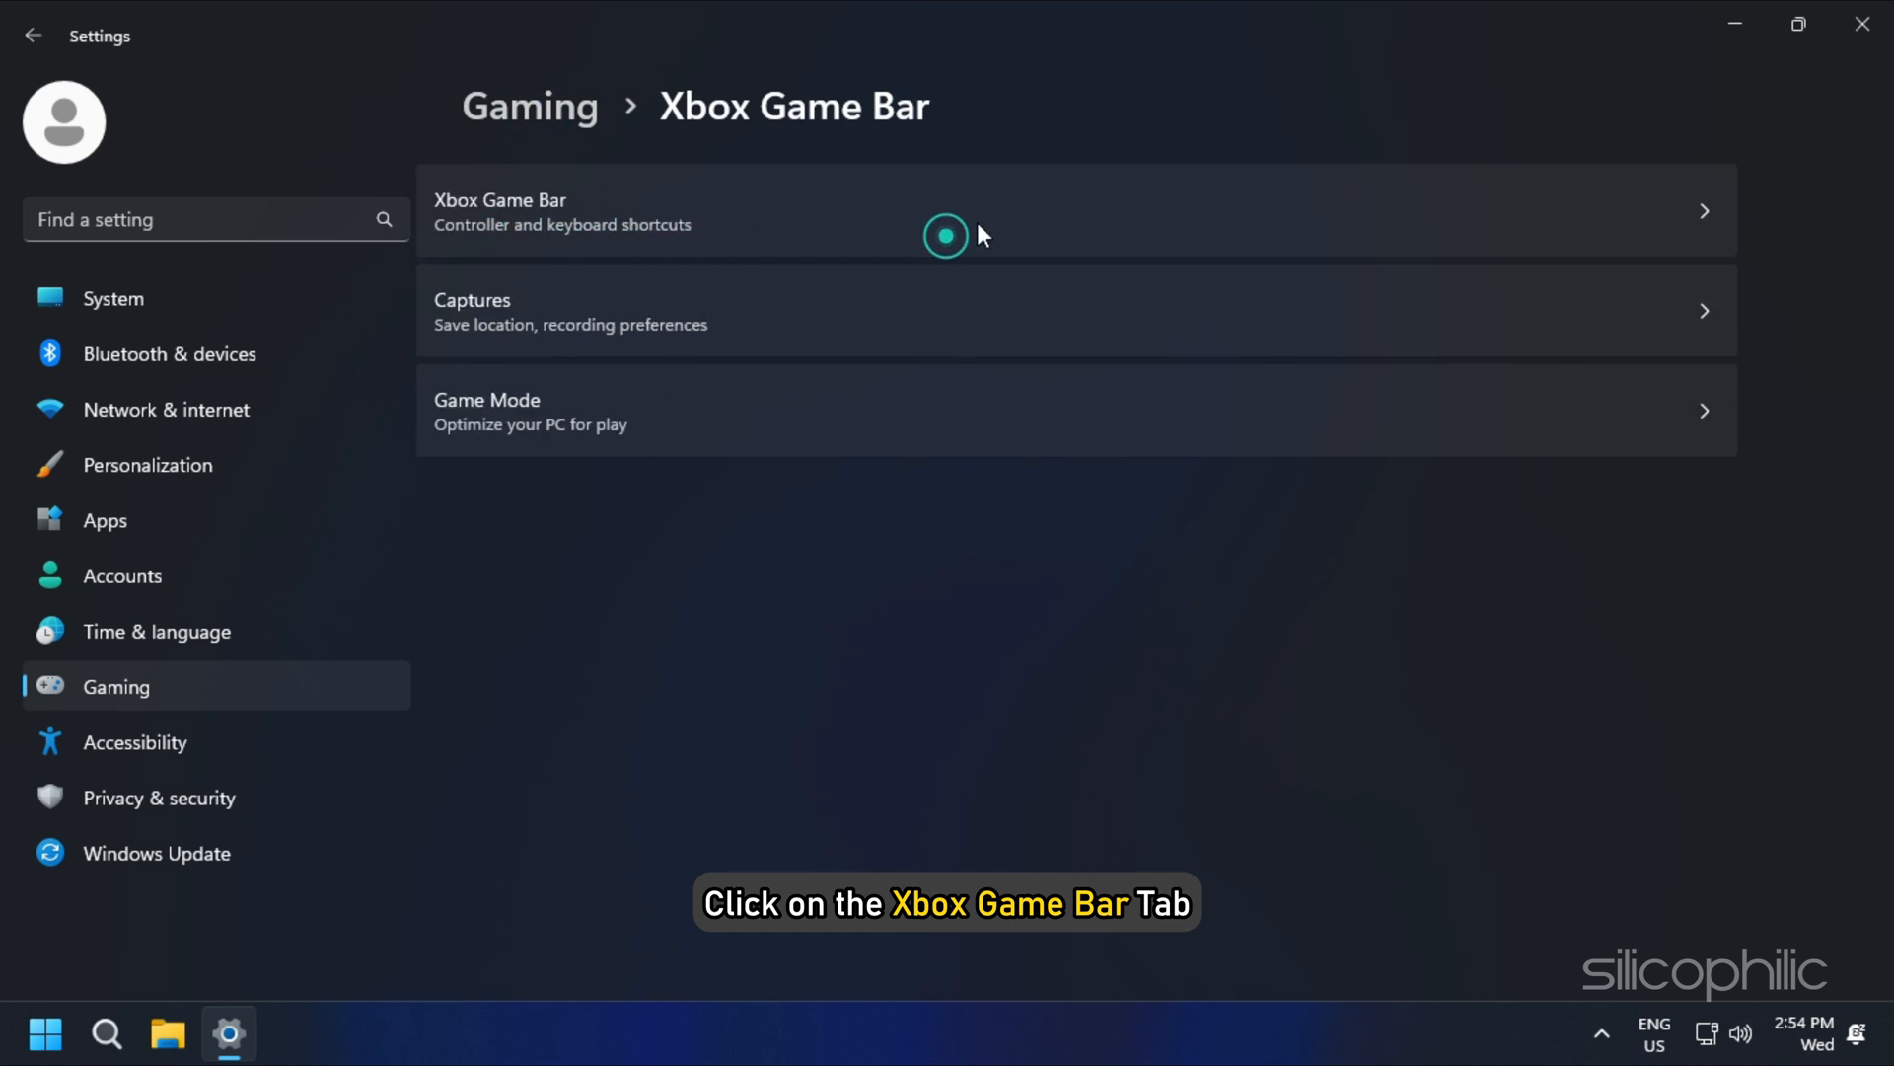
# Switch off the Xbox Game Bar toggle and turn off Record what happened
pyautogui.click(946, 210)
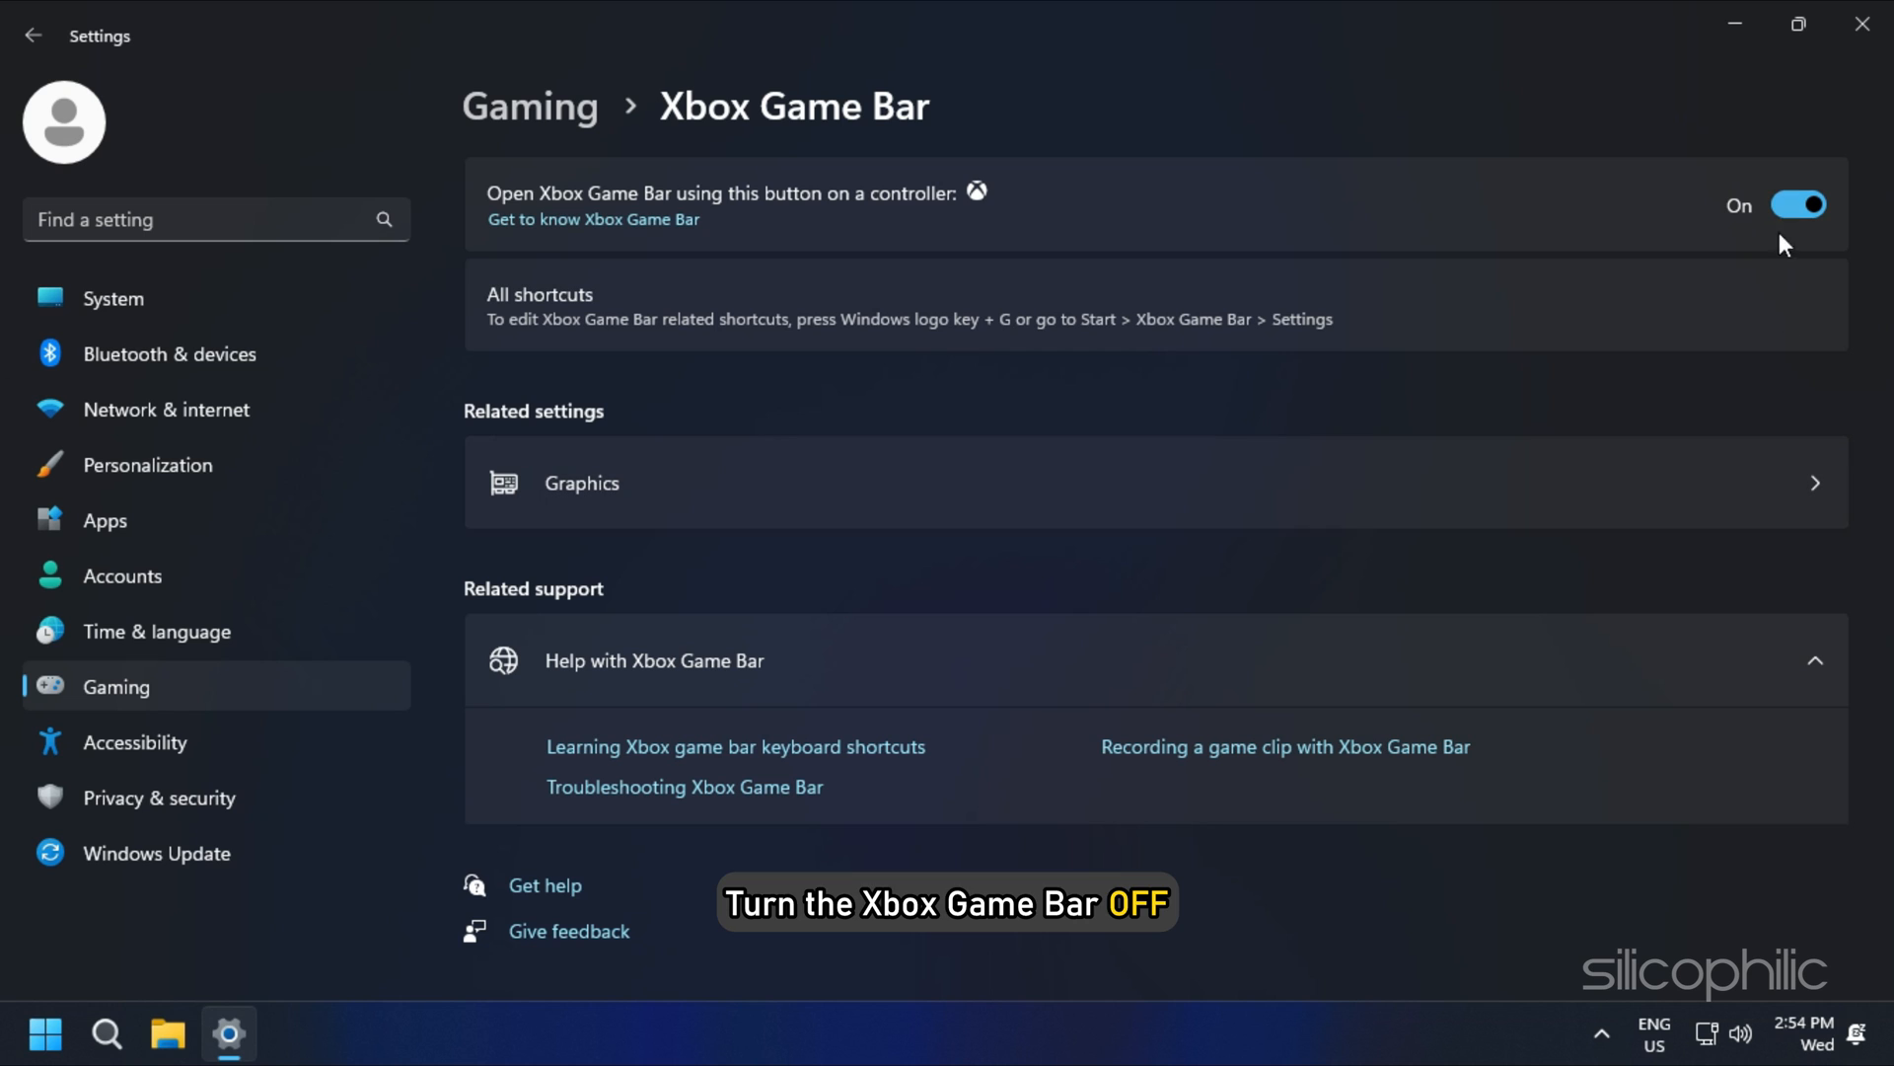
pyautogui.click(32, 35)
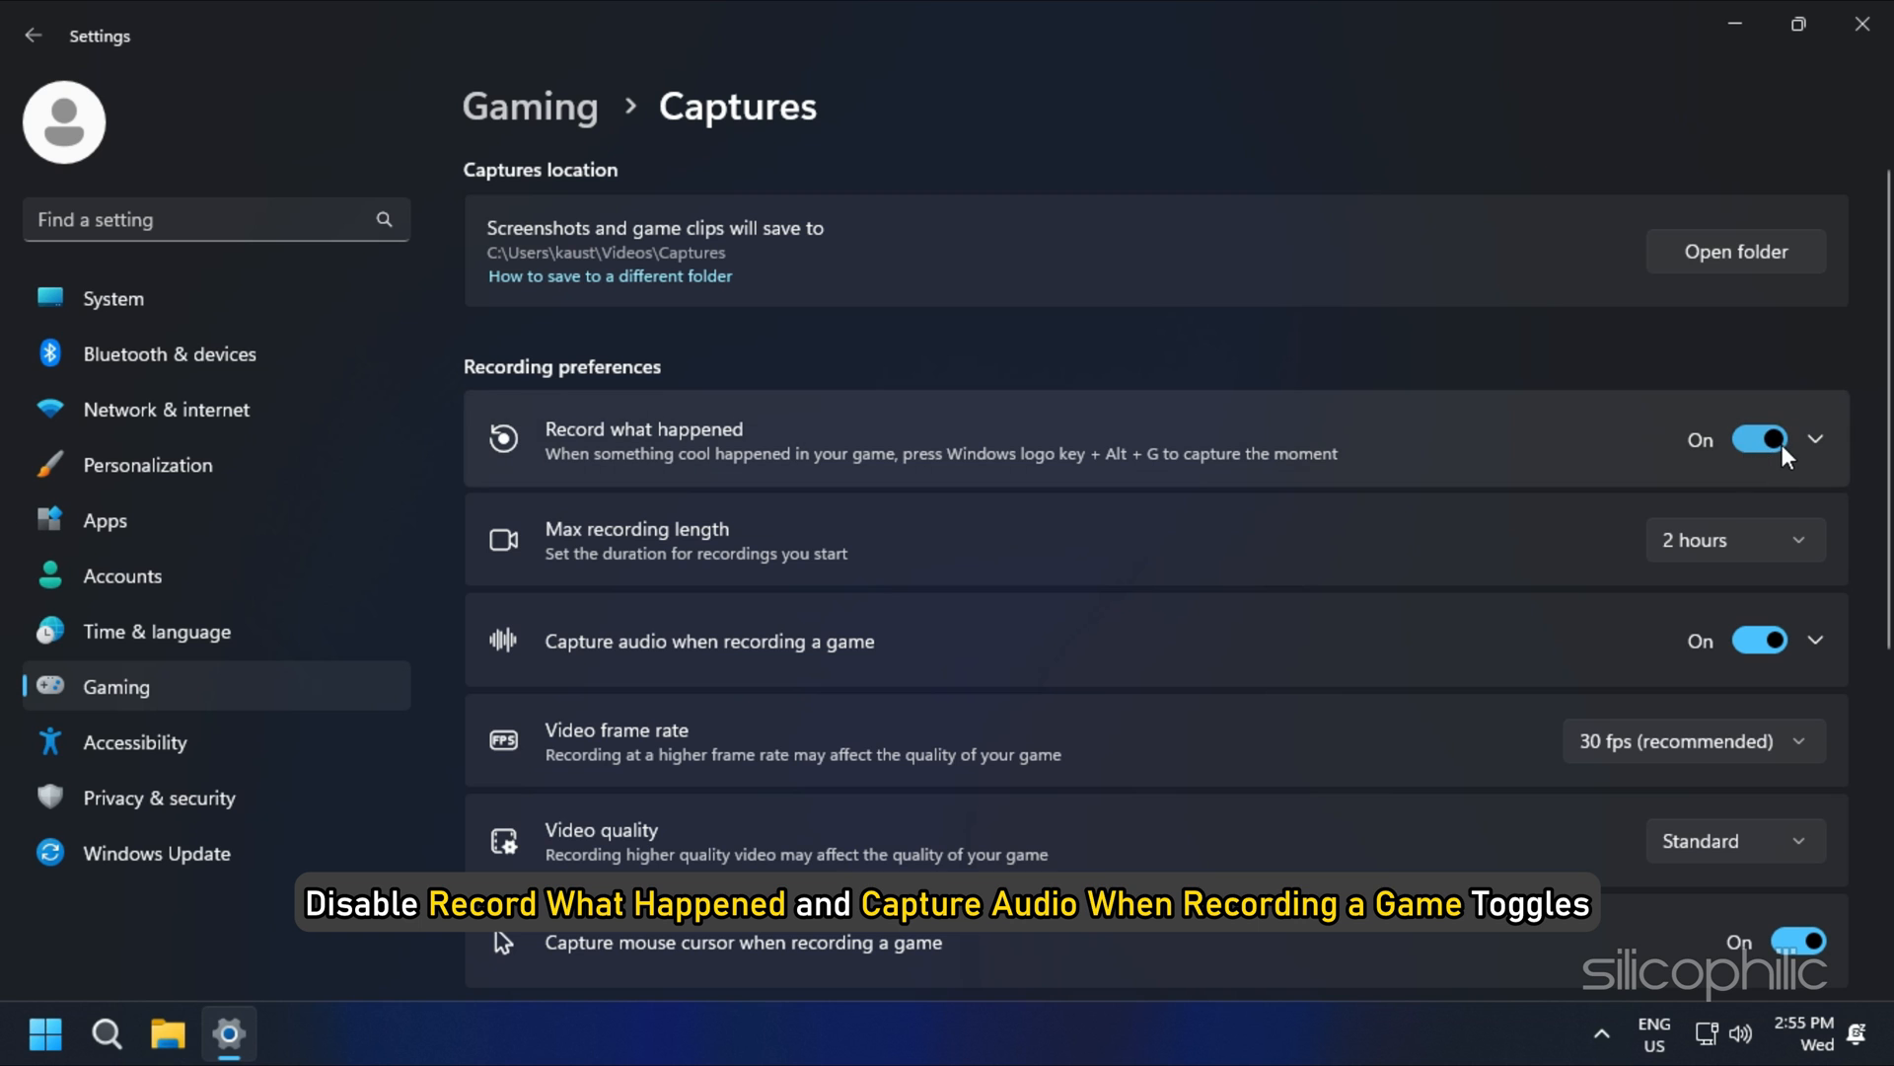
pyautogui.click(1760, 438)
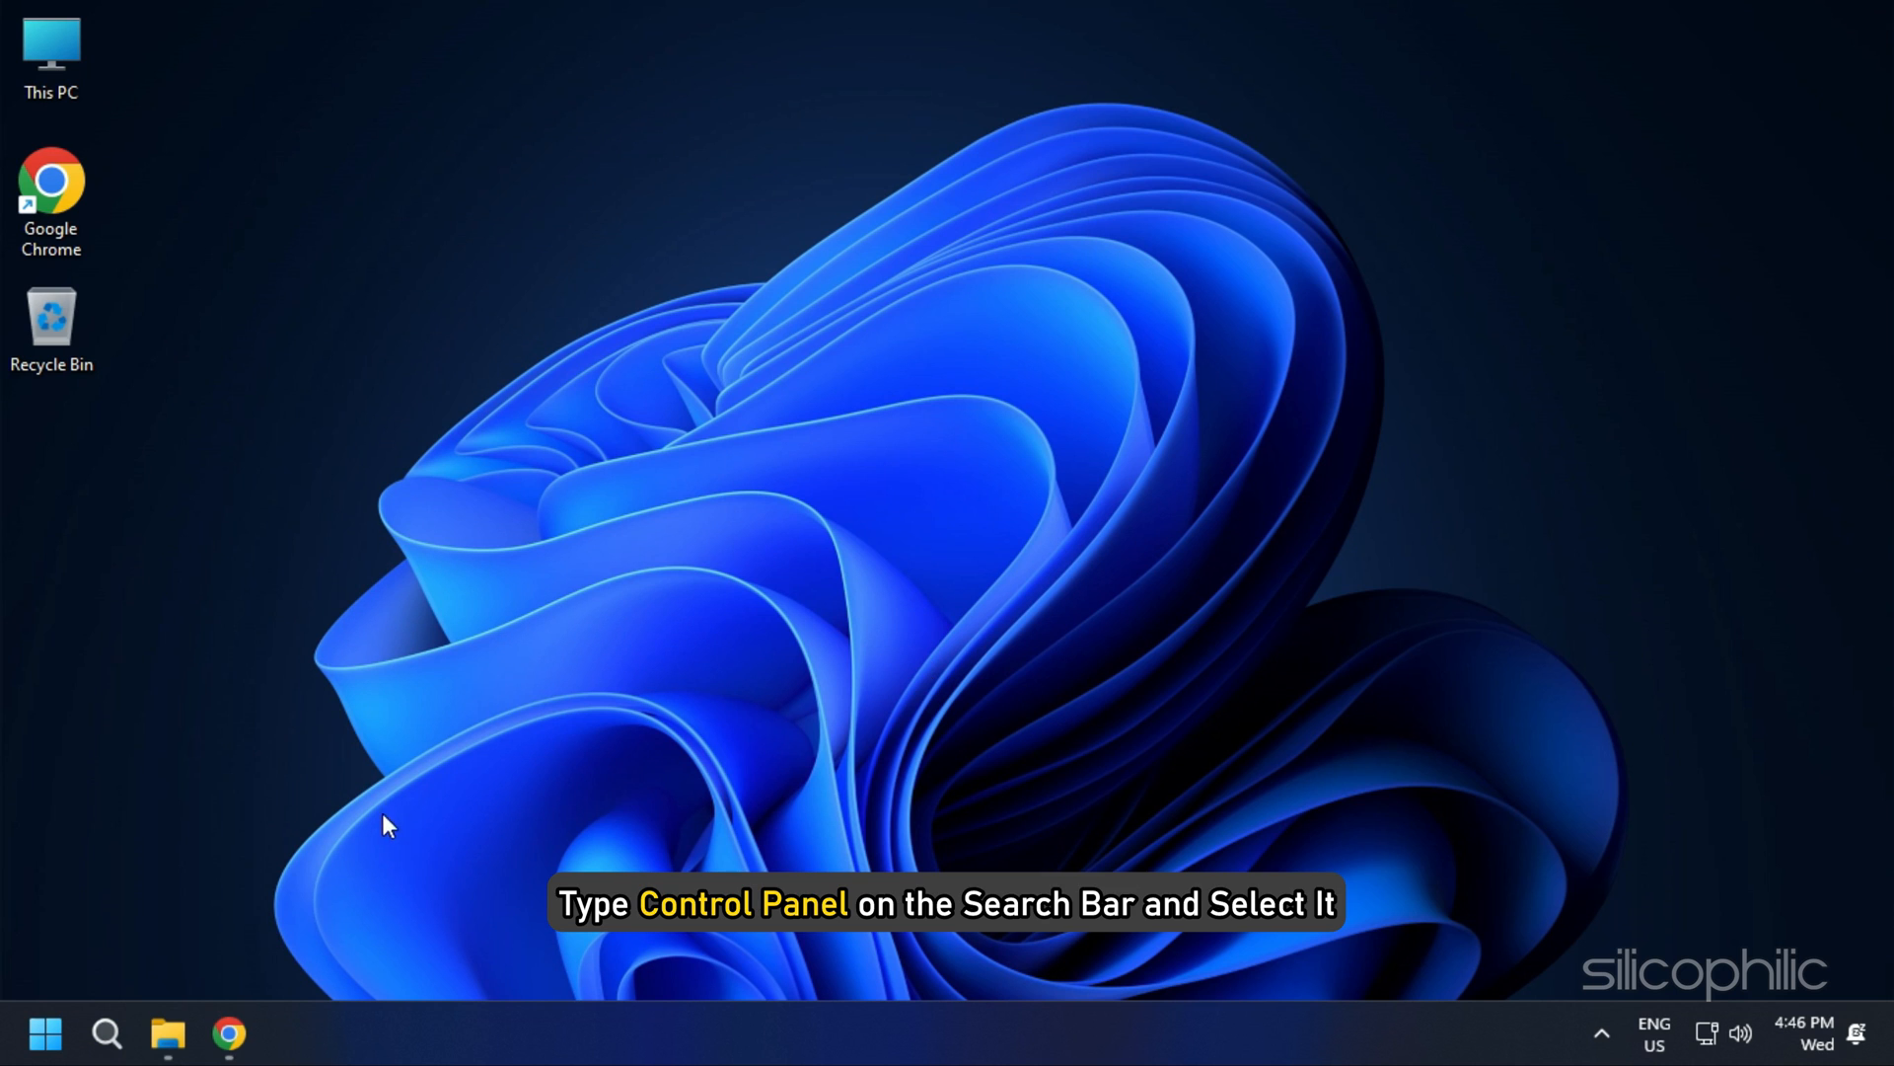
# Select the High performance power plan in Control Panel's Power Options and close the window
pyautogui.click(106, 1033)
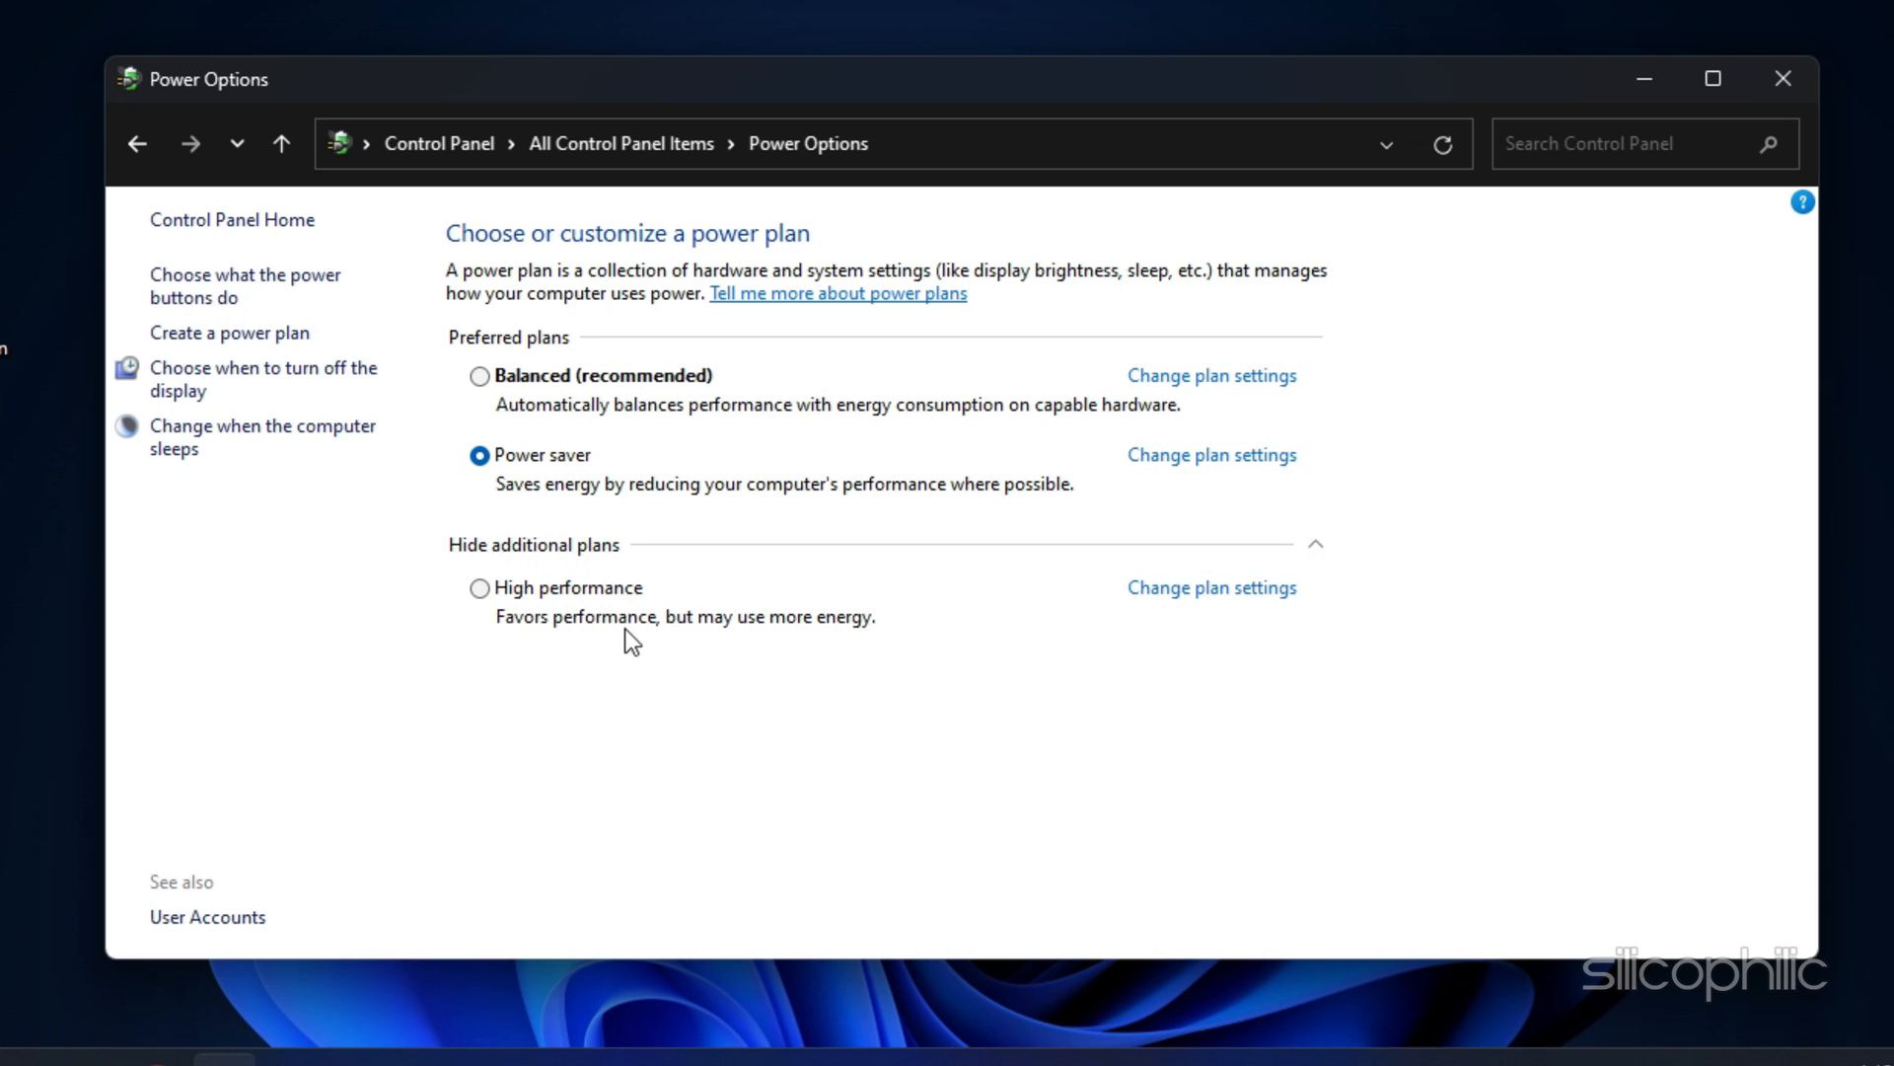
pyautogui.click(480, 587)
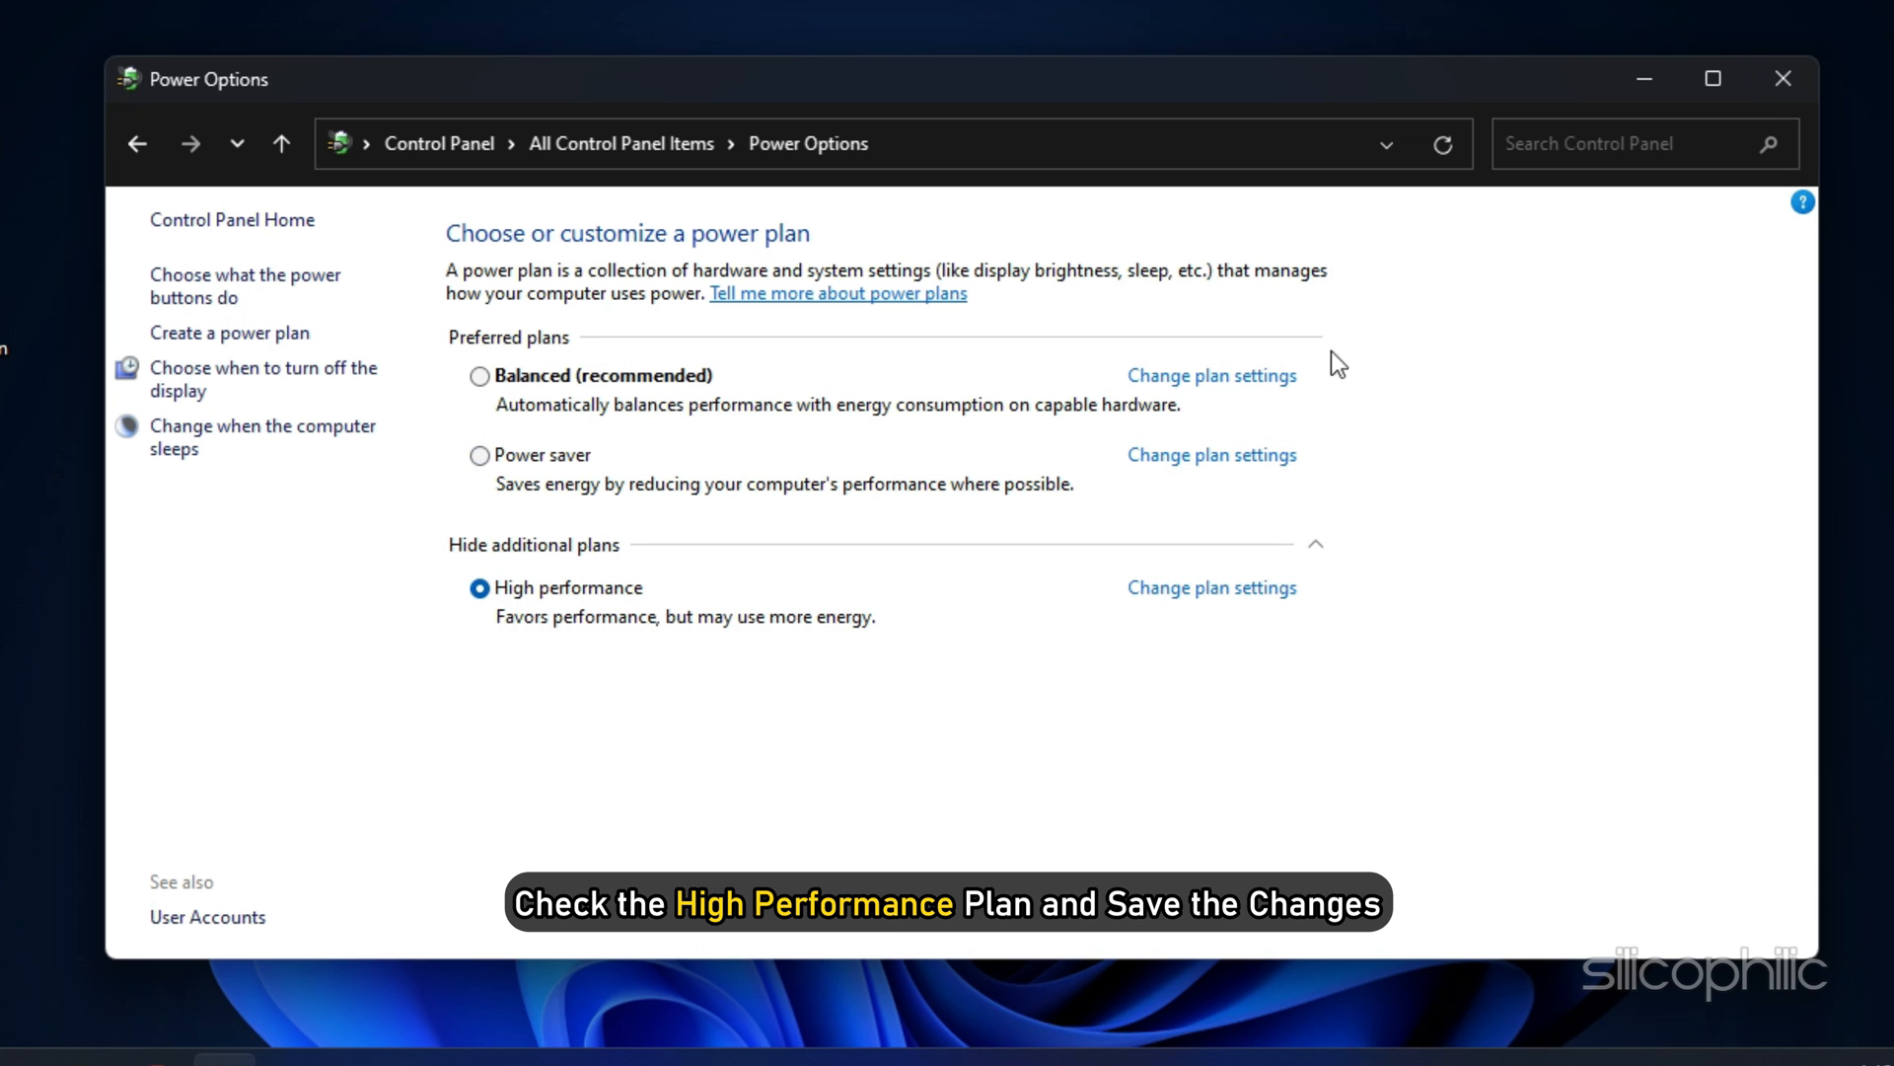
pyautogui.click(1783, 79)
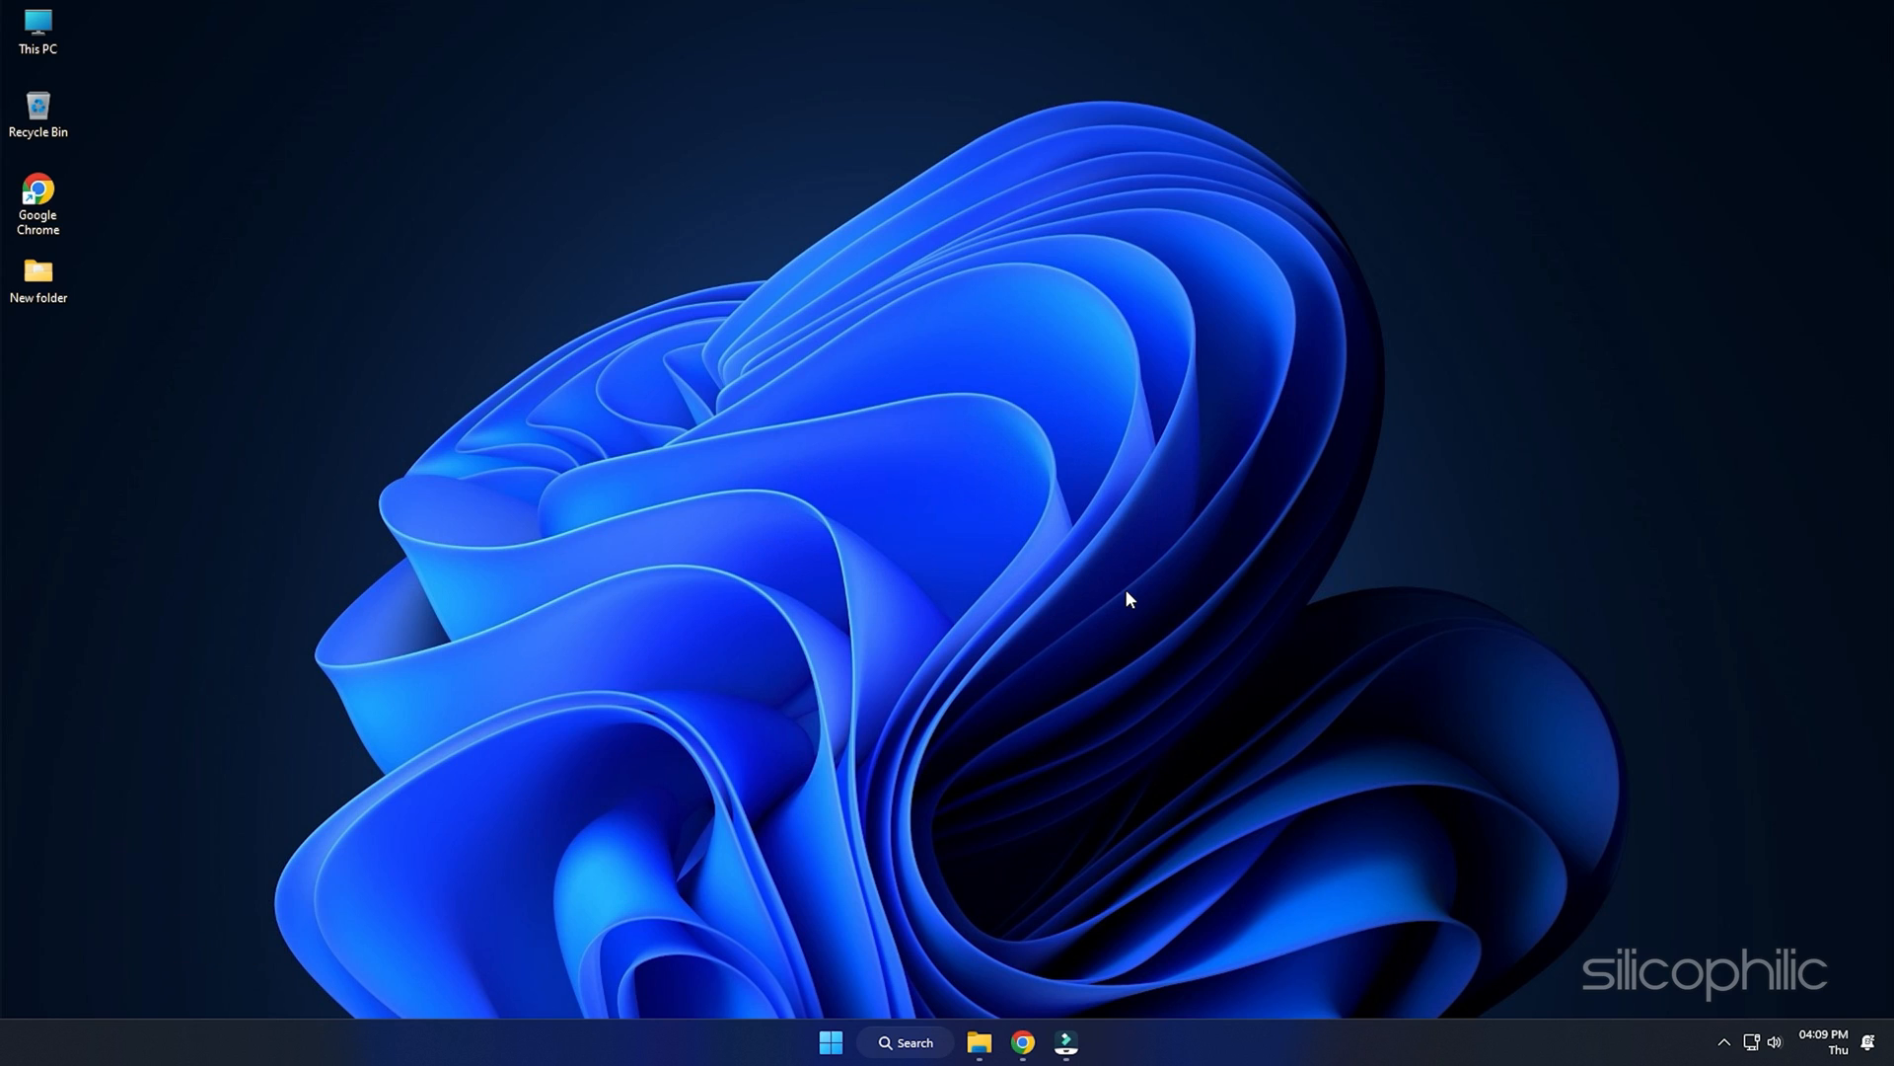
# Download GeForce Experience and check its Drivers page for a newer Game Ready driver
pyautogui.click(1064, 1042)
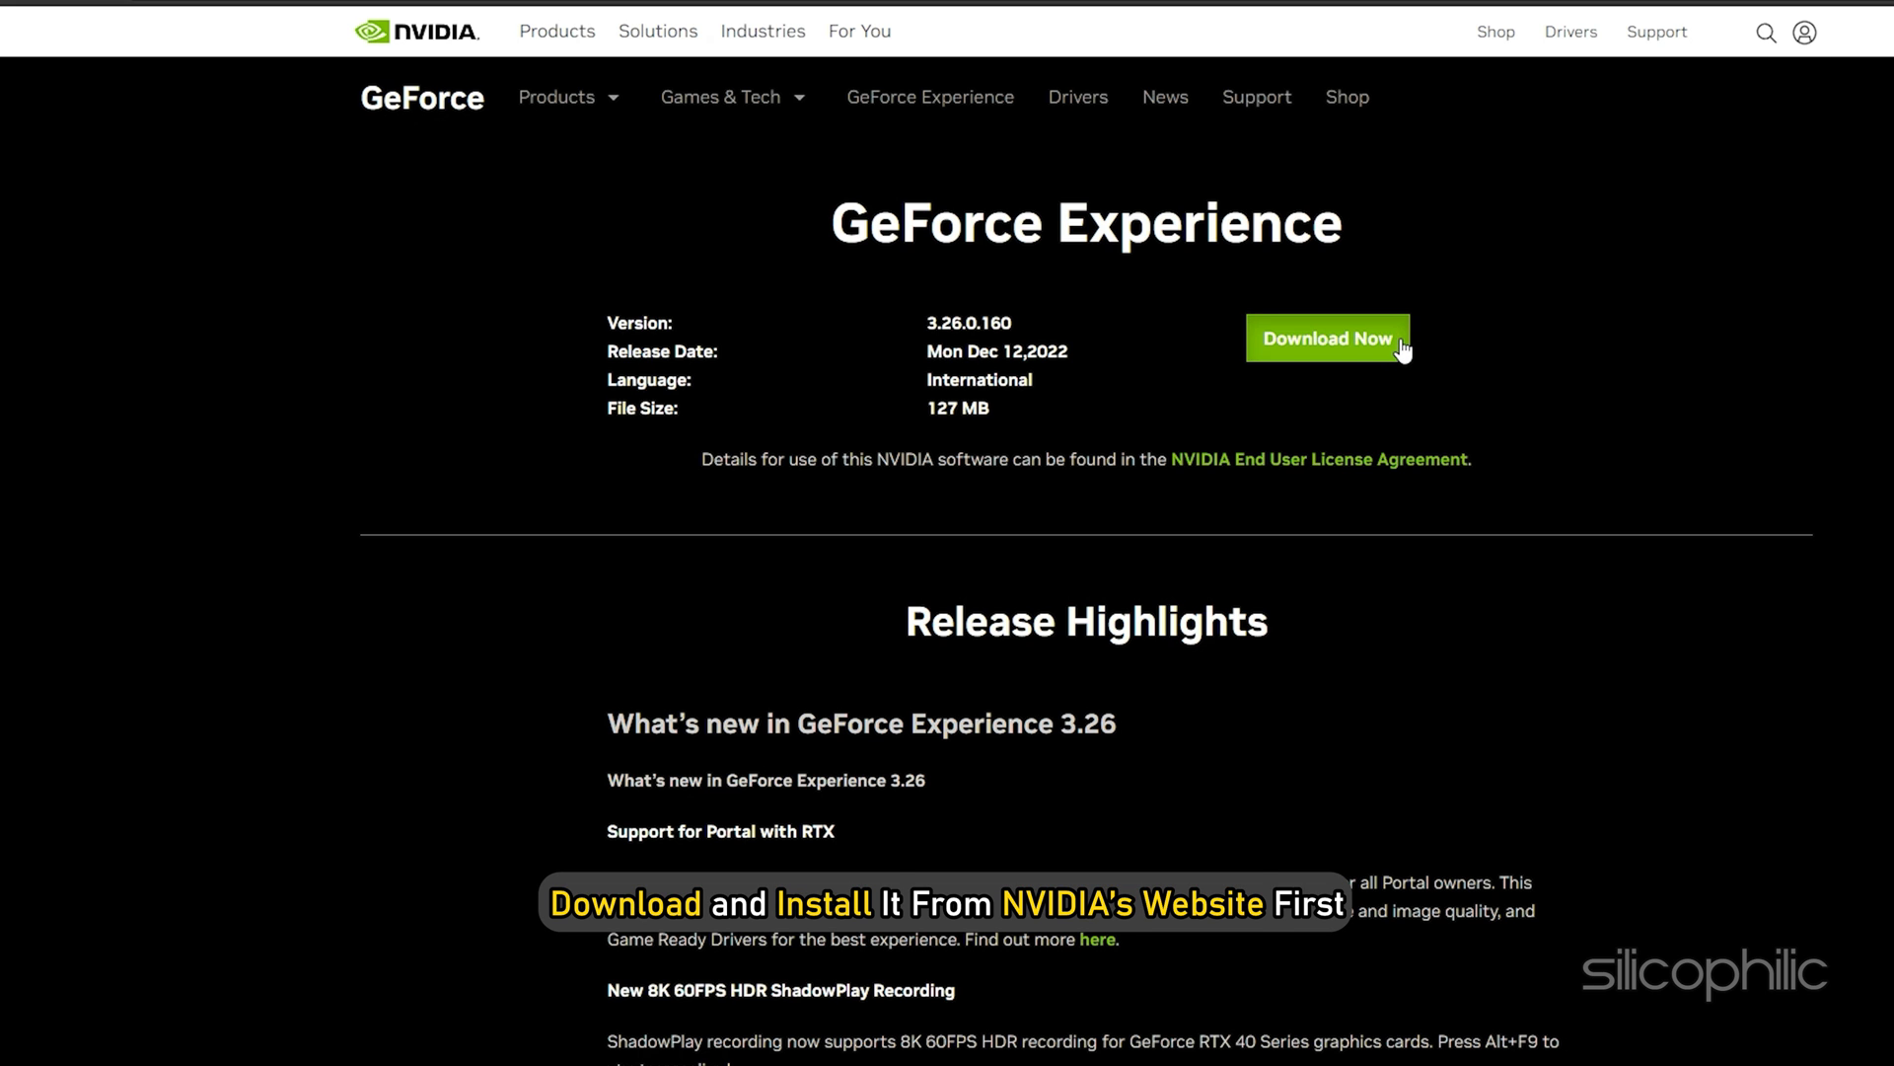
pyautogui.click(1326, 338)
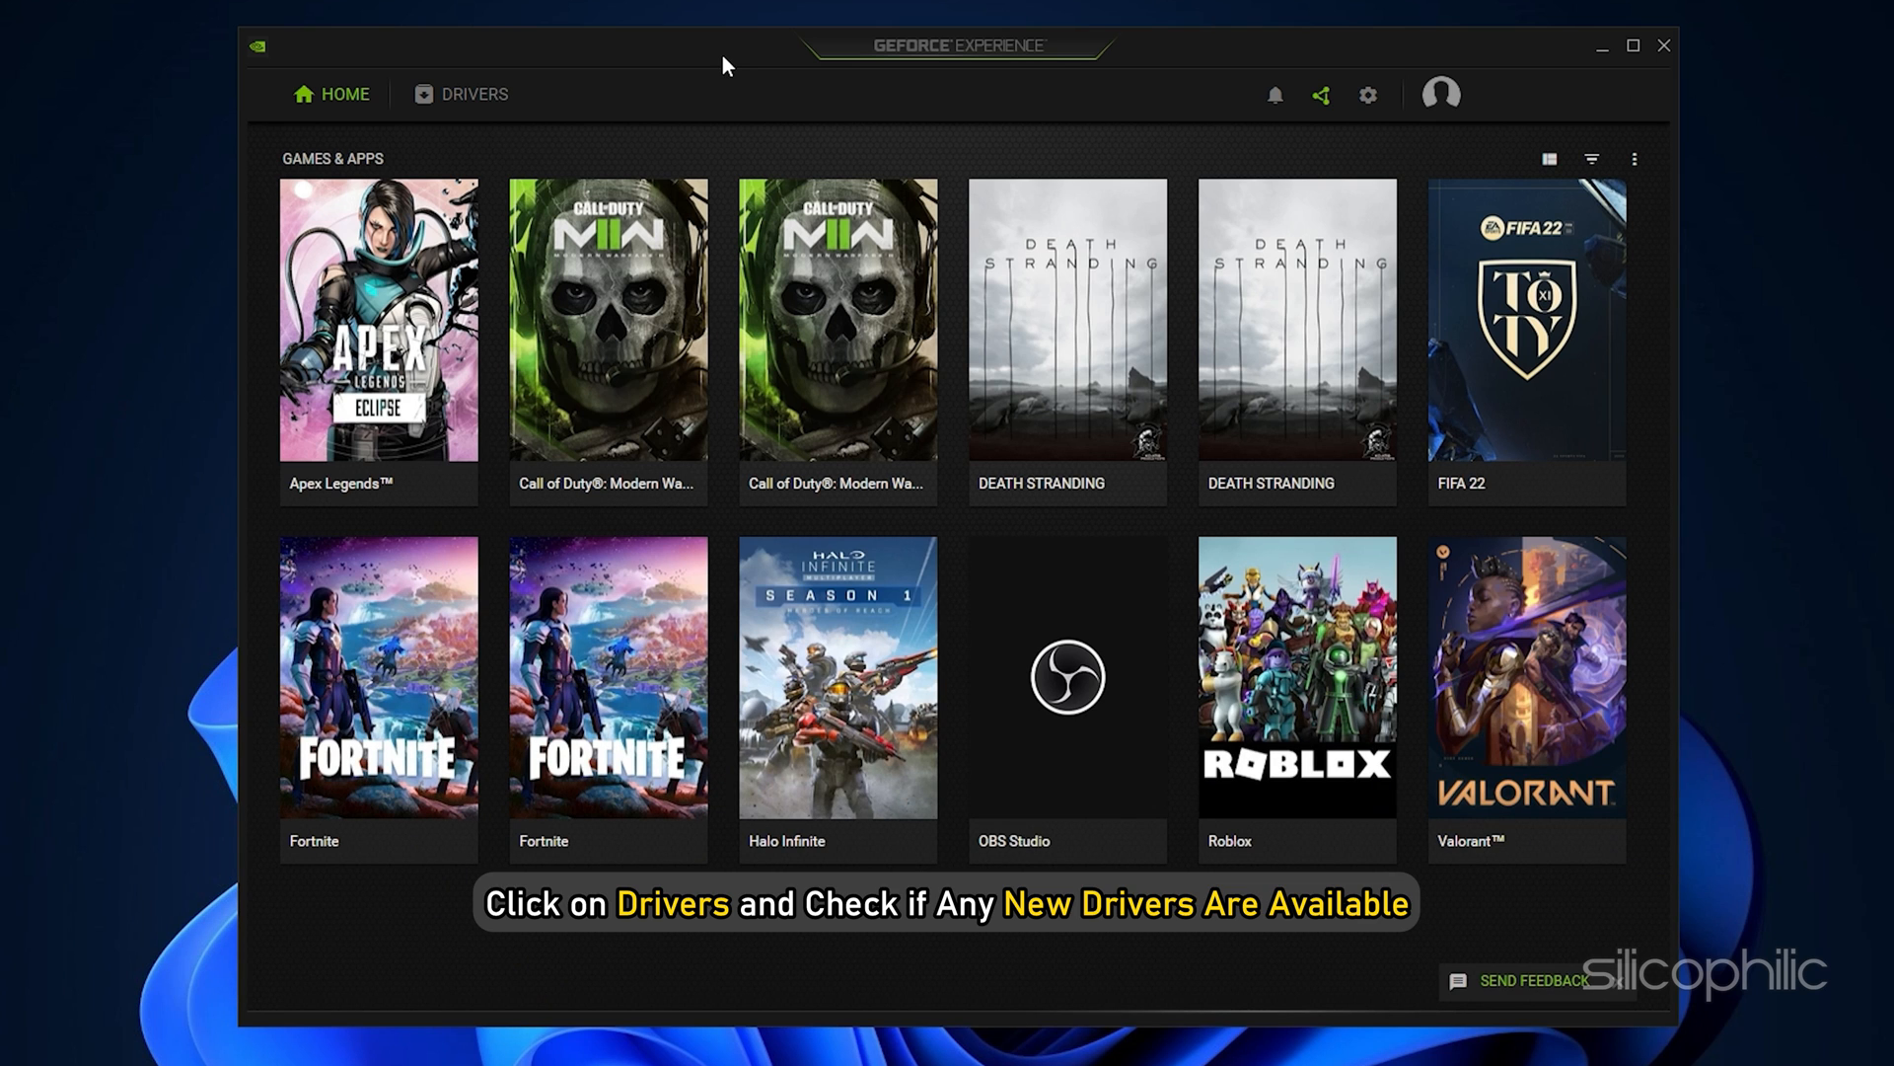
pyautogui.click(474, 95)
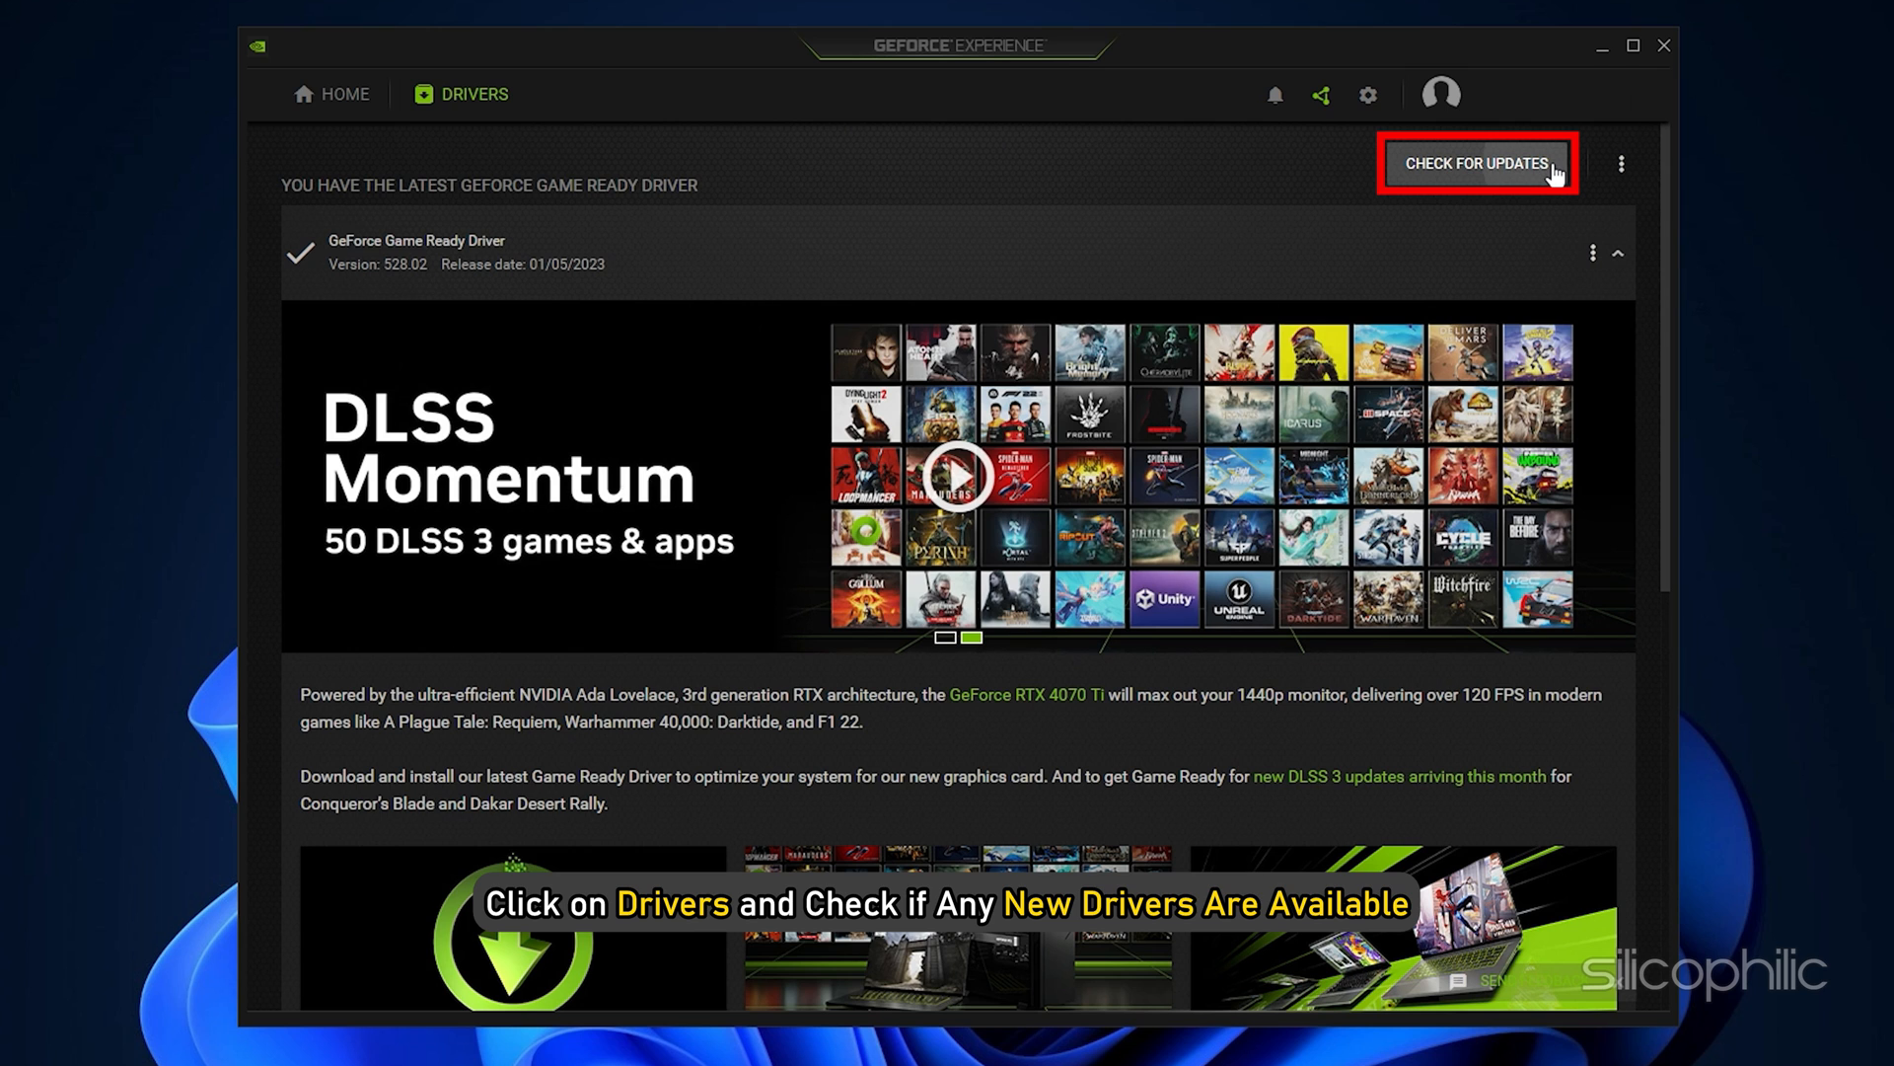
pyautogui.click(1478, 163)
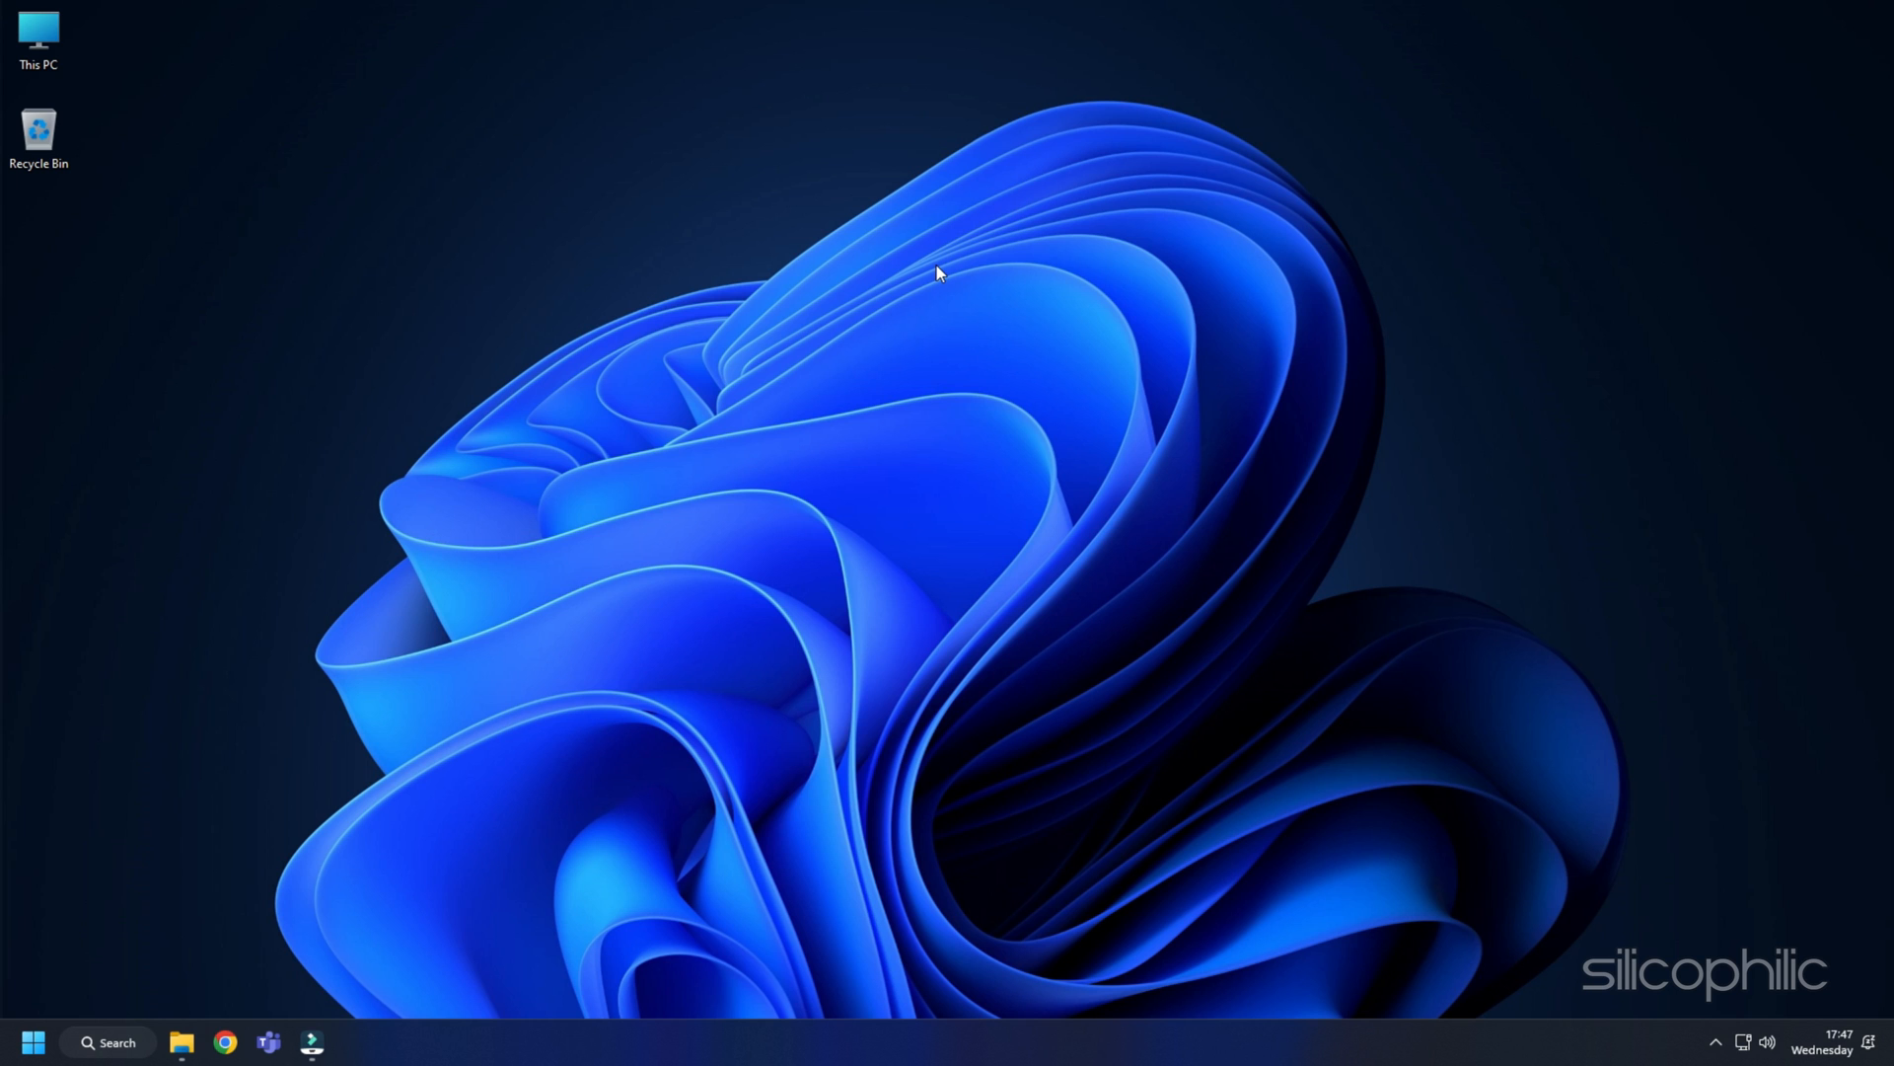
# Open Device Manager from the Start menu and expand Display adapters
pyautogui.rightClick(33, 1042)
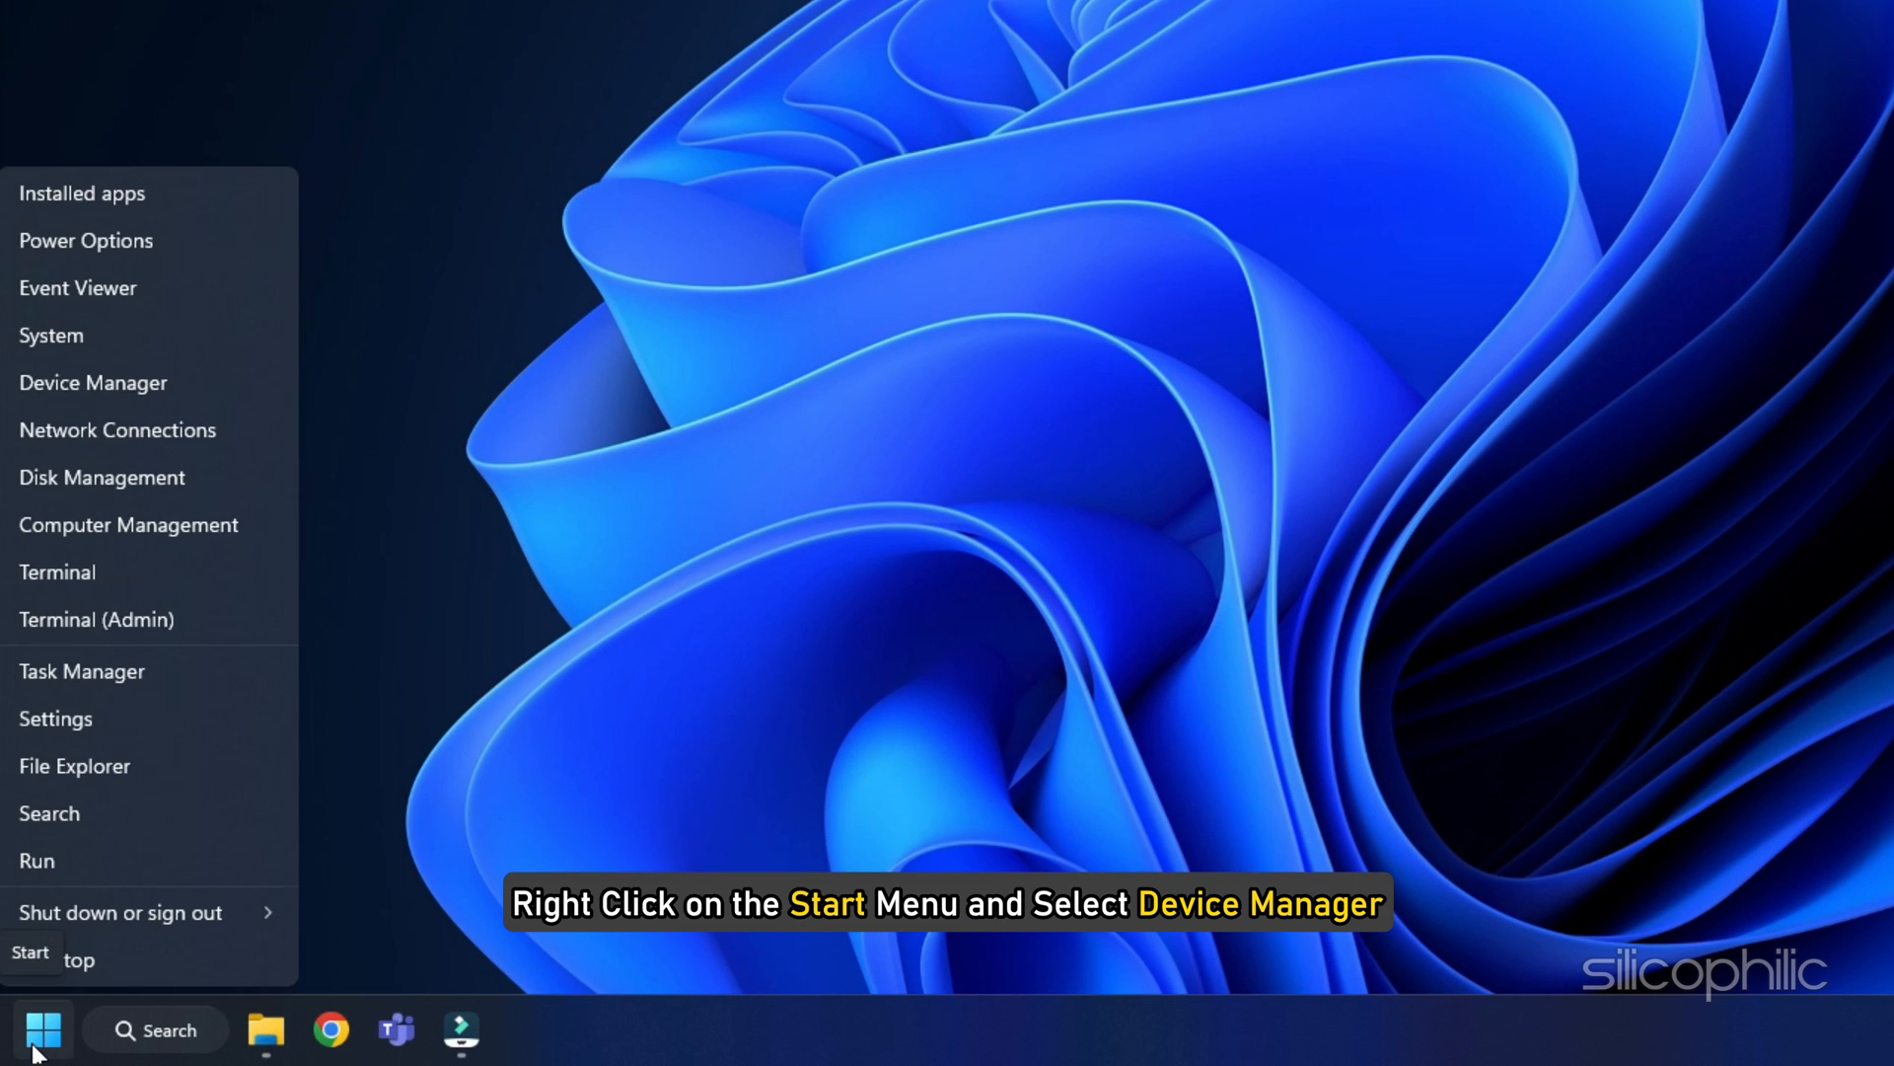
pyautogui.click(93, 383)
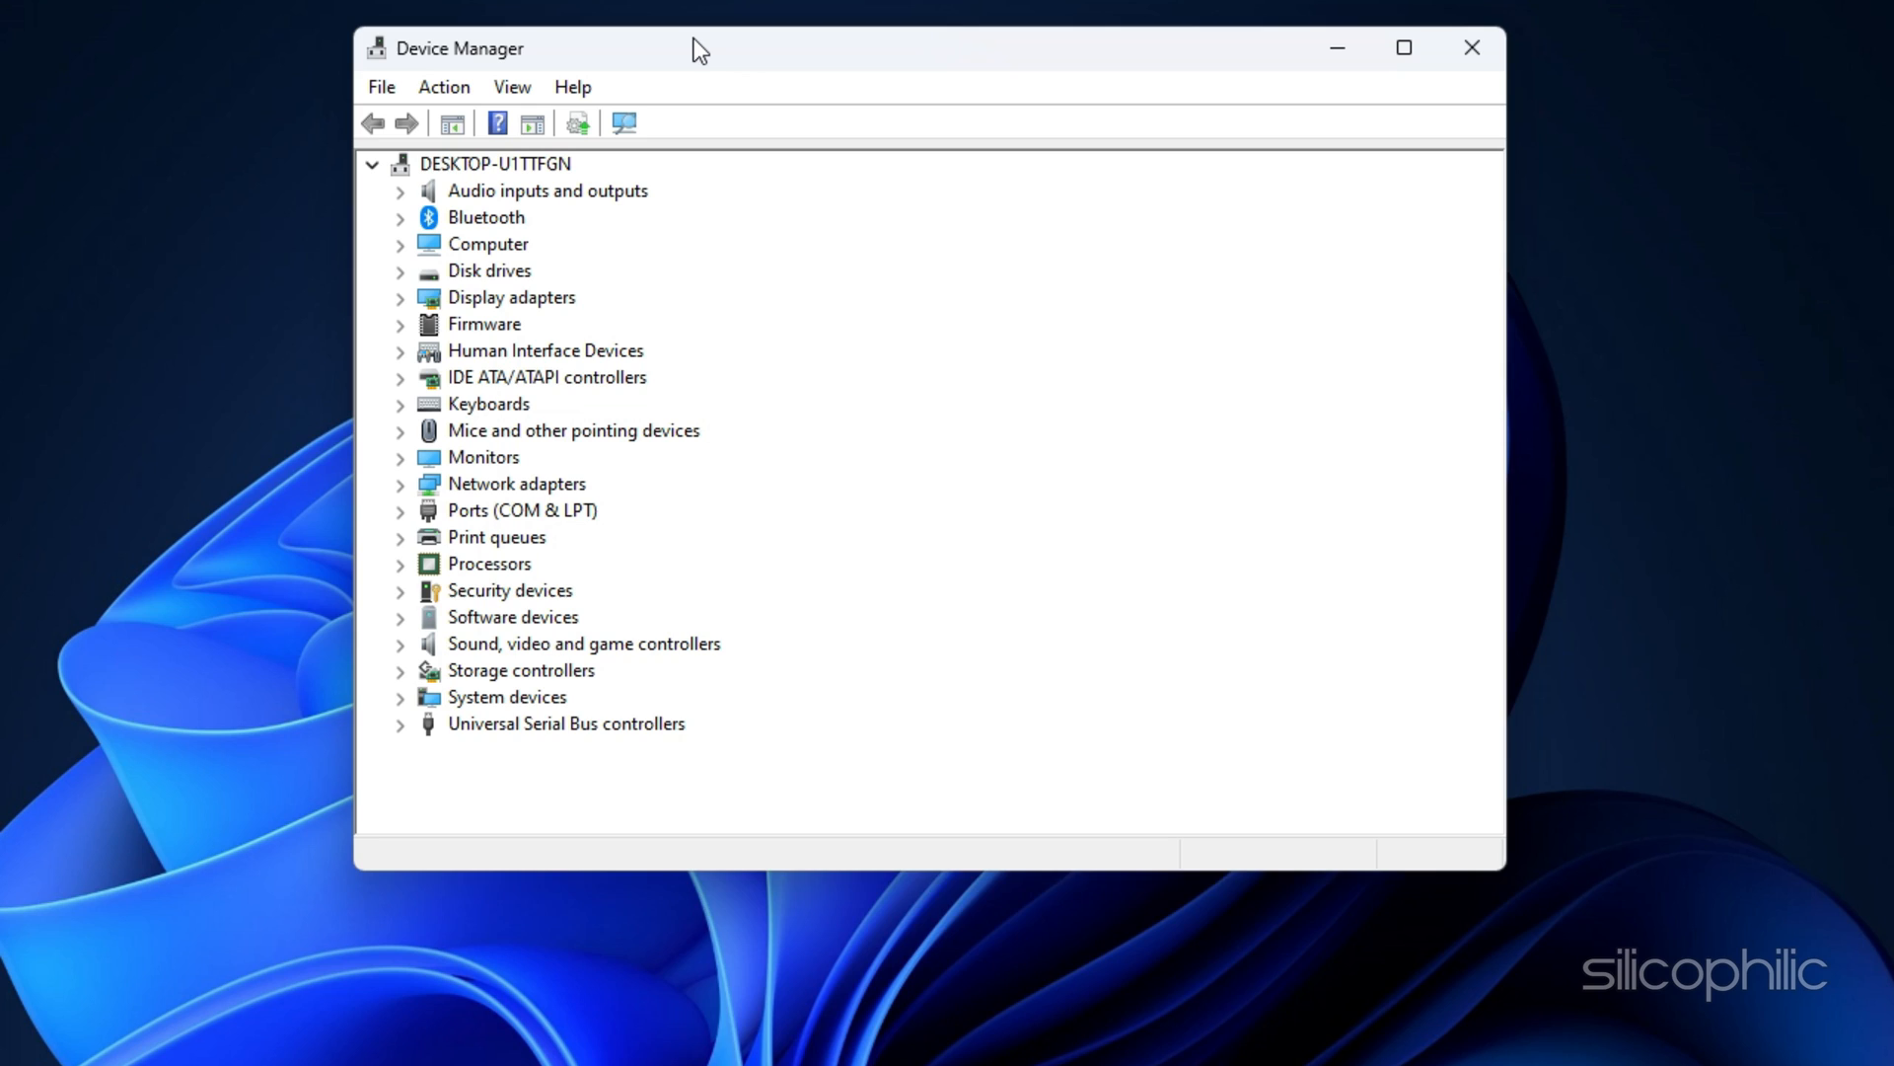
pyautogui.click(399, 296)
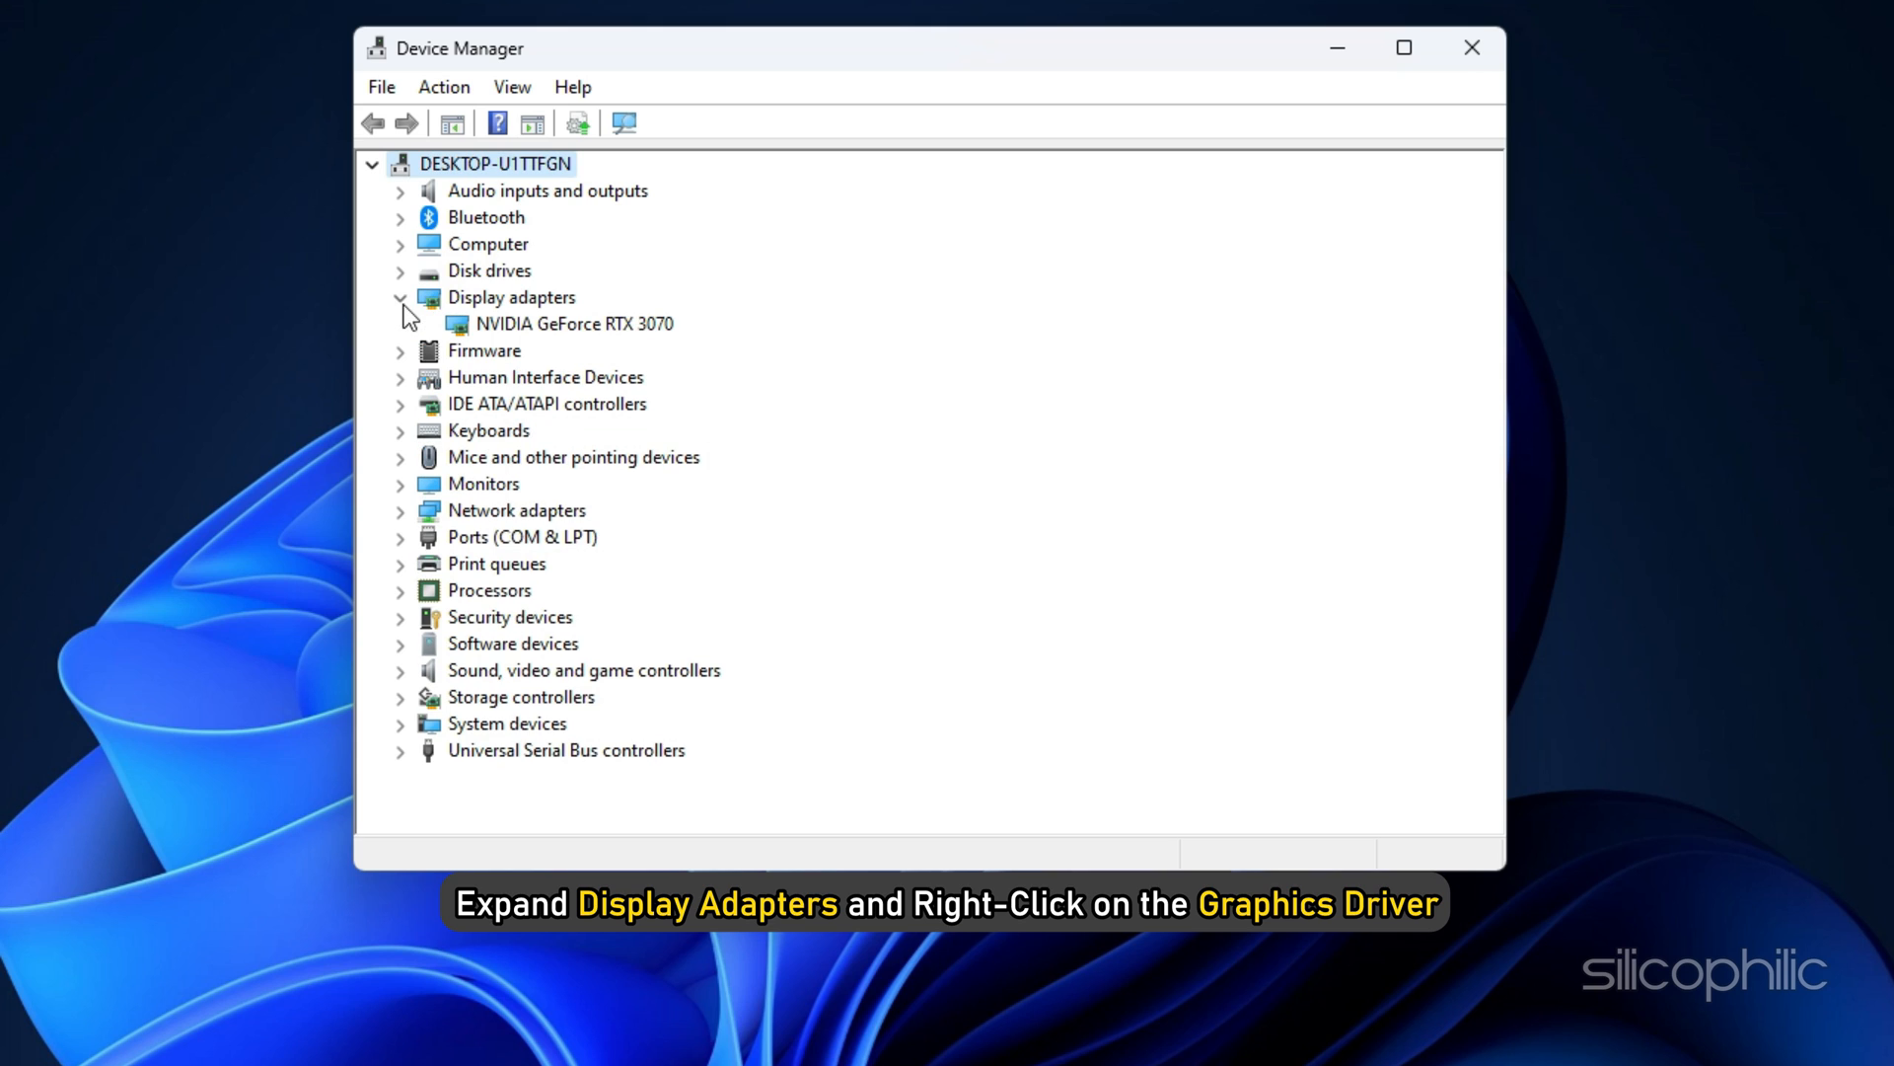
# Uninstall the NVIDIA GeForce RTX 3070 along with its driver, then close Device Manager
pyautogui.rightClick(572, 323)
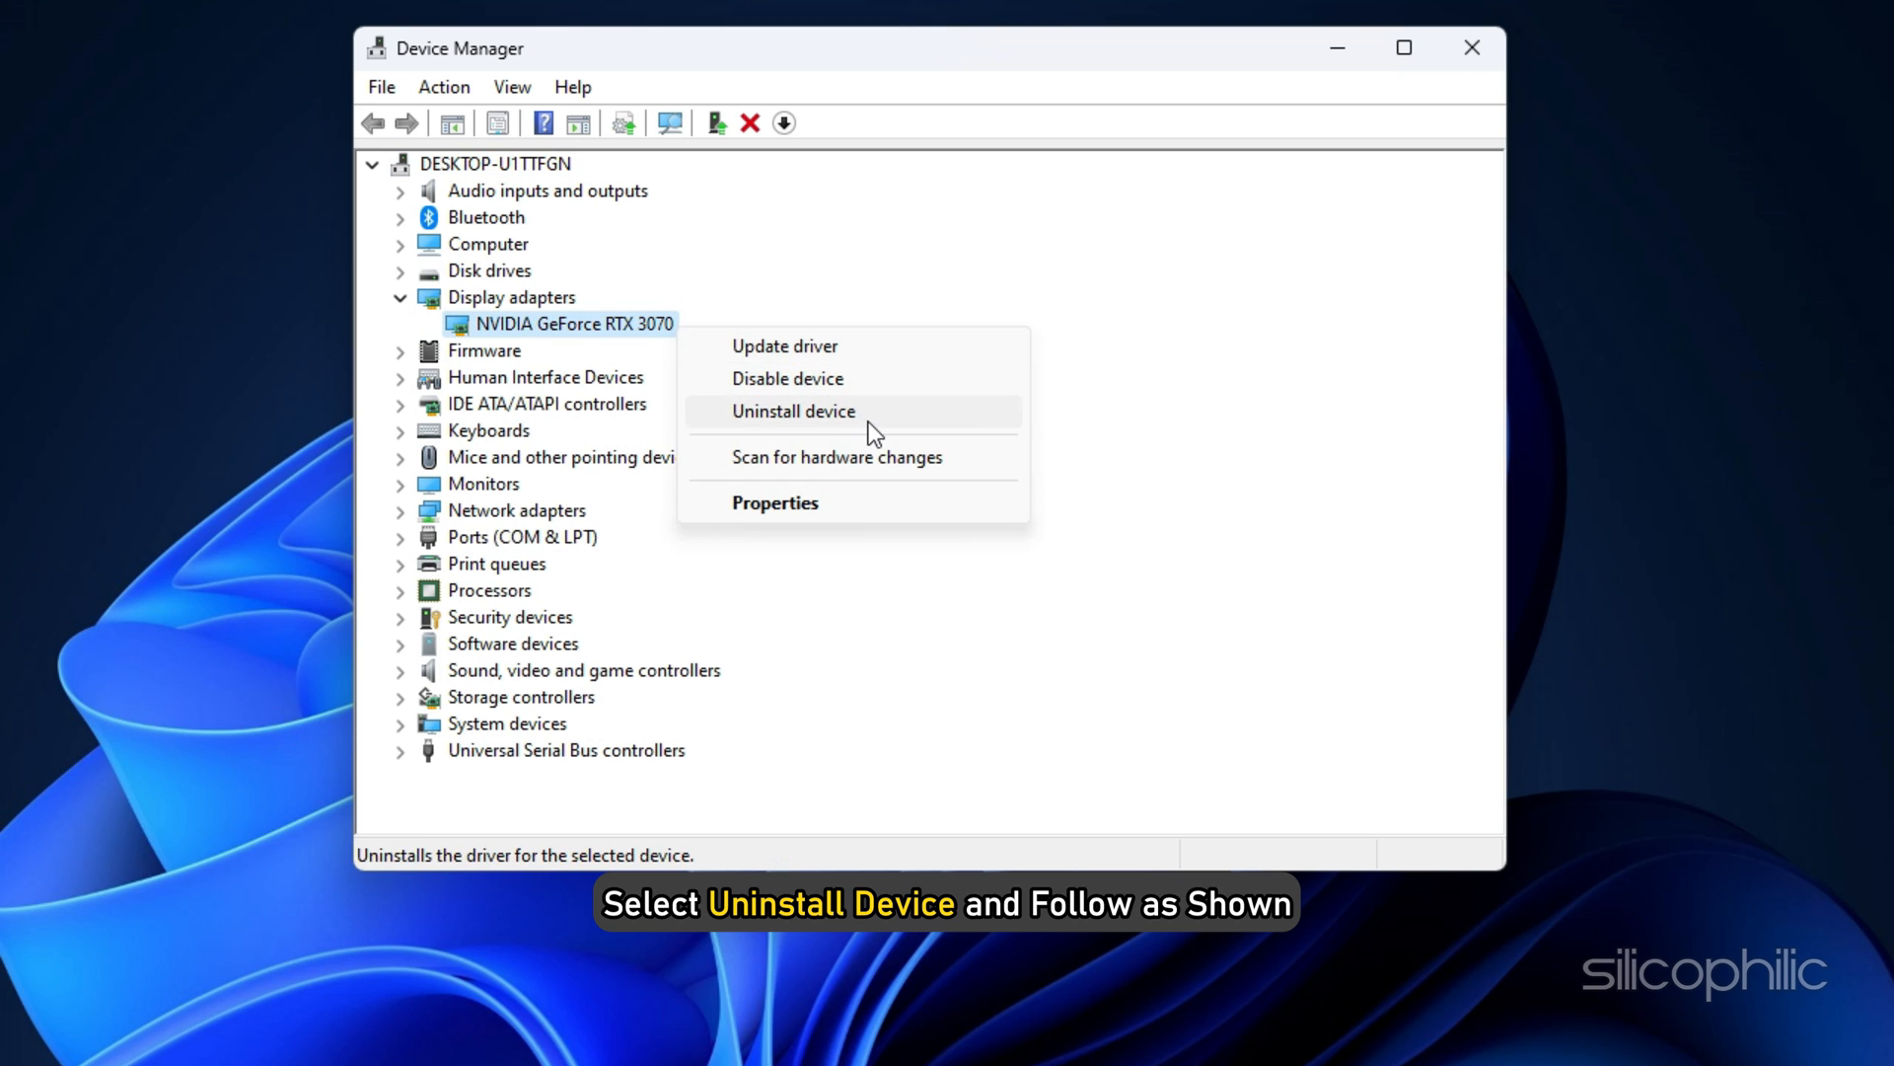
pyautogui.click(792, 411)
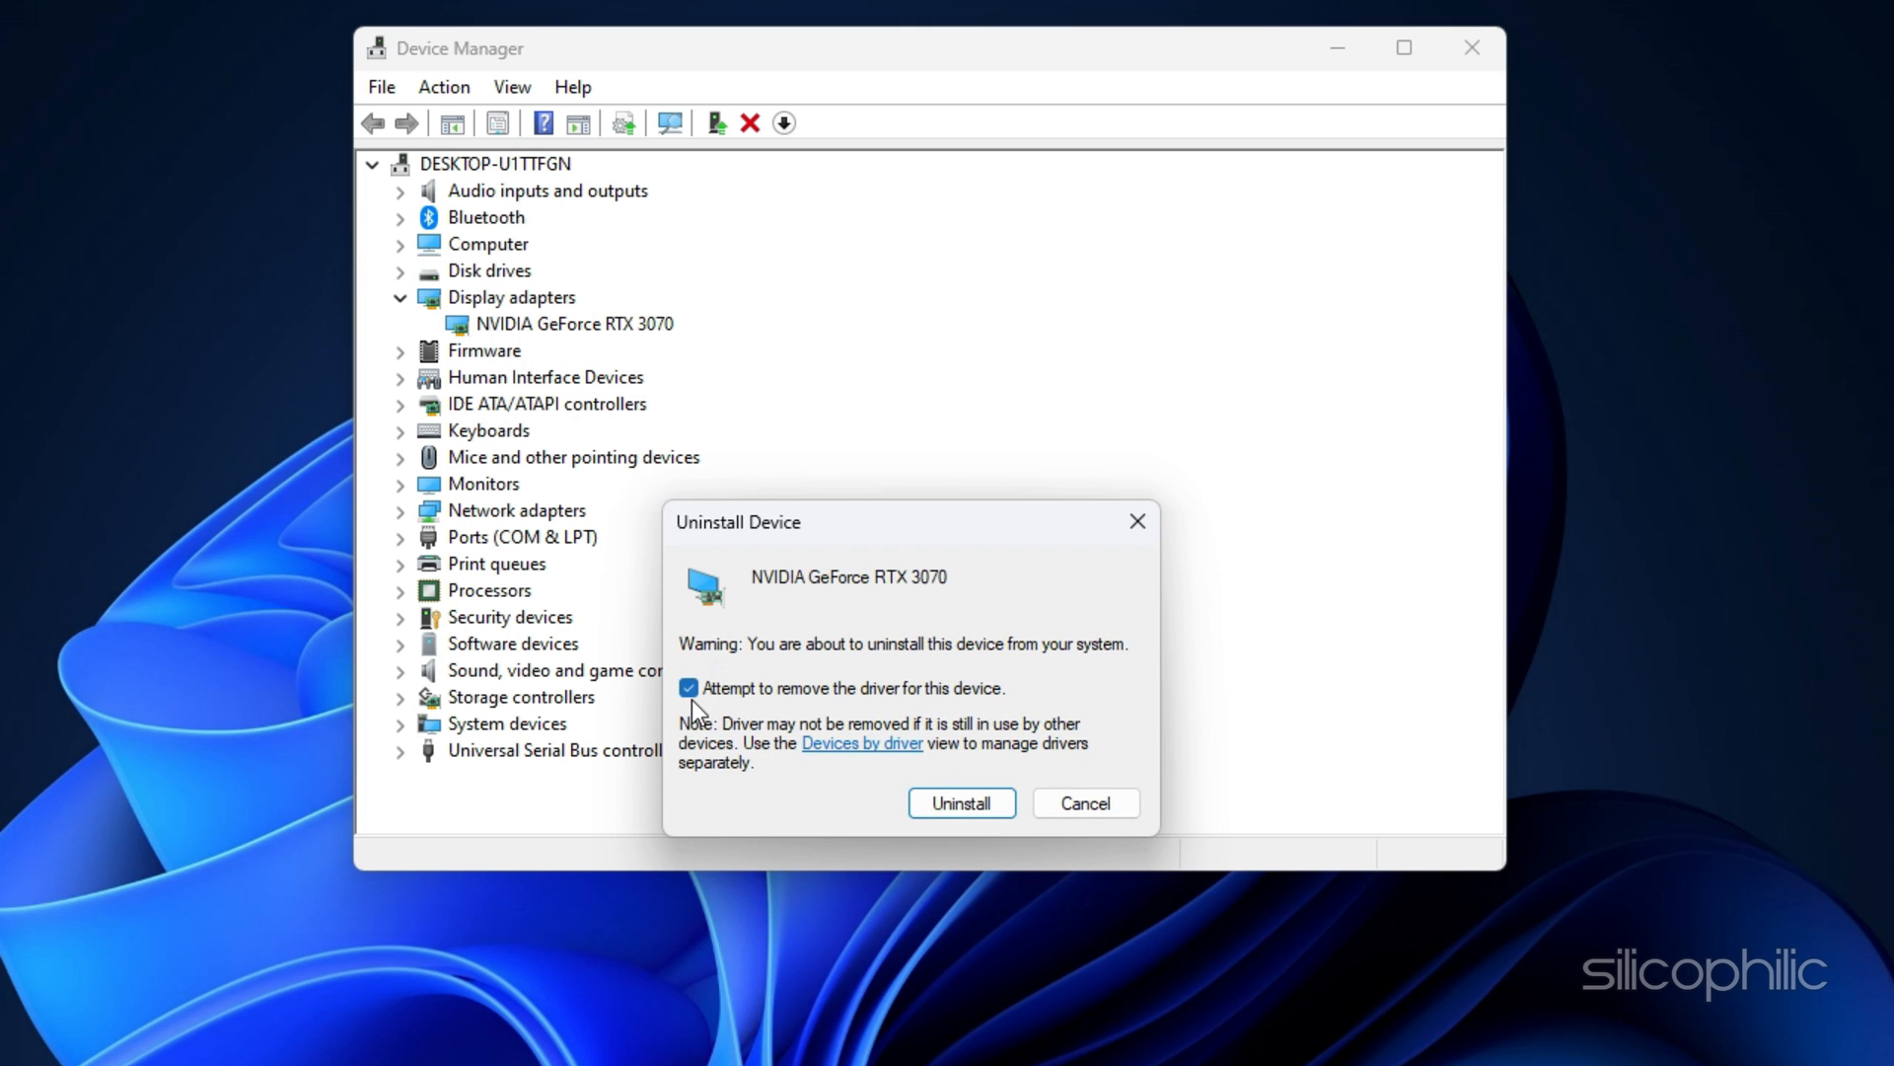
pyautogui.click(959, 802)
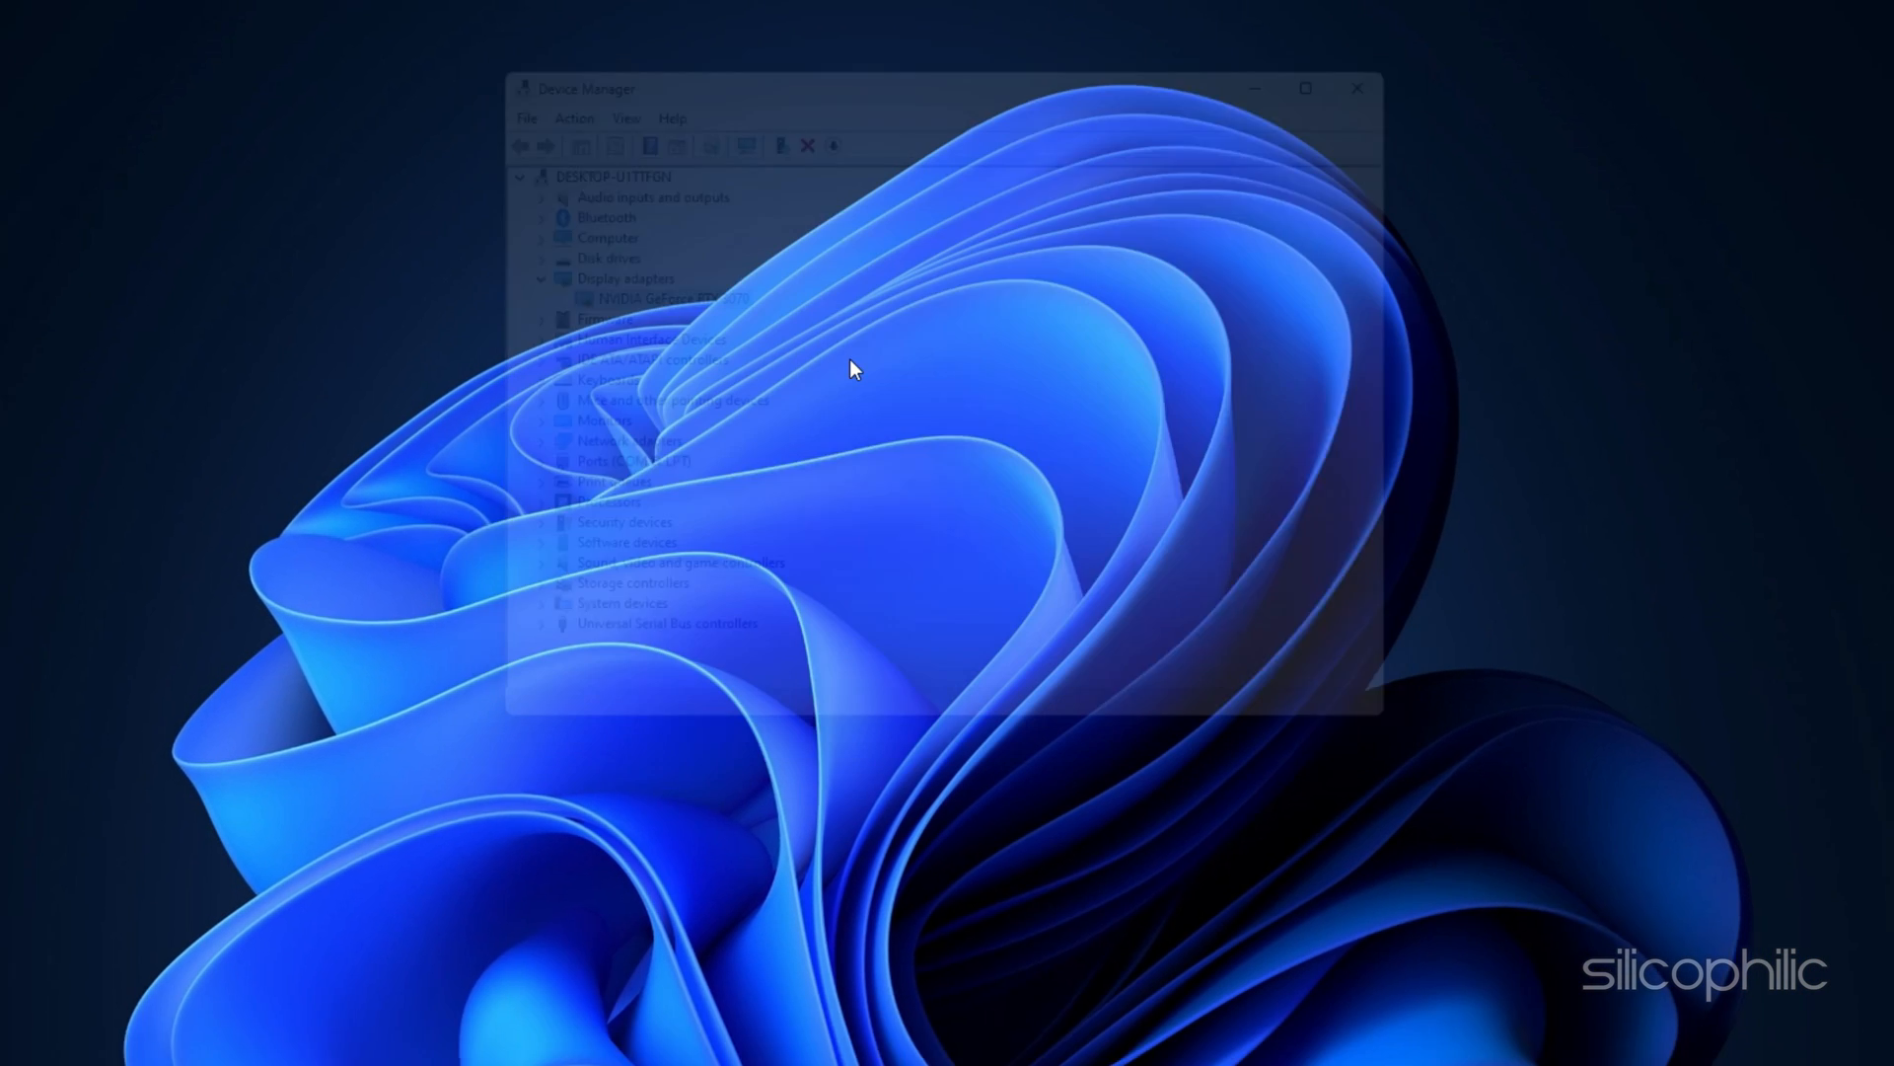
pyautogui.click(1356, 88)
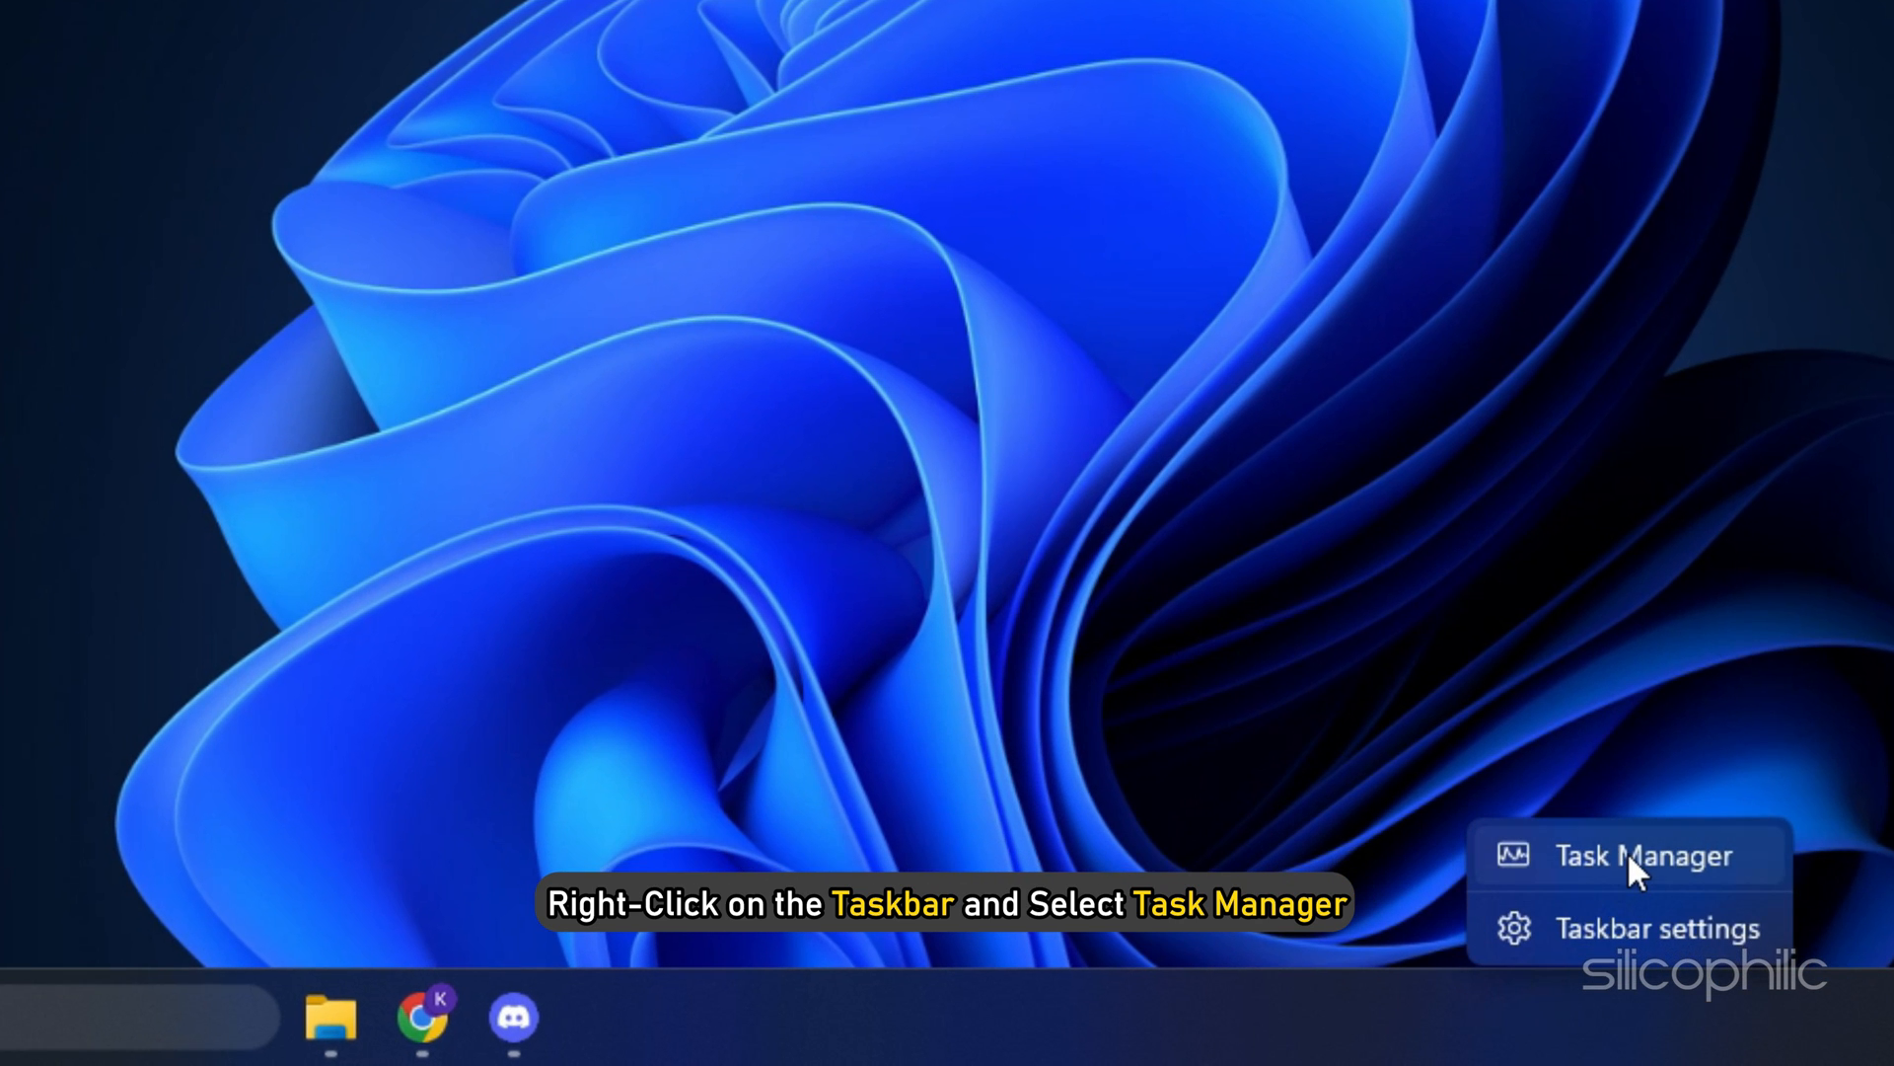
# Open Task Manager to view the Processes list of running apps
pyautogui.click(1641, 854)
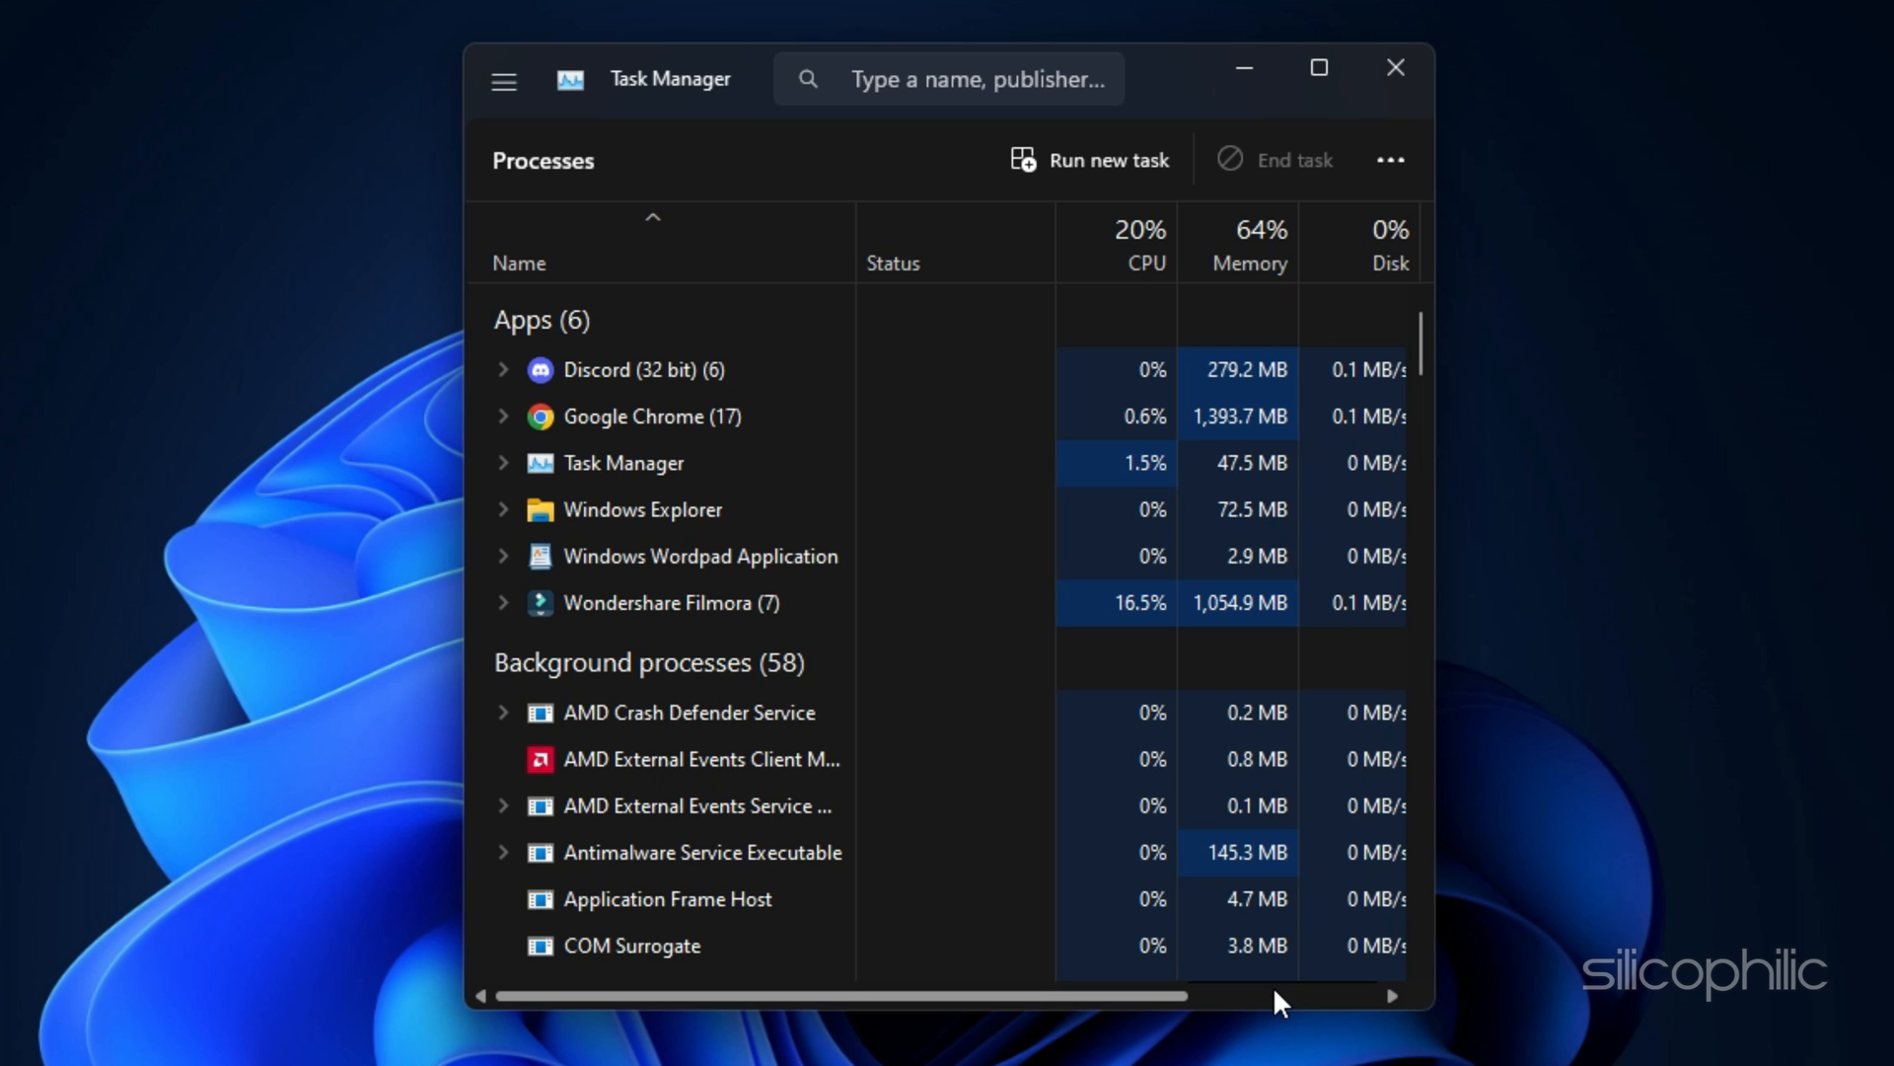
pyautogui.rightClick(629, 370)
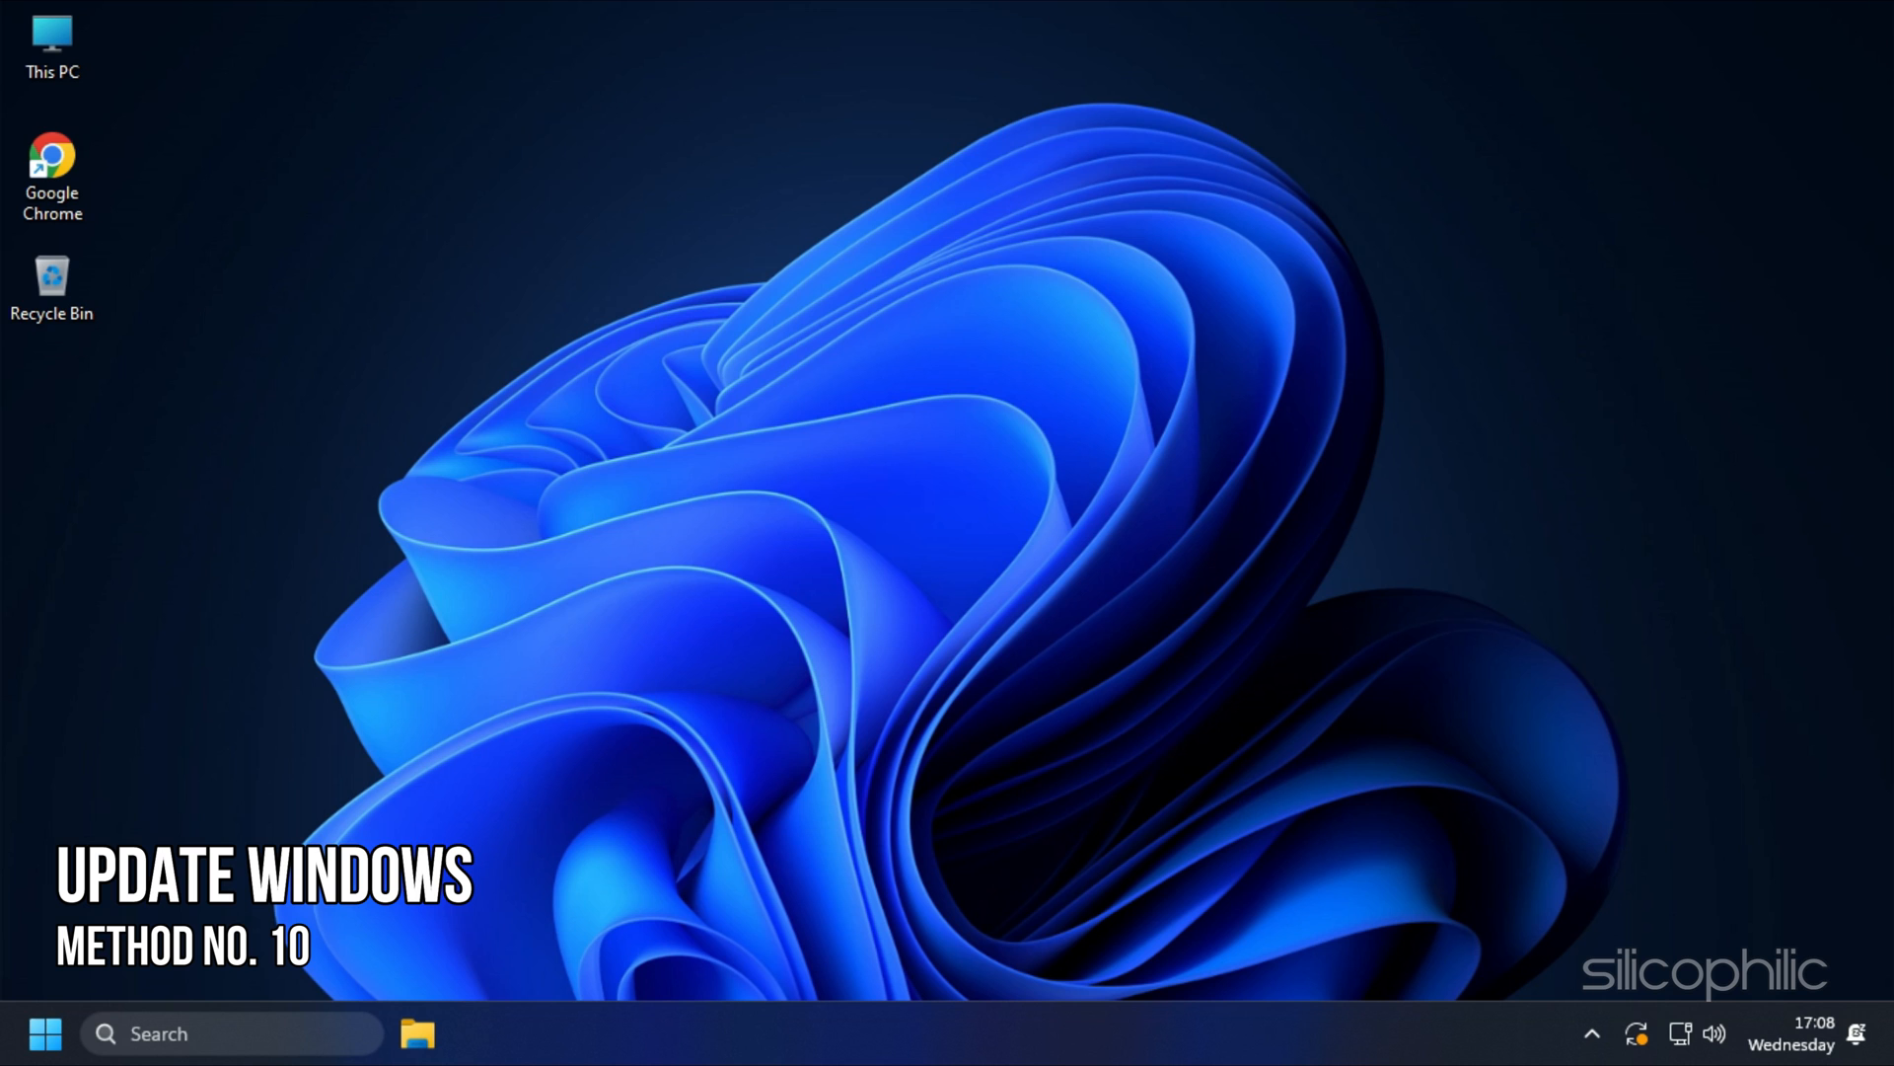
# Search 'check for updates' and run a new check on the Windows Update page
pyautogui.click(182, 1033)
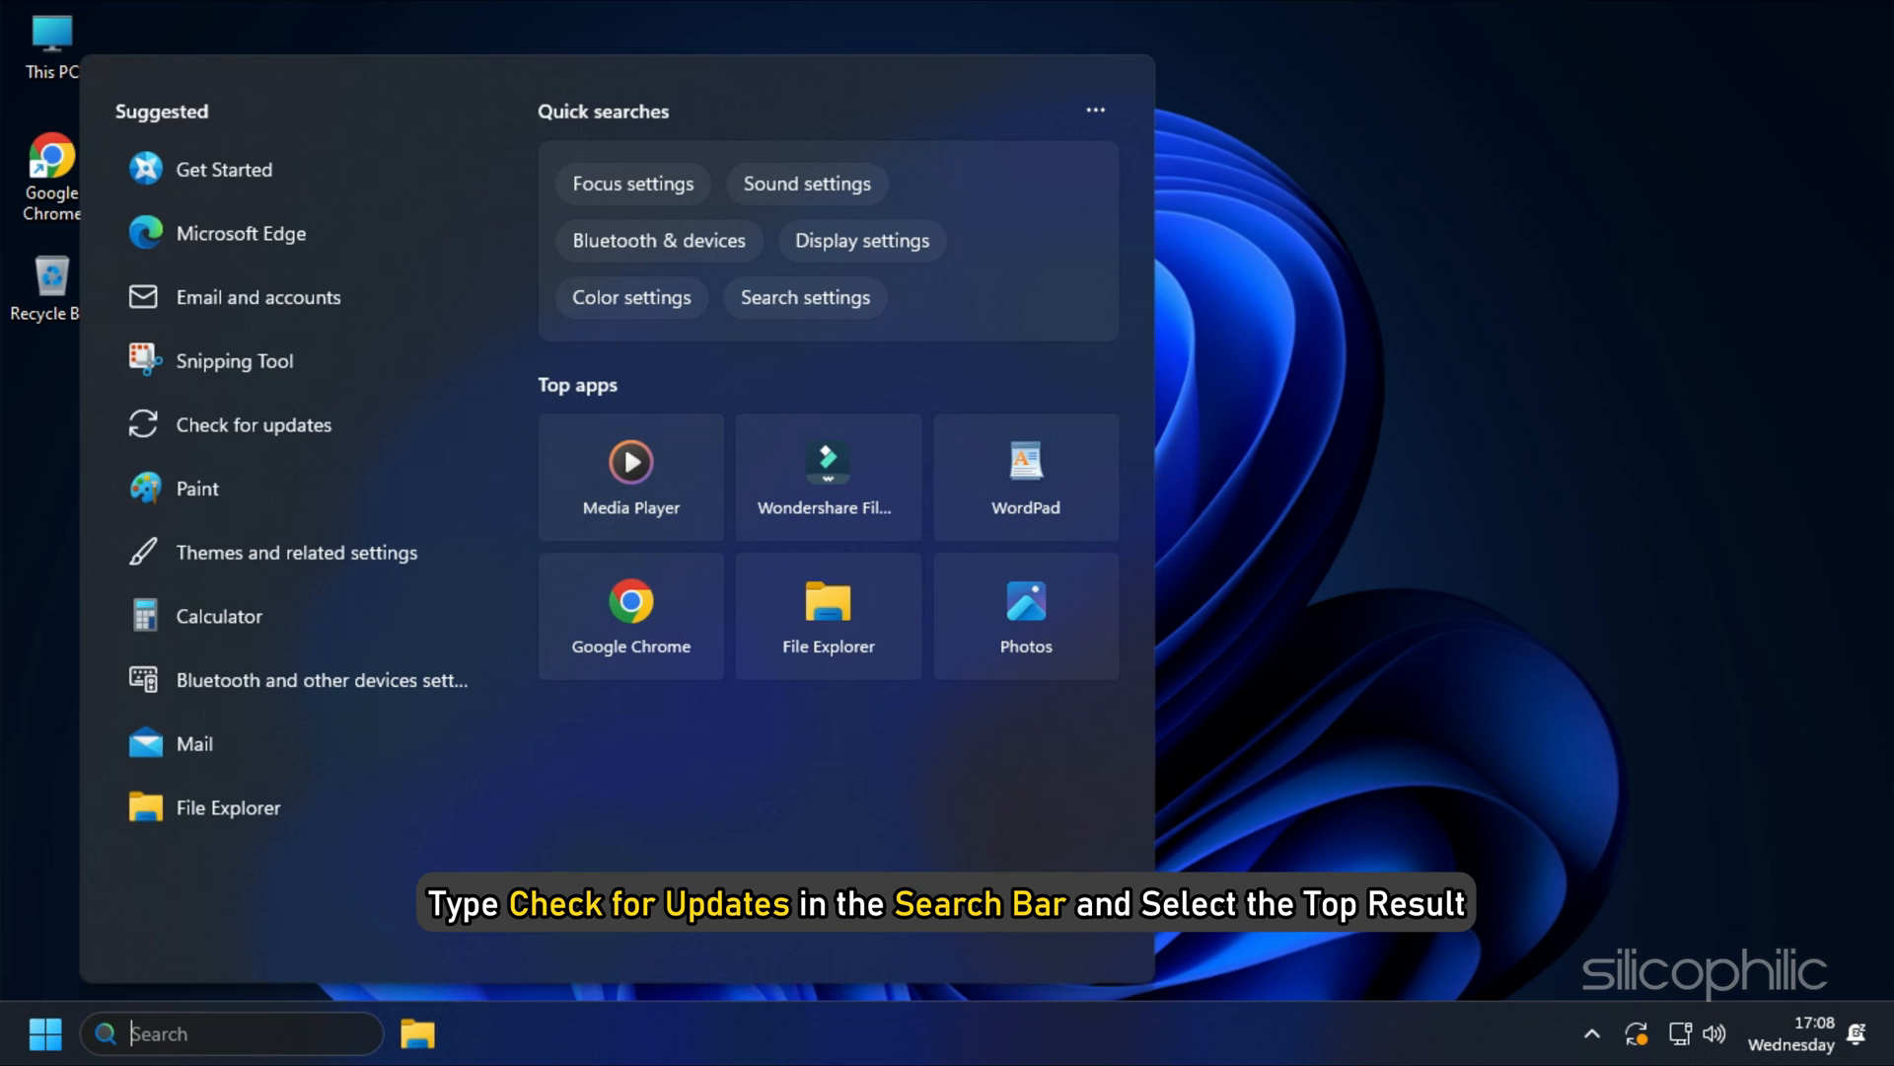
pyautogui.write('check for updates')
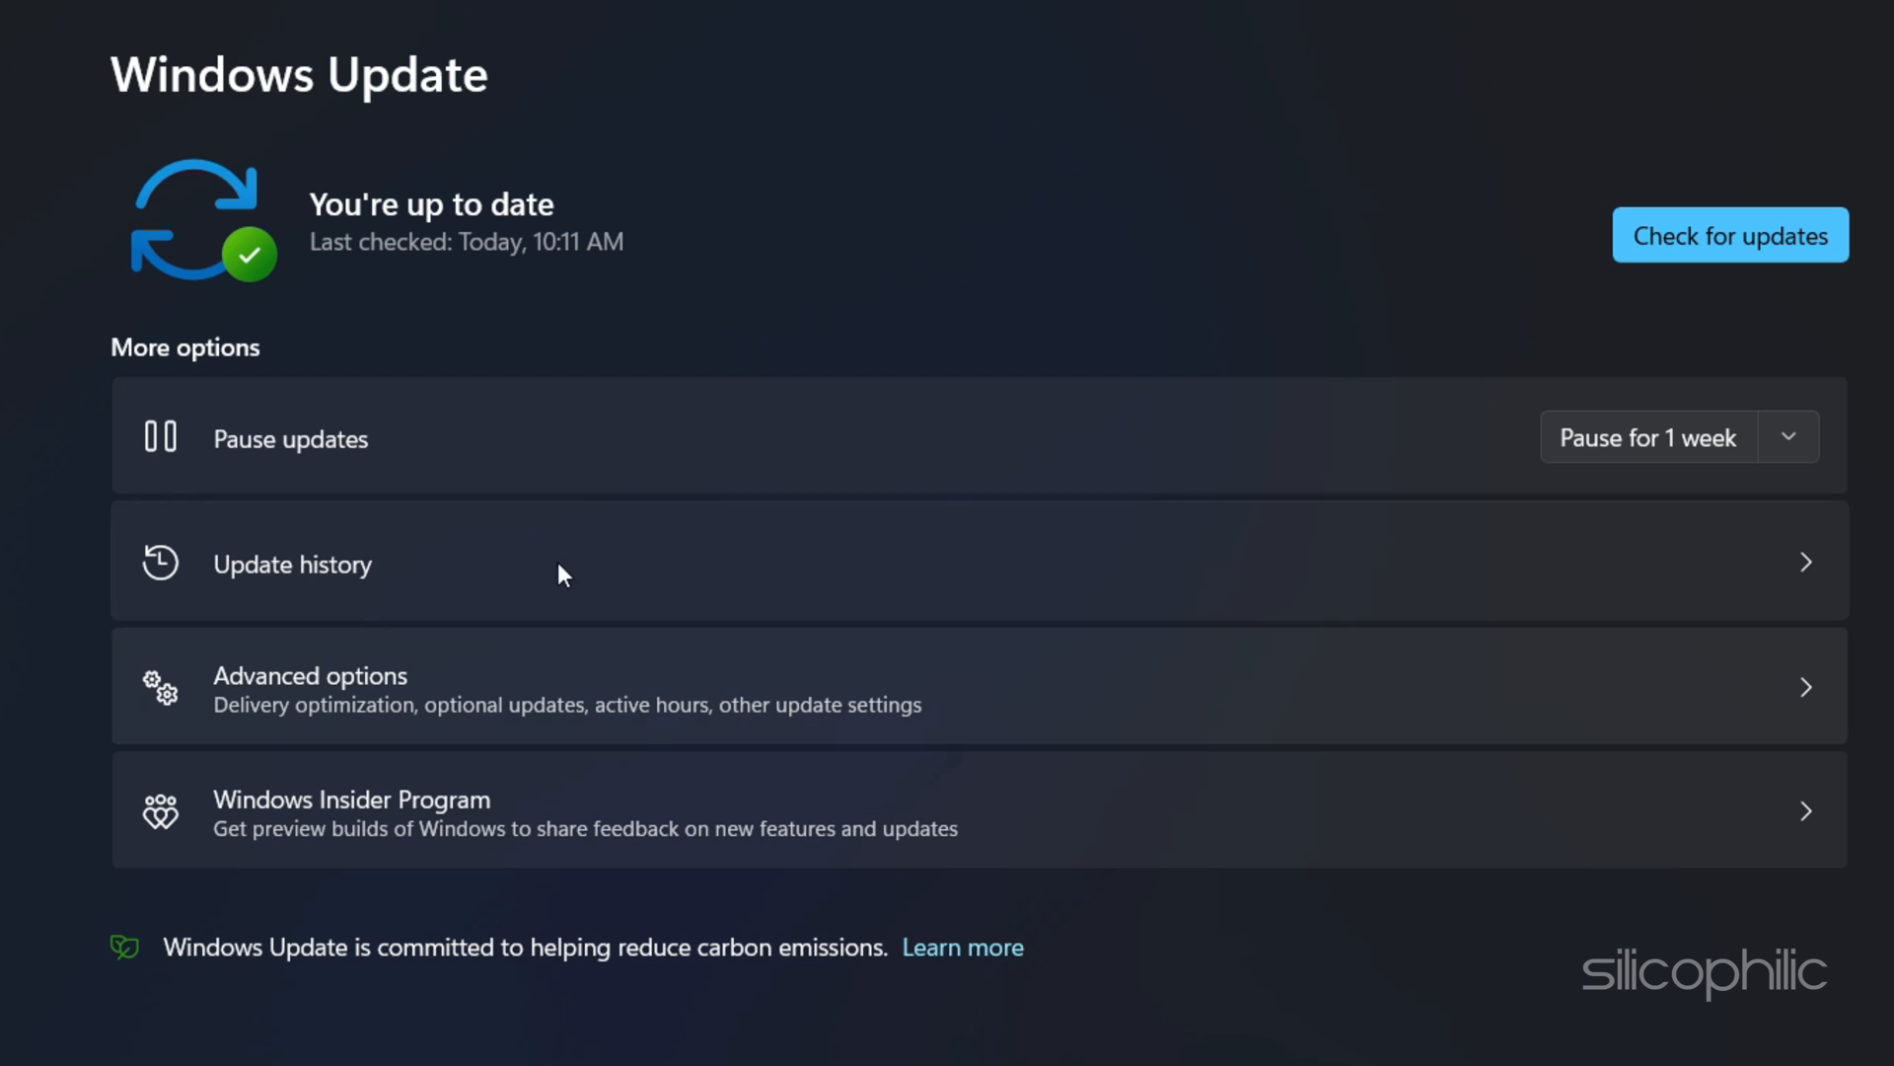
pyautogui.click(1729, 235)
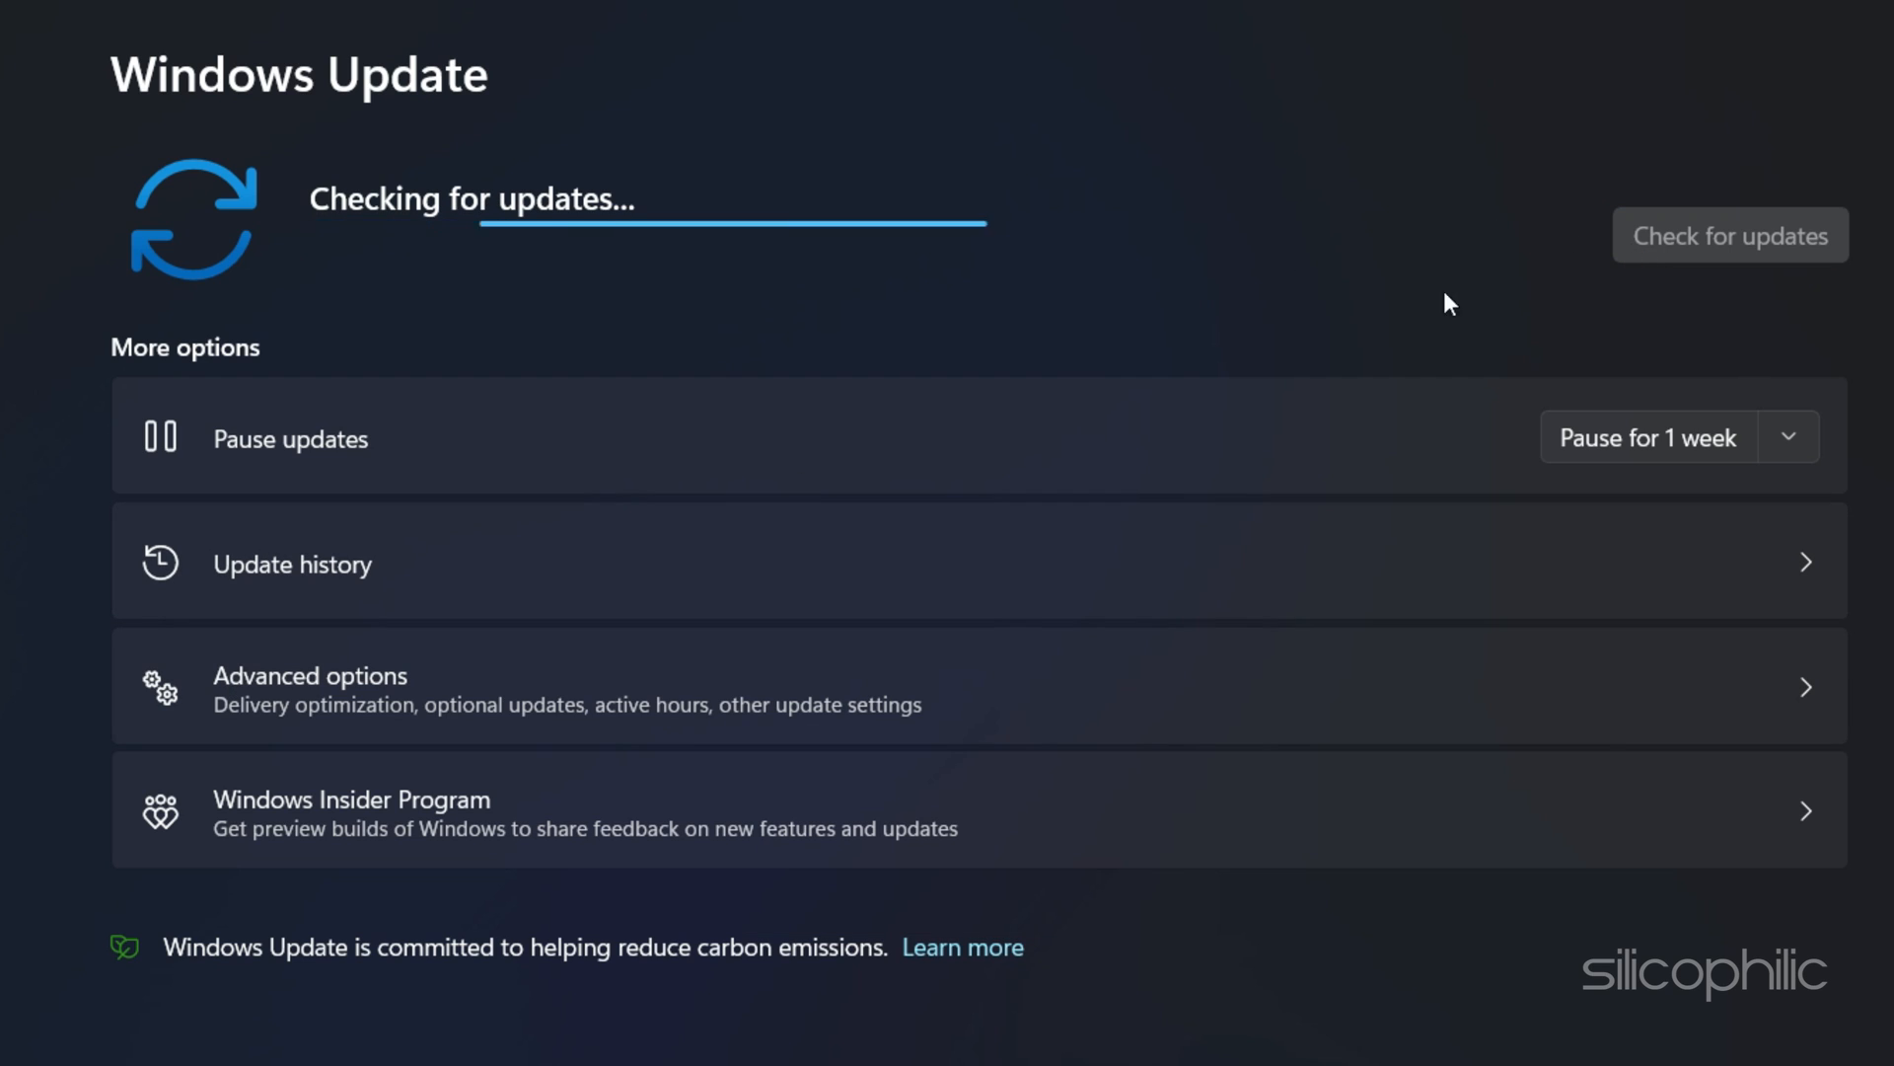
pyautogui.moveTo(1745, 312)
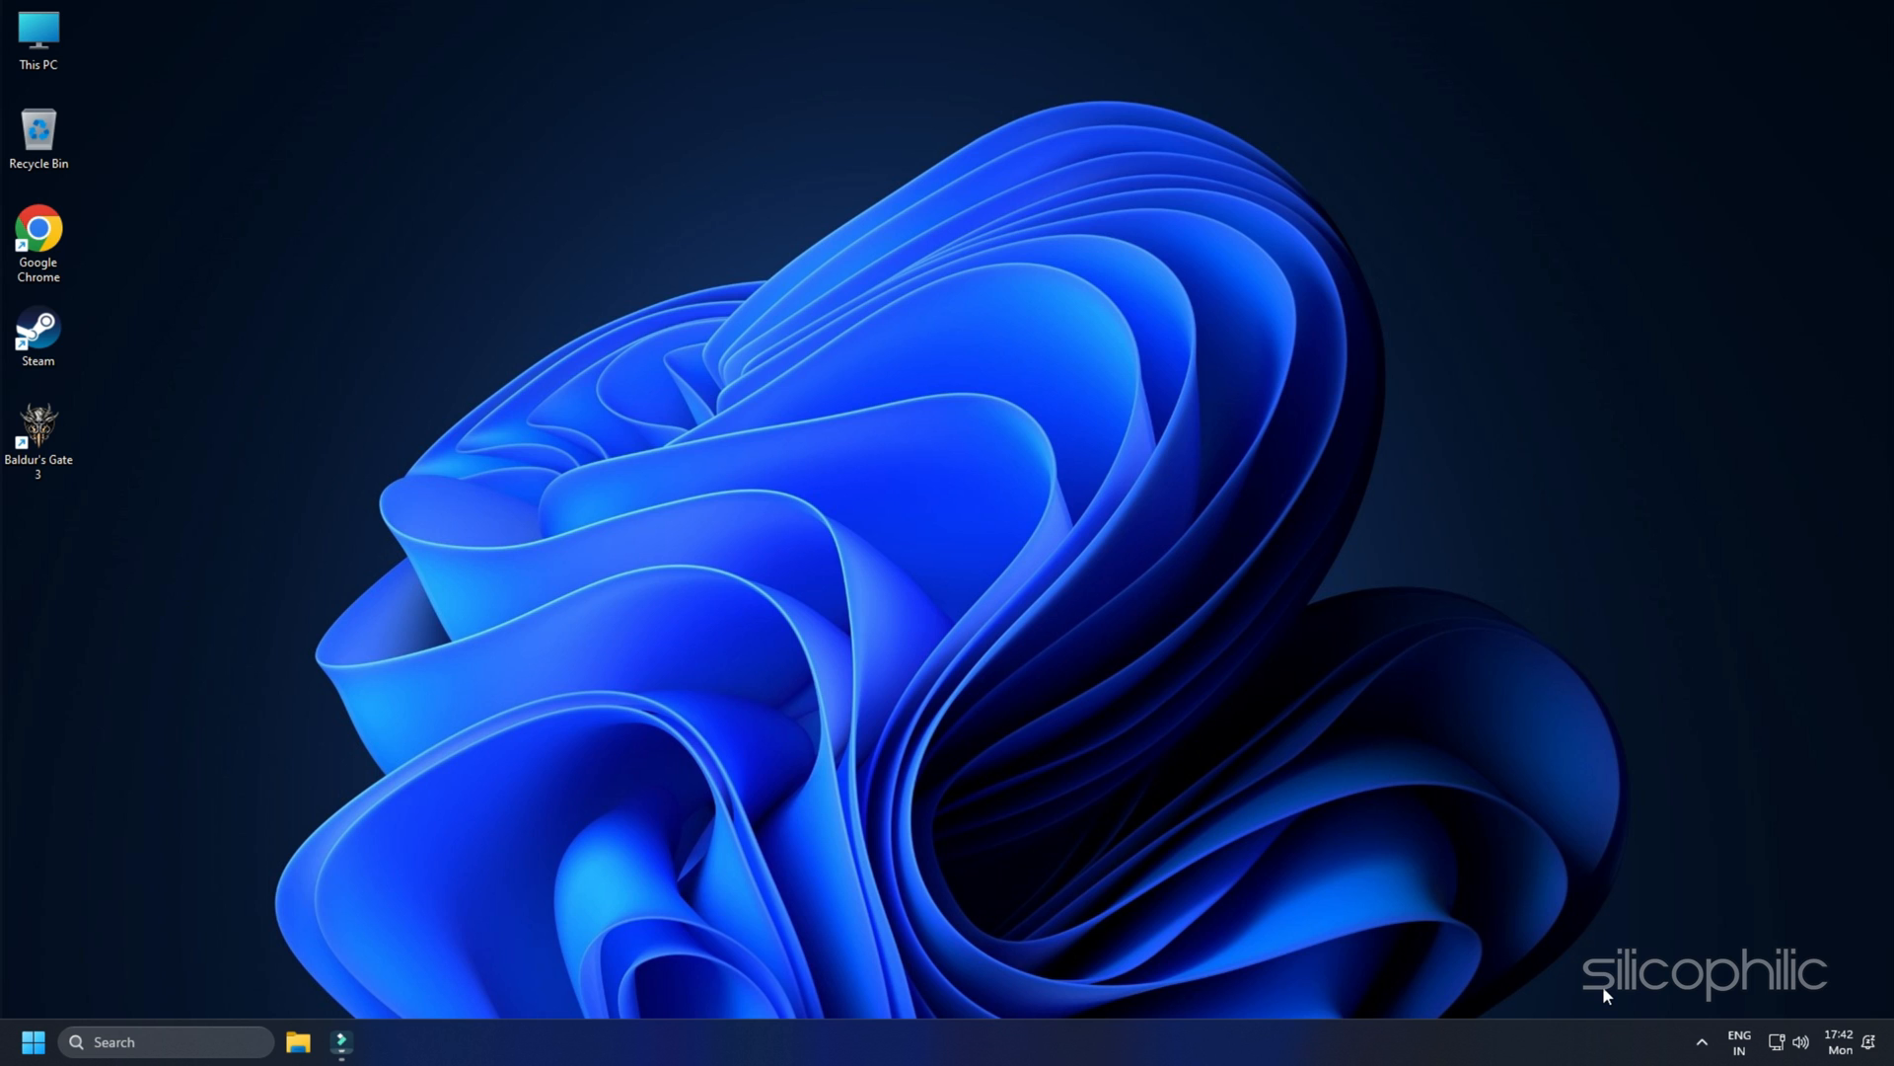
# Launch Steam and bring up Baldur's Gate 3's options in the Library
pyautogui.doubleClick(38, 329)
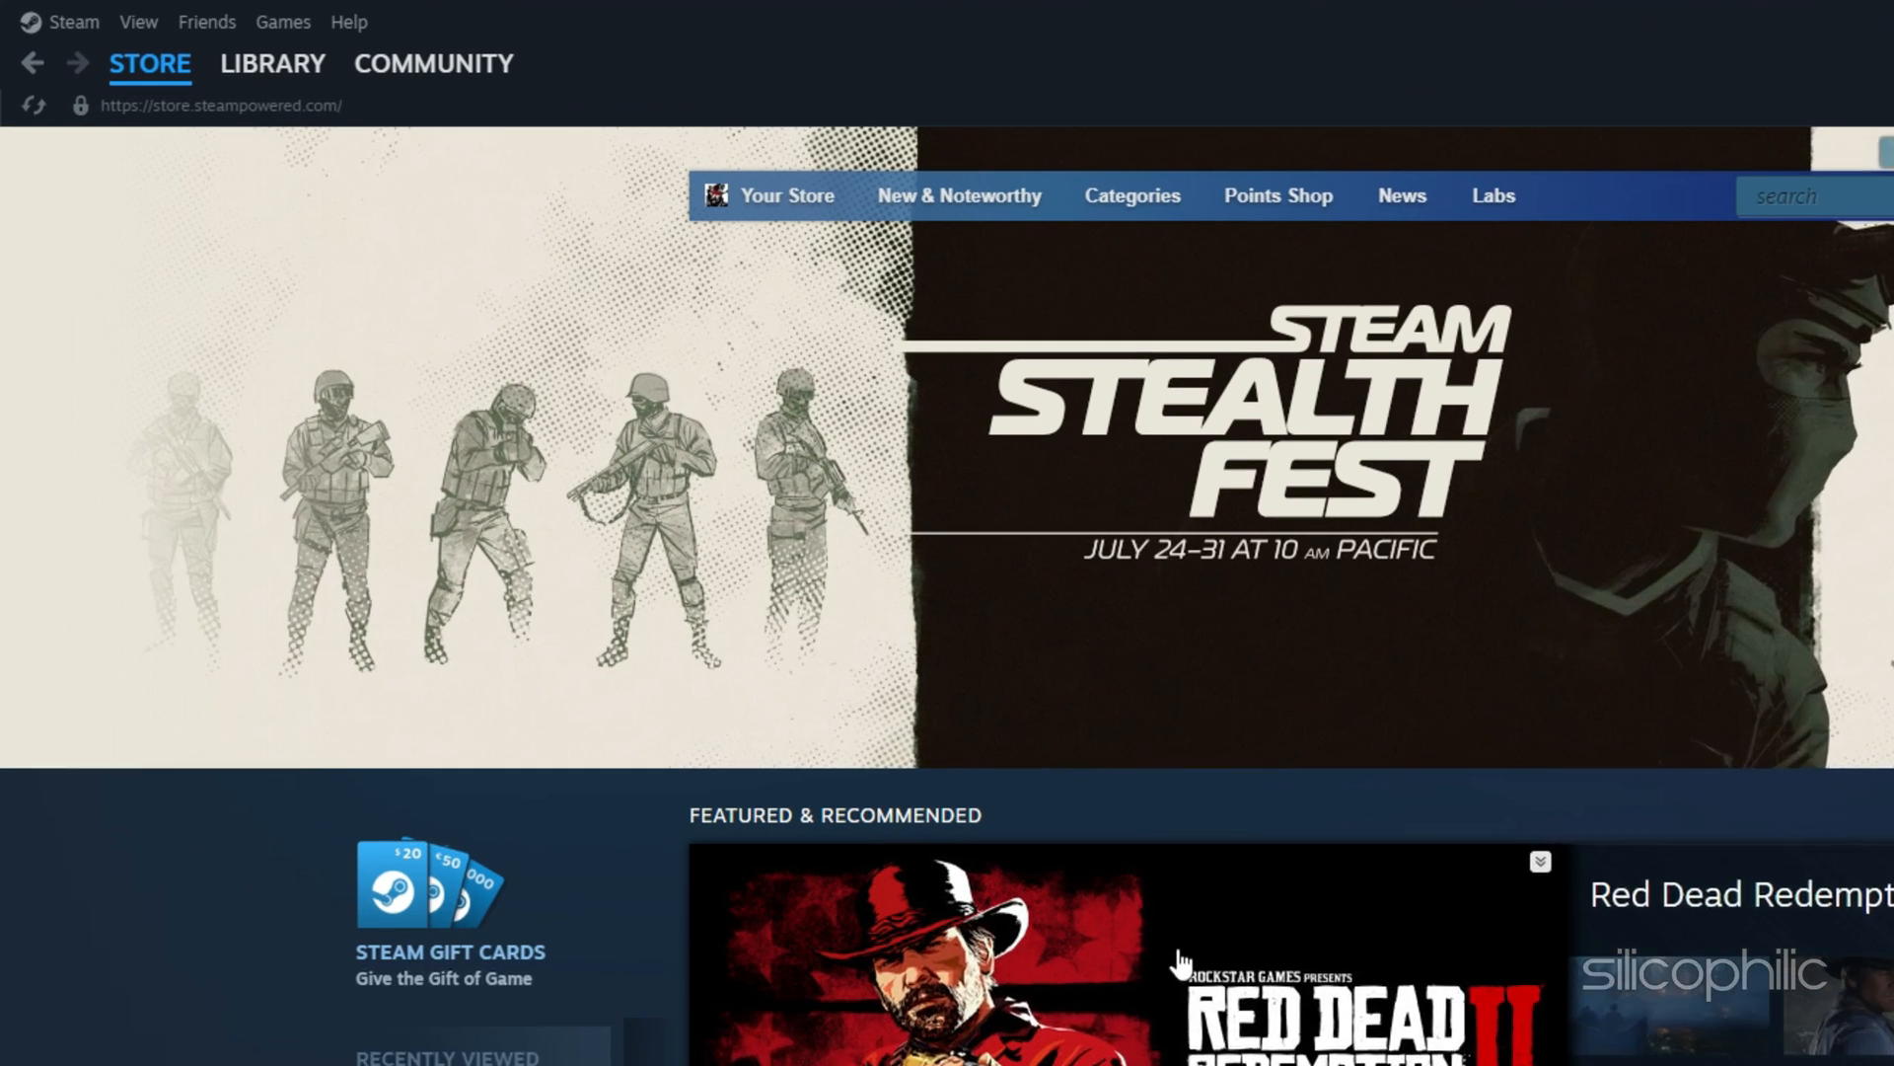
pyautogui.click(284, 65)
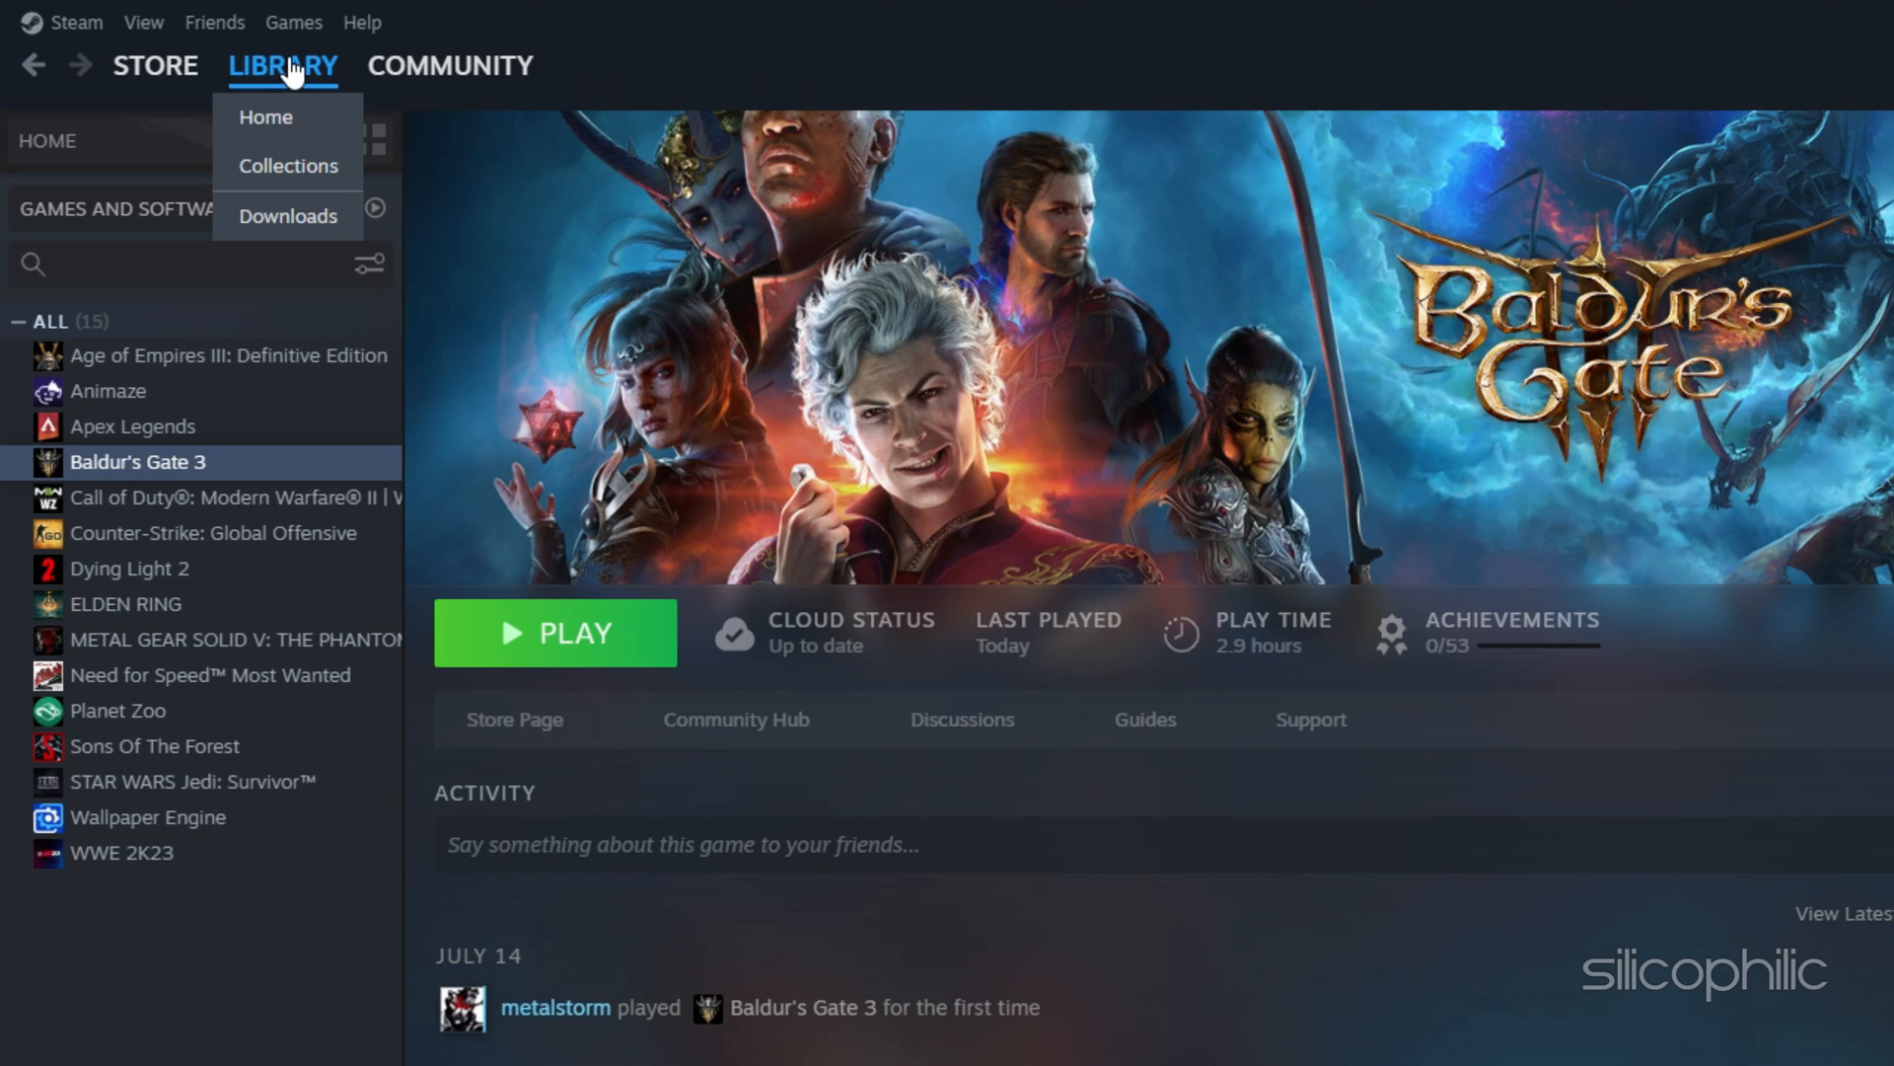
pyautogui.rightClick(138, 462)
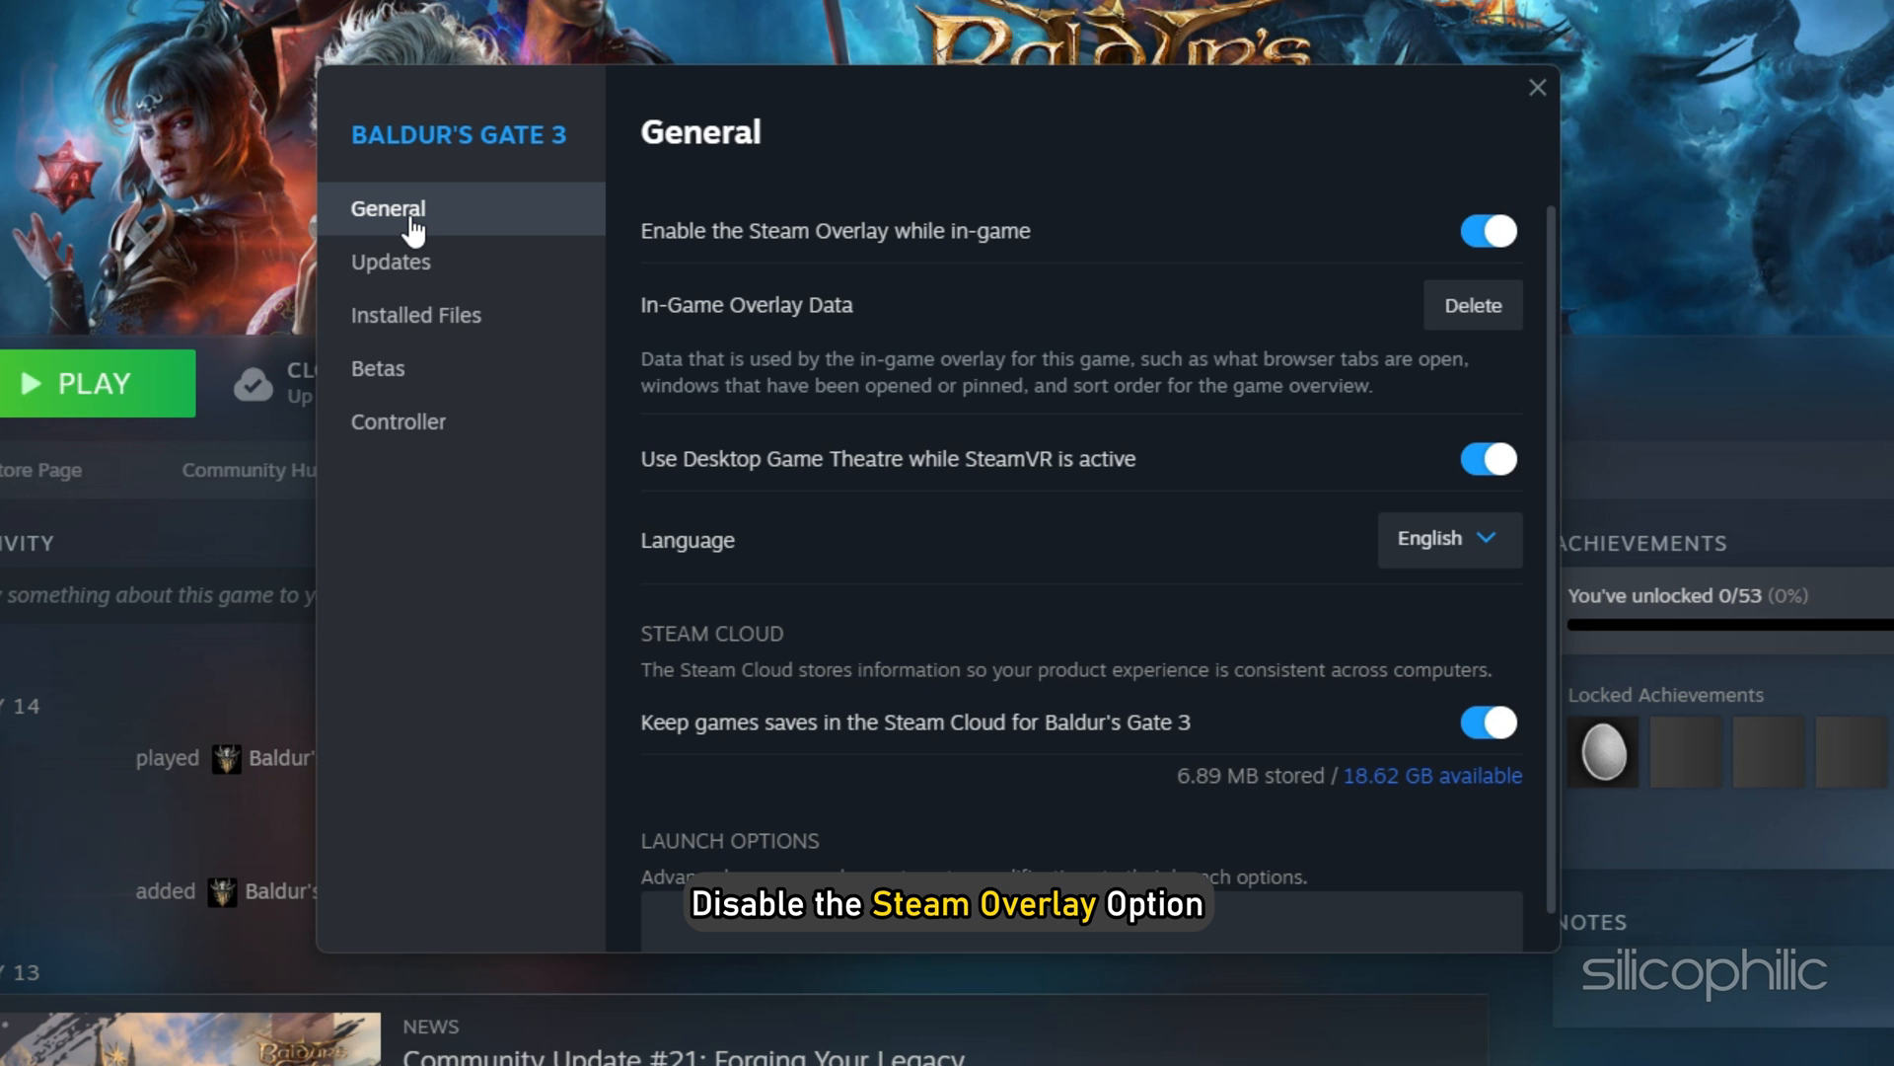
pyautogui.moveTo(1408, 242)
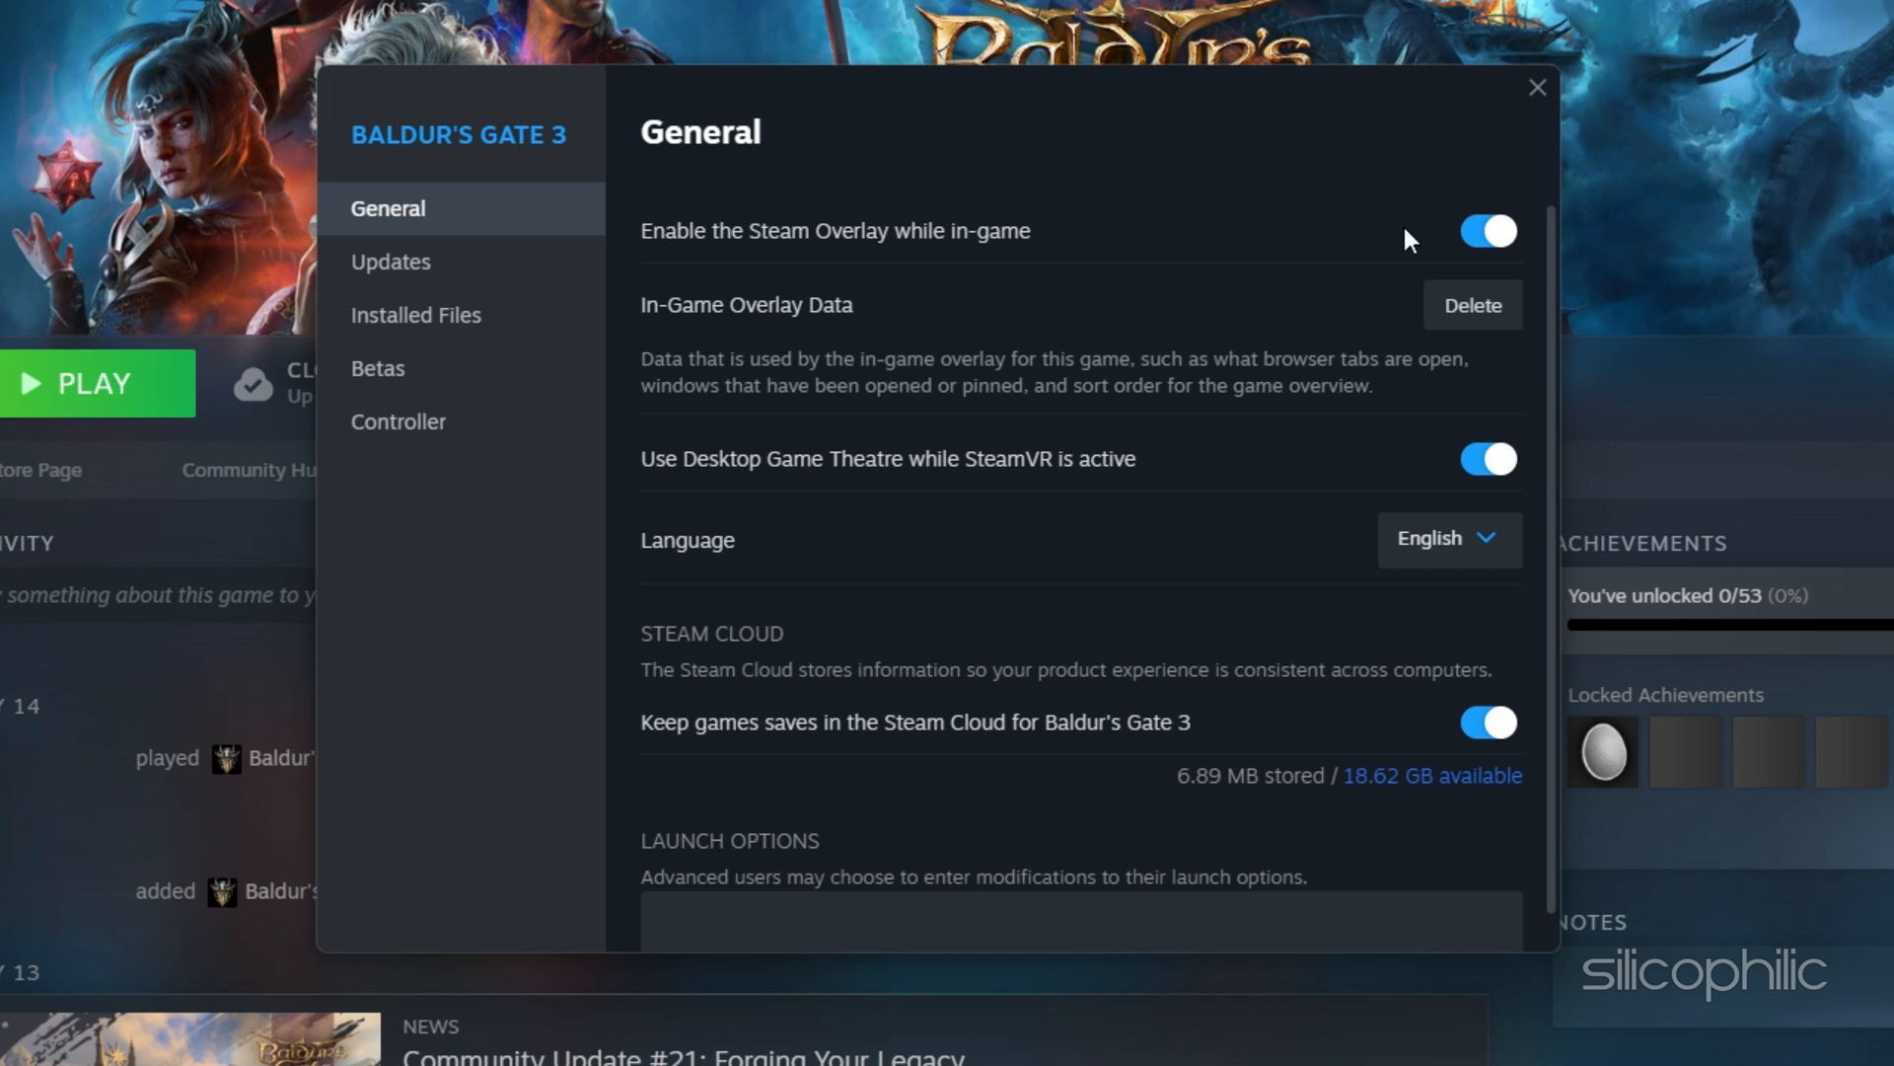
# Turn off Enable the Steam Overlay in Baldur's Gate 3's General properties
pyautogui.click(1487, 231)
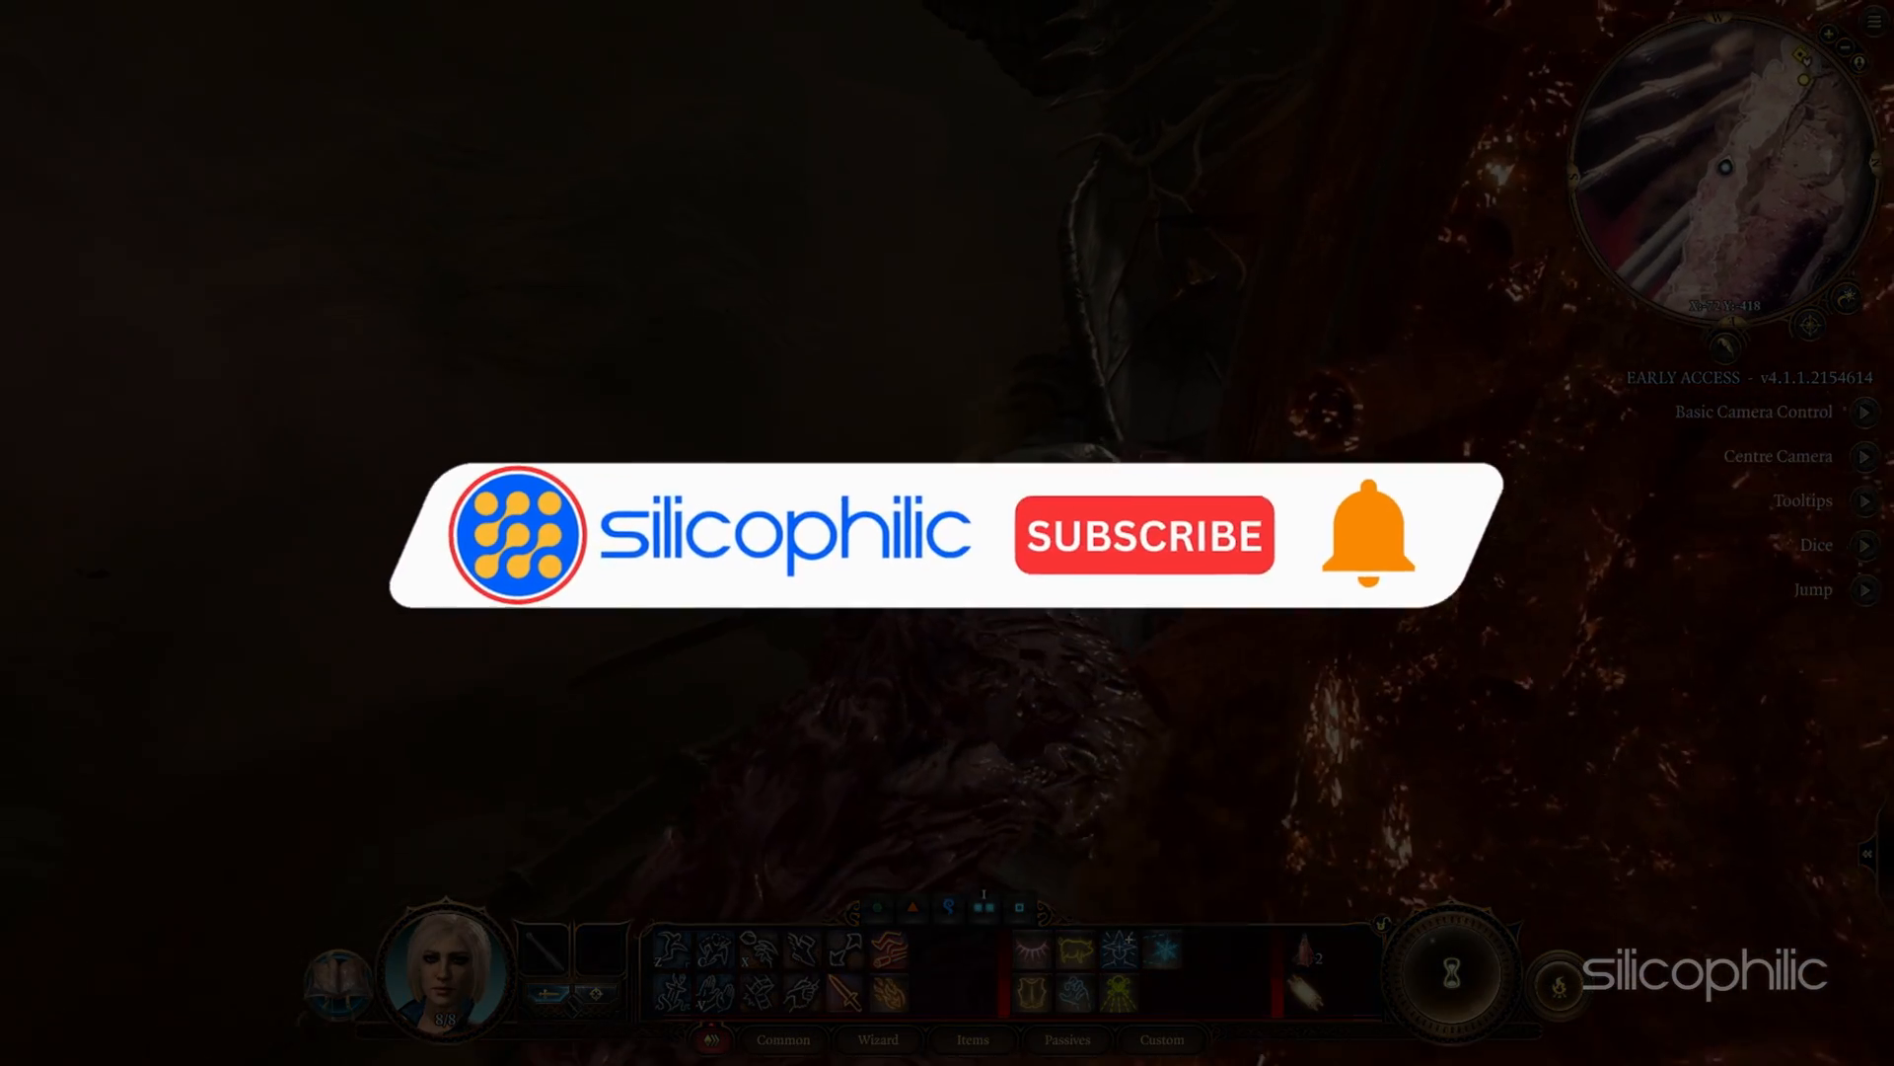
pyautogui.click(1142, 534)
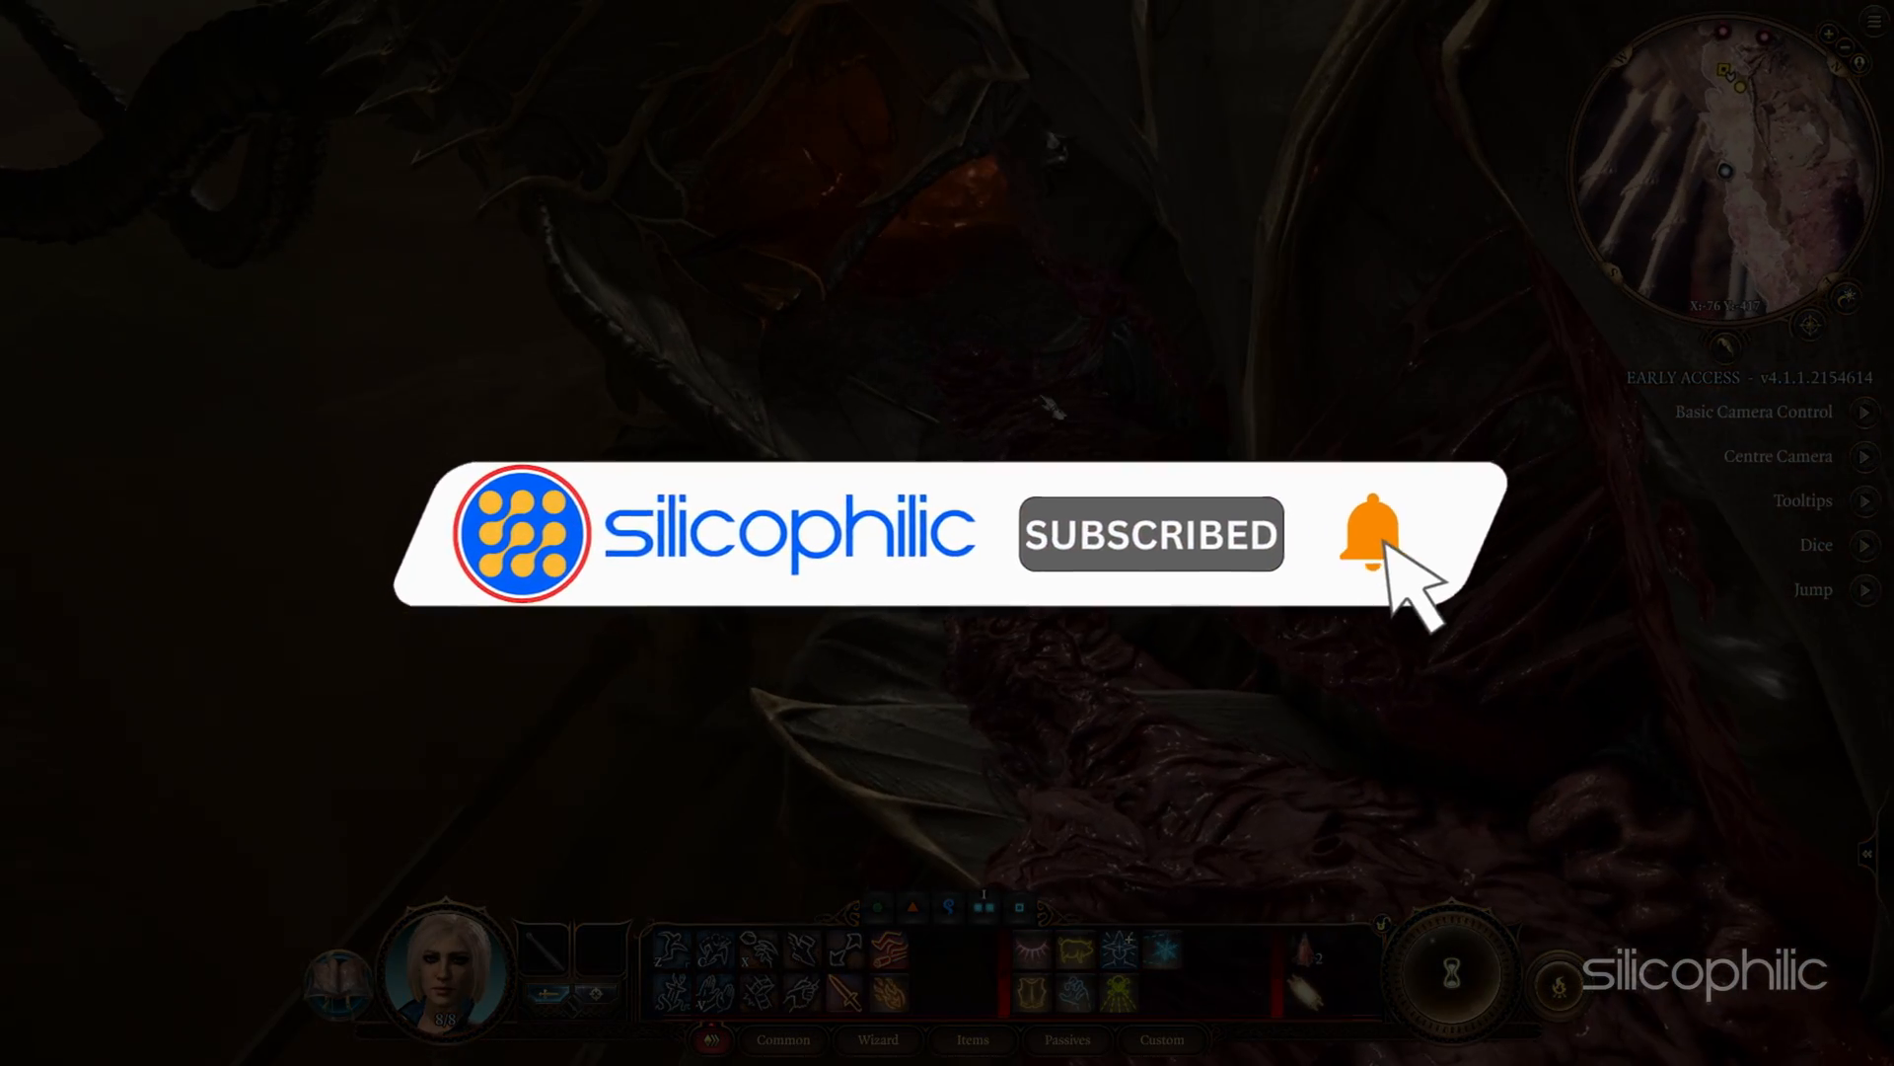